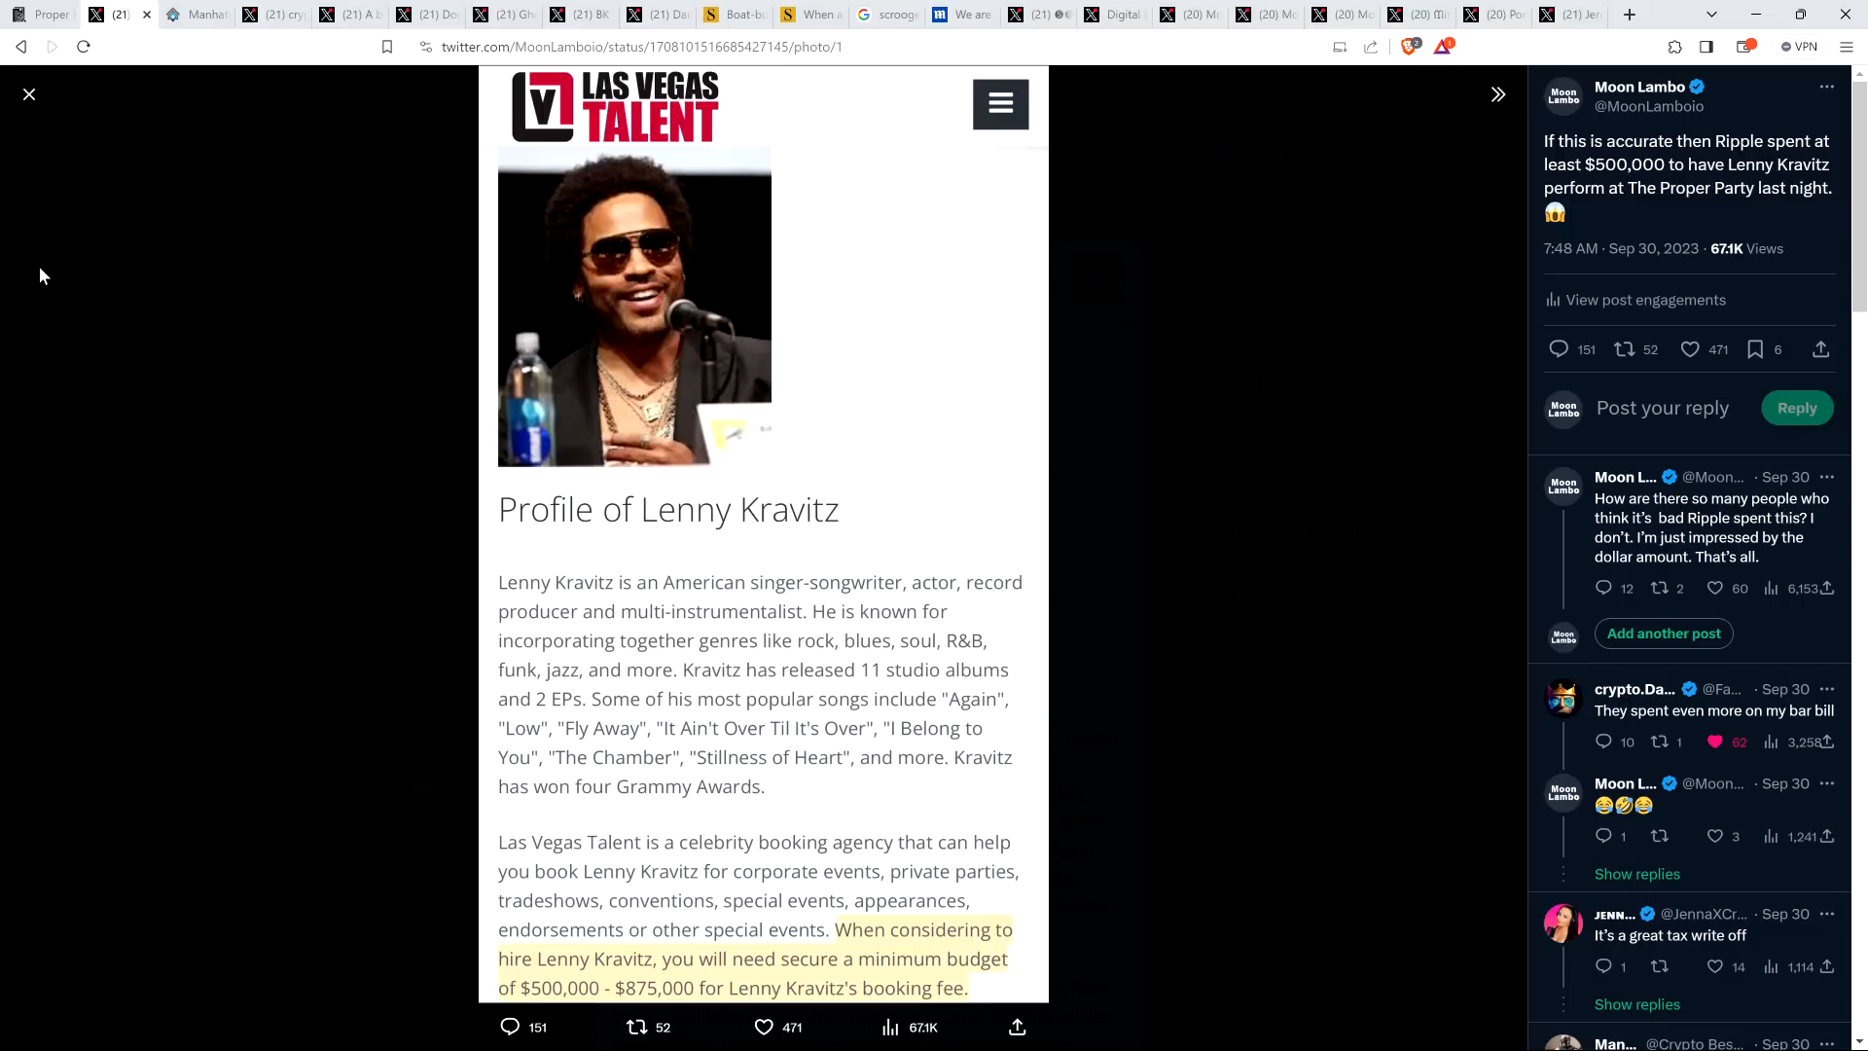
mouse_move(130, 275)
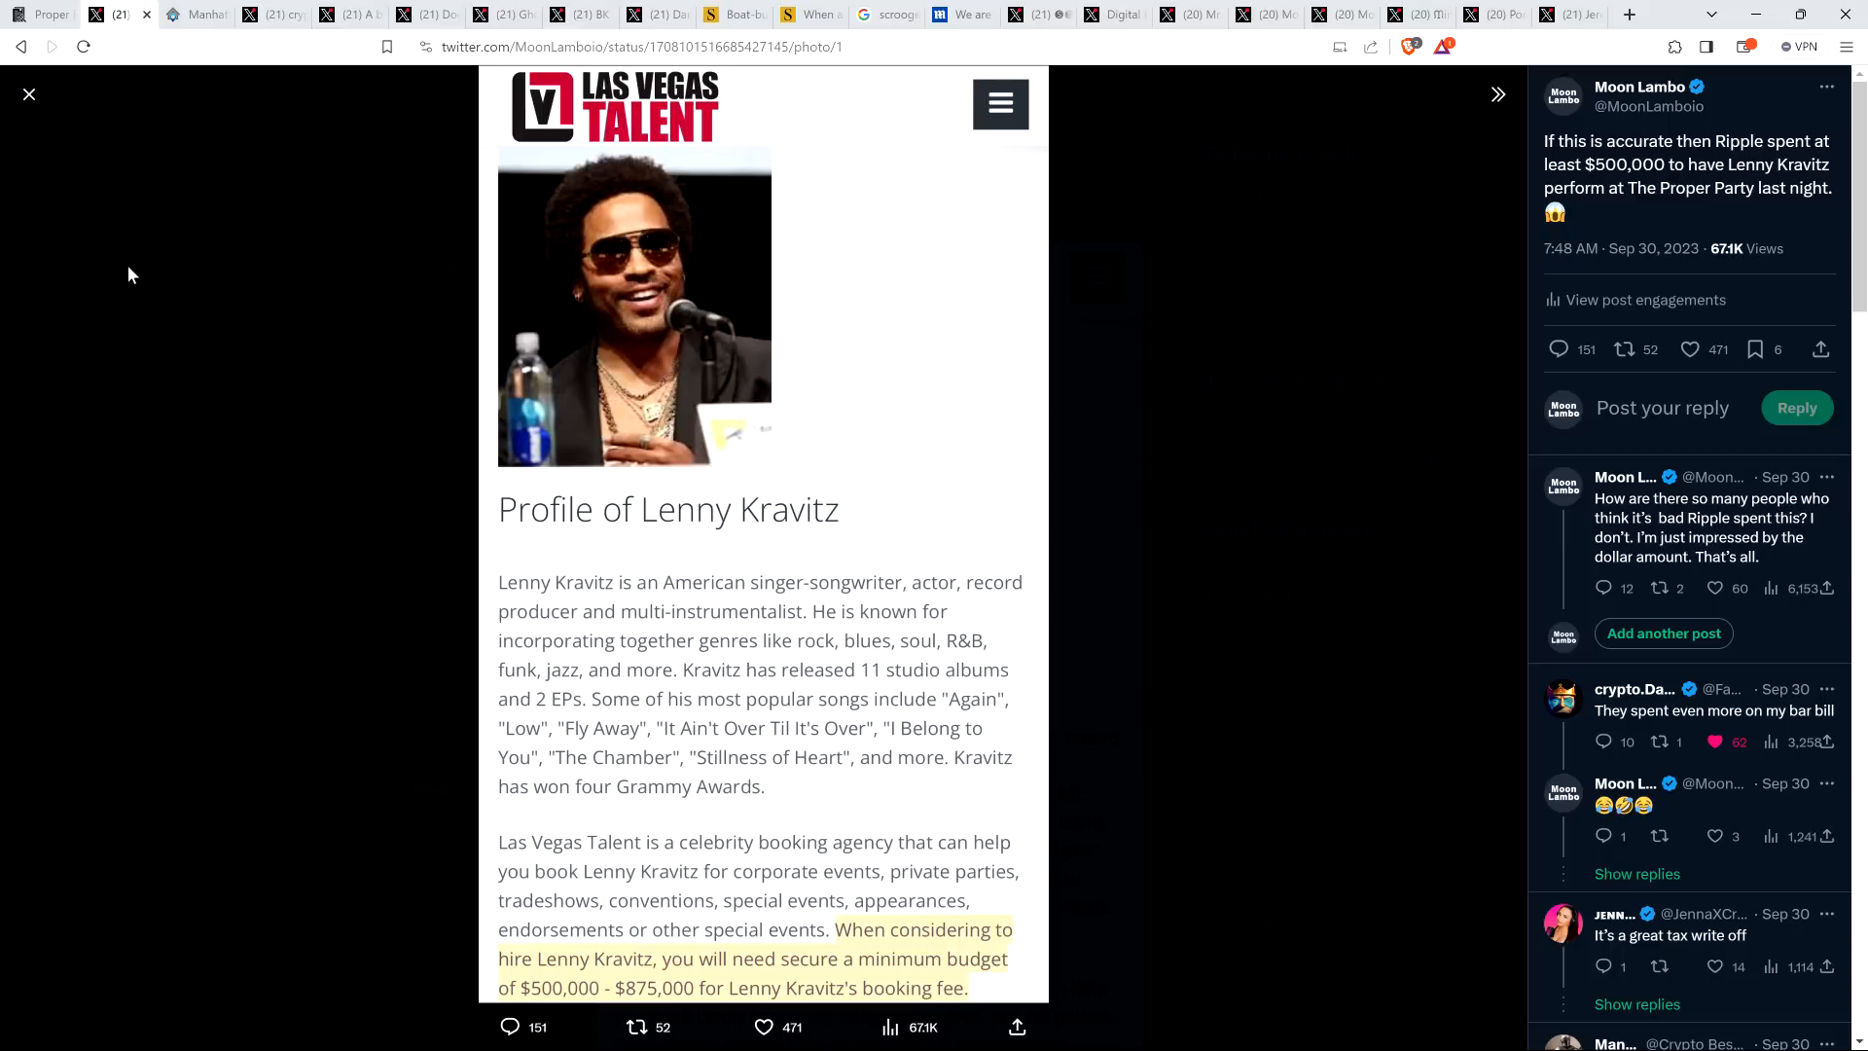
mouse_move(103, 179)
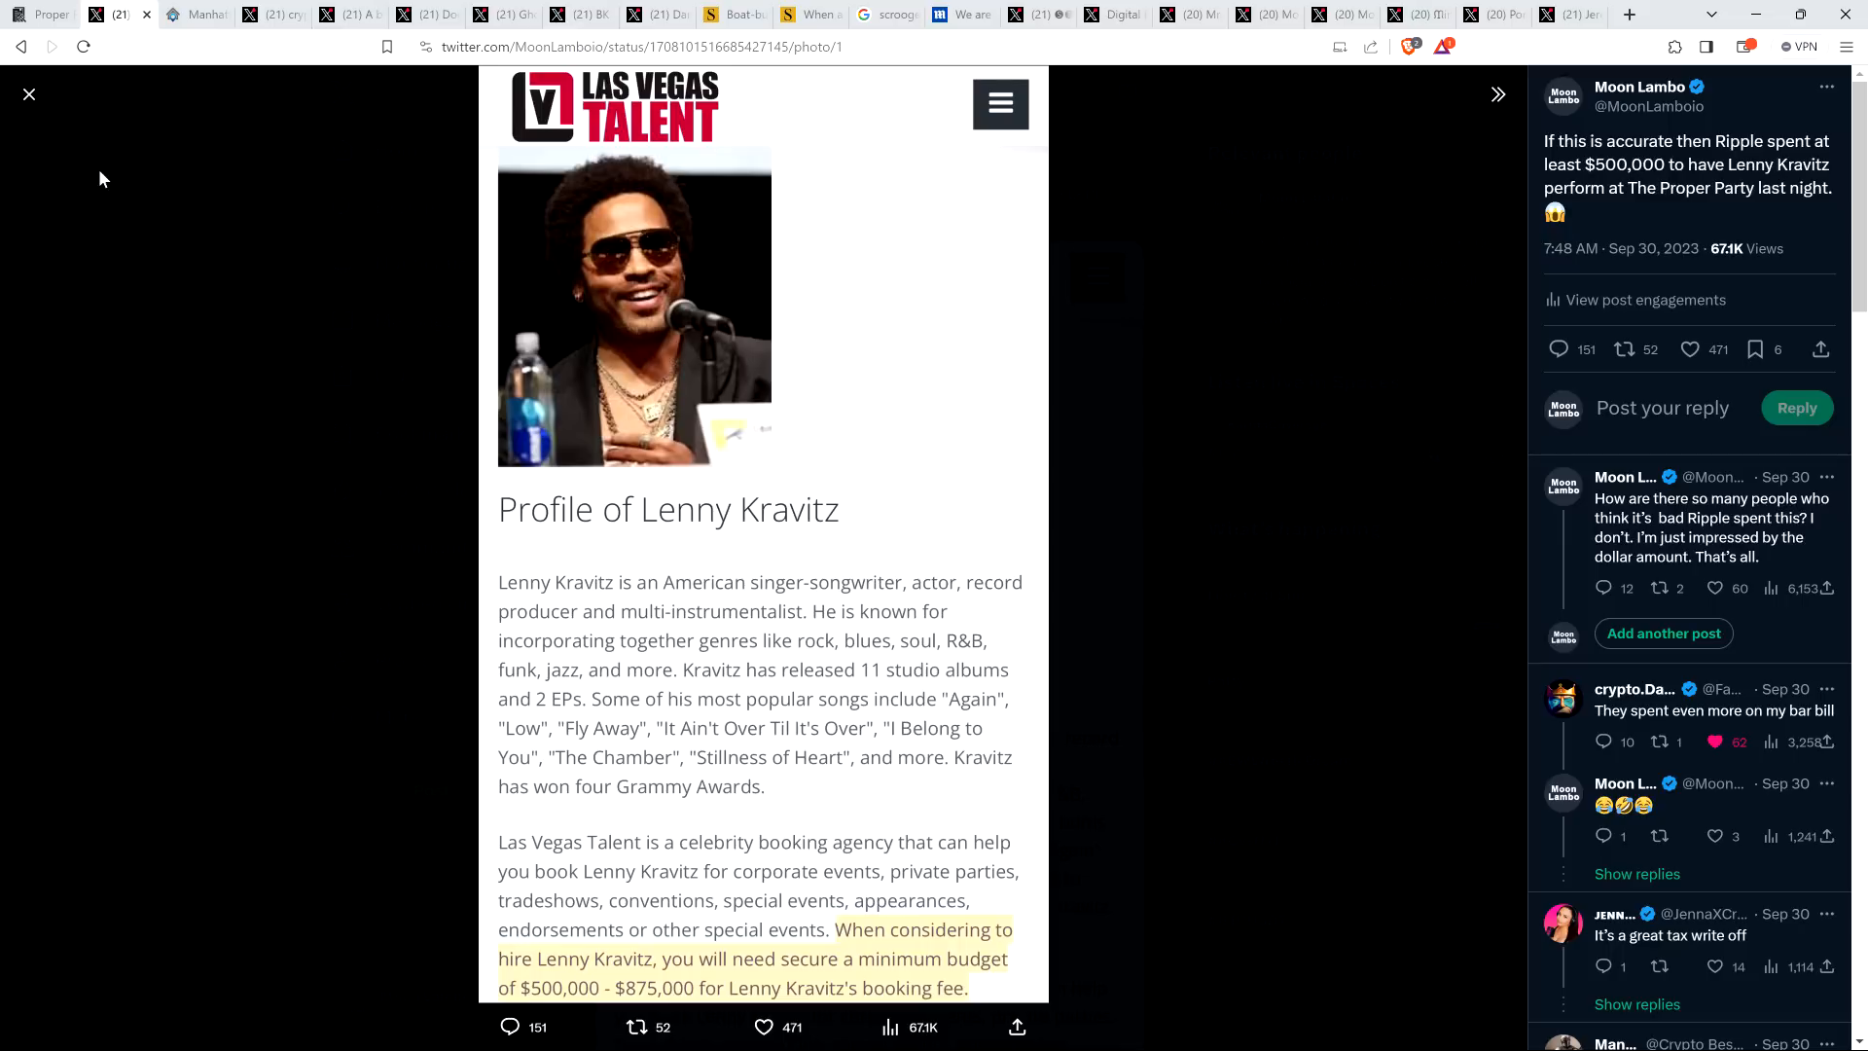
mouse_move(107, 167)
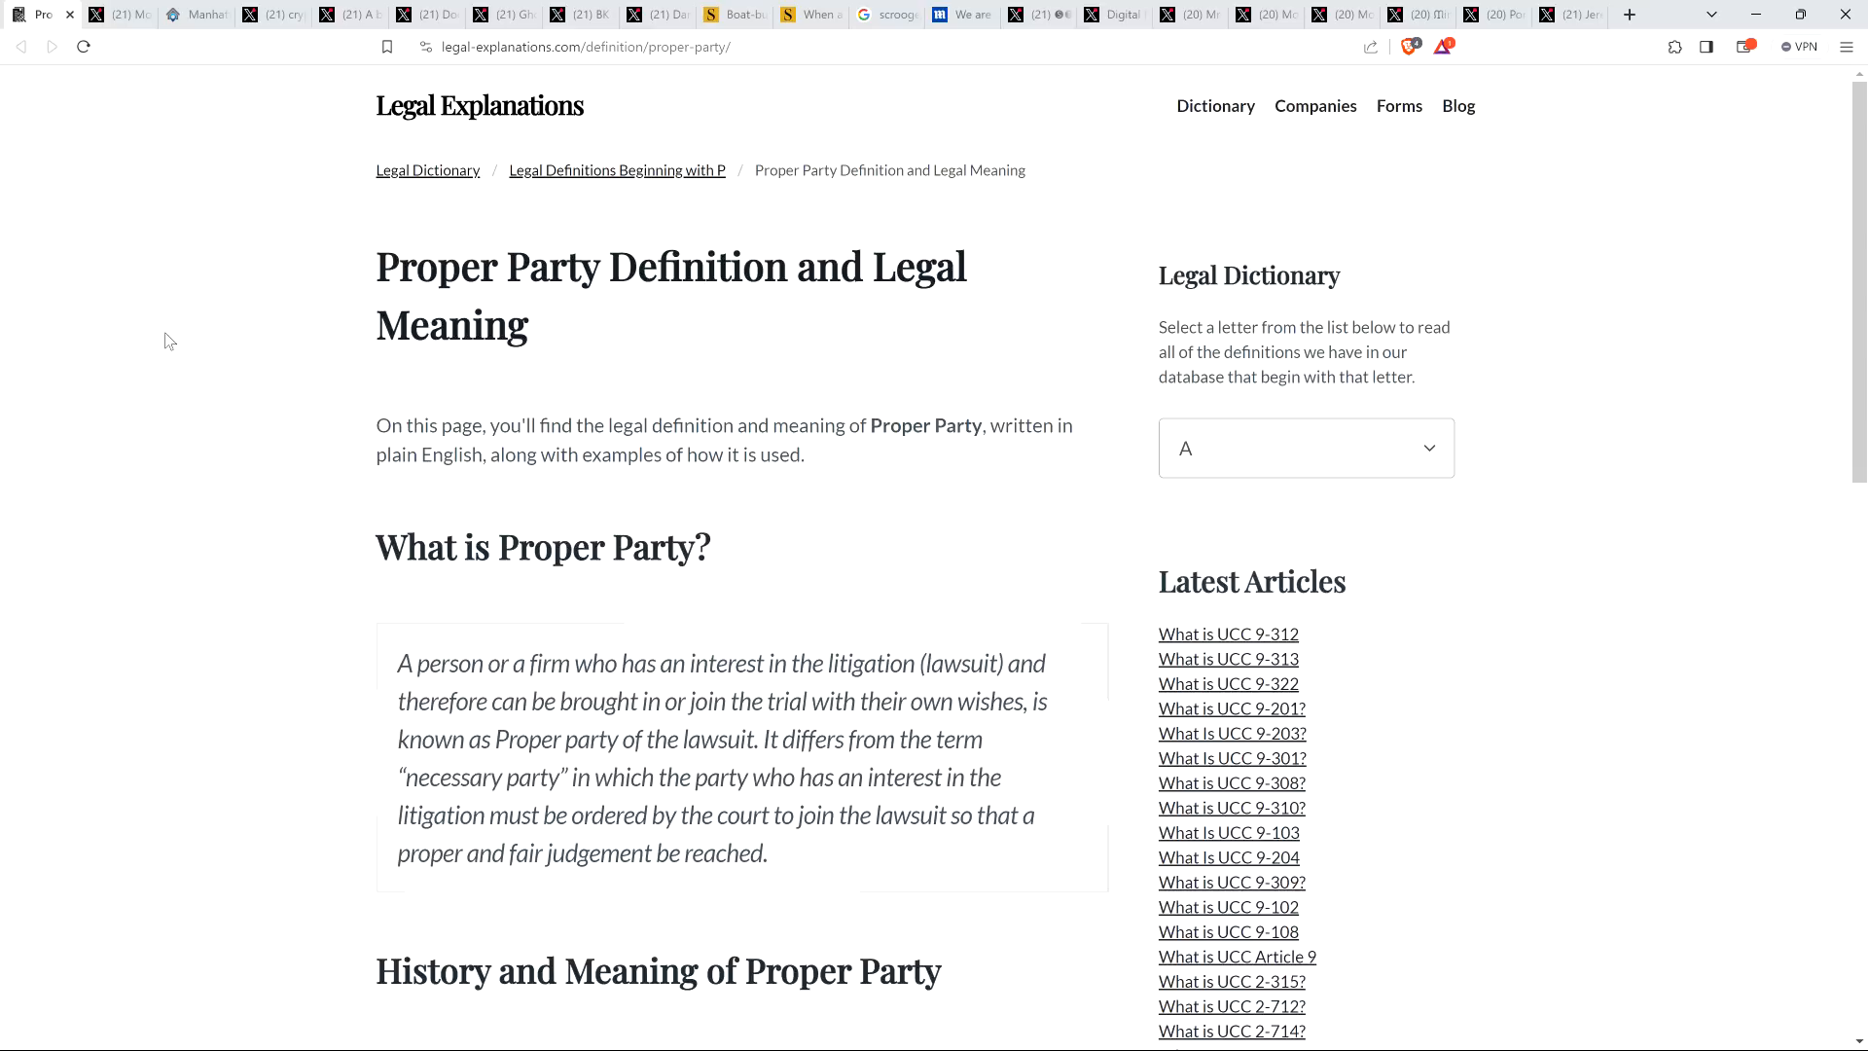
mouse_move(118, 128)
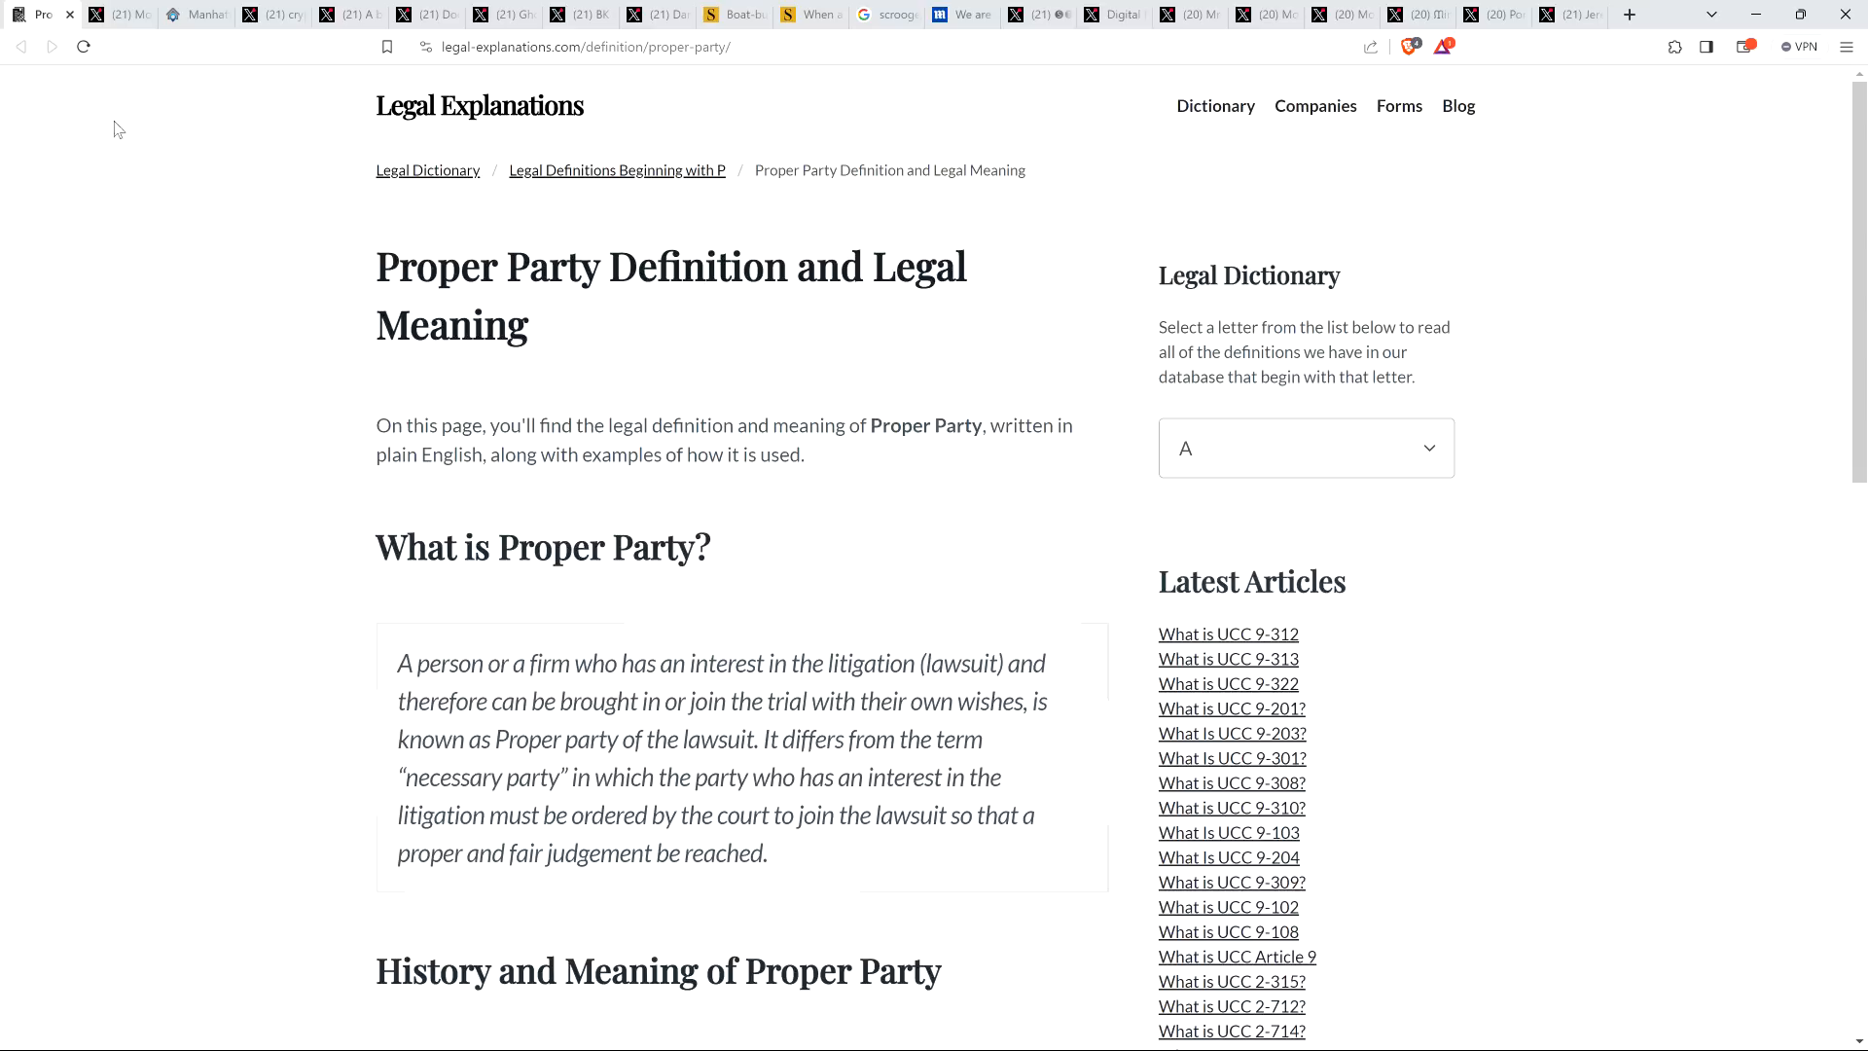
mouse_move(86, 198)
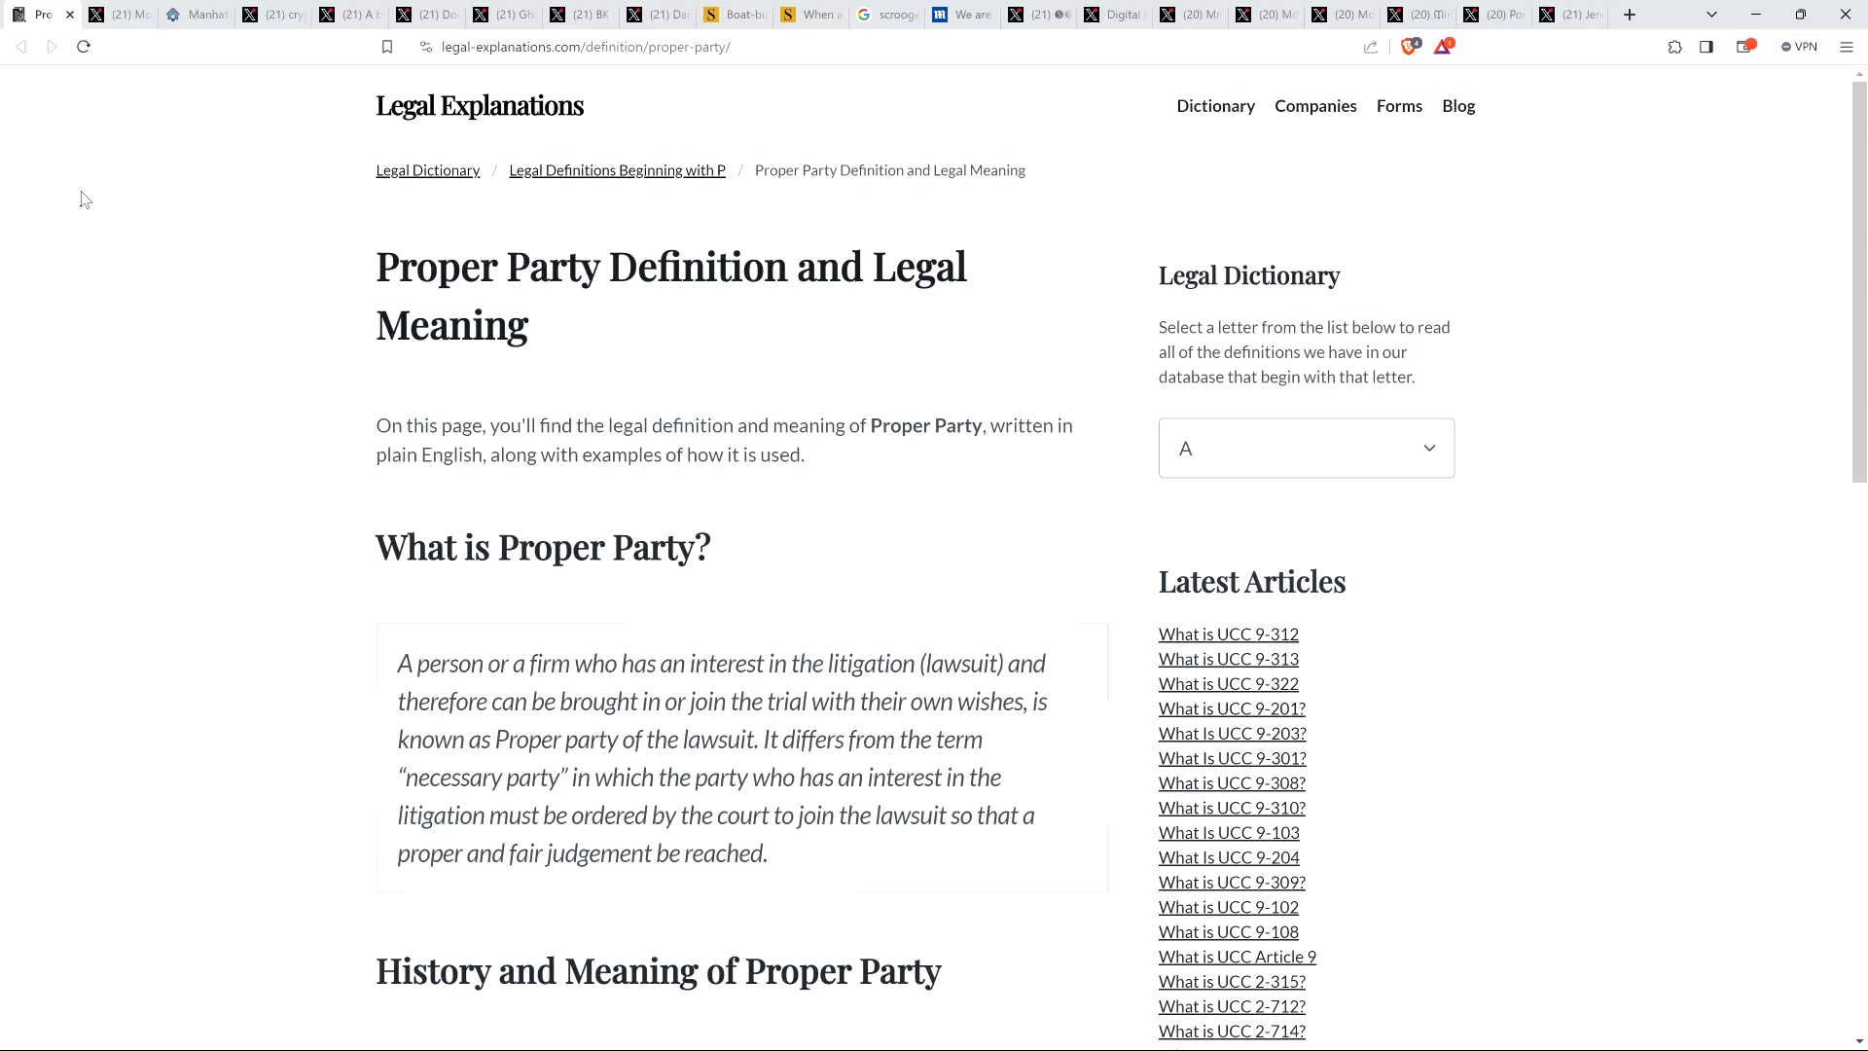
mouse_move(142, 84)
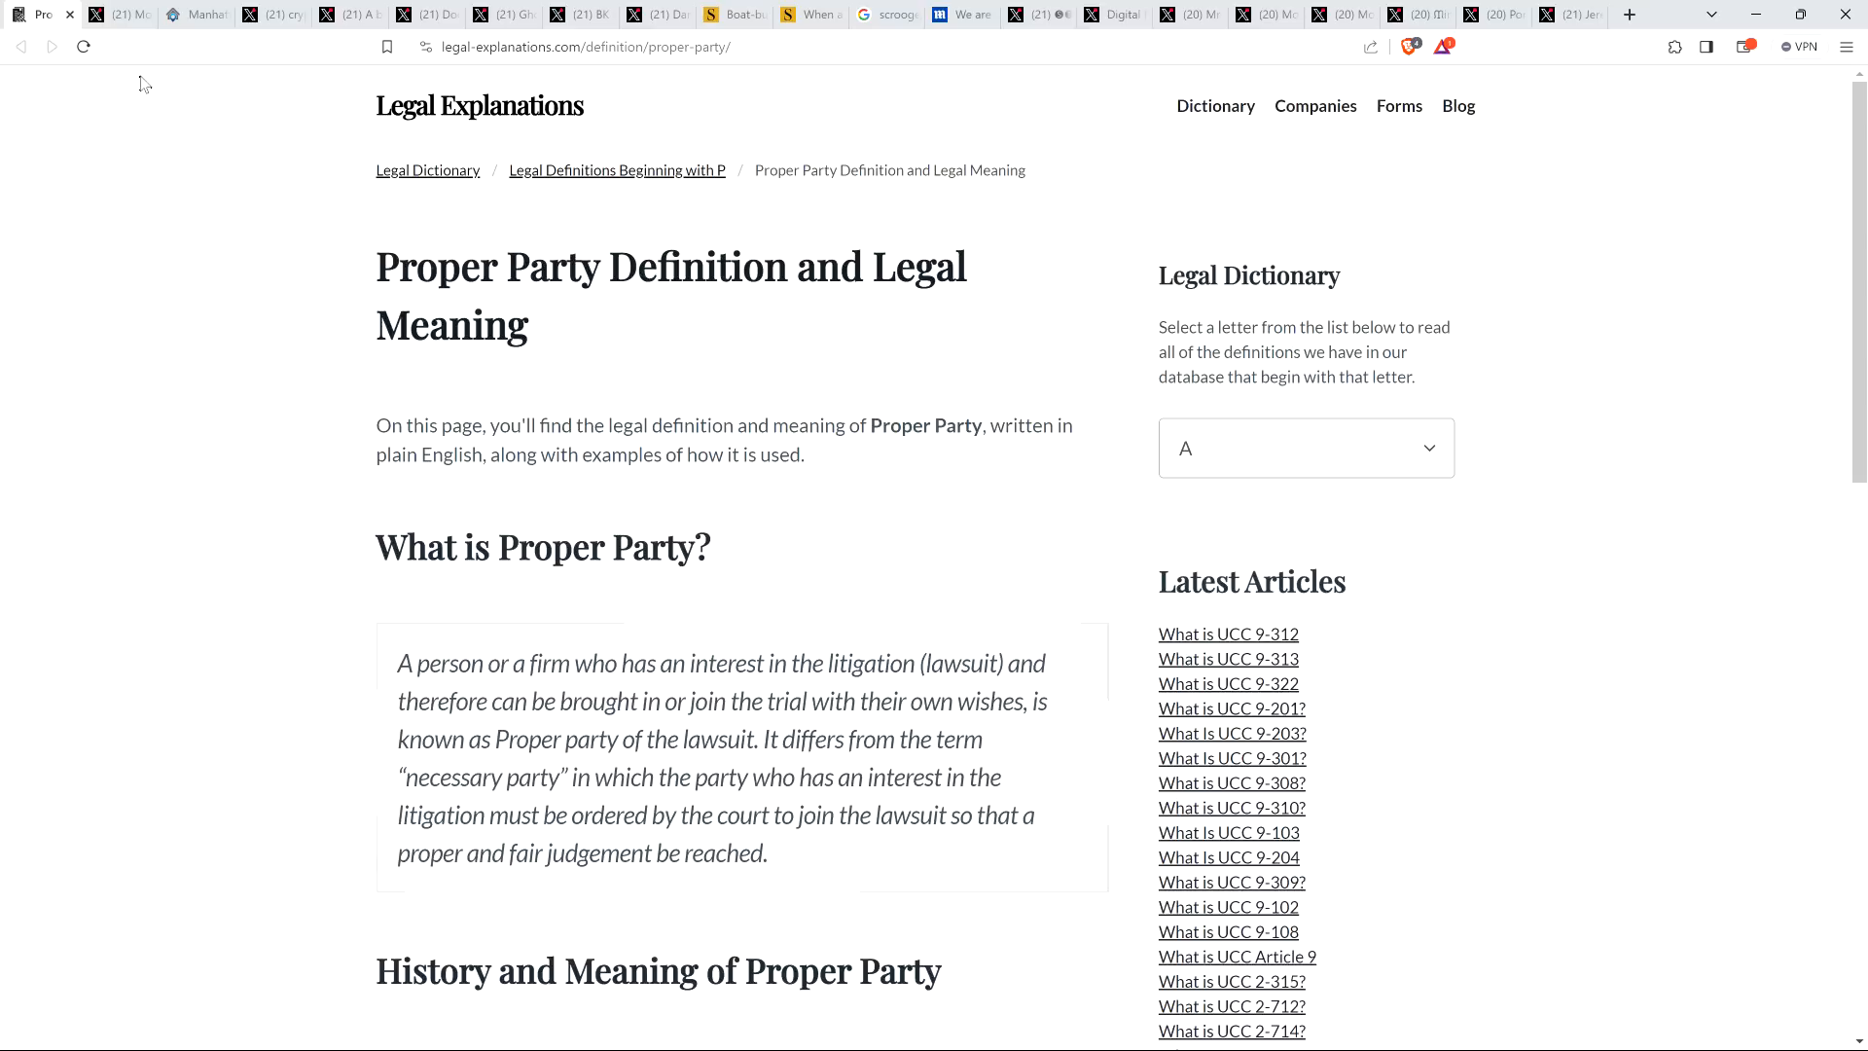
Return to the X tab showing the Moon Lambo post's expanded Lenny Kravitz booking-fee photo
left_click(119, 14)
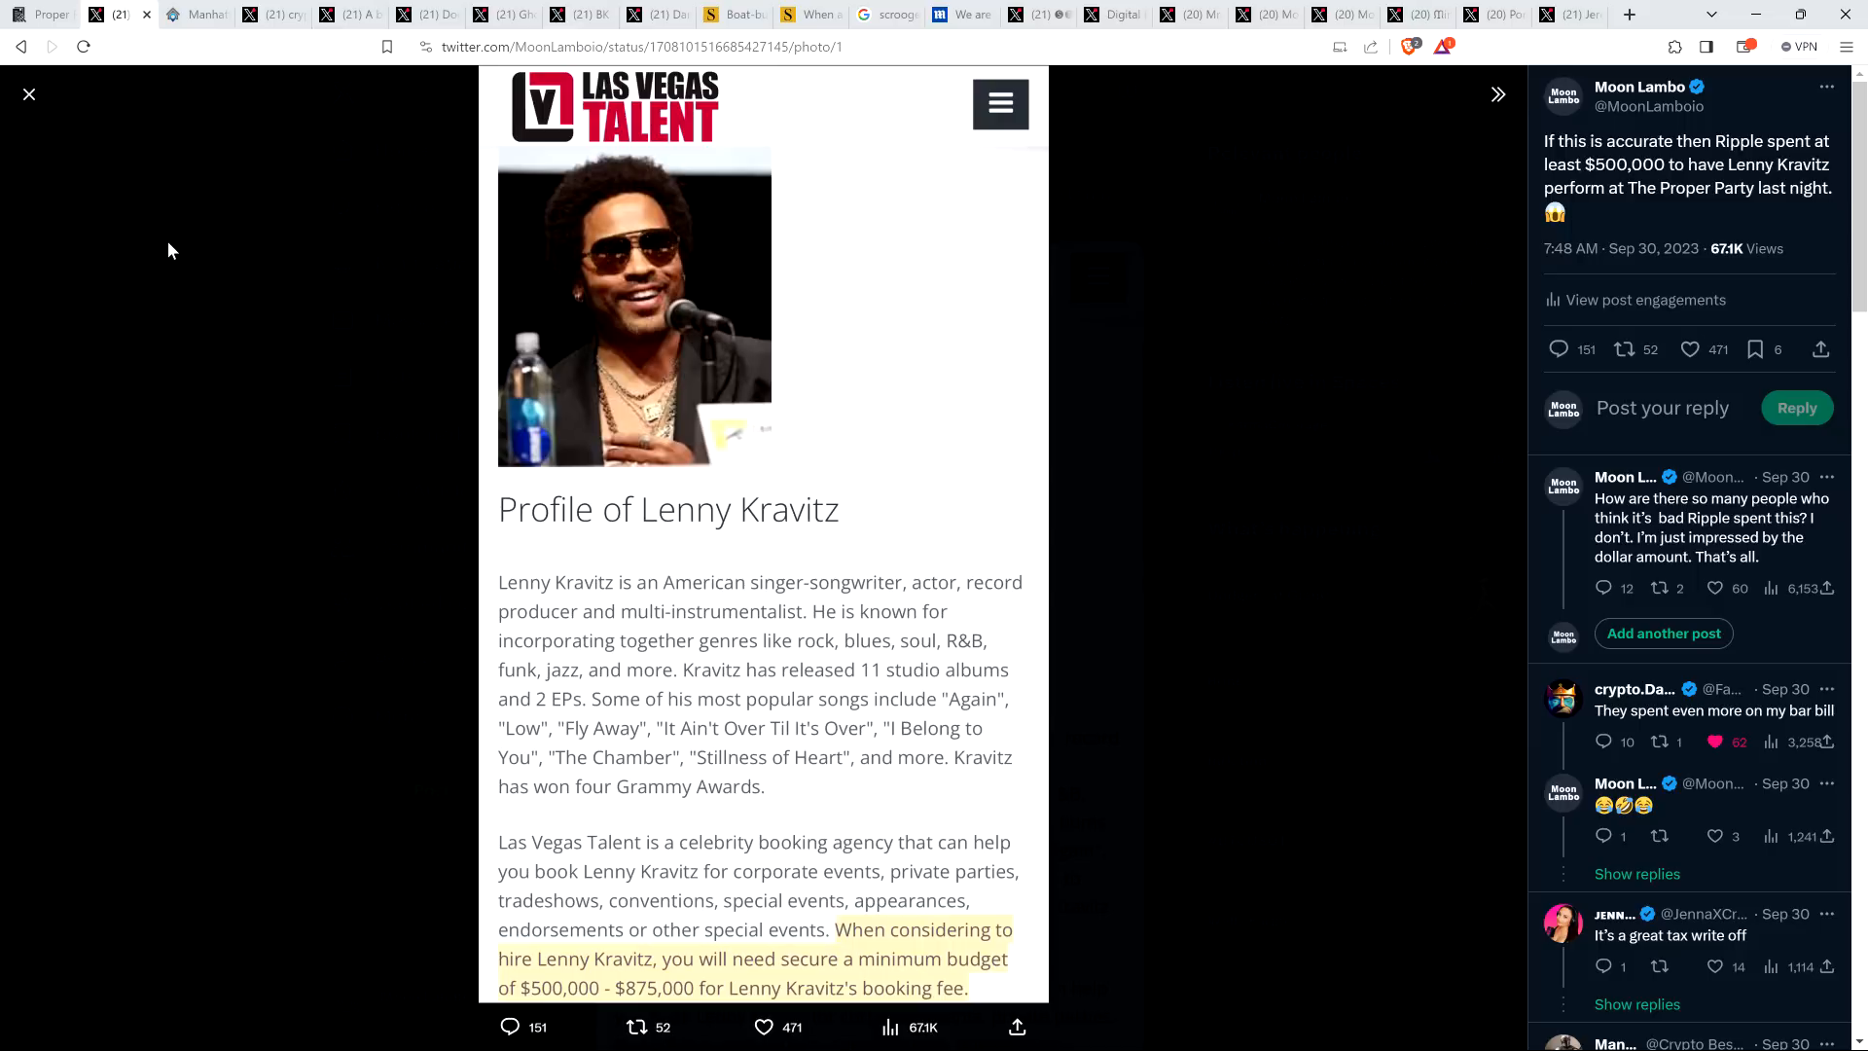
View the Rentit Hammerstein Ballroom listing's 3500-guest capacity and $20,000 average event price
left_click(196, 14)
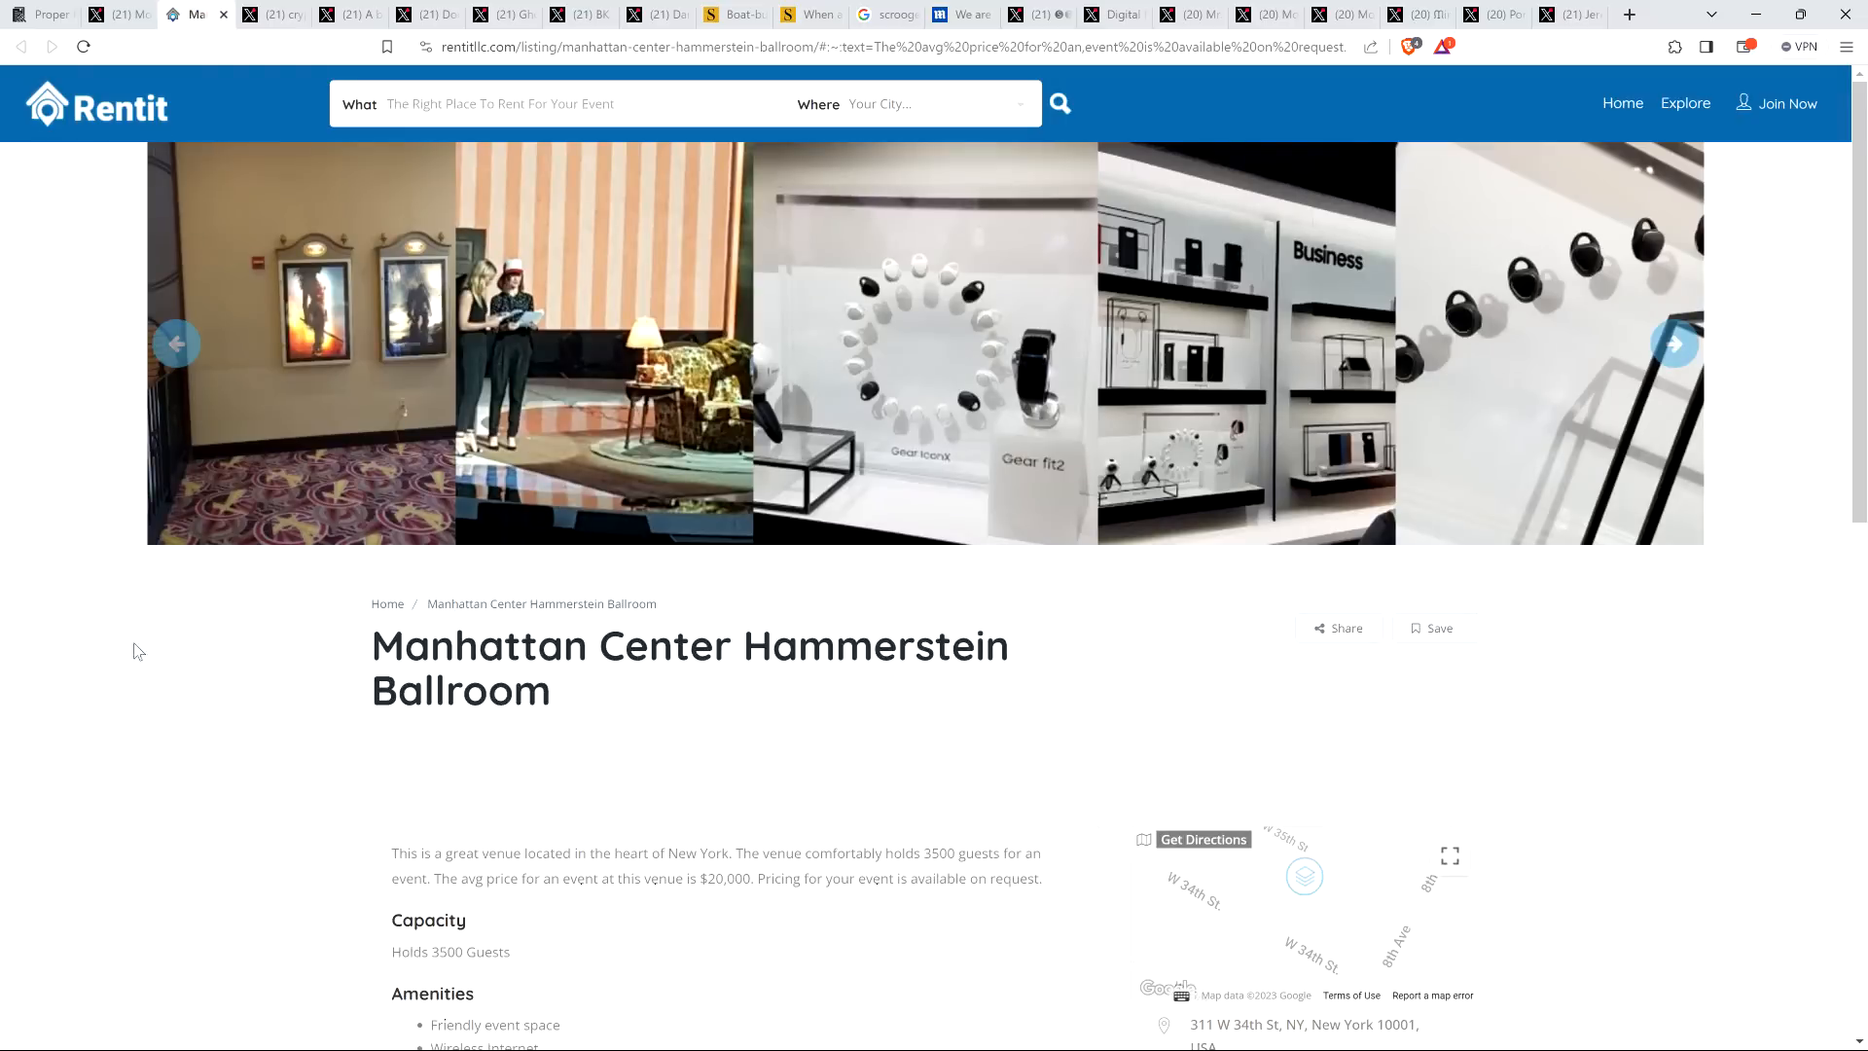
mouse_move(146, 763)
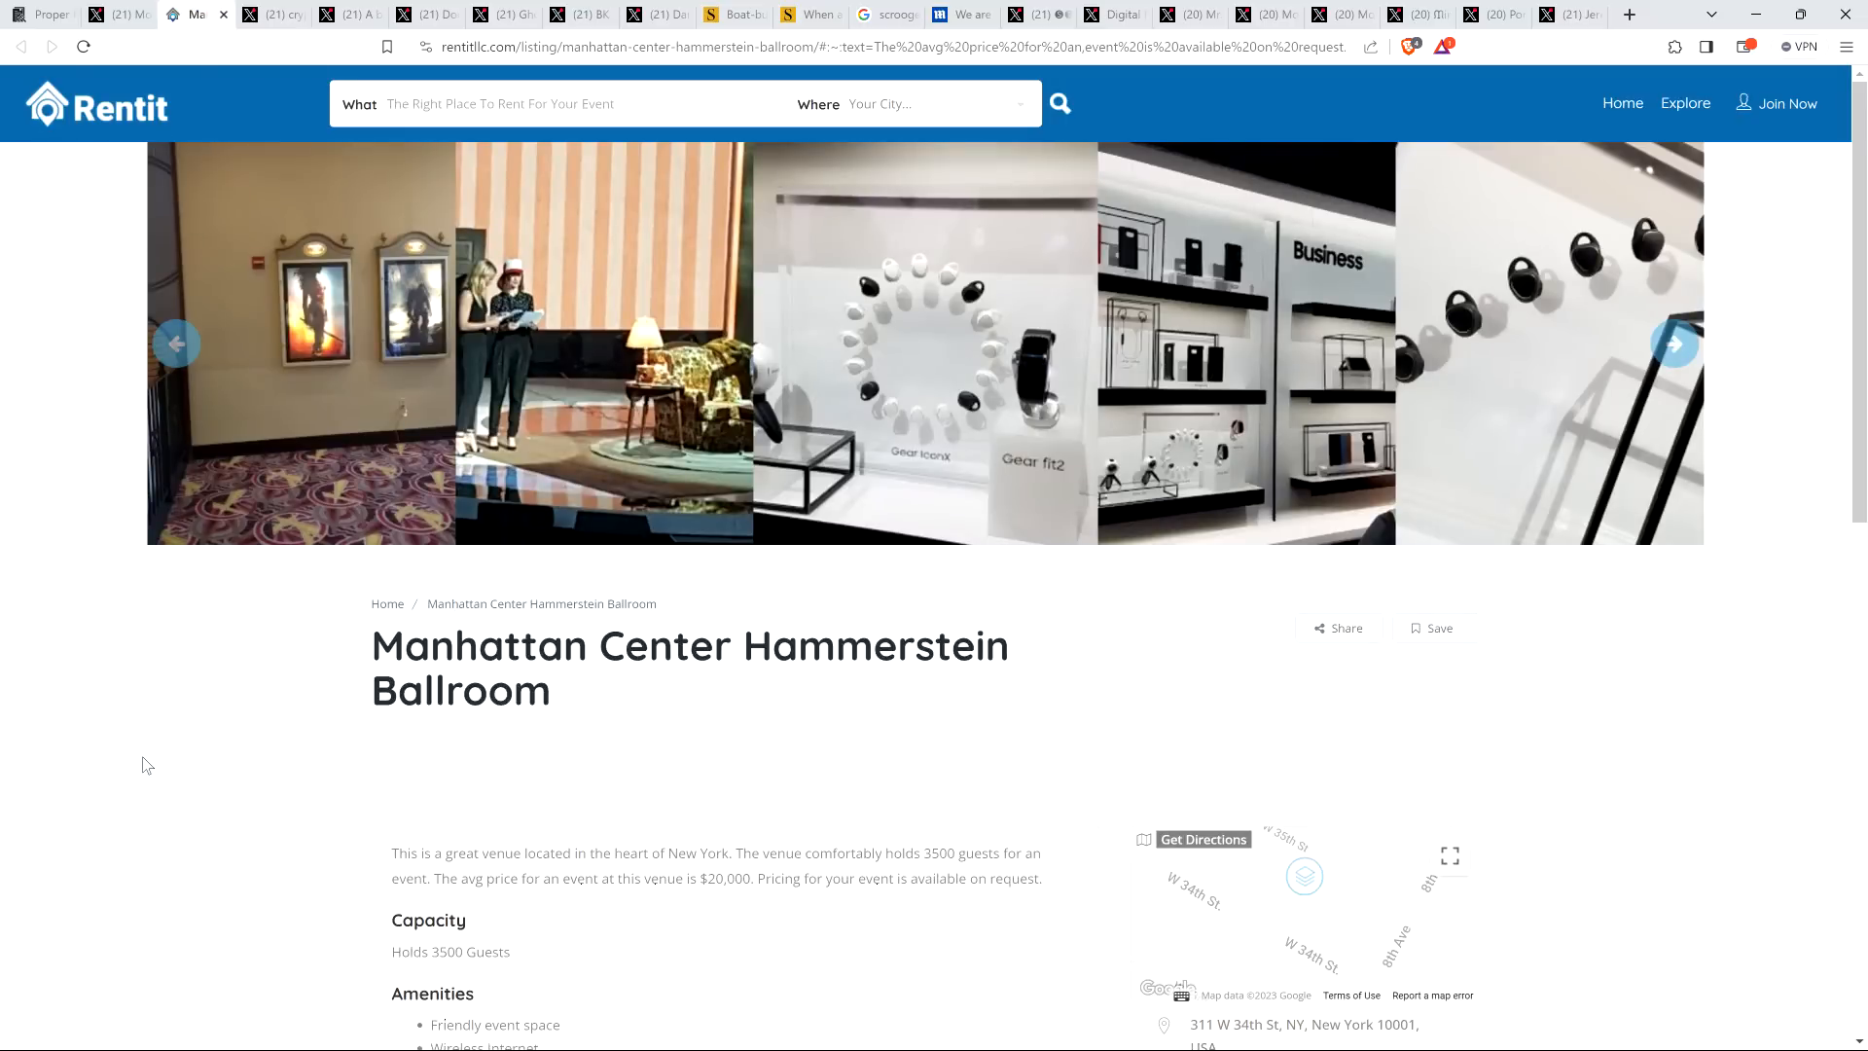
scroll("down", 3)
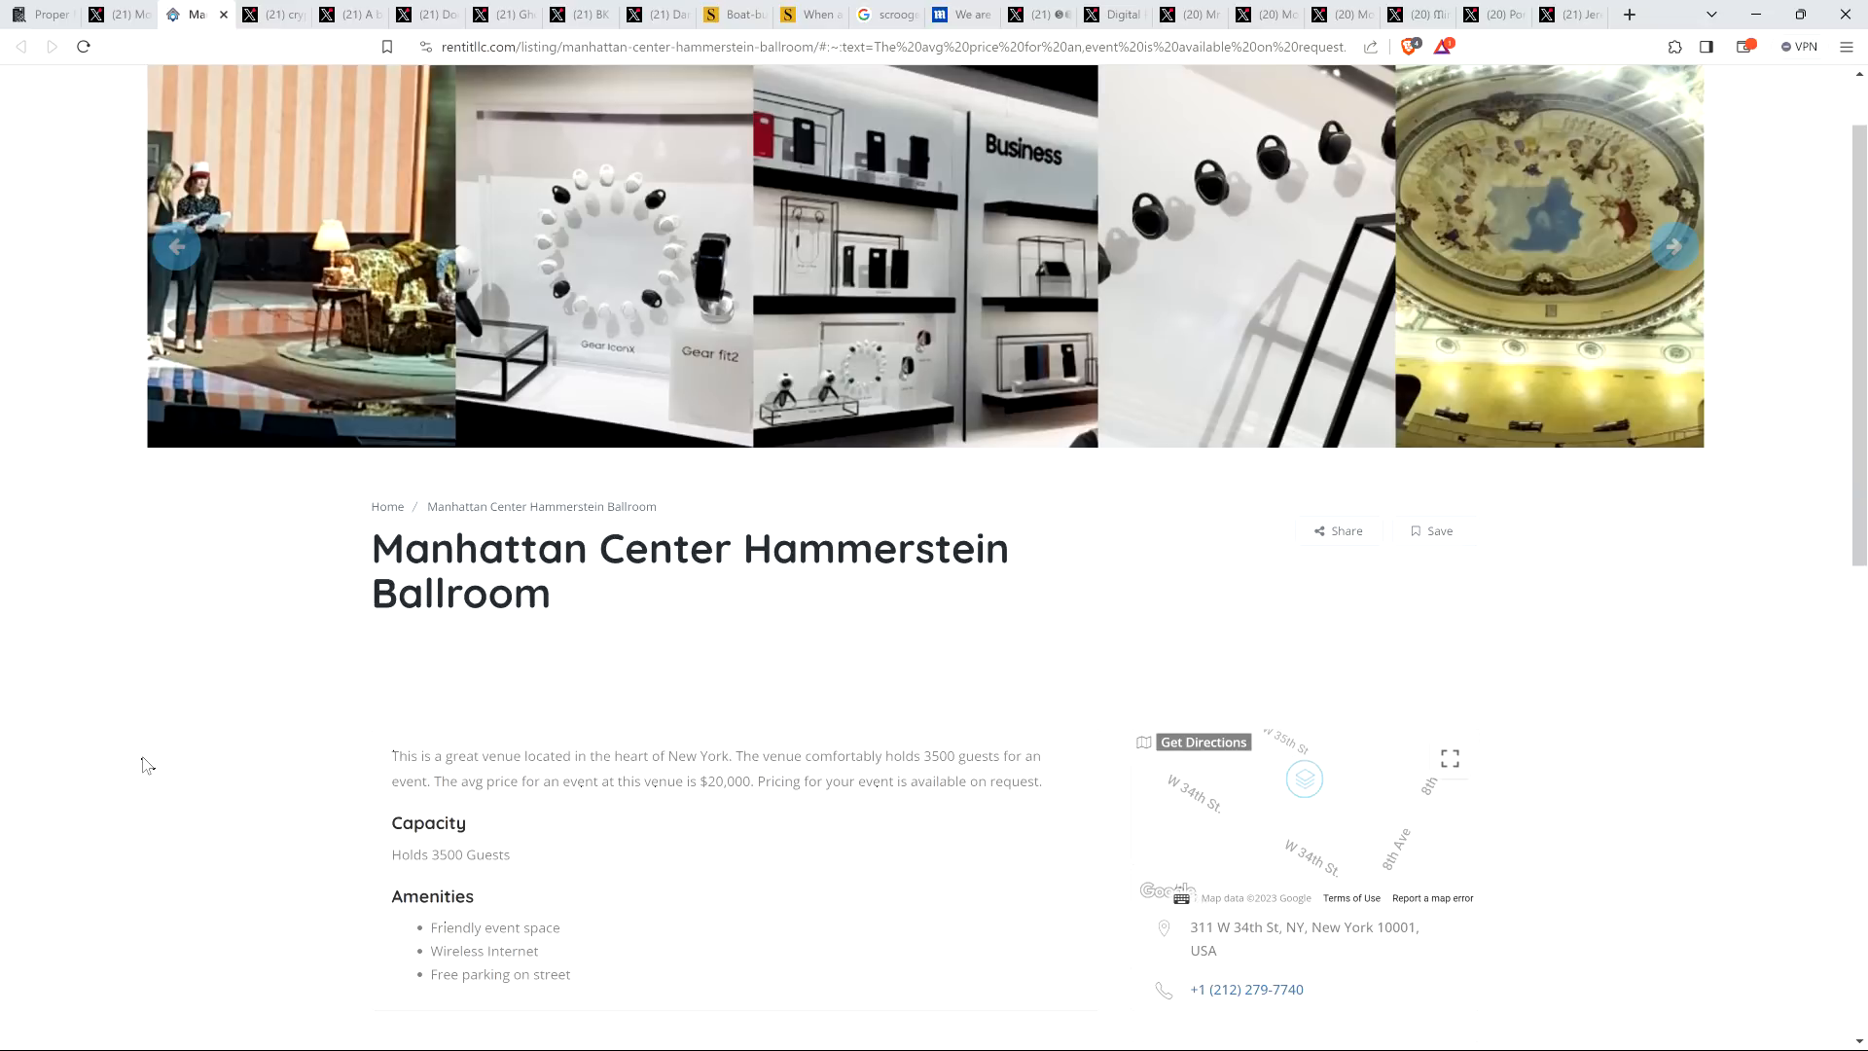
scroll("down", 3)
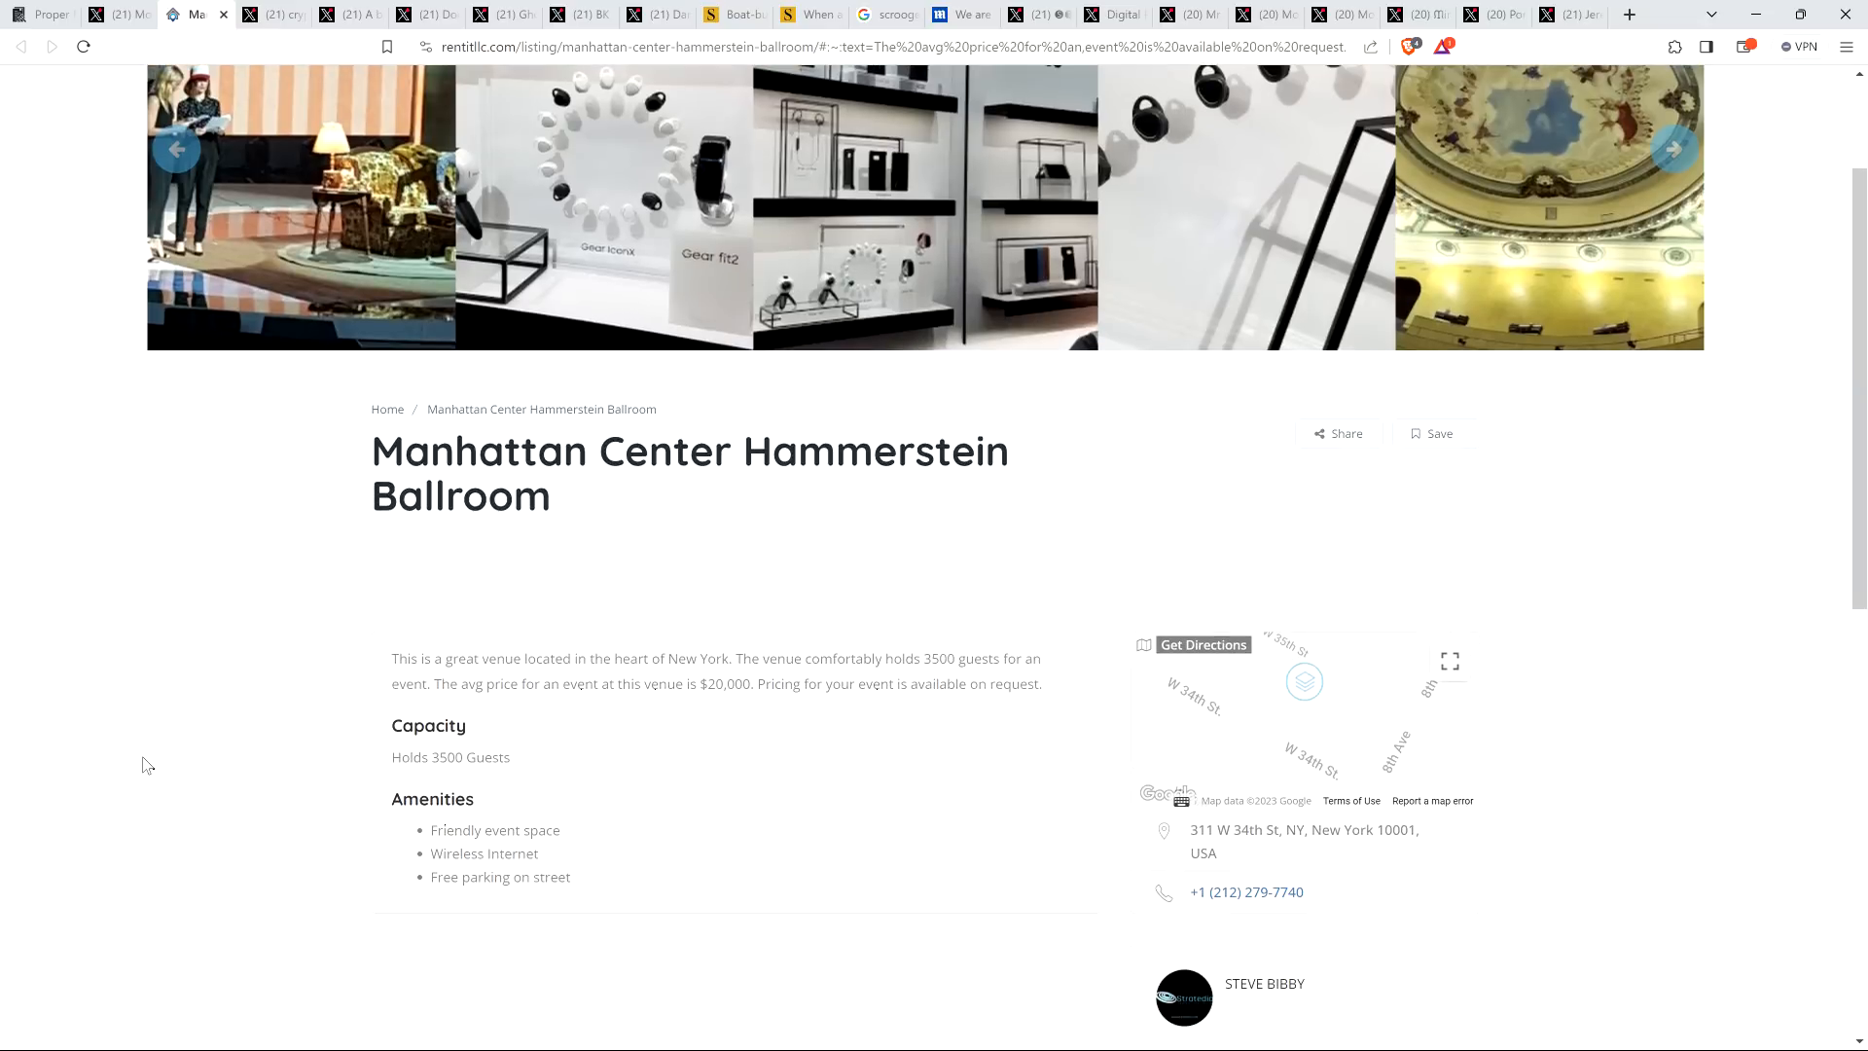
left_click(1673, 148)
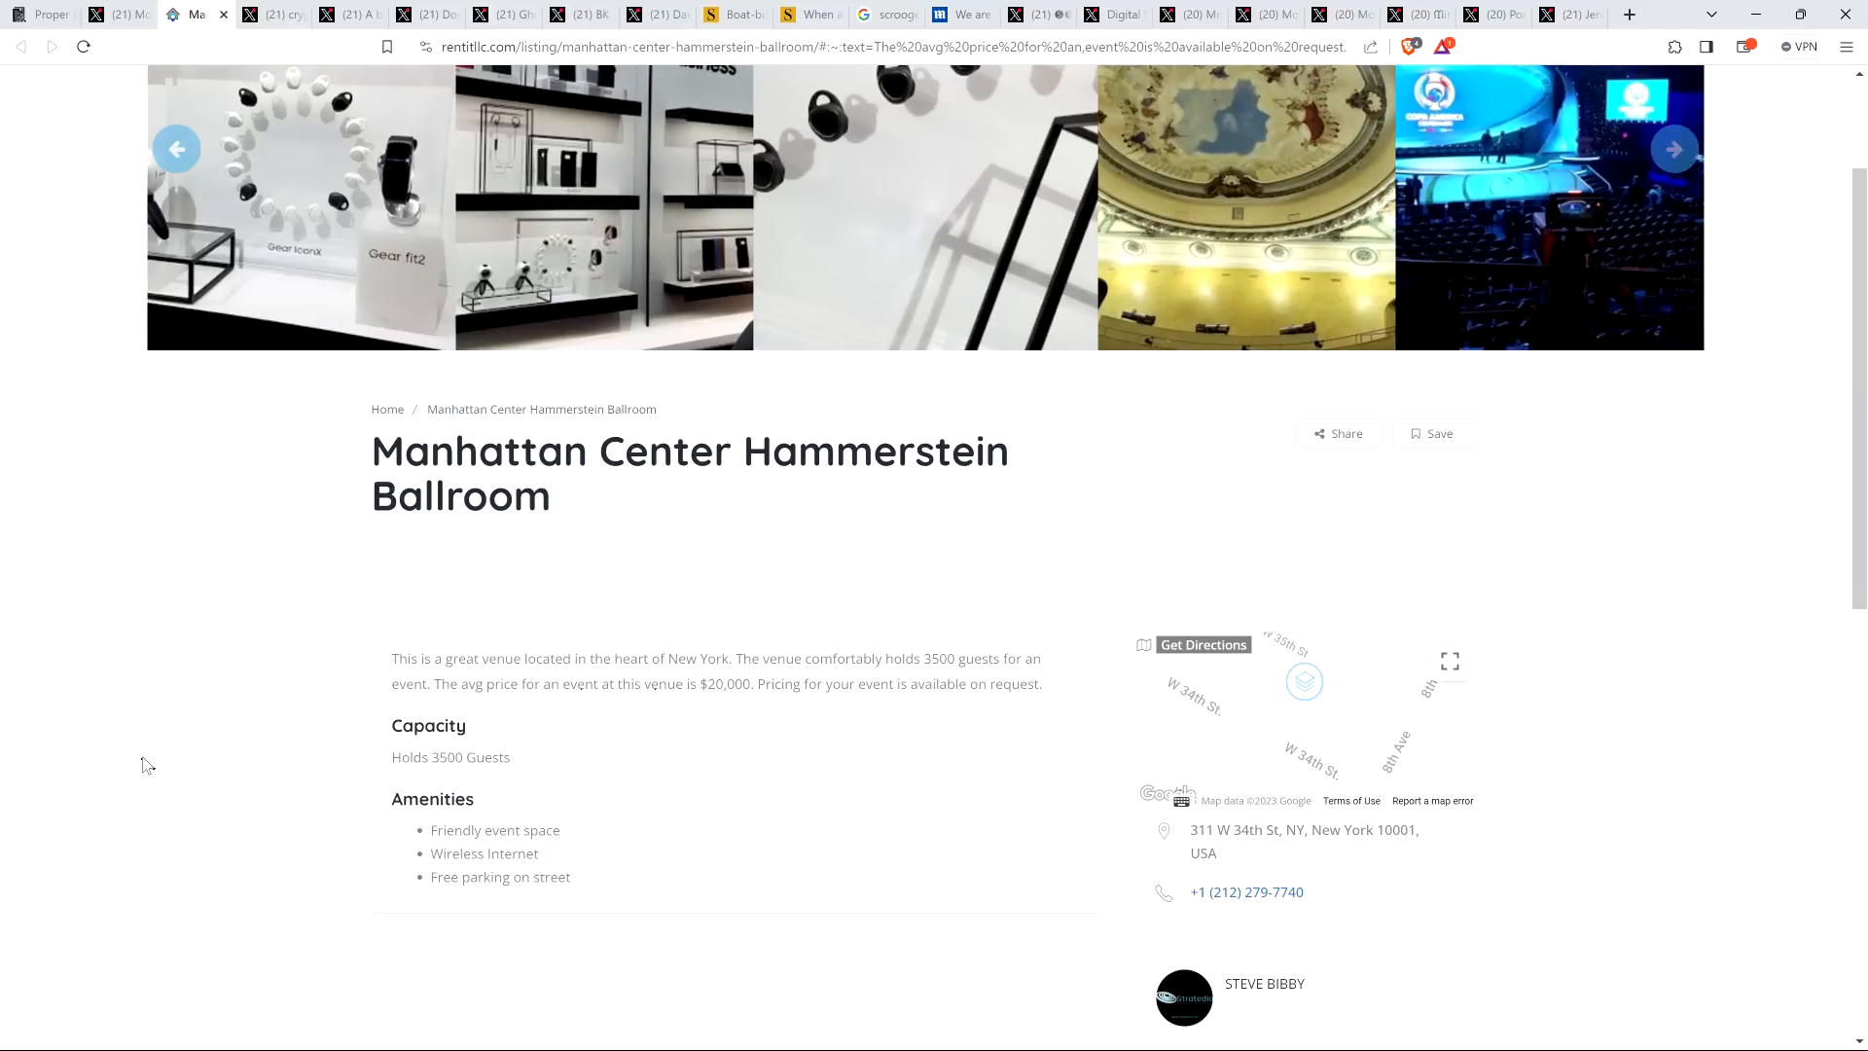
left_click(1673, 148)
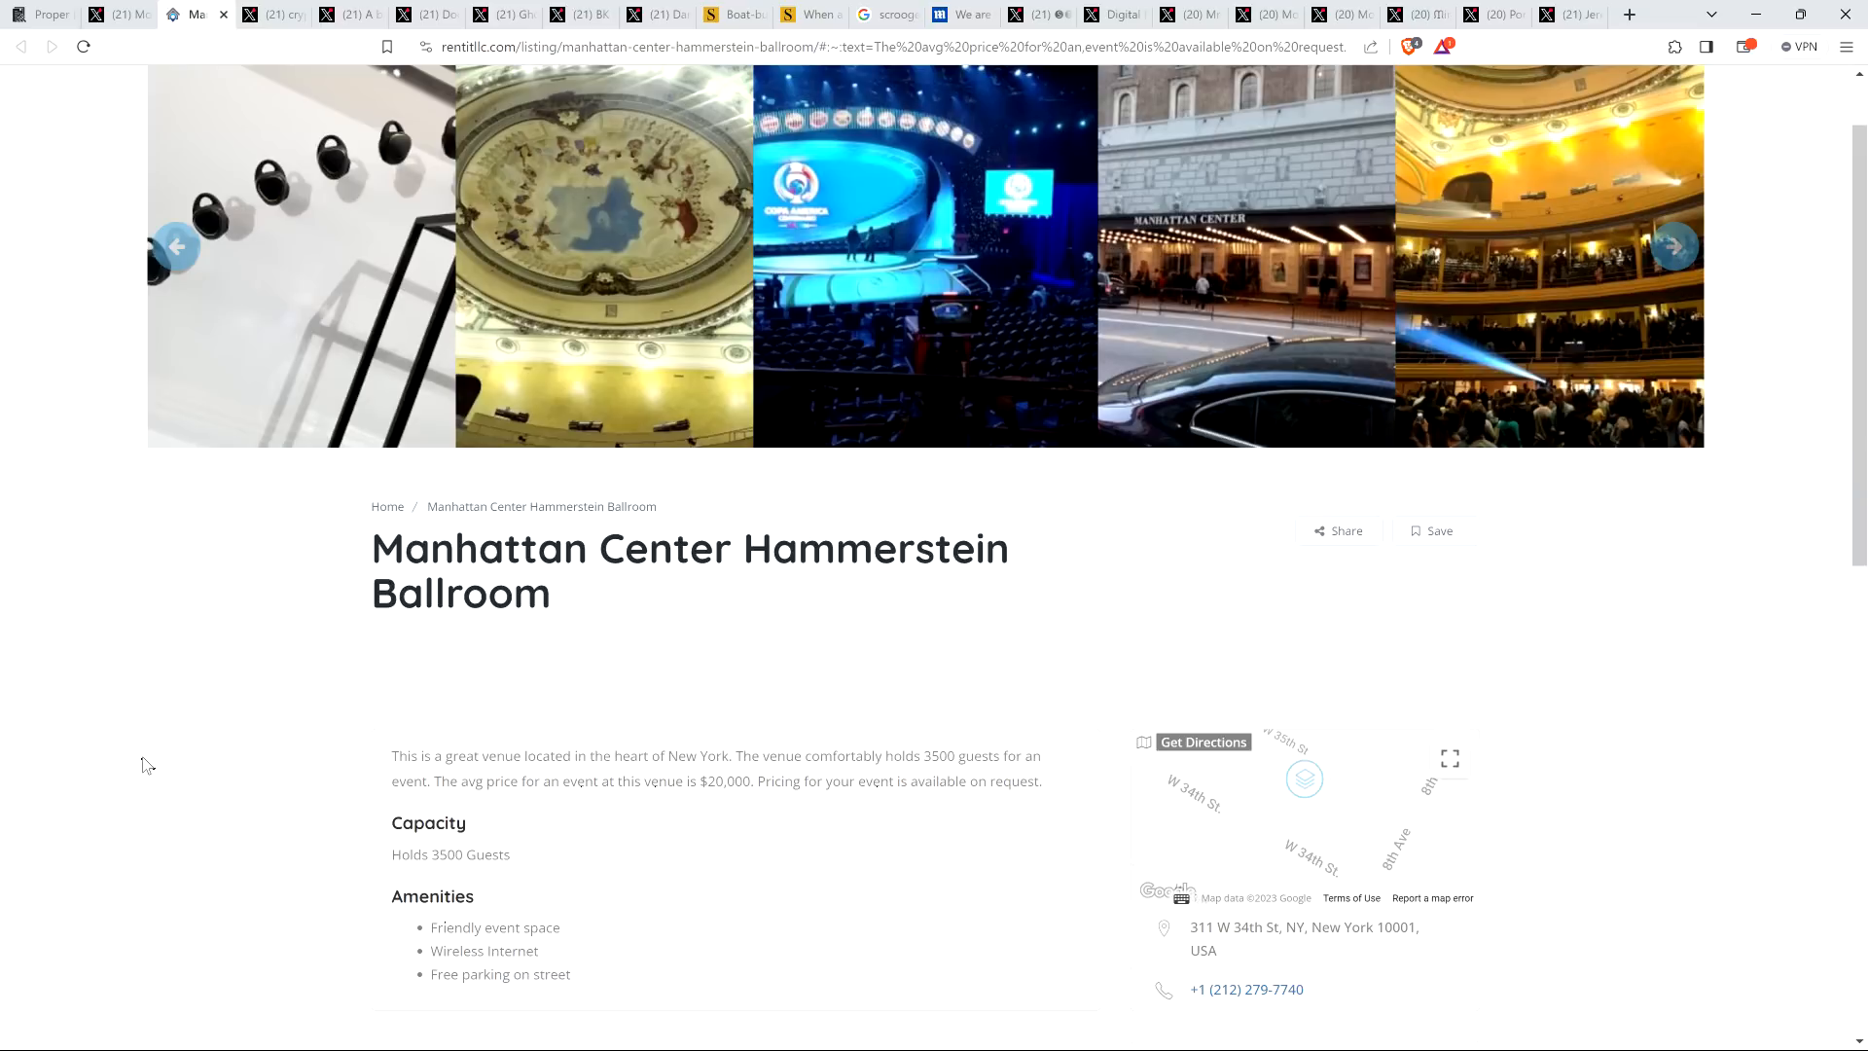
Browse through more venue photos on the Rentit Hammerstein Ballroom listing
scroll("up", 3)
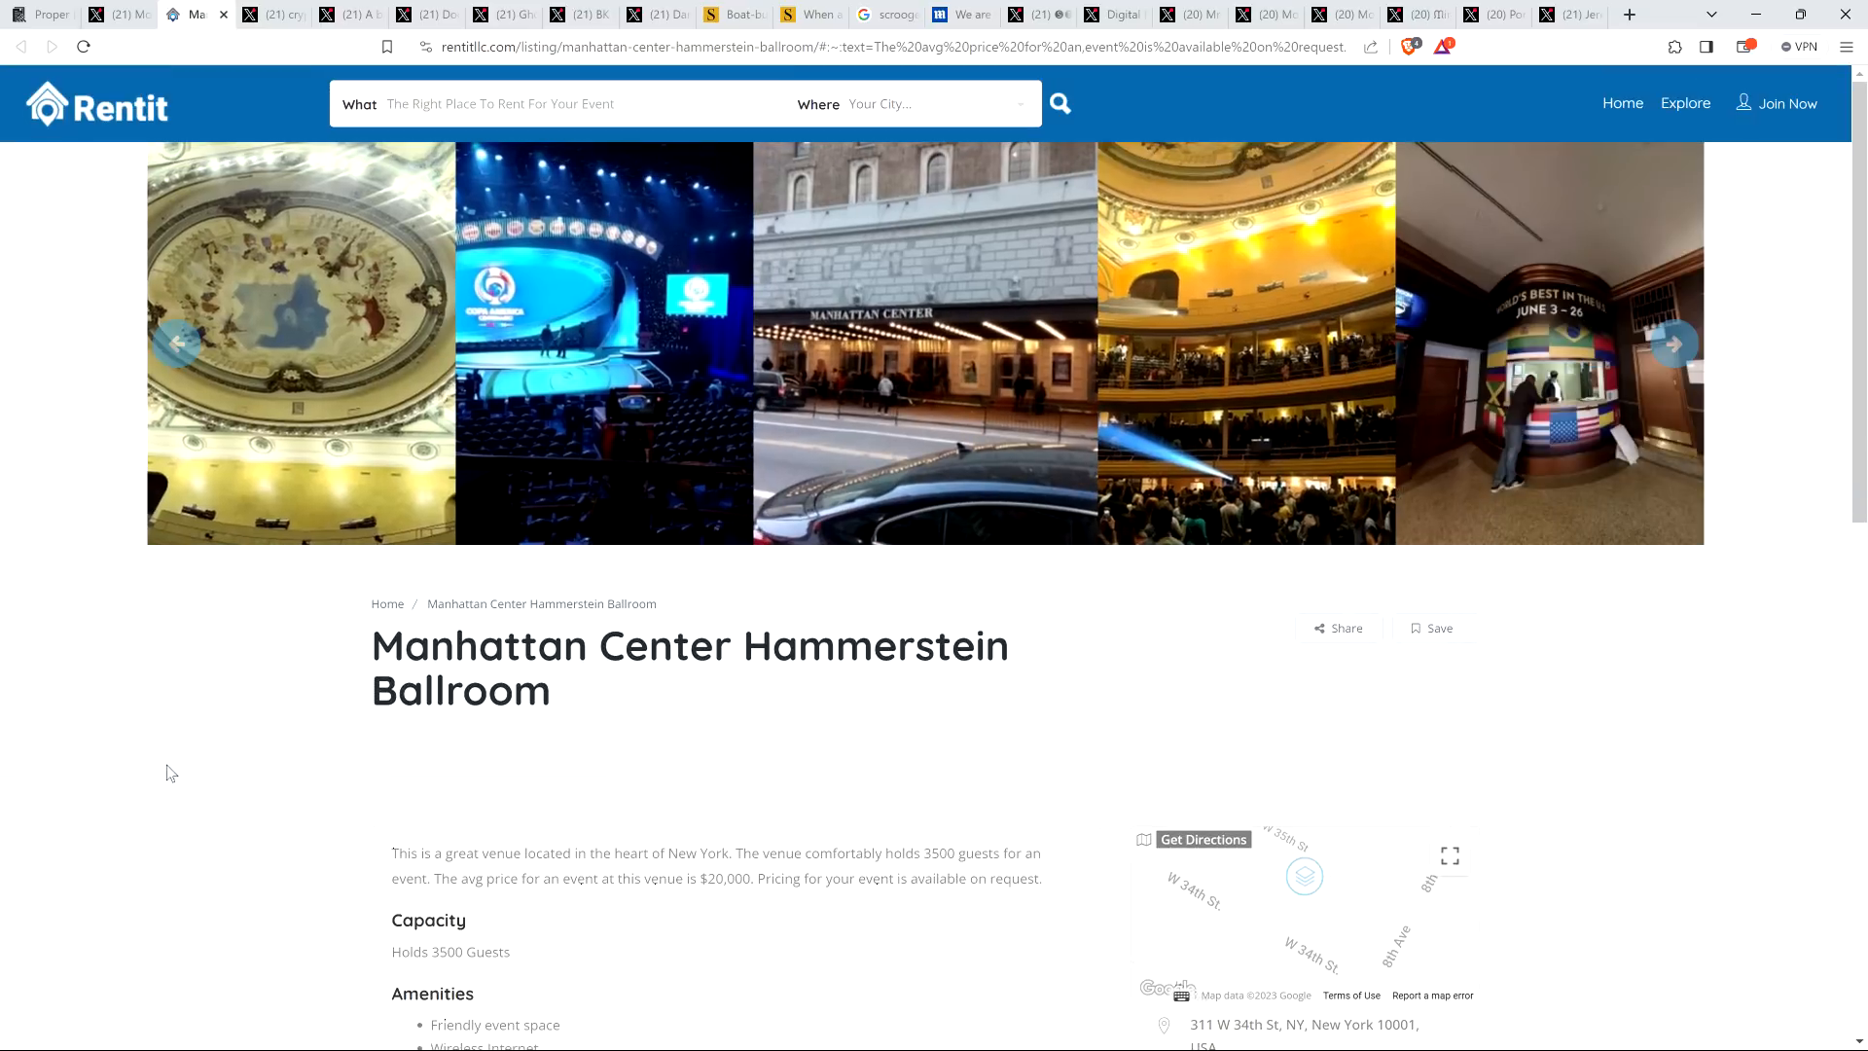
mouse_move(187, 784)
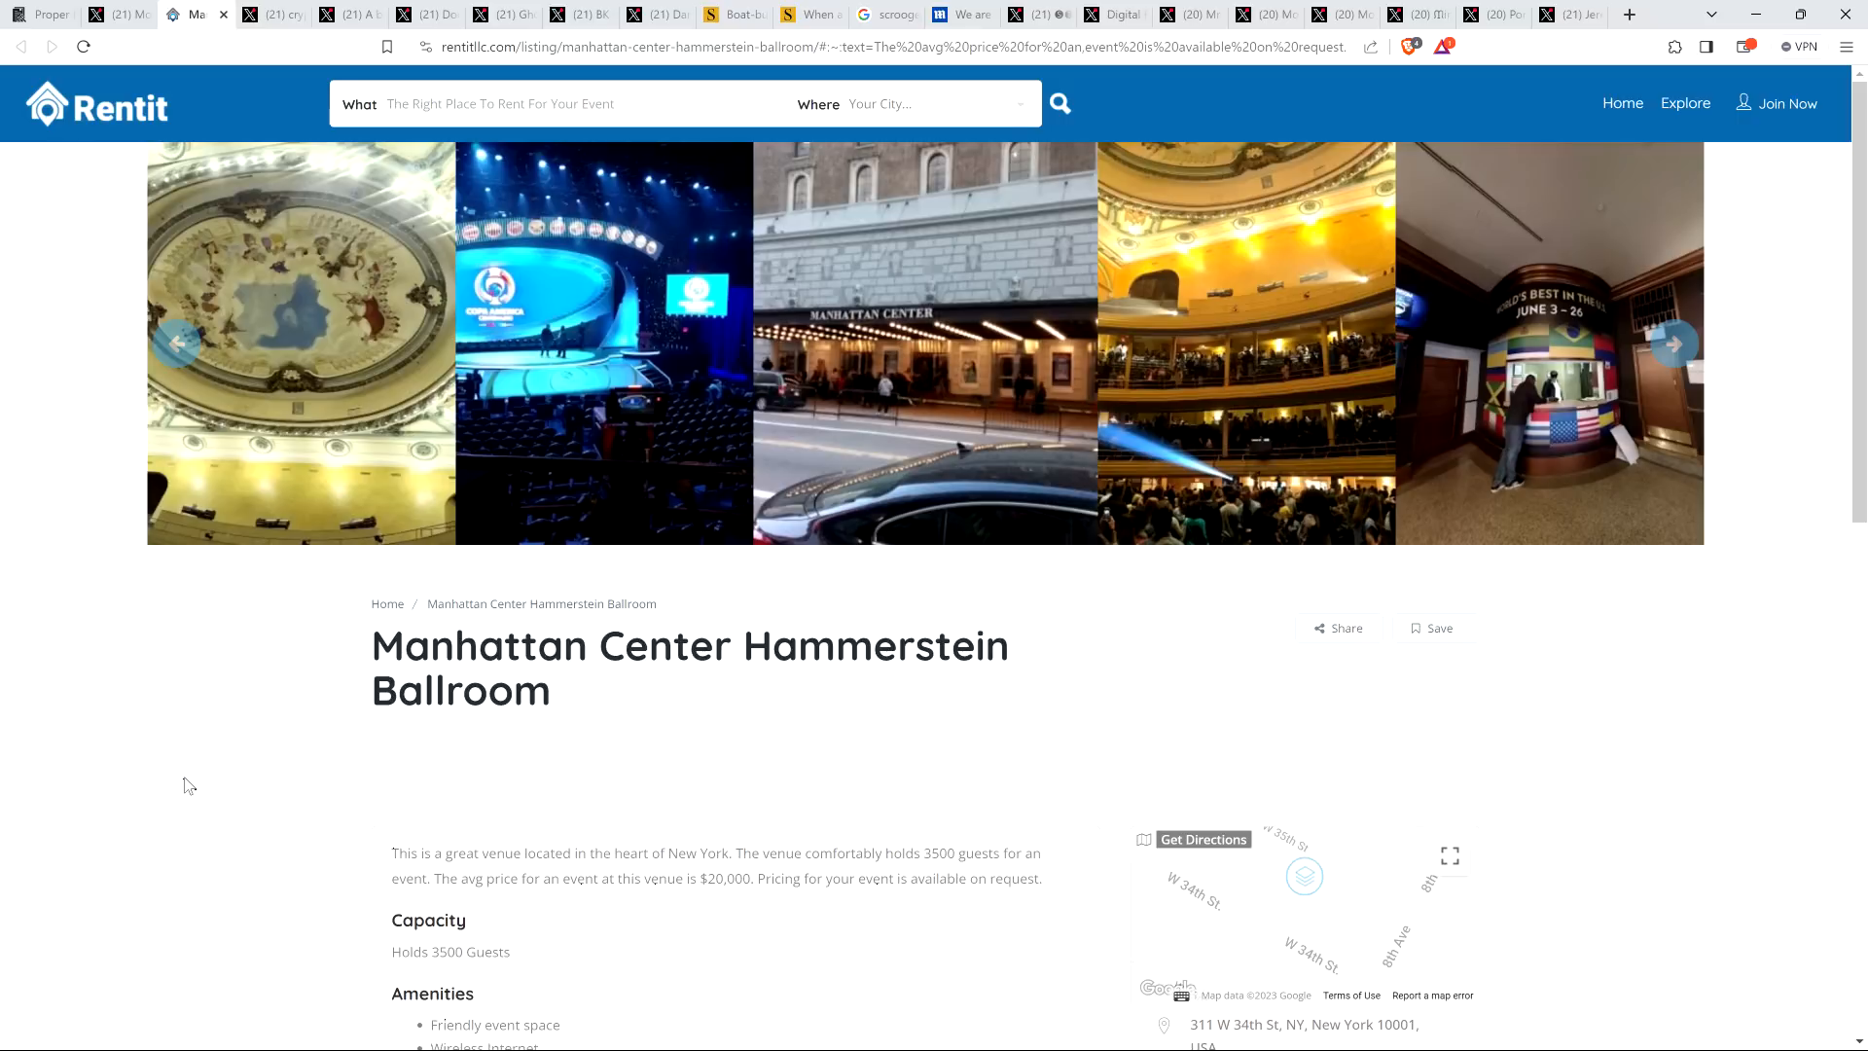
left_click(1671, 342)
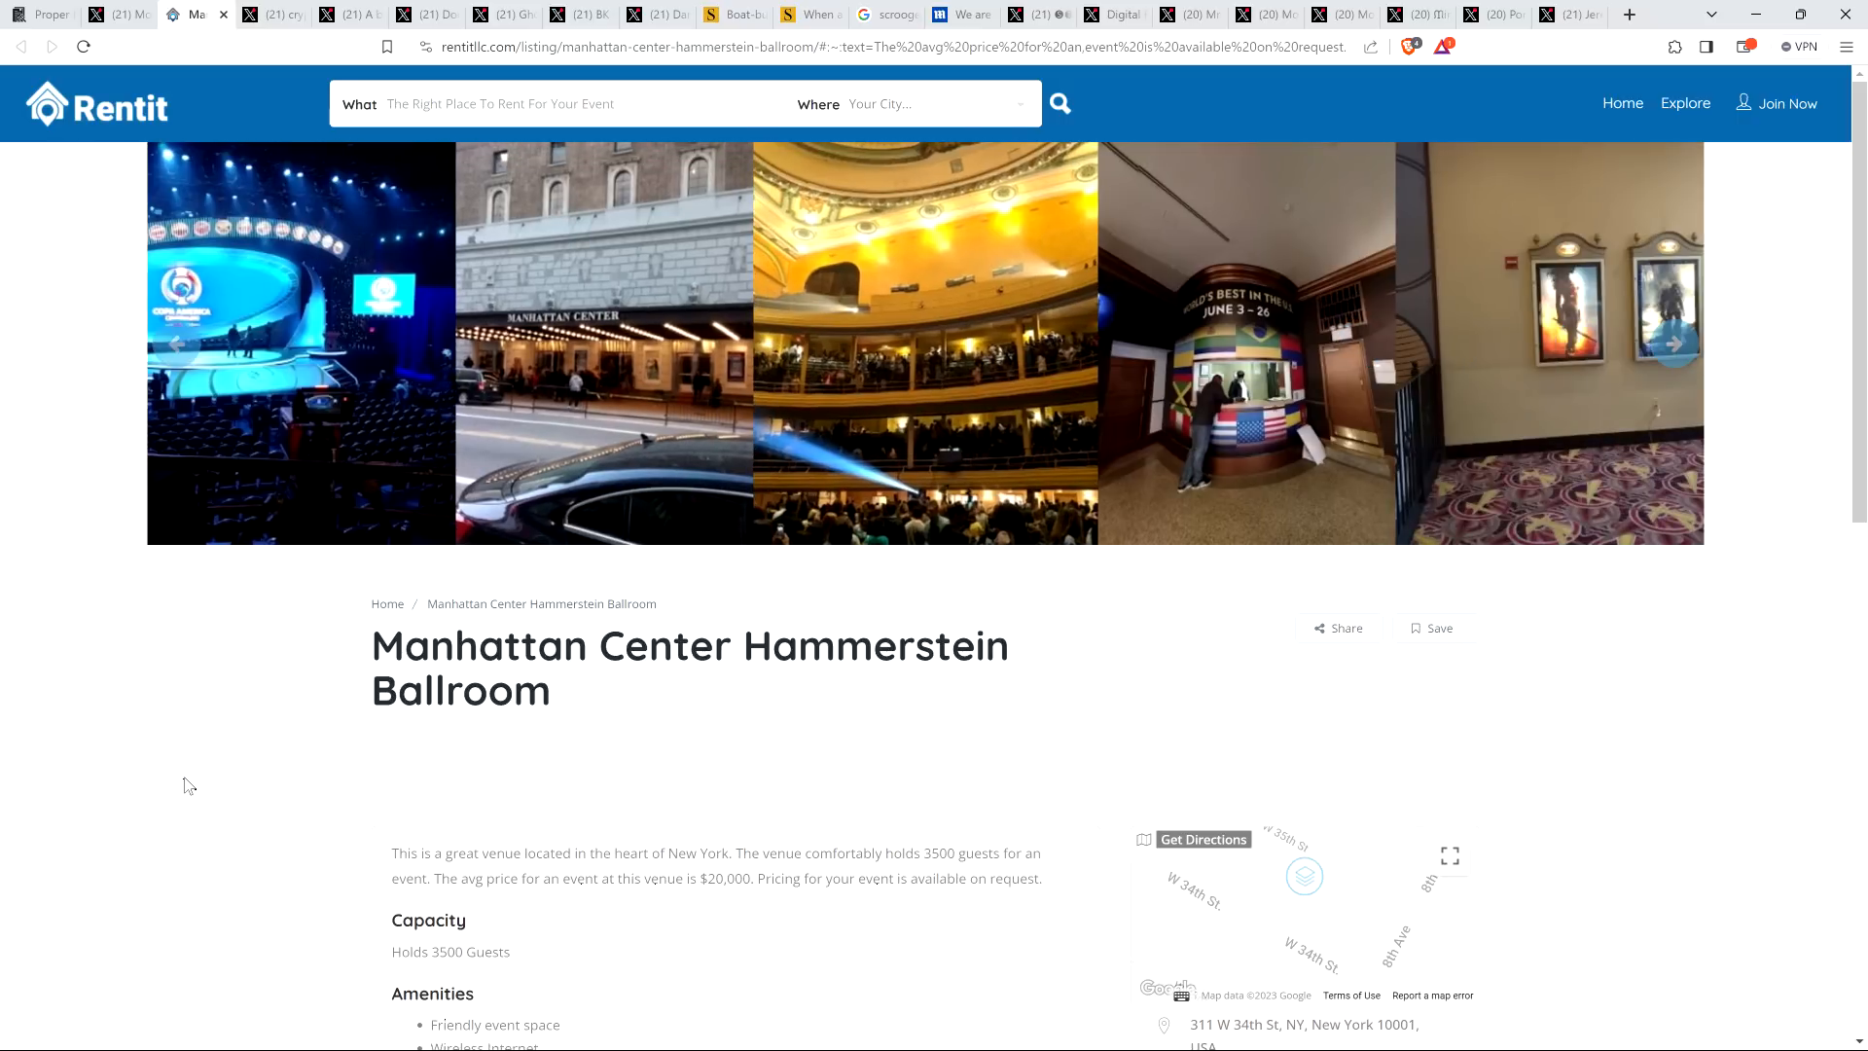
left_click(1672, 344)
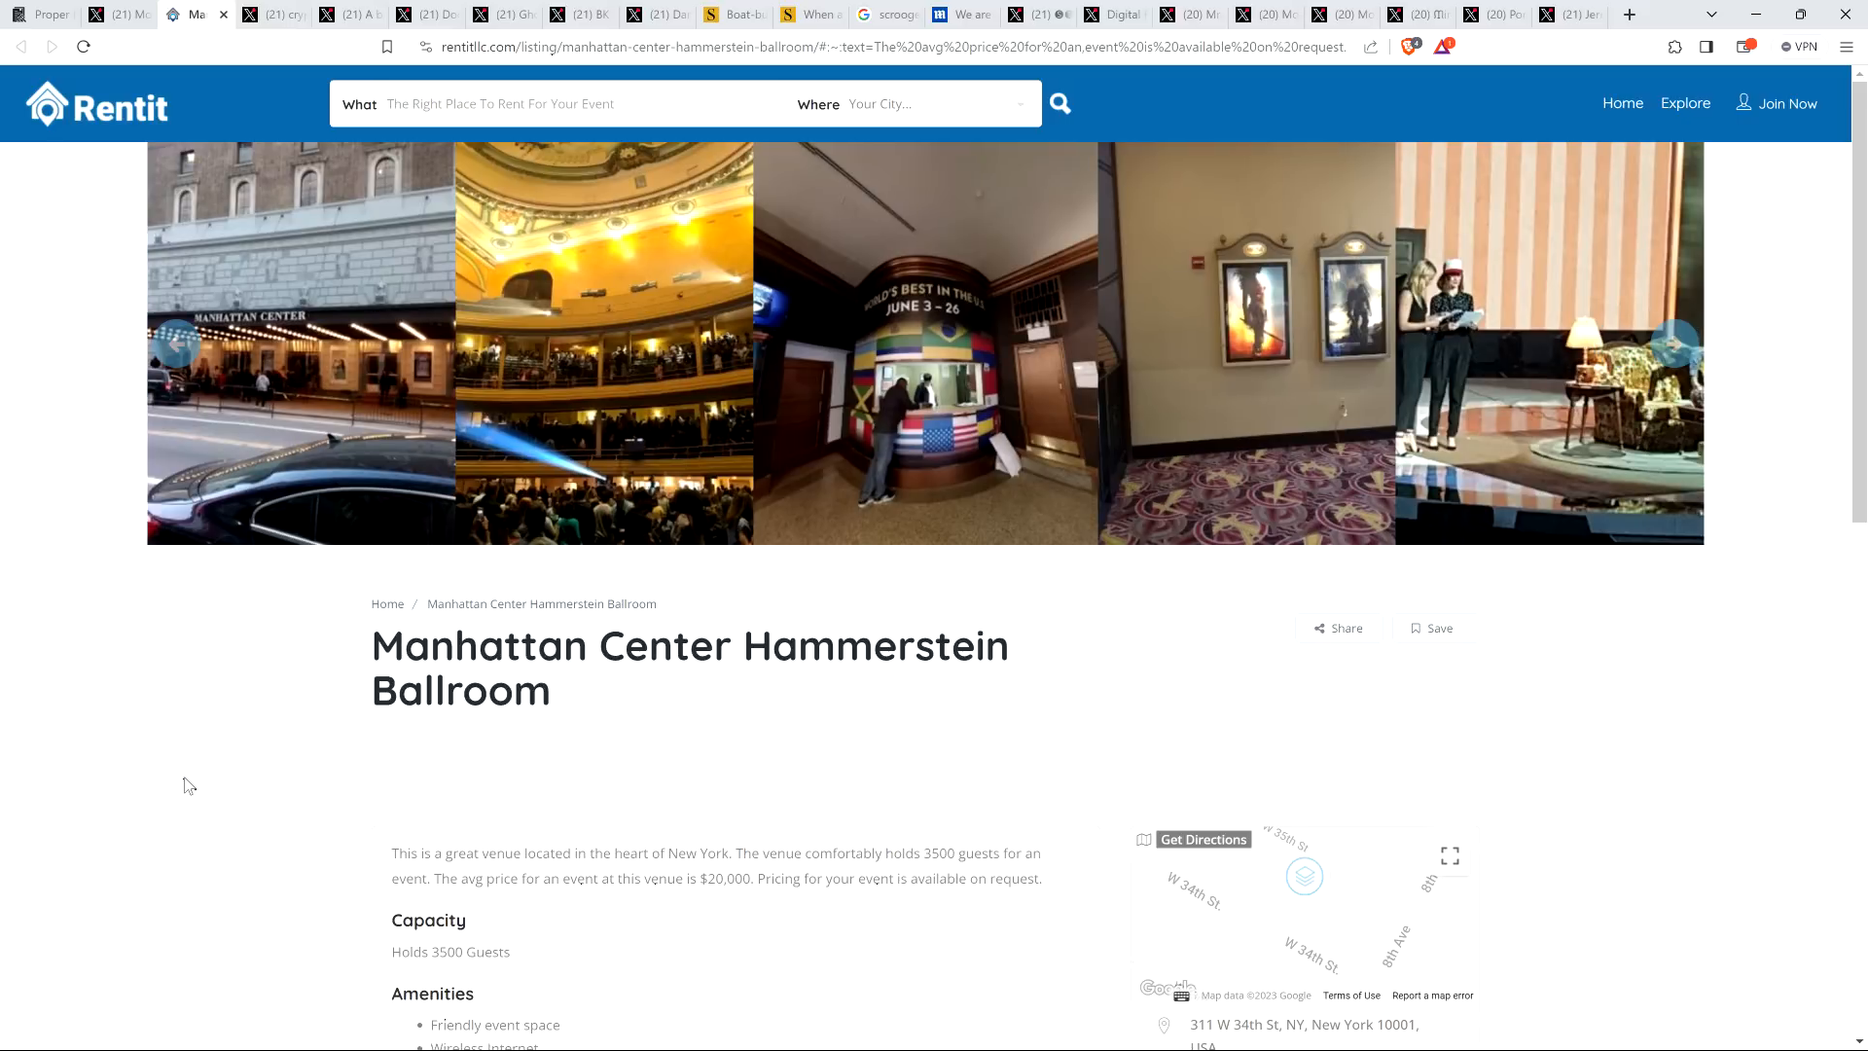
left_click(1674, 342)
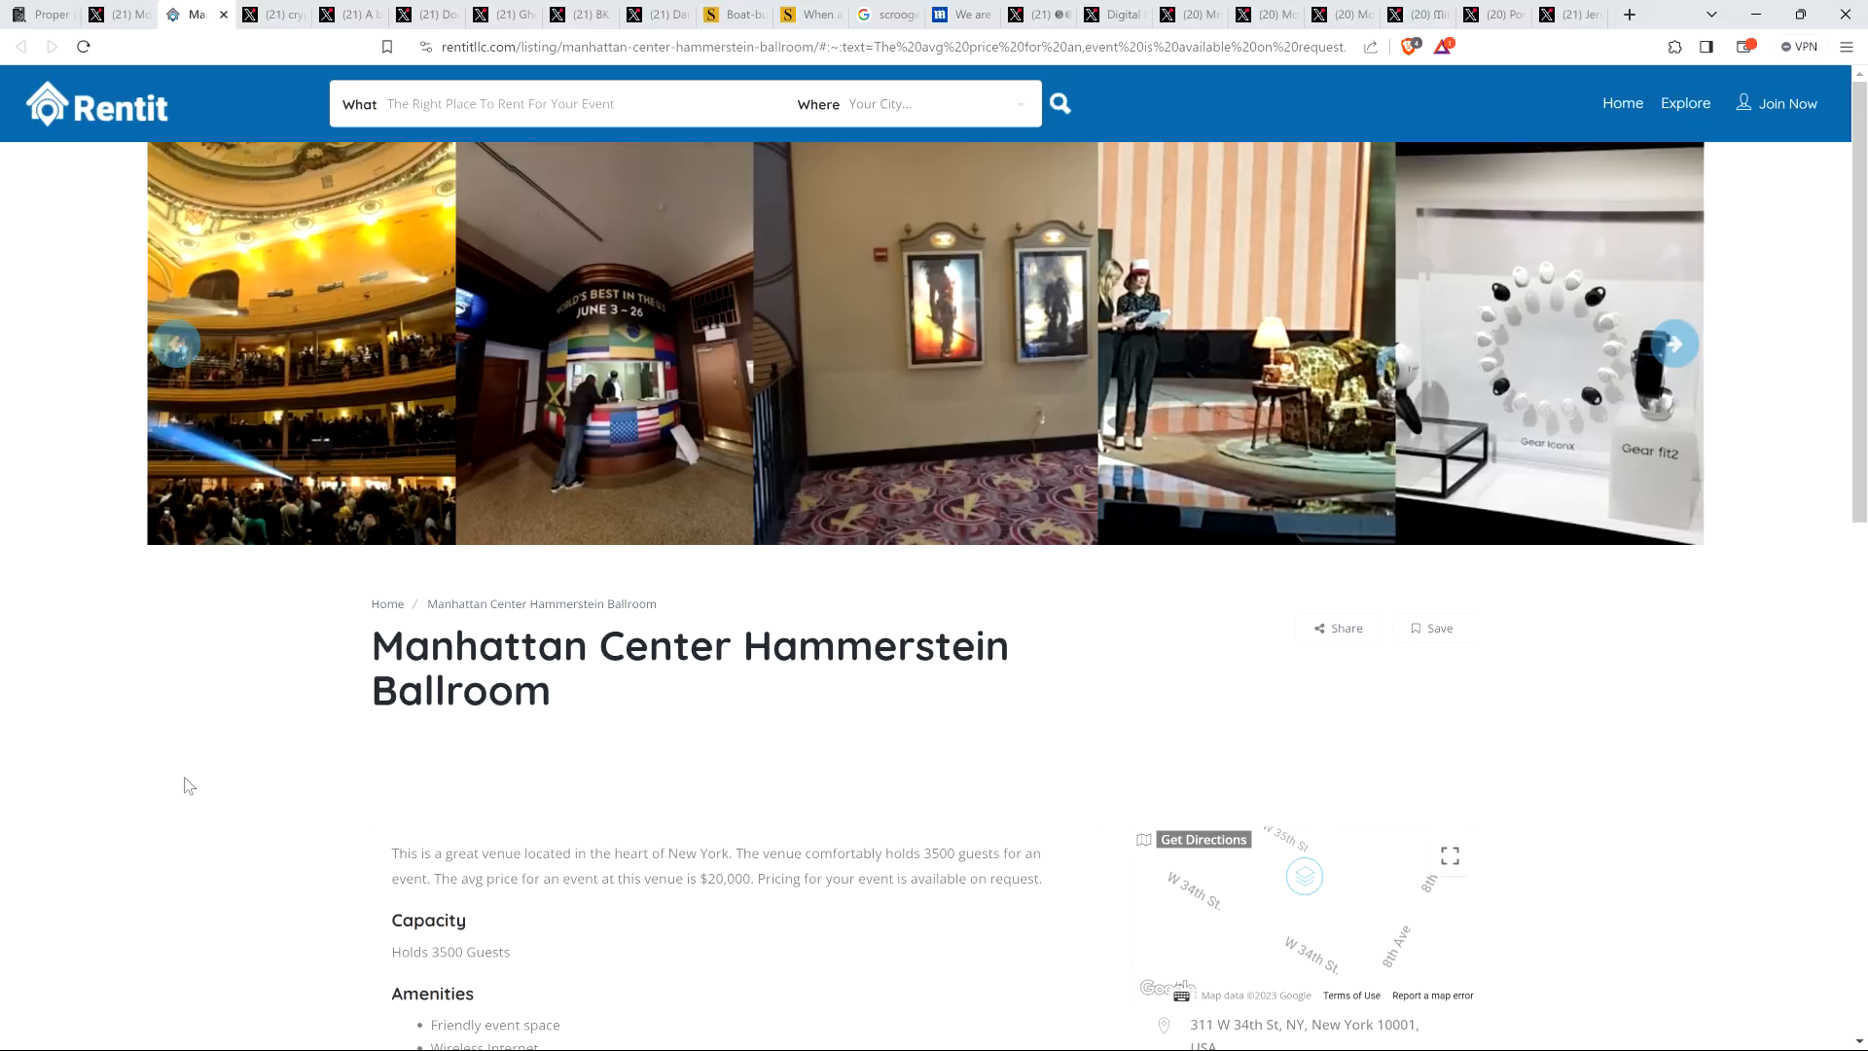
left_click(1674, 345)
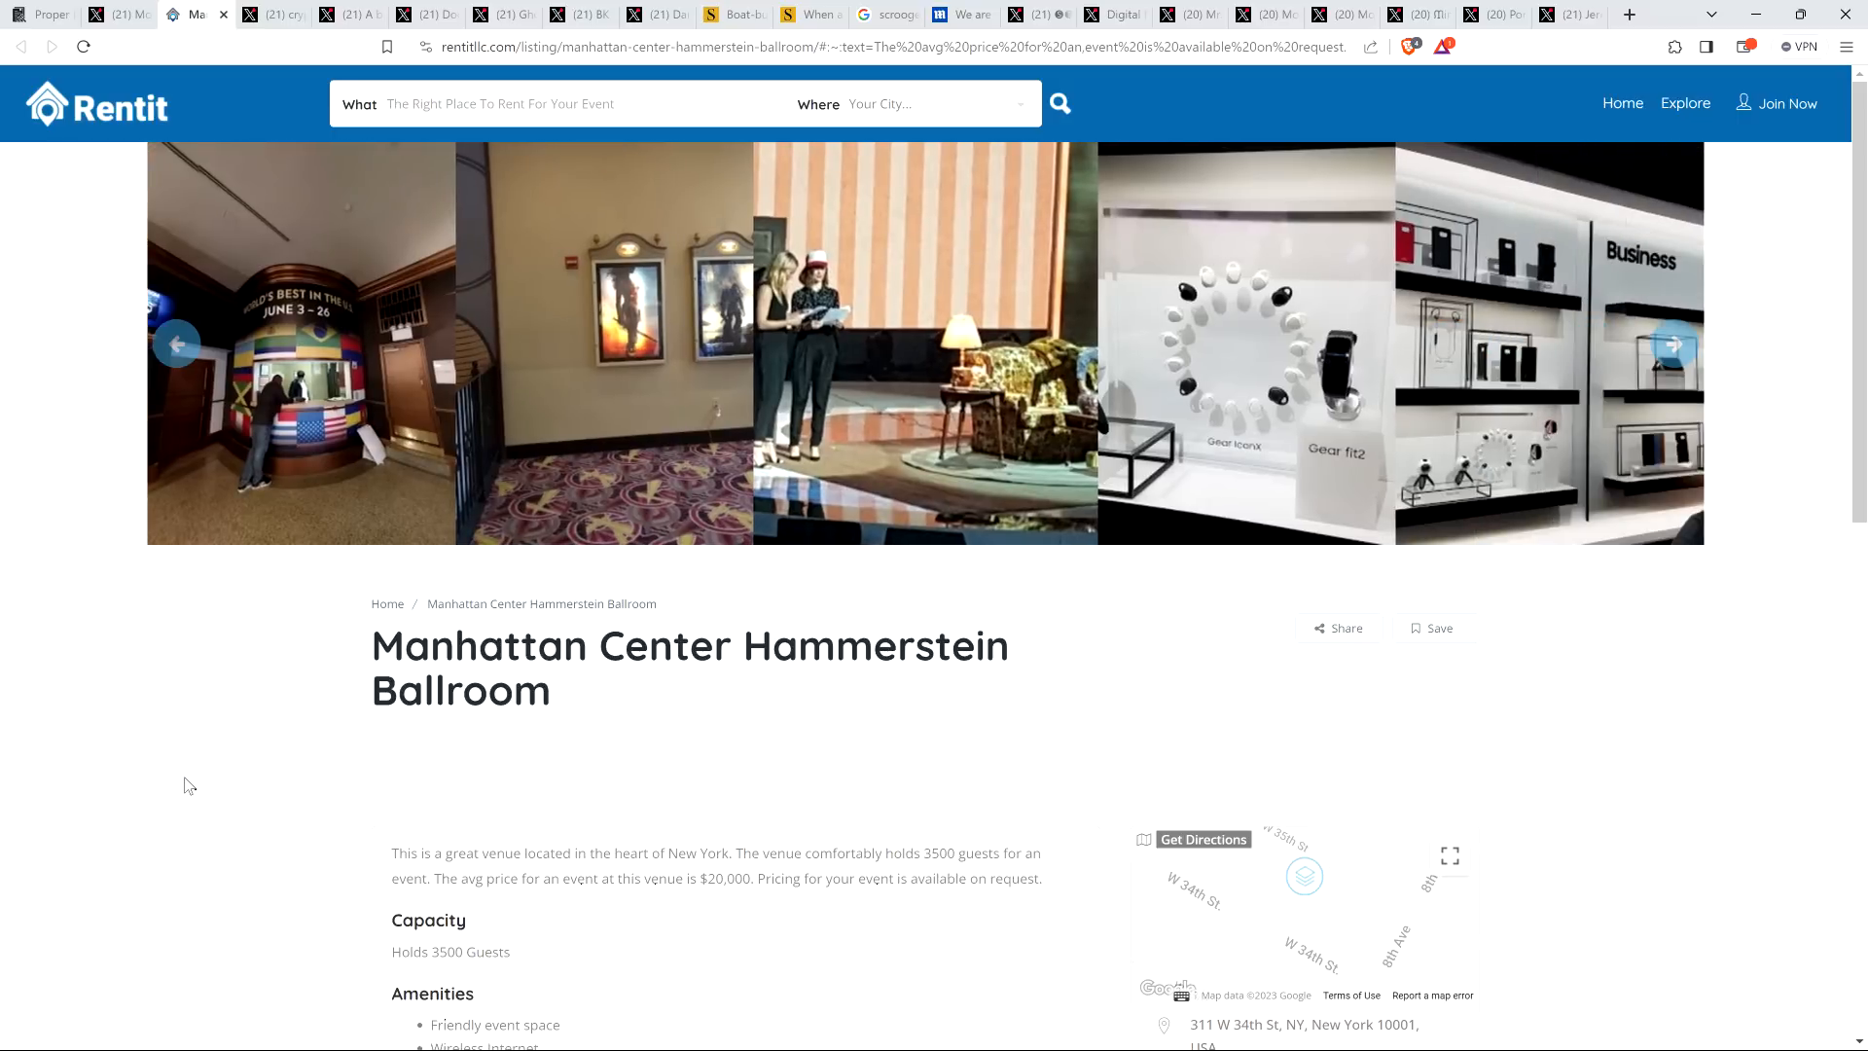
left_click(1673, 345)
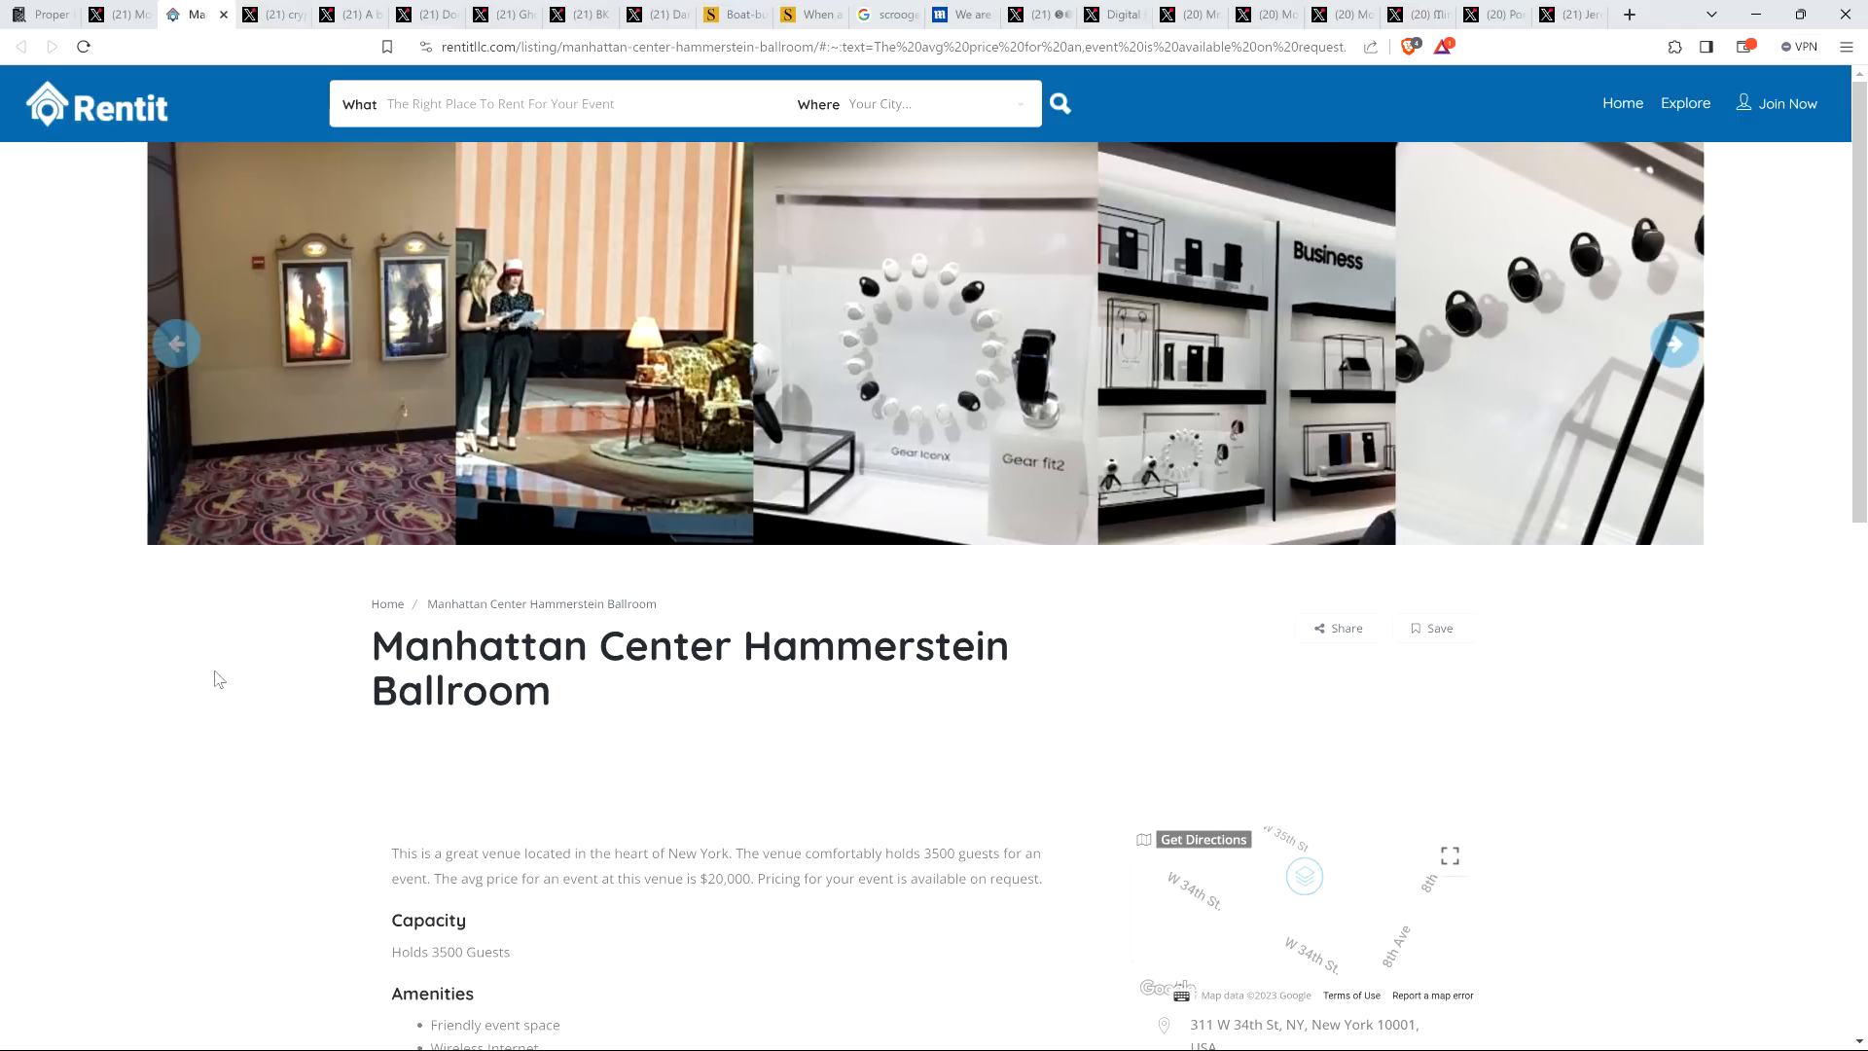
mouse_move(212, 702)
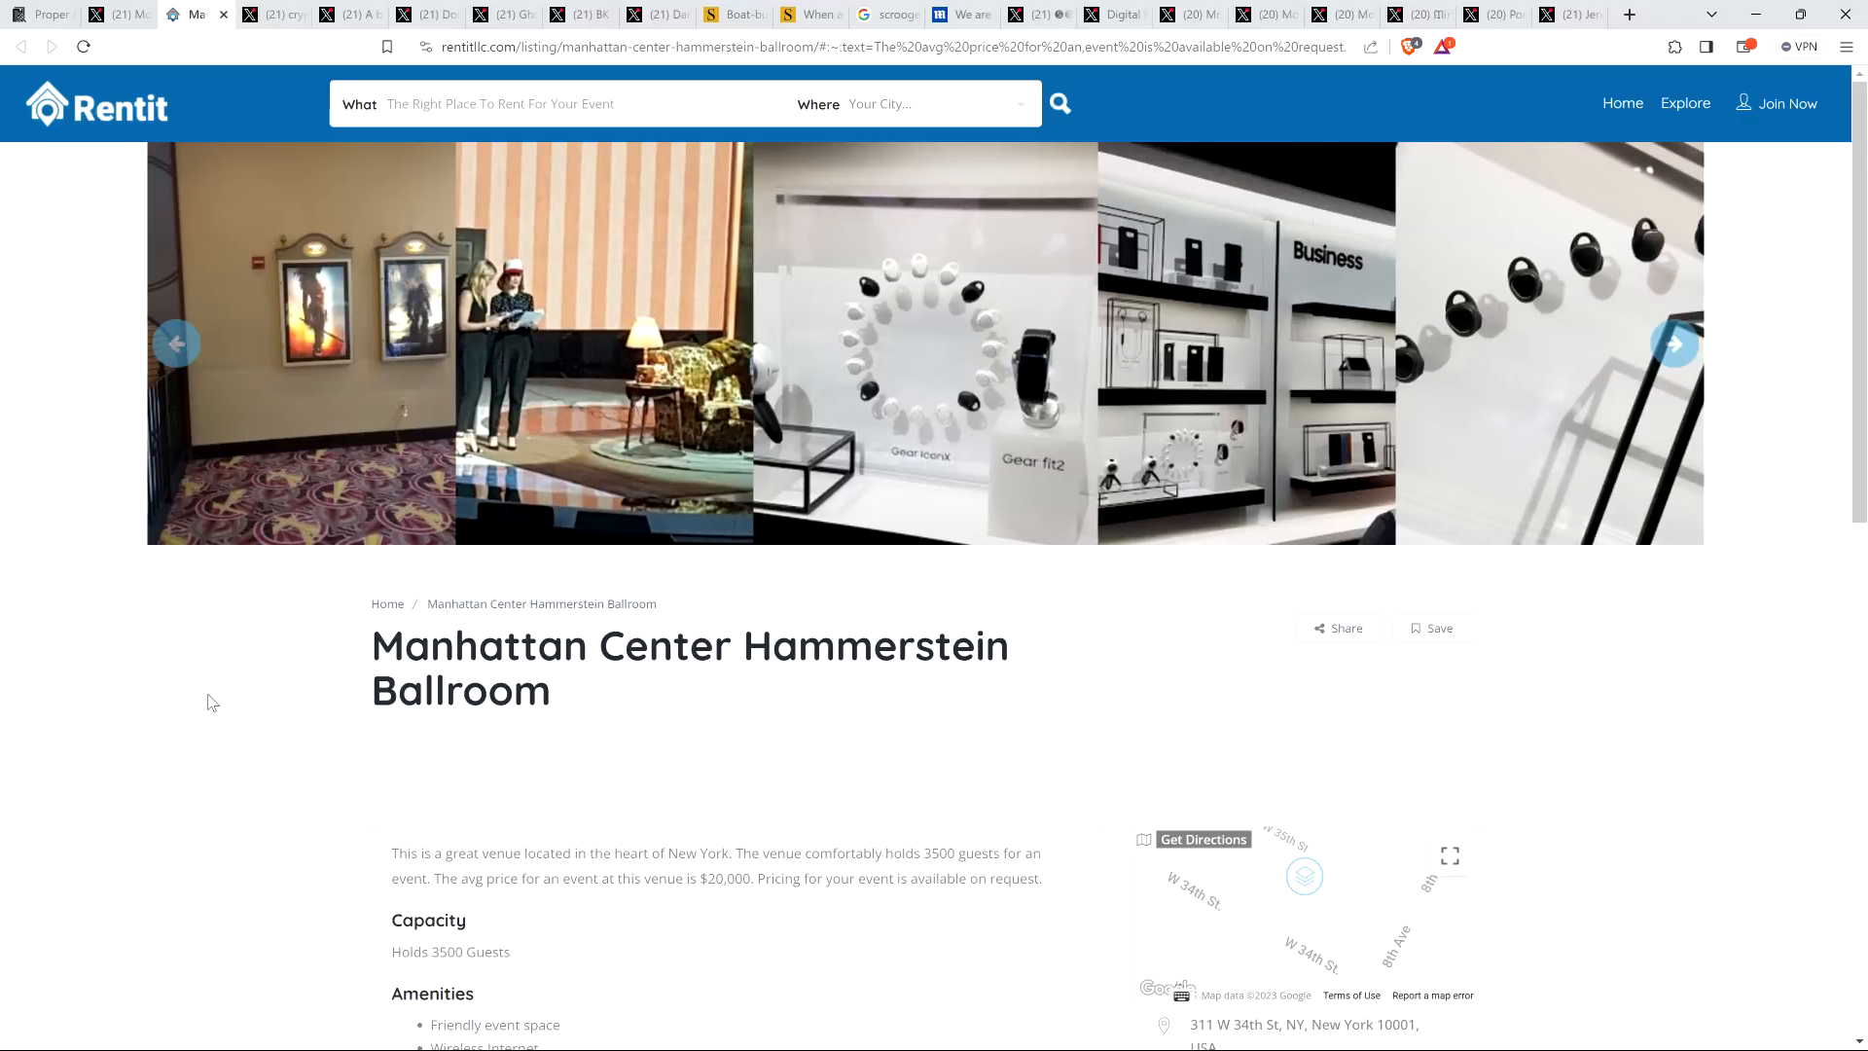
Switch to the X tab with the lighting professional's reply under the Lenny Kravitz fee post
left_click(269, 13)
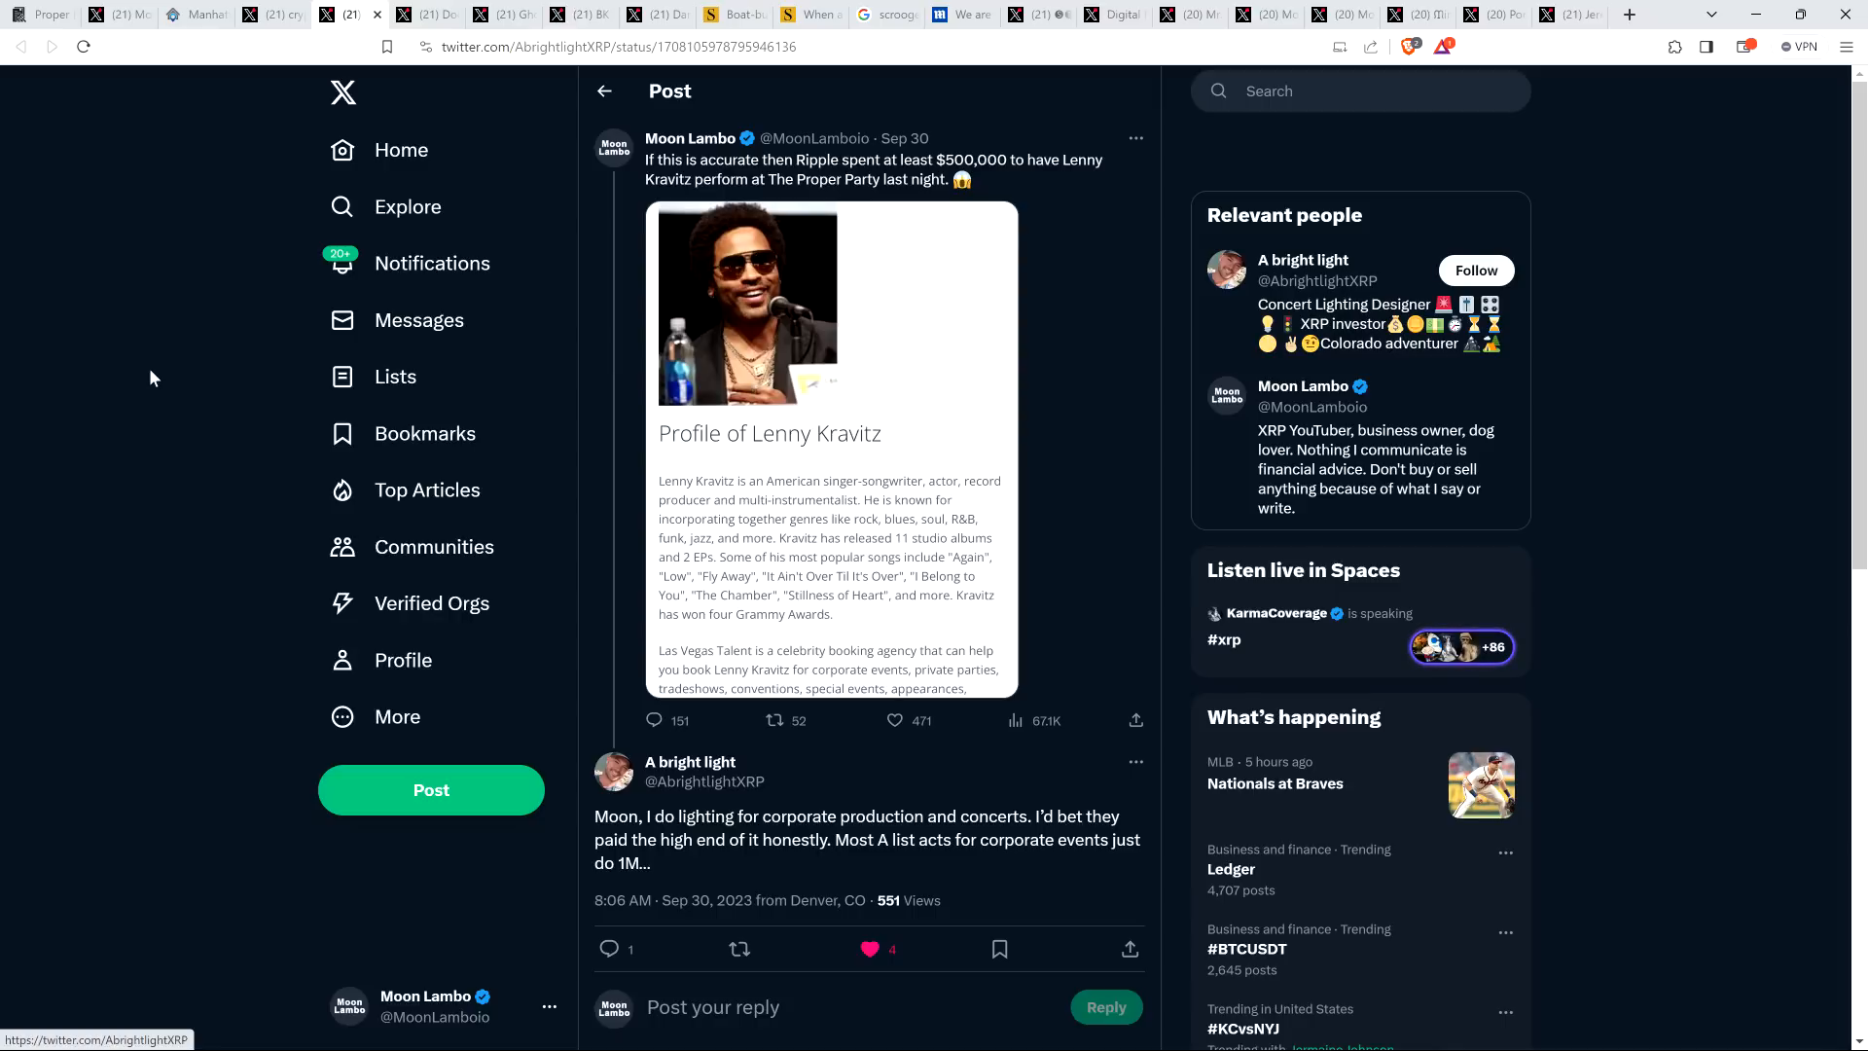
mouse_move(130, 350)
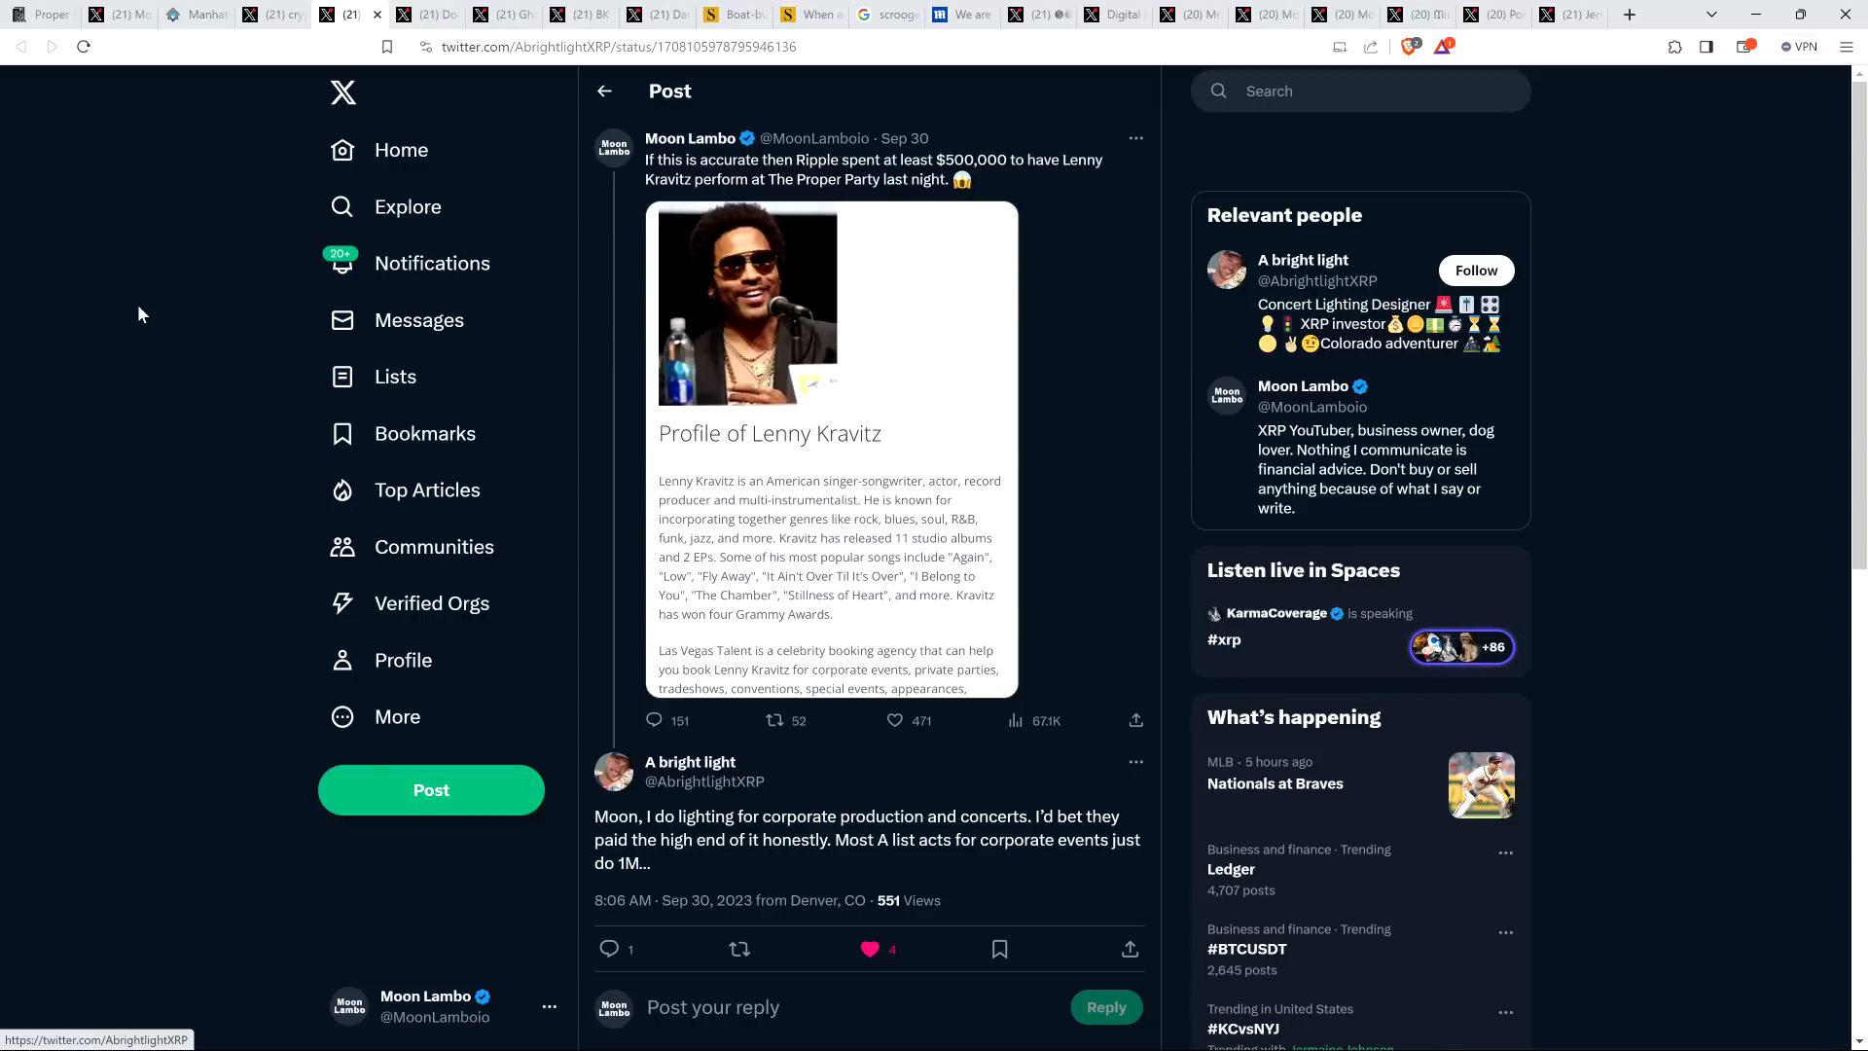
mouse_move(427, 14)
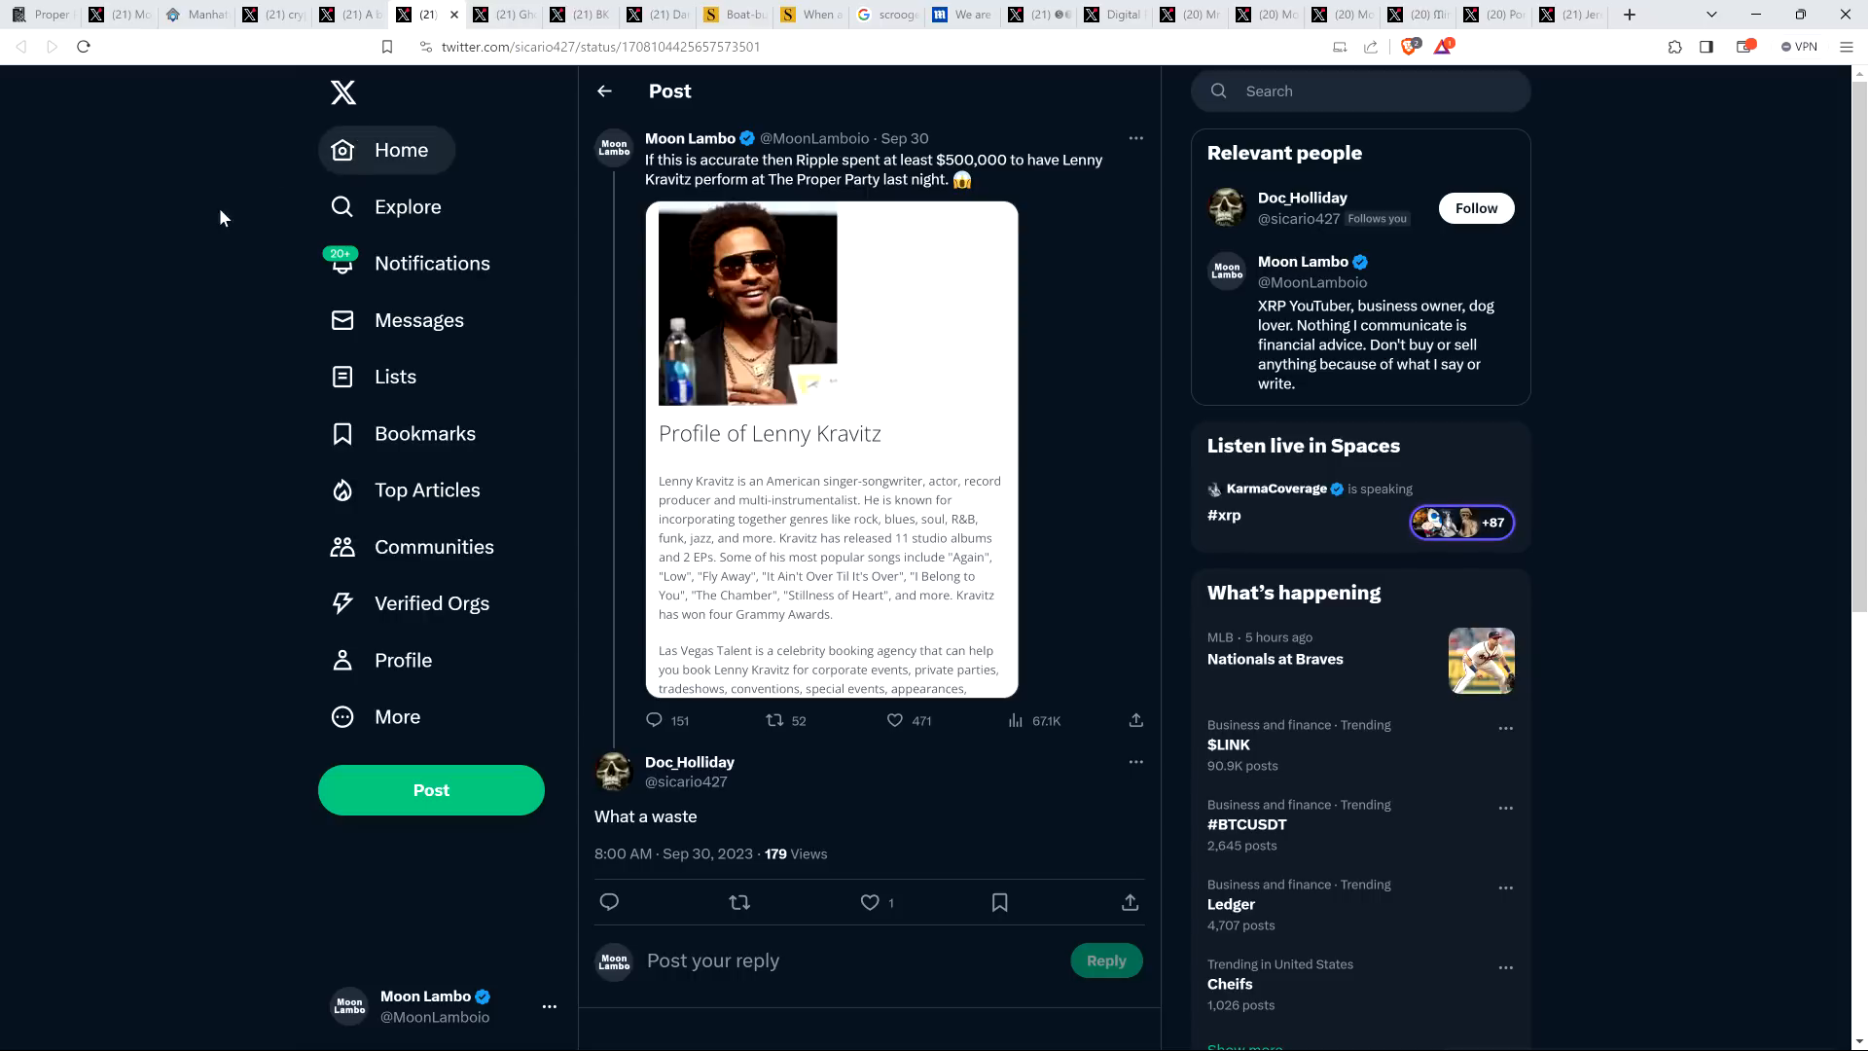
mouse_move(140, 284)
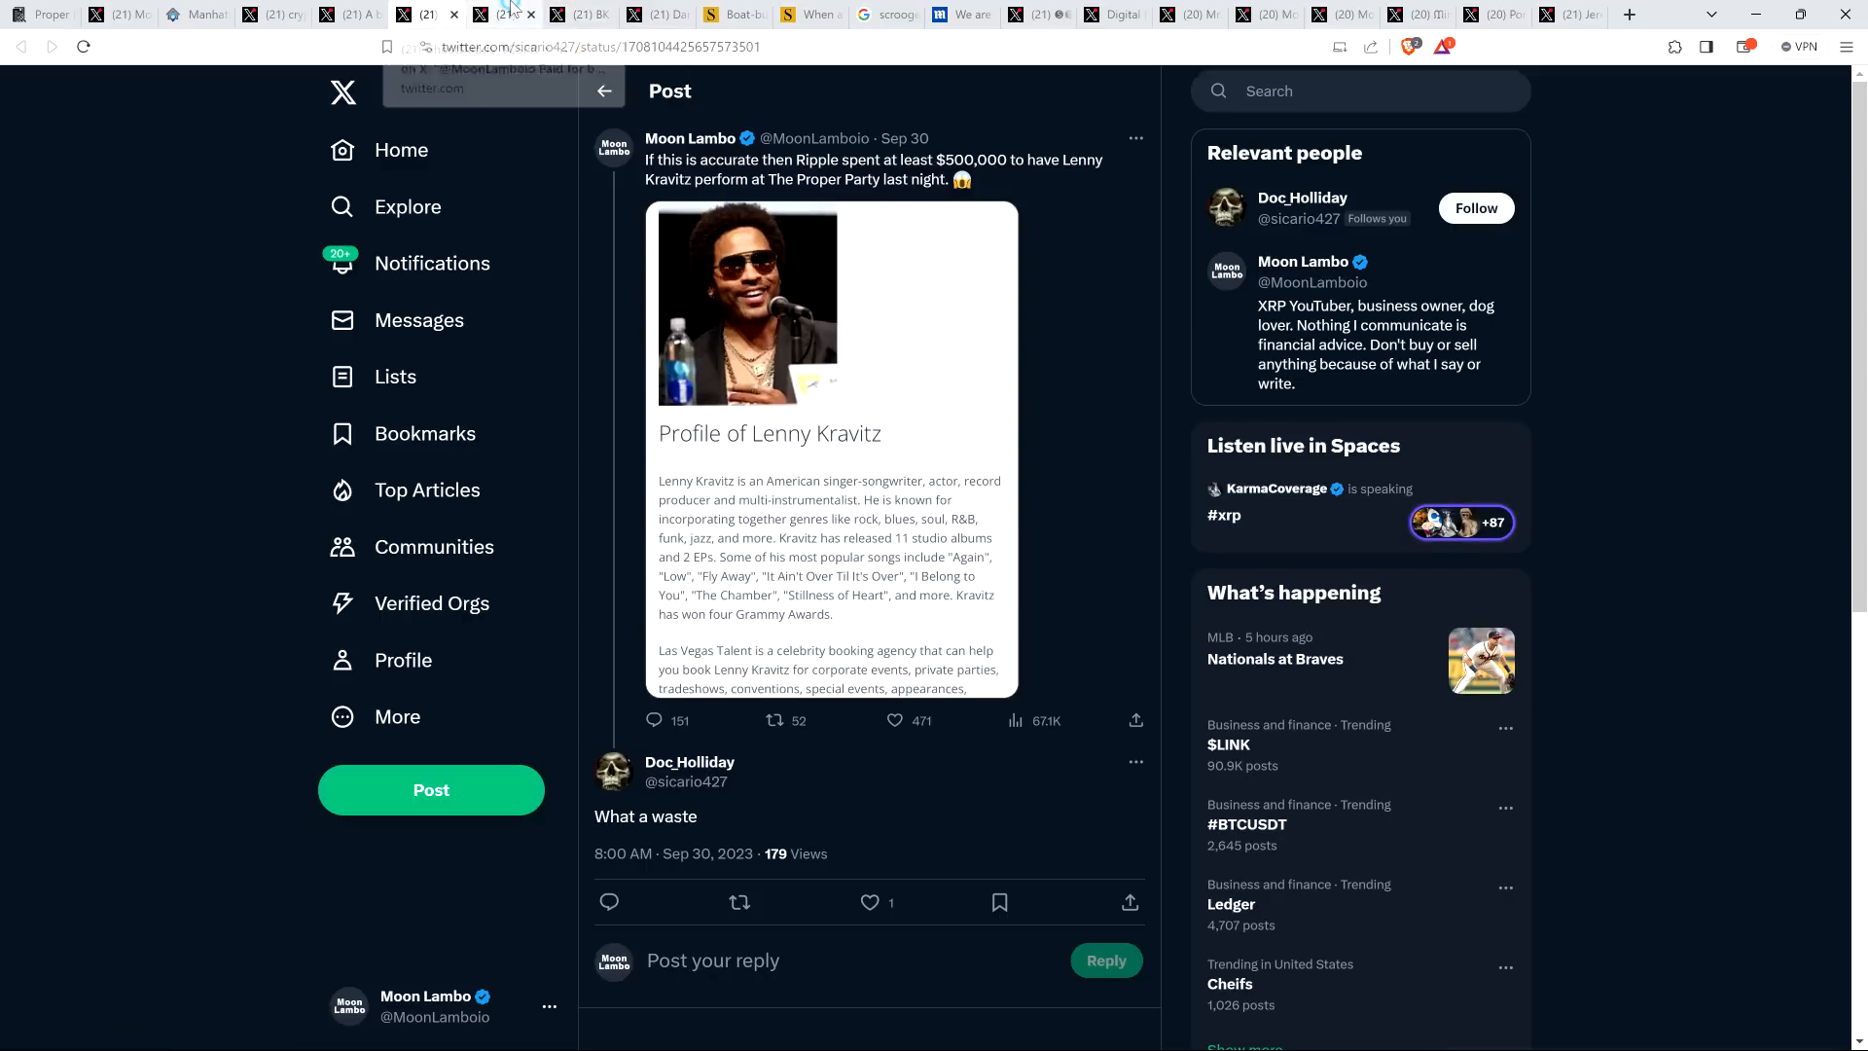
Switch to the X tab with GhostDaddy's 'Paid for by broke holders. Classic' reply
left_click(496, 14)
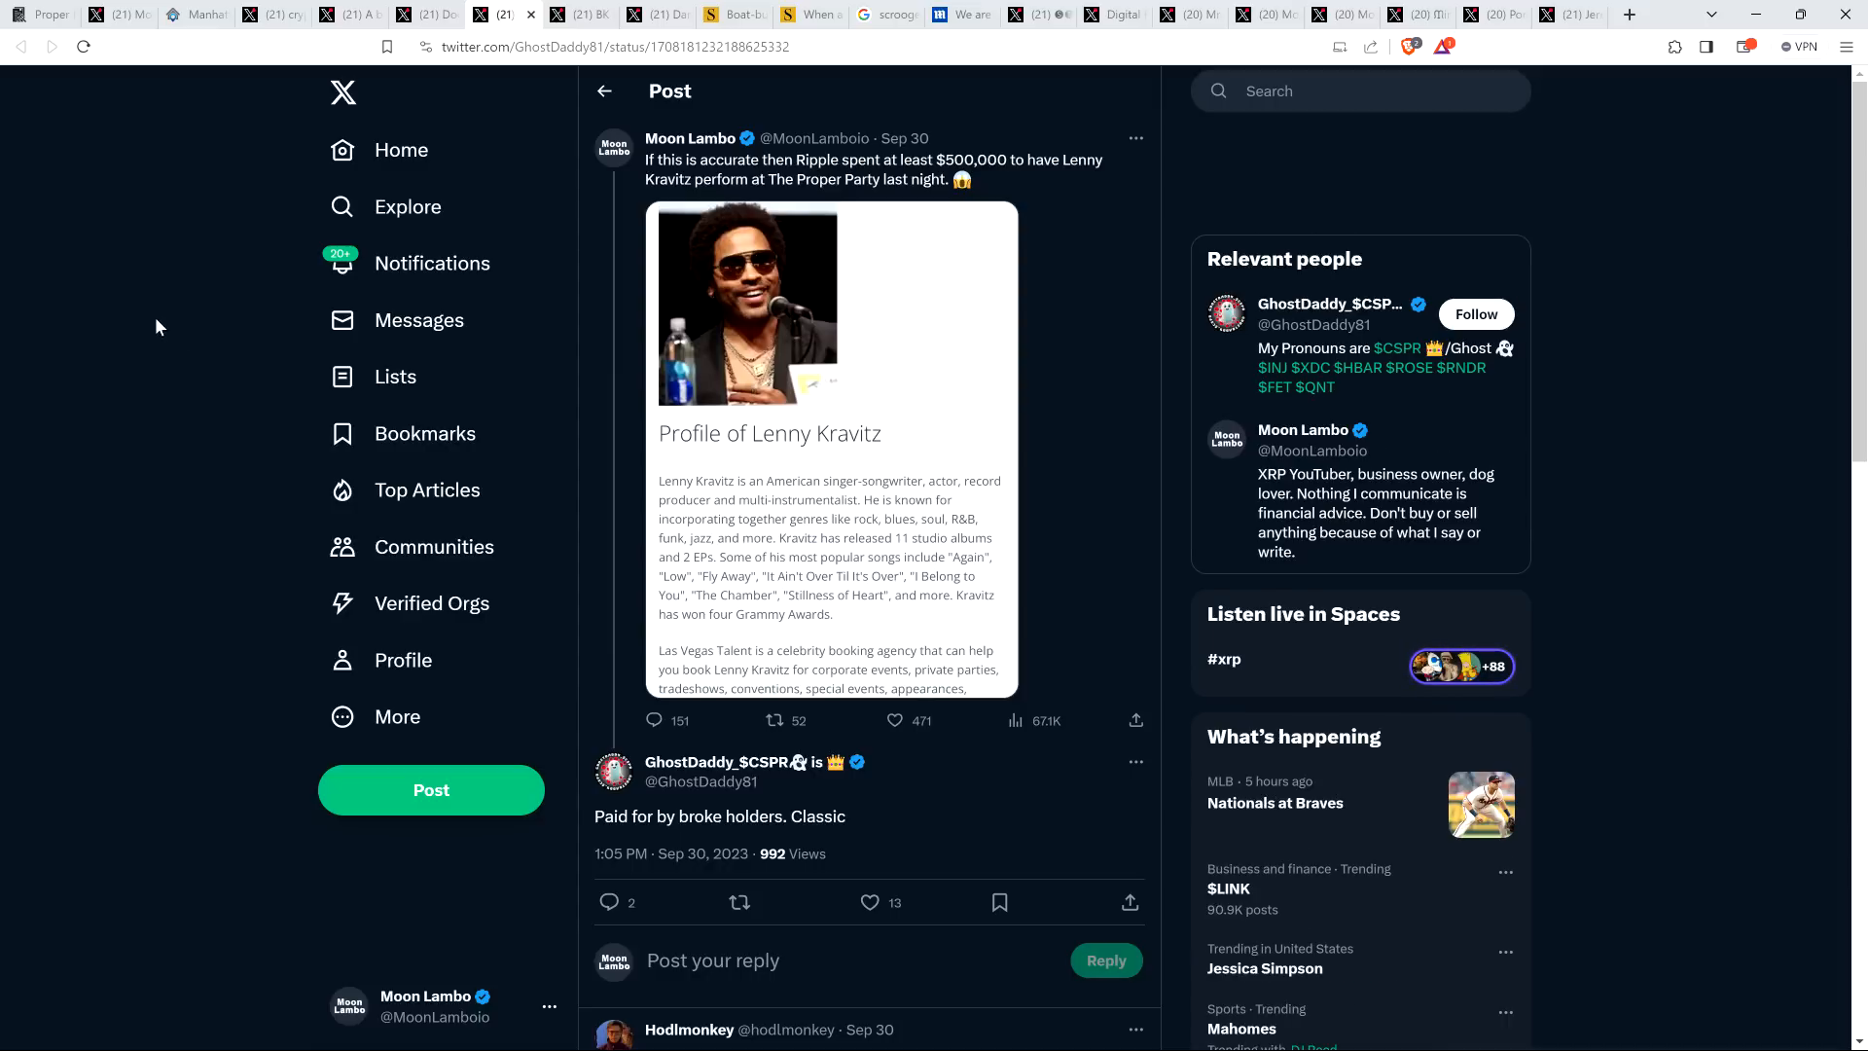
mouse_move(234, 331)
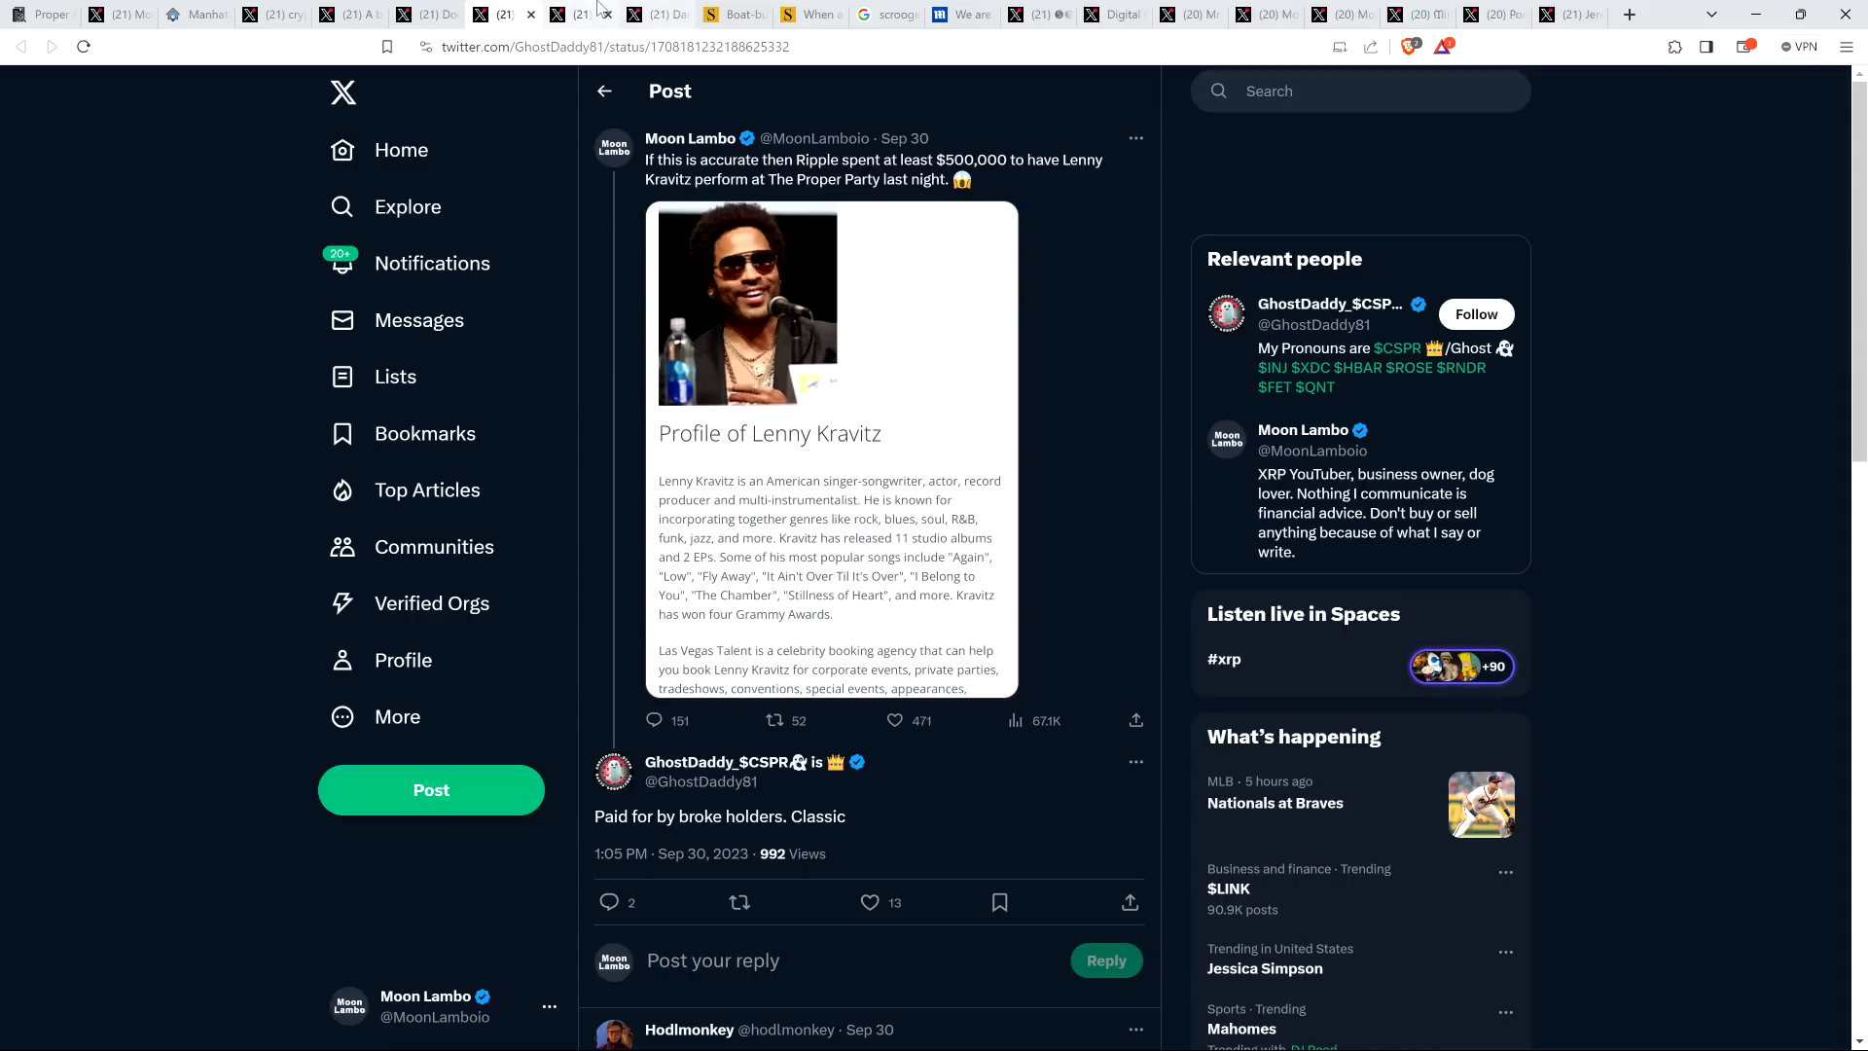
mouse_move(586, 14)
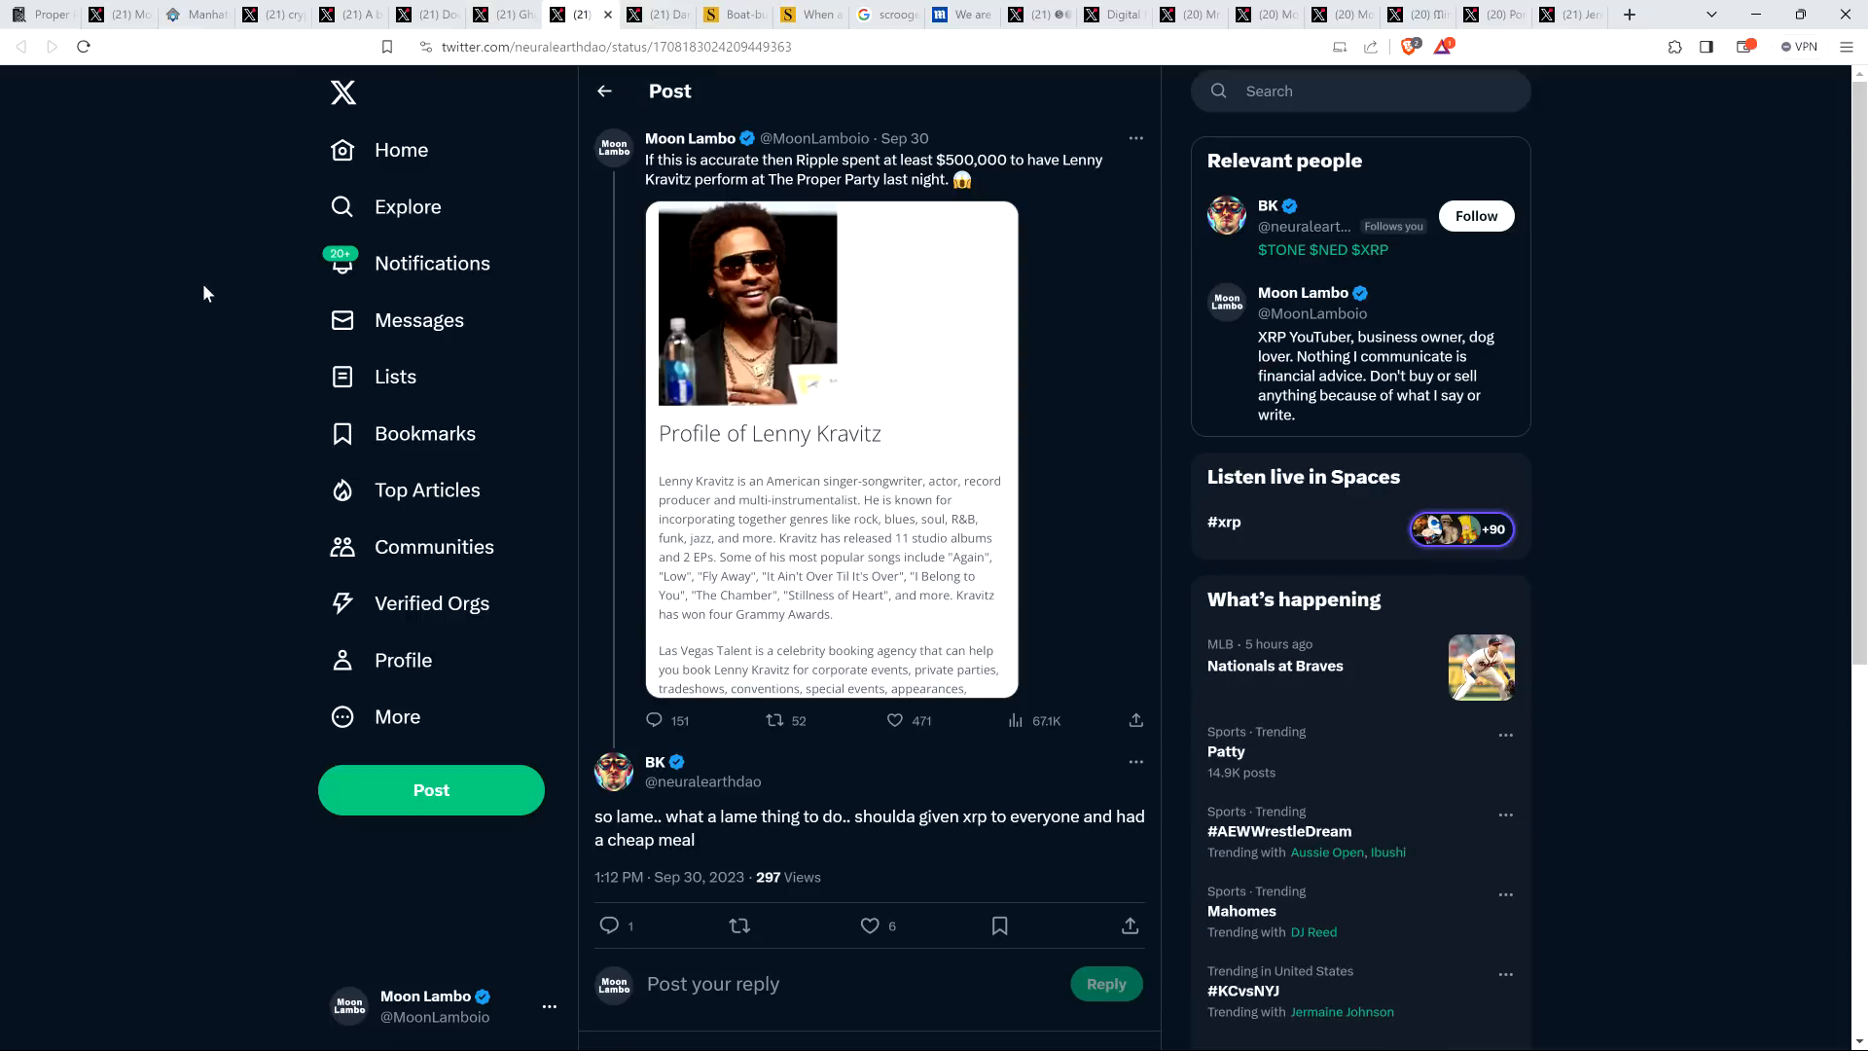
mouse_move(156, 311)
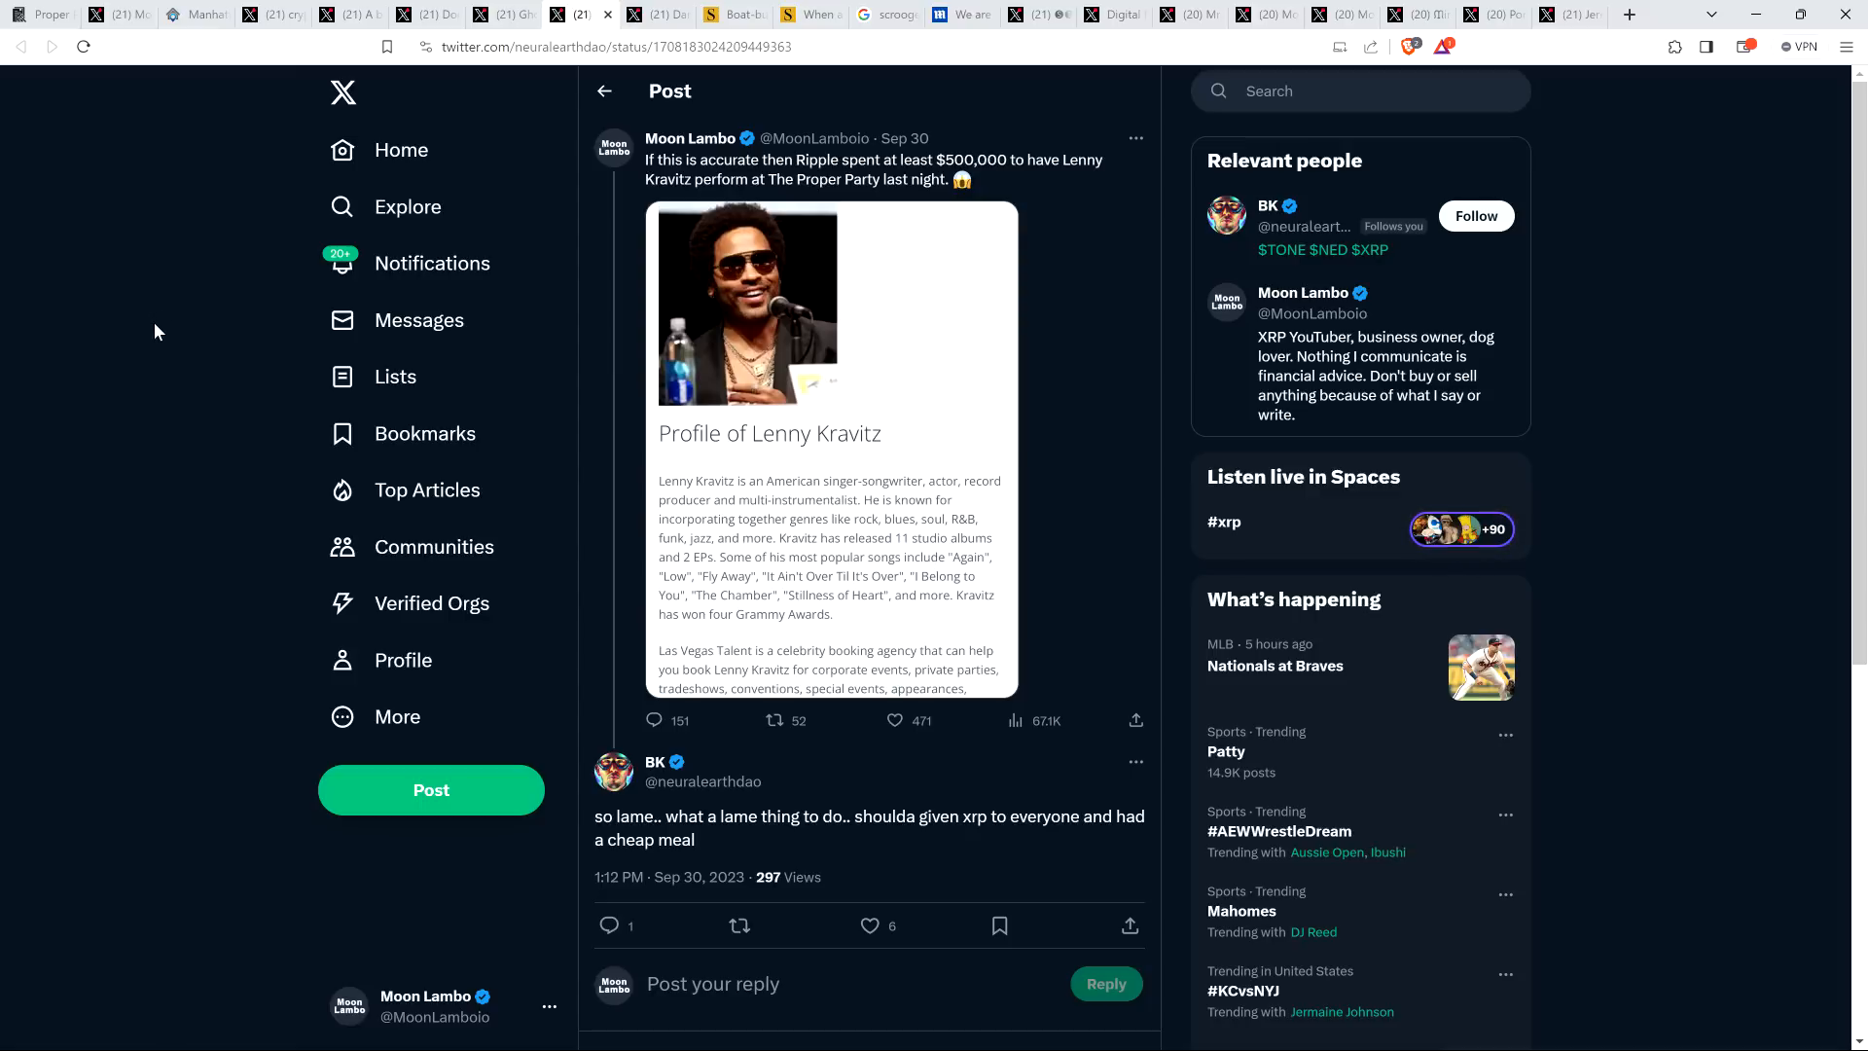
mouse_move(105, 330)
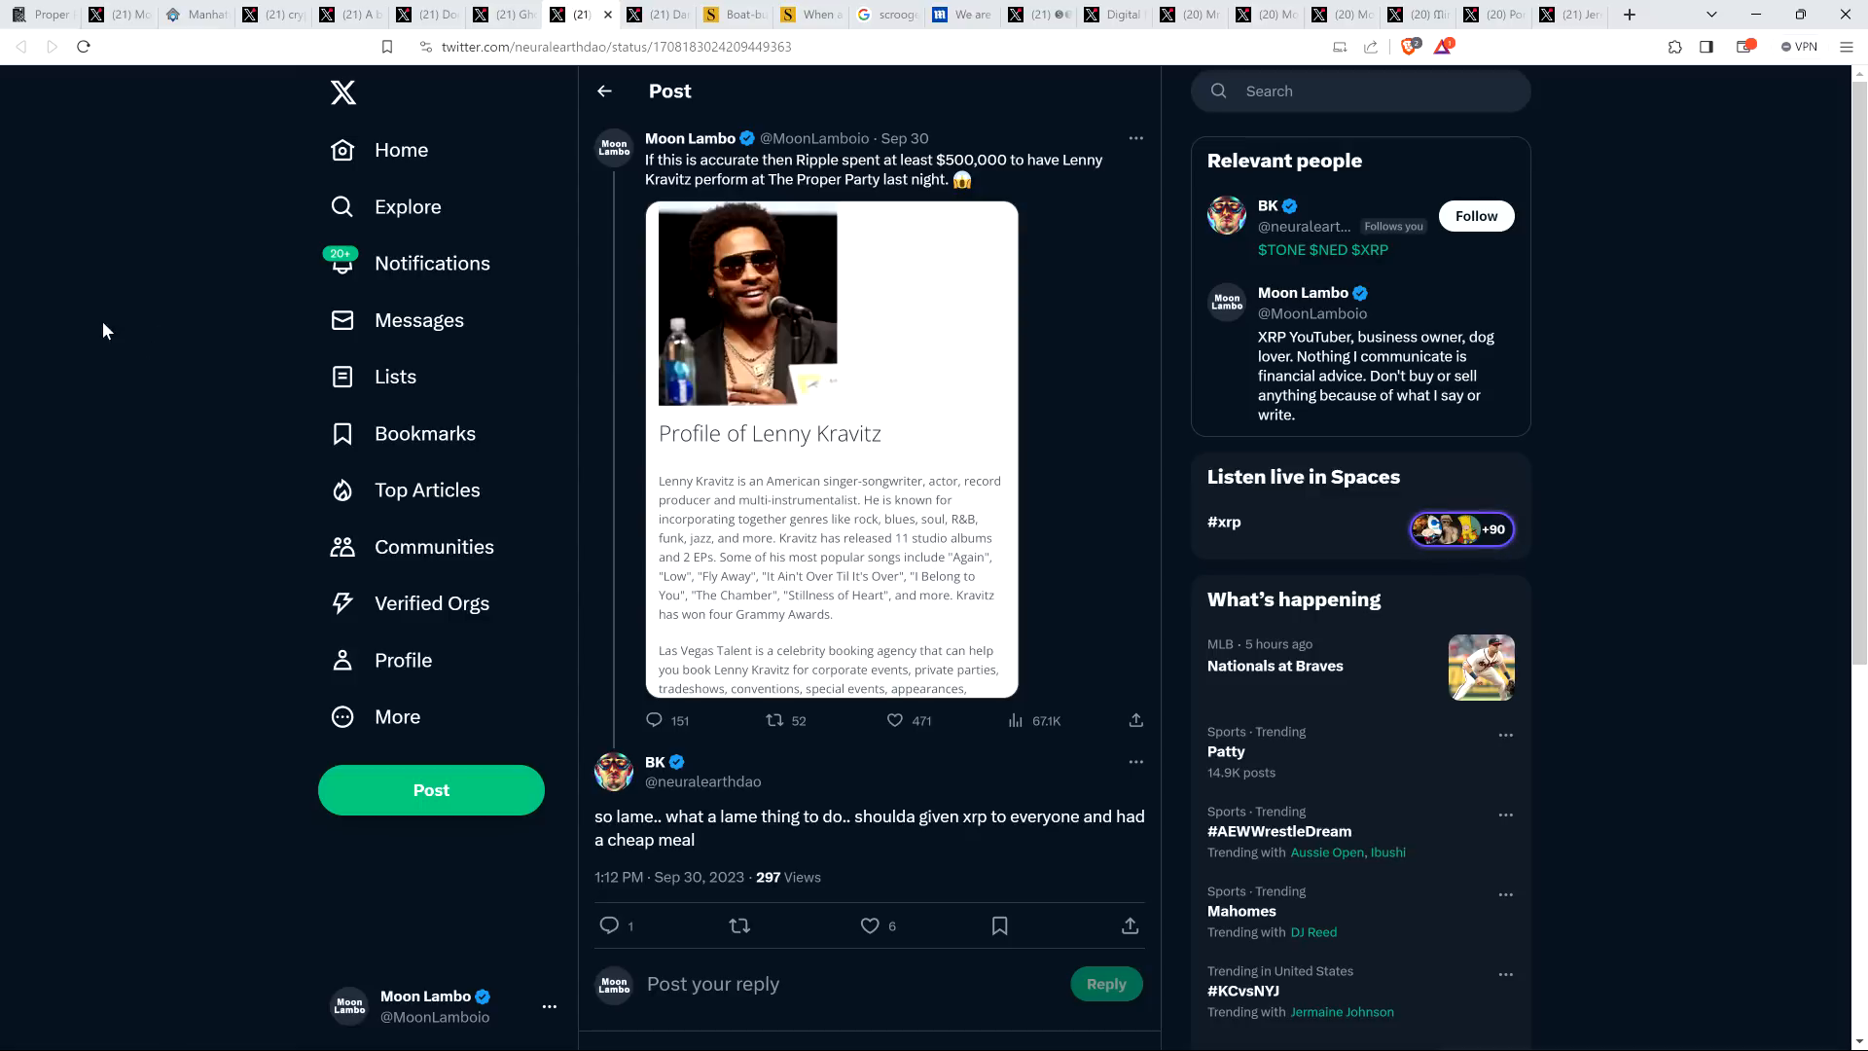
mouse_move(128, 338)
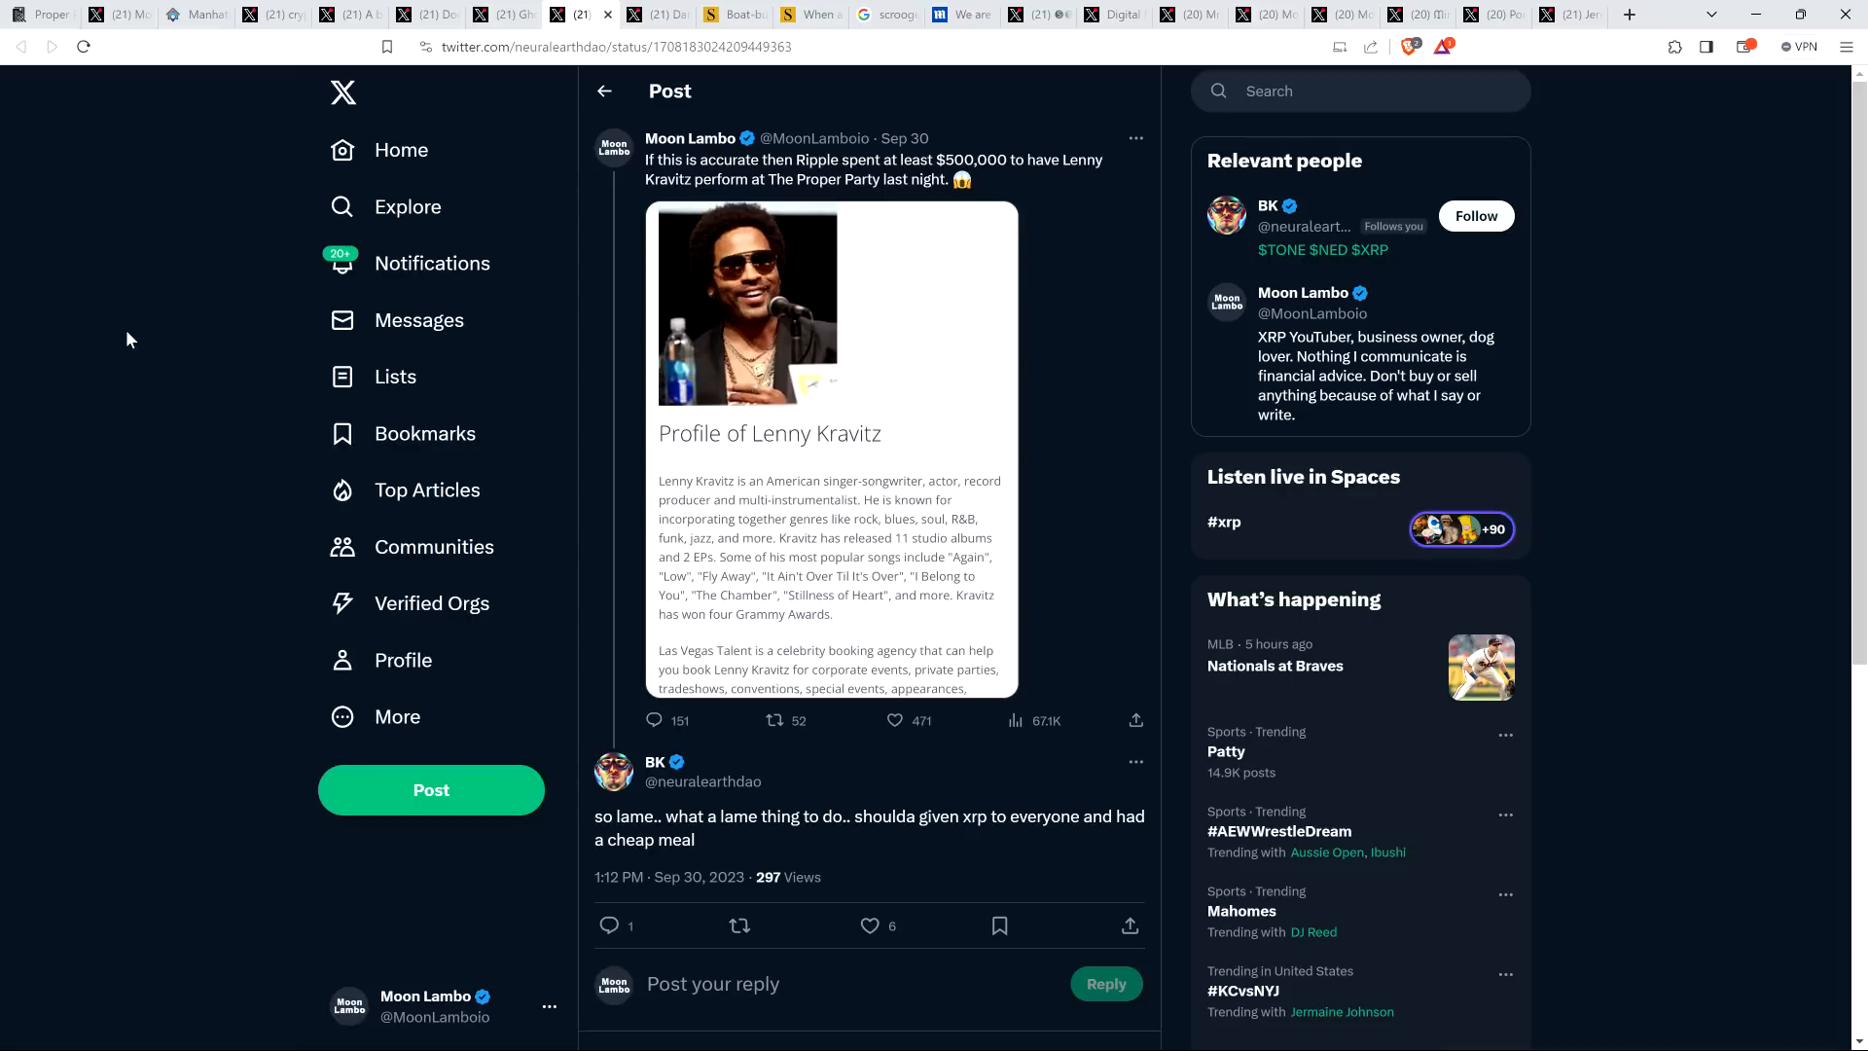
mouse_move(140, 354)
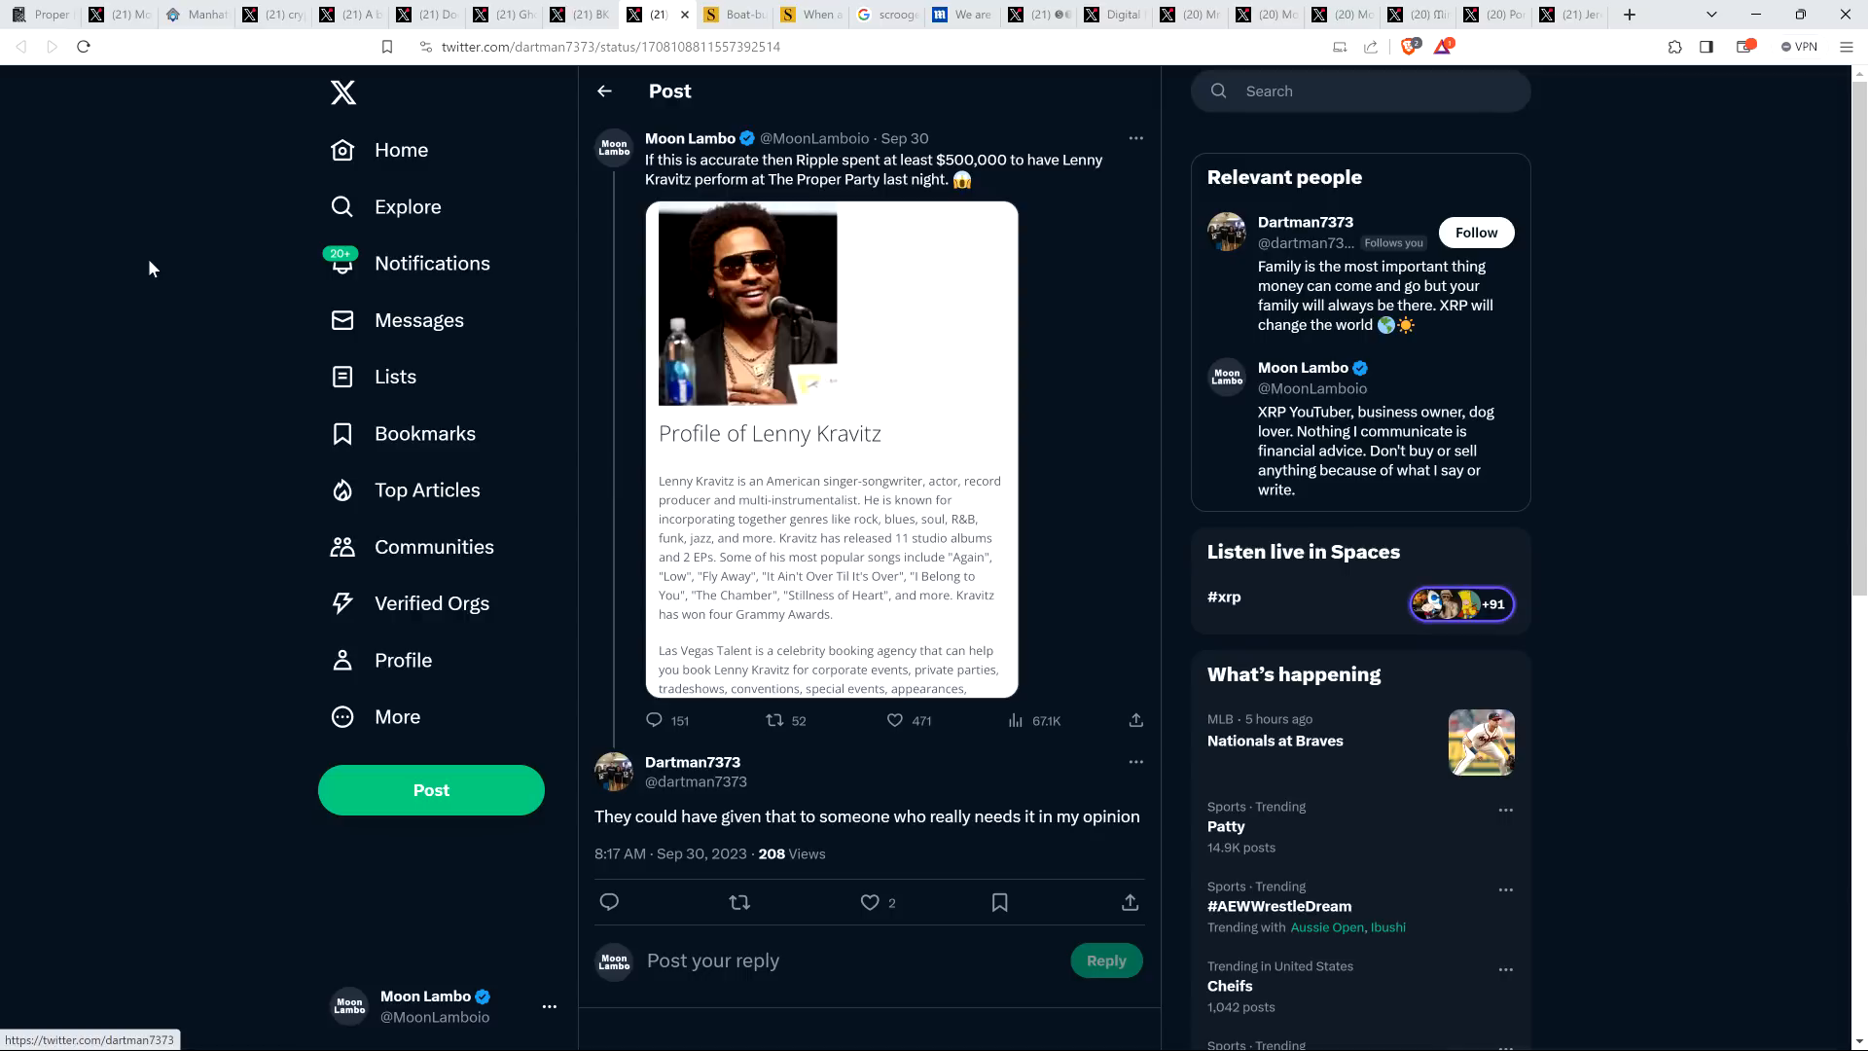
Switch to the Google Images tab with the 'Swimming in My Money Like Scrooge McDuck' image enlarged
left_click(887, 13)
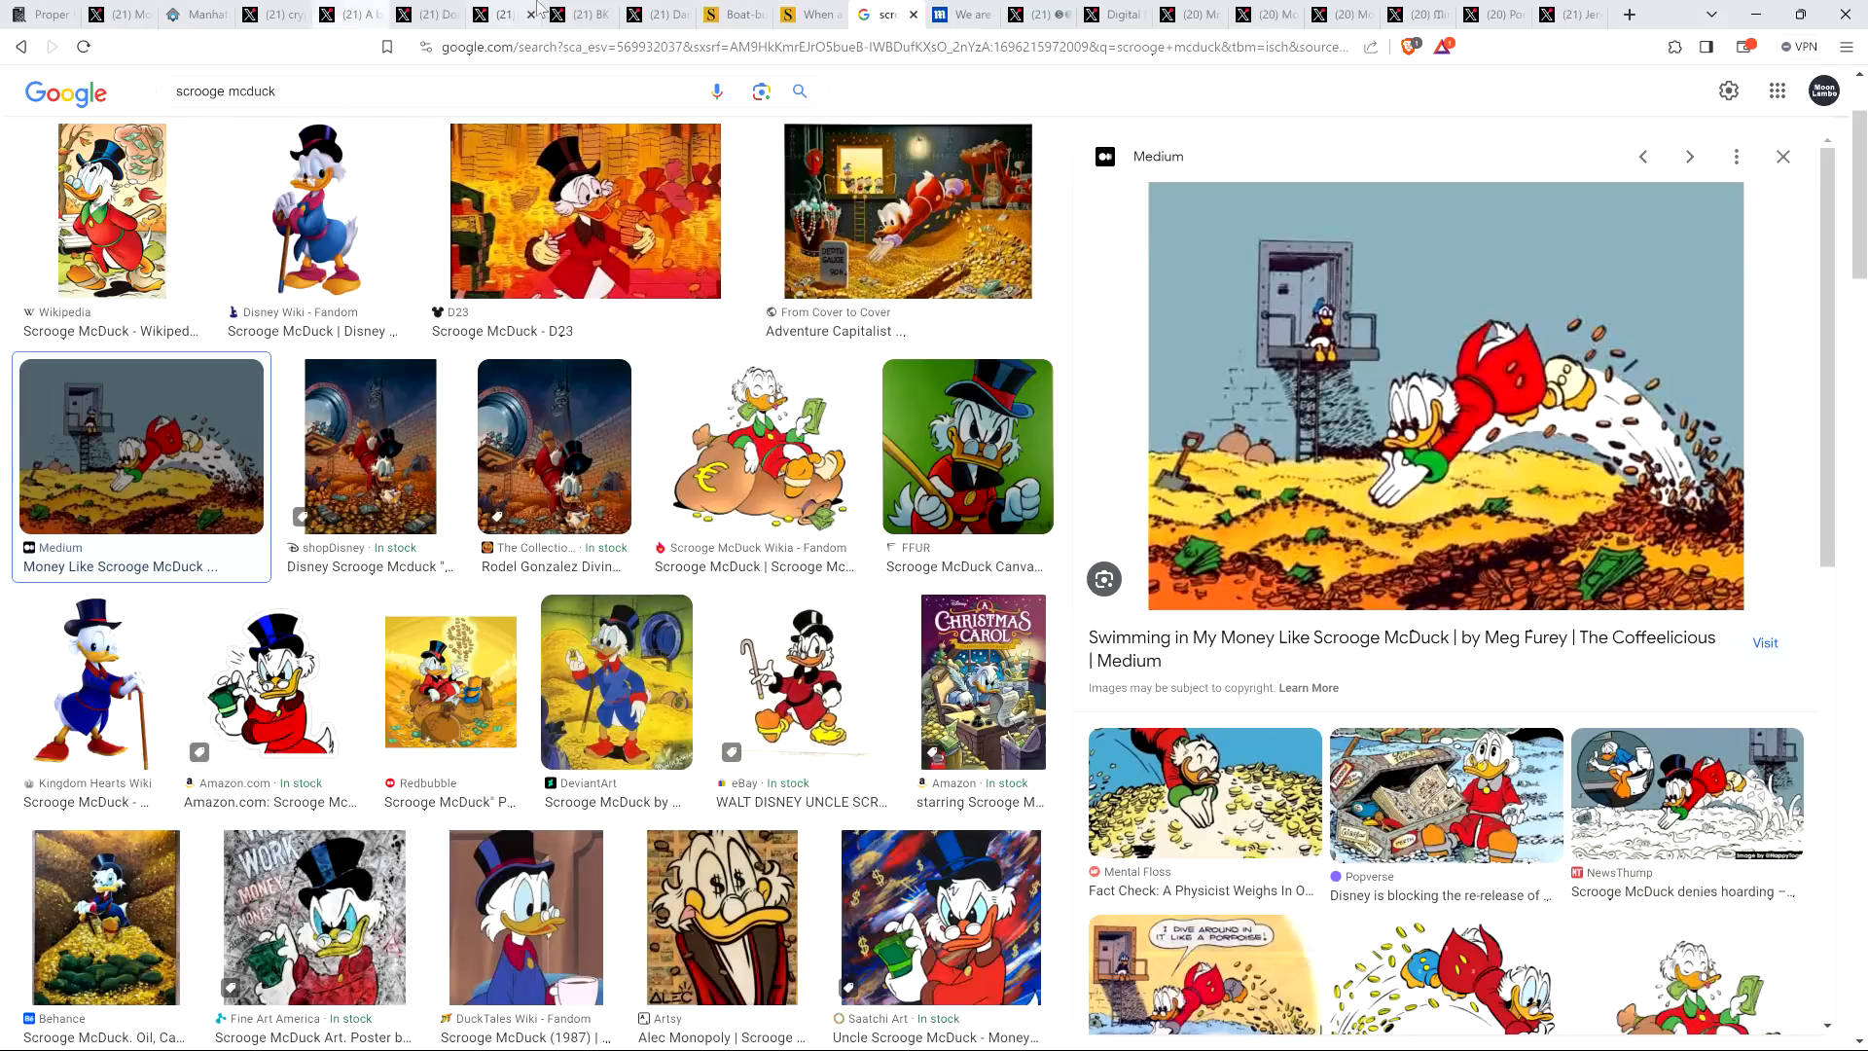
left_click(644, 13)
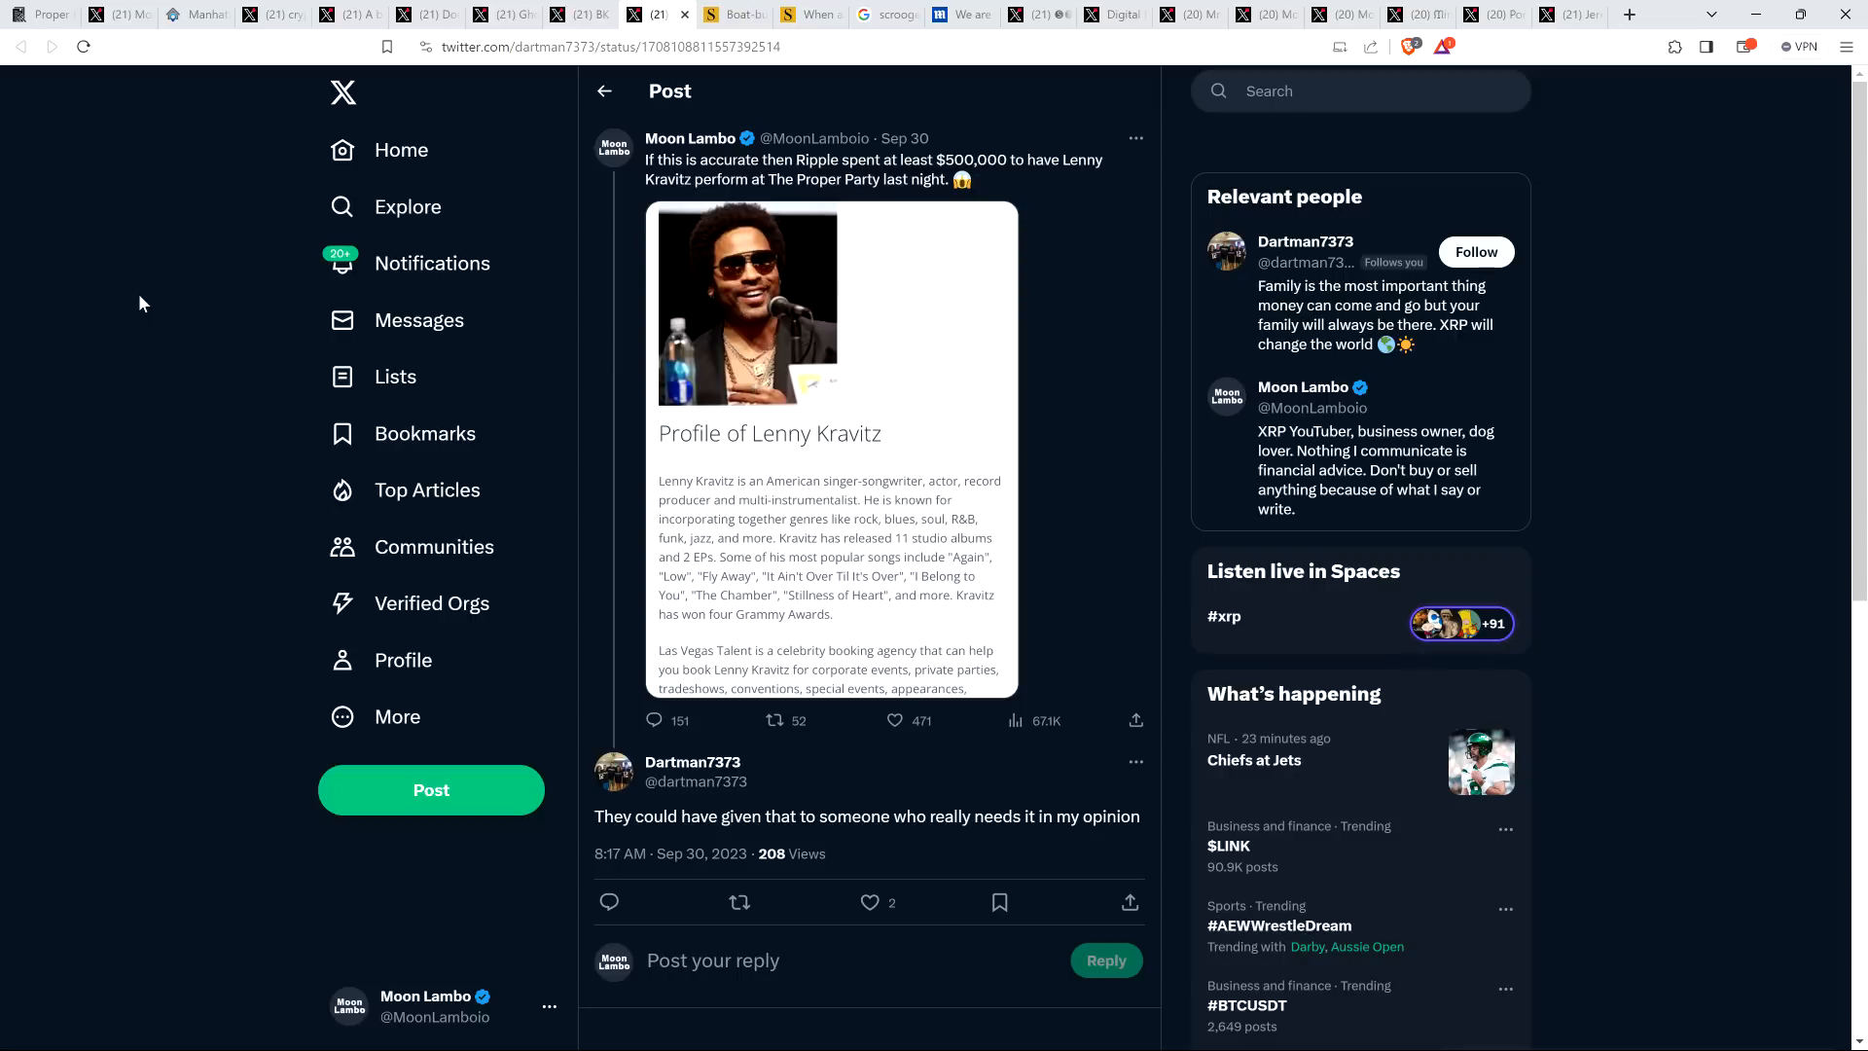
scroll("down", 3)
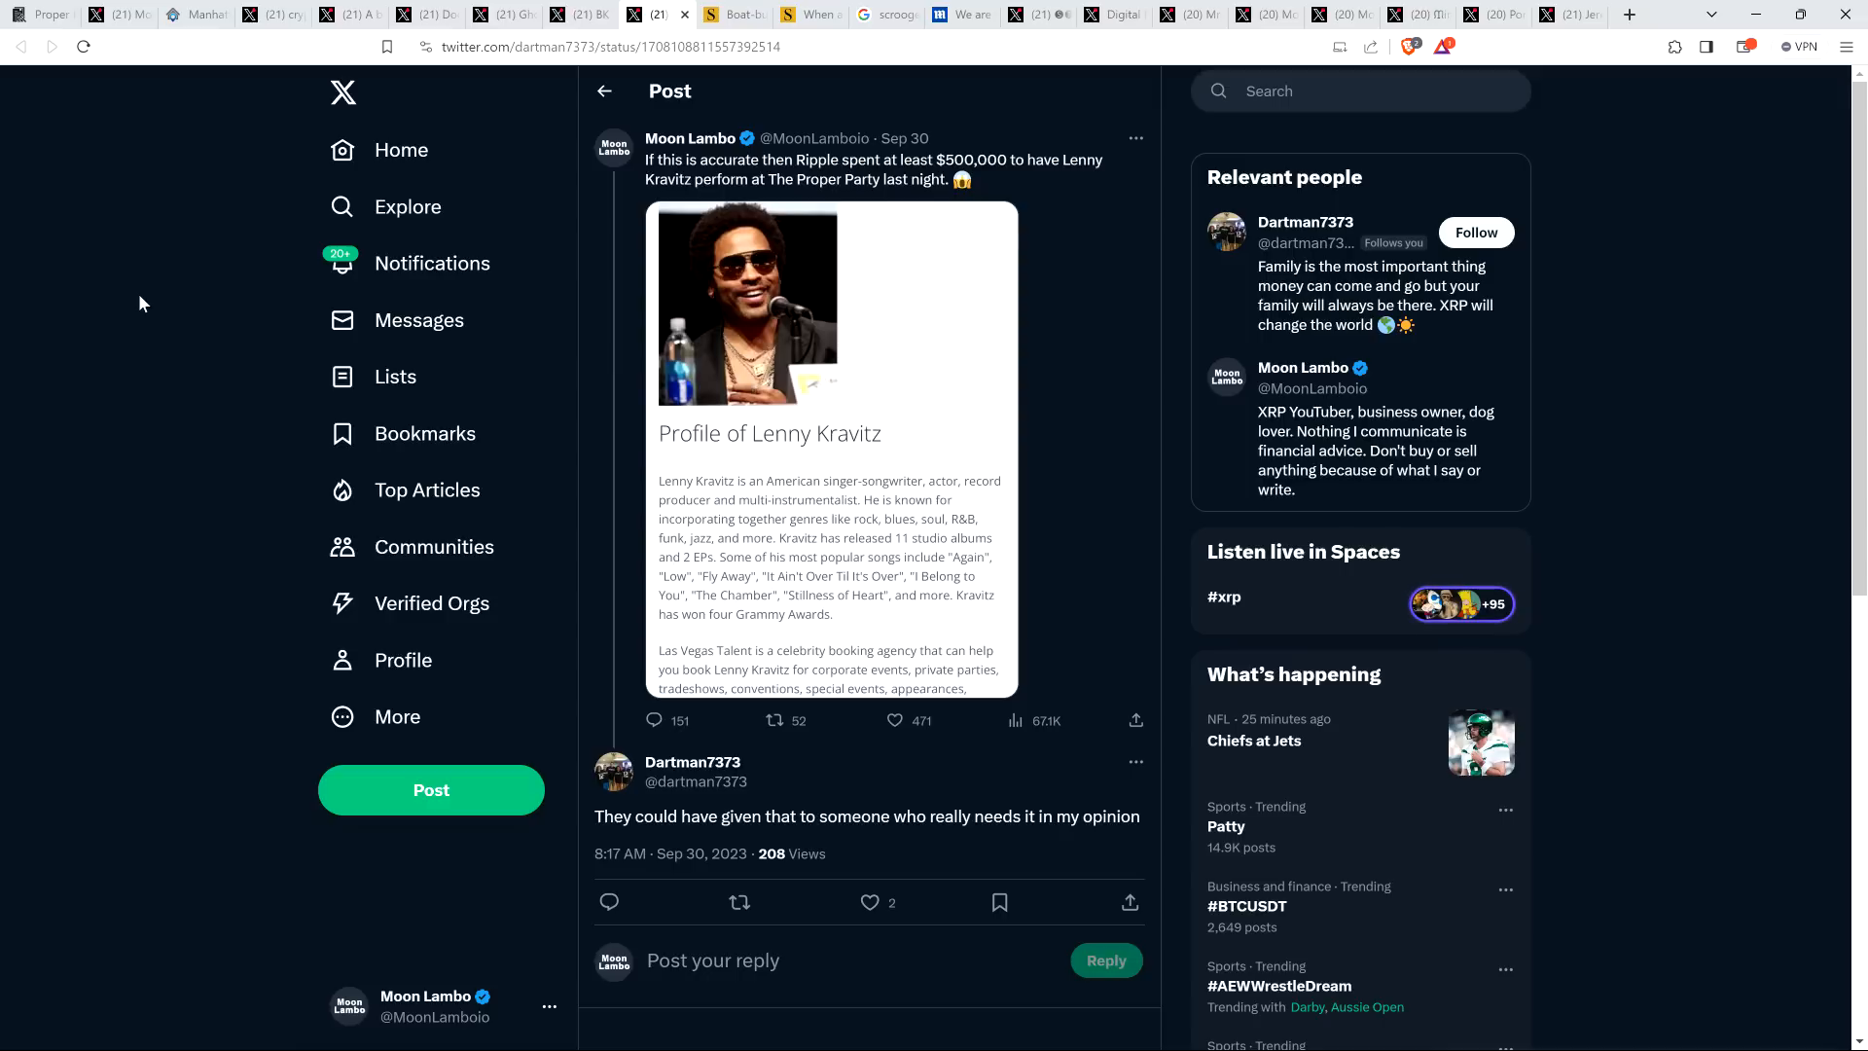
mouse_move(112, 366)
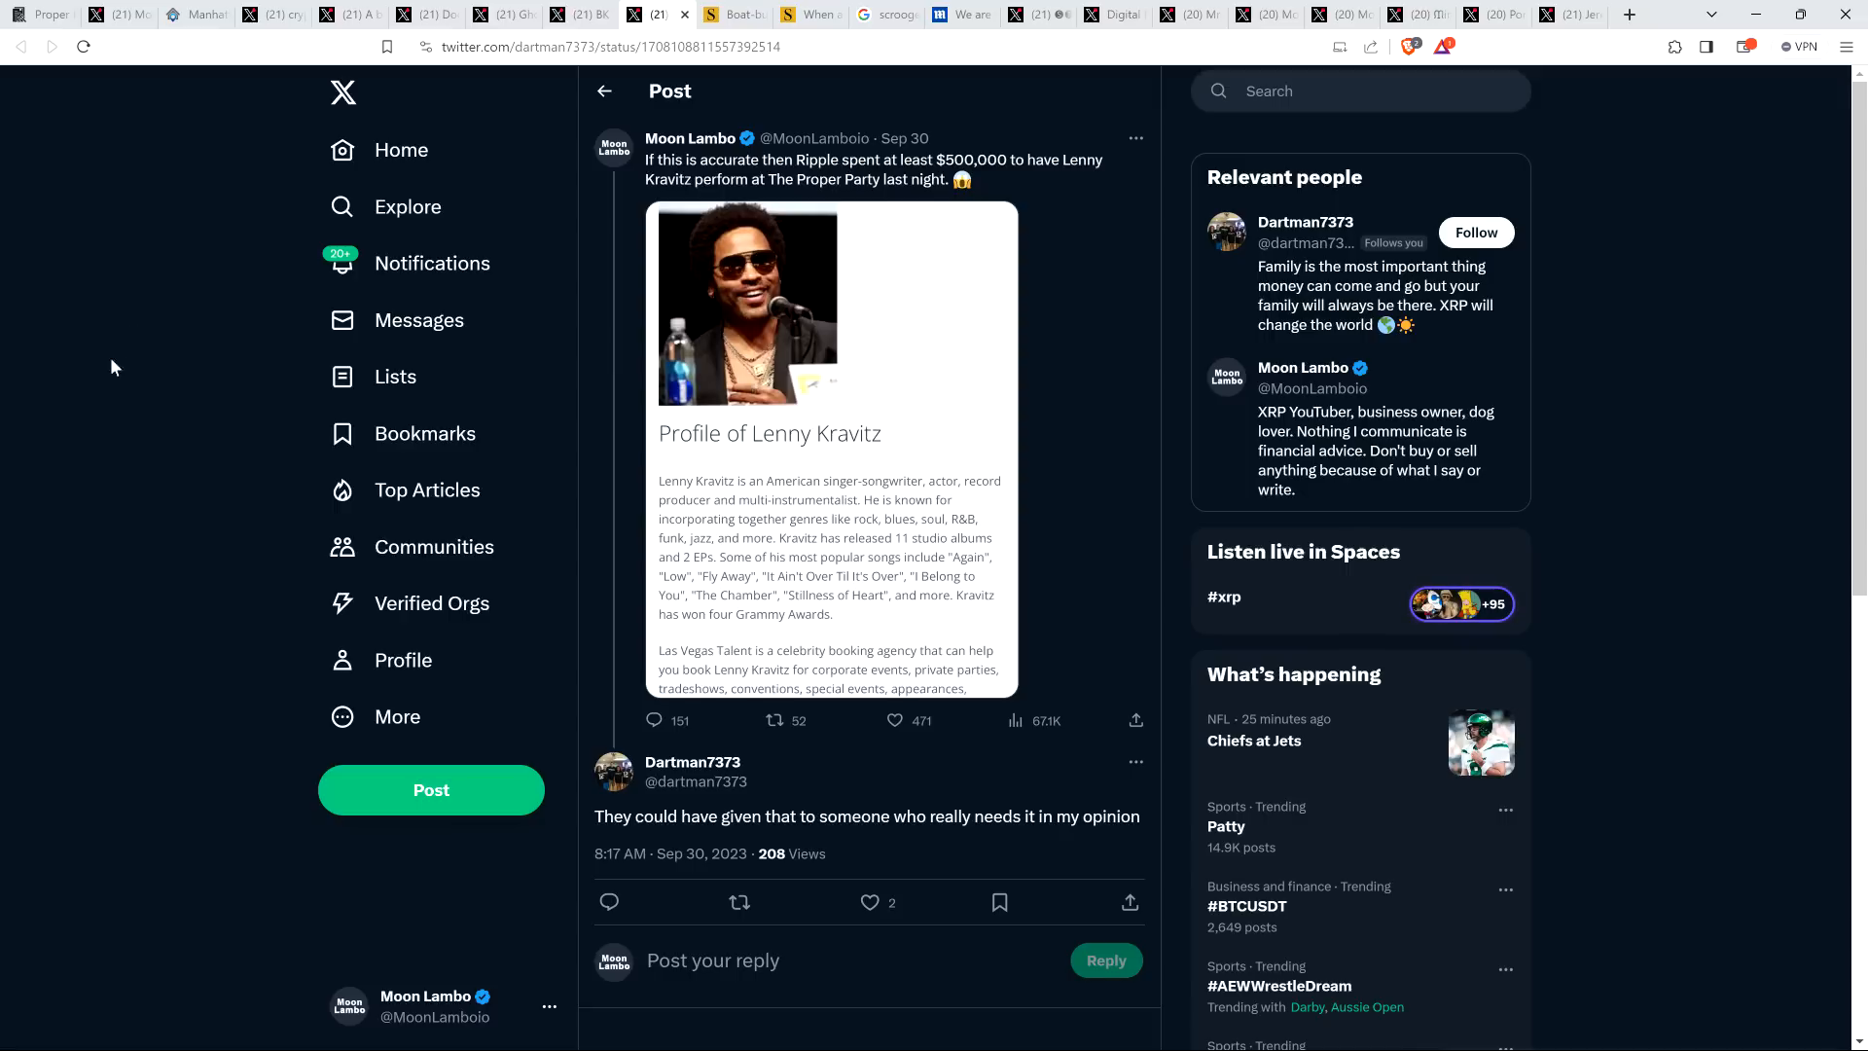
mouse_move(136, 387)
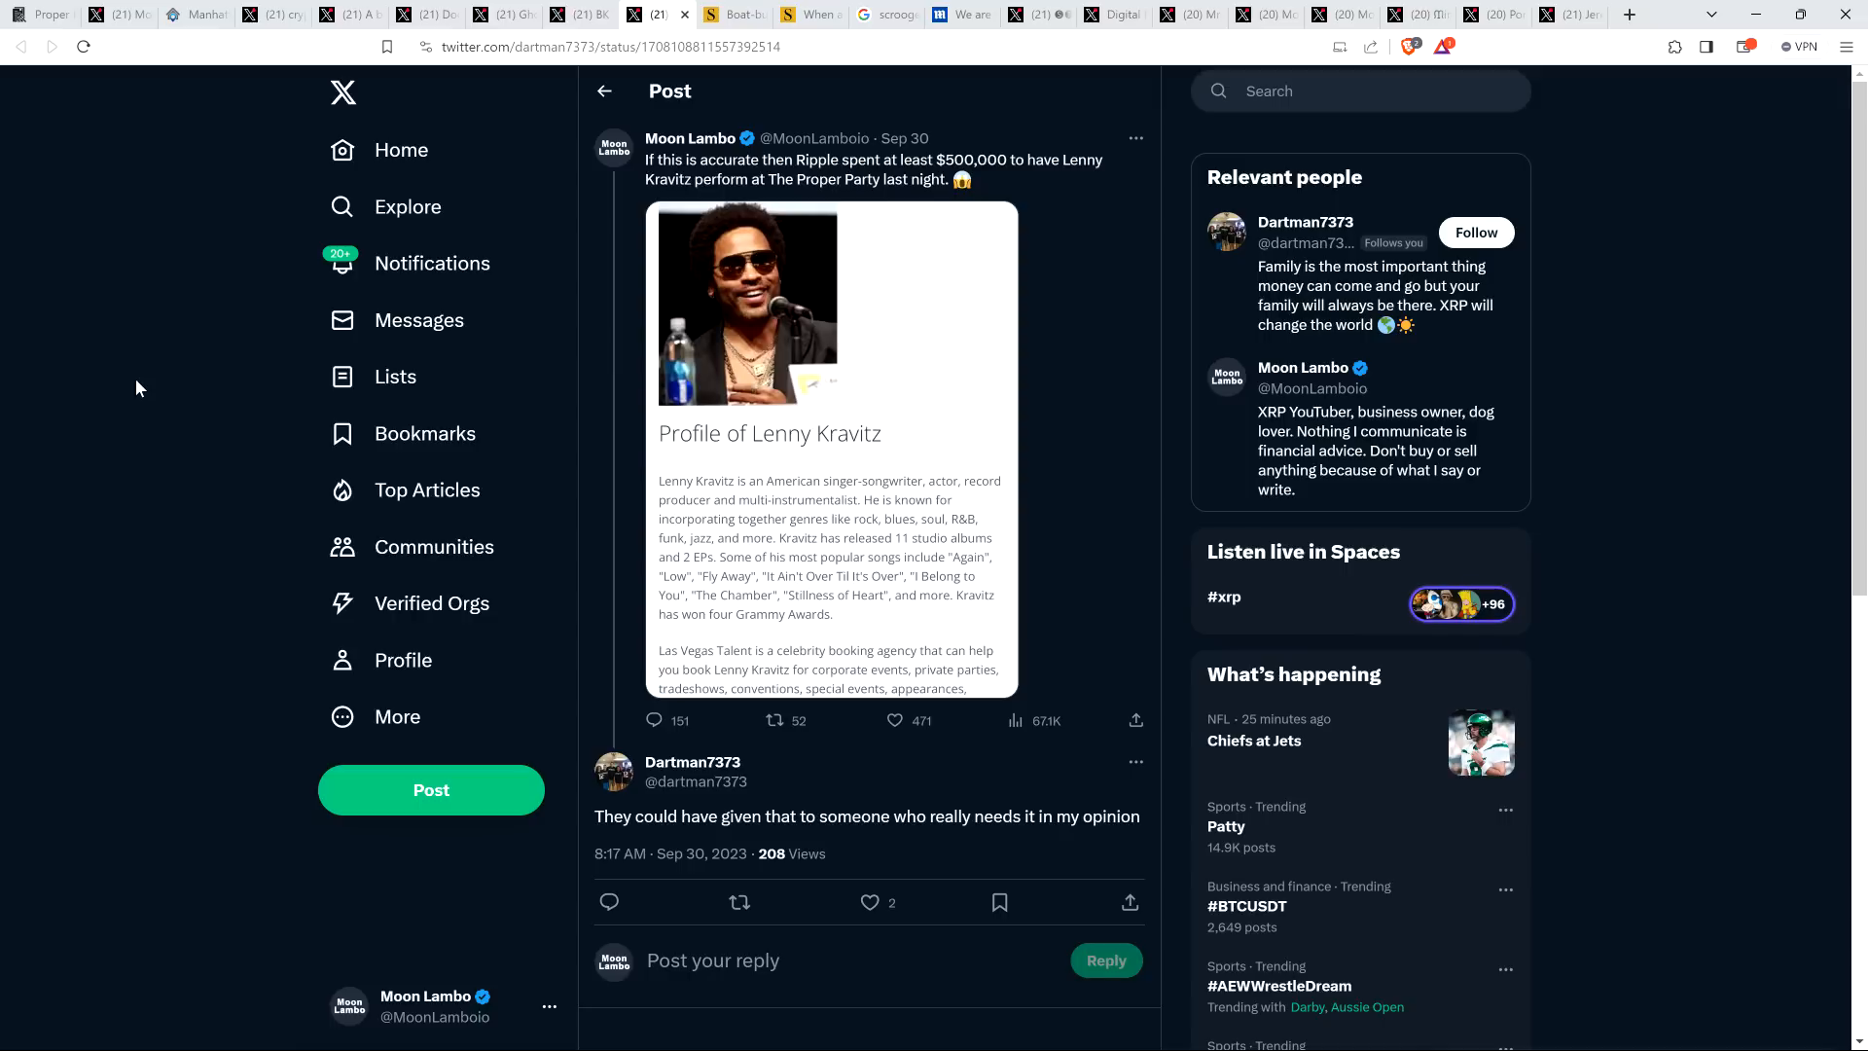
mouse_move(123, 409)
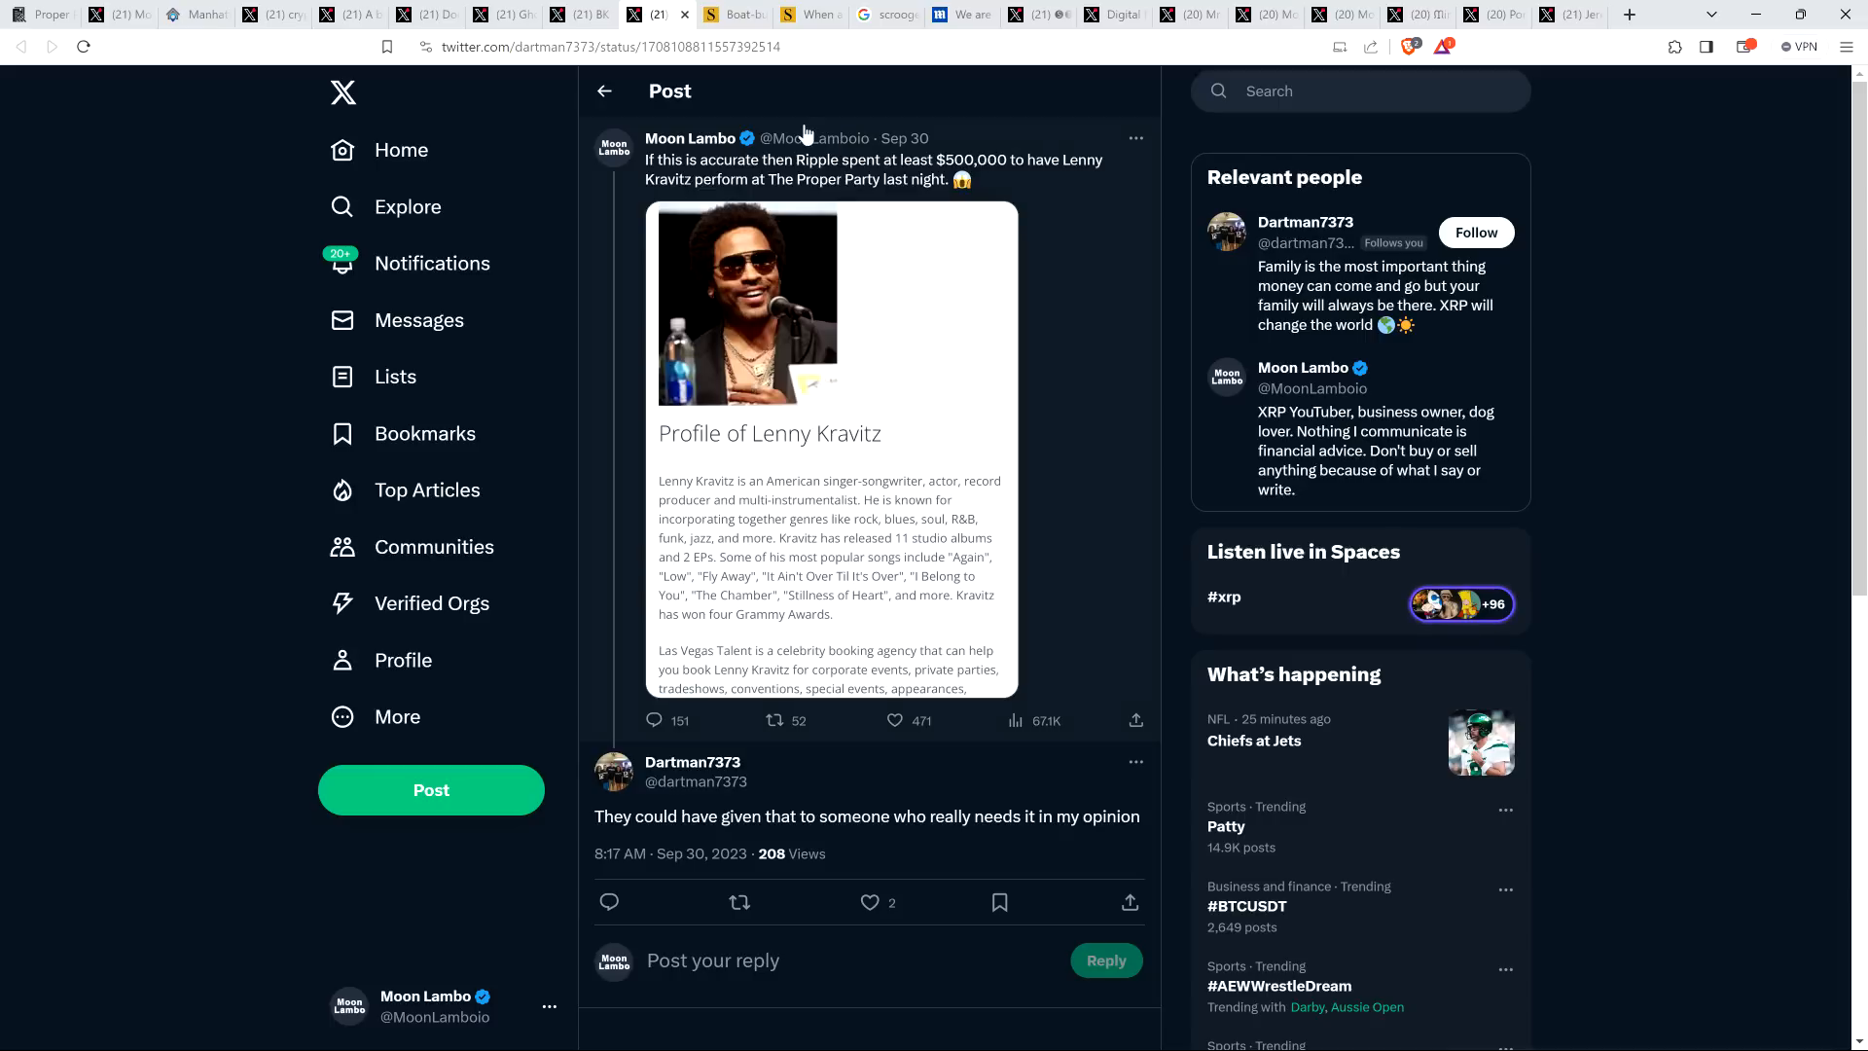
mouse_move(745, 86)
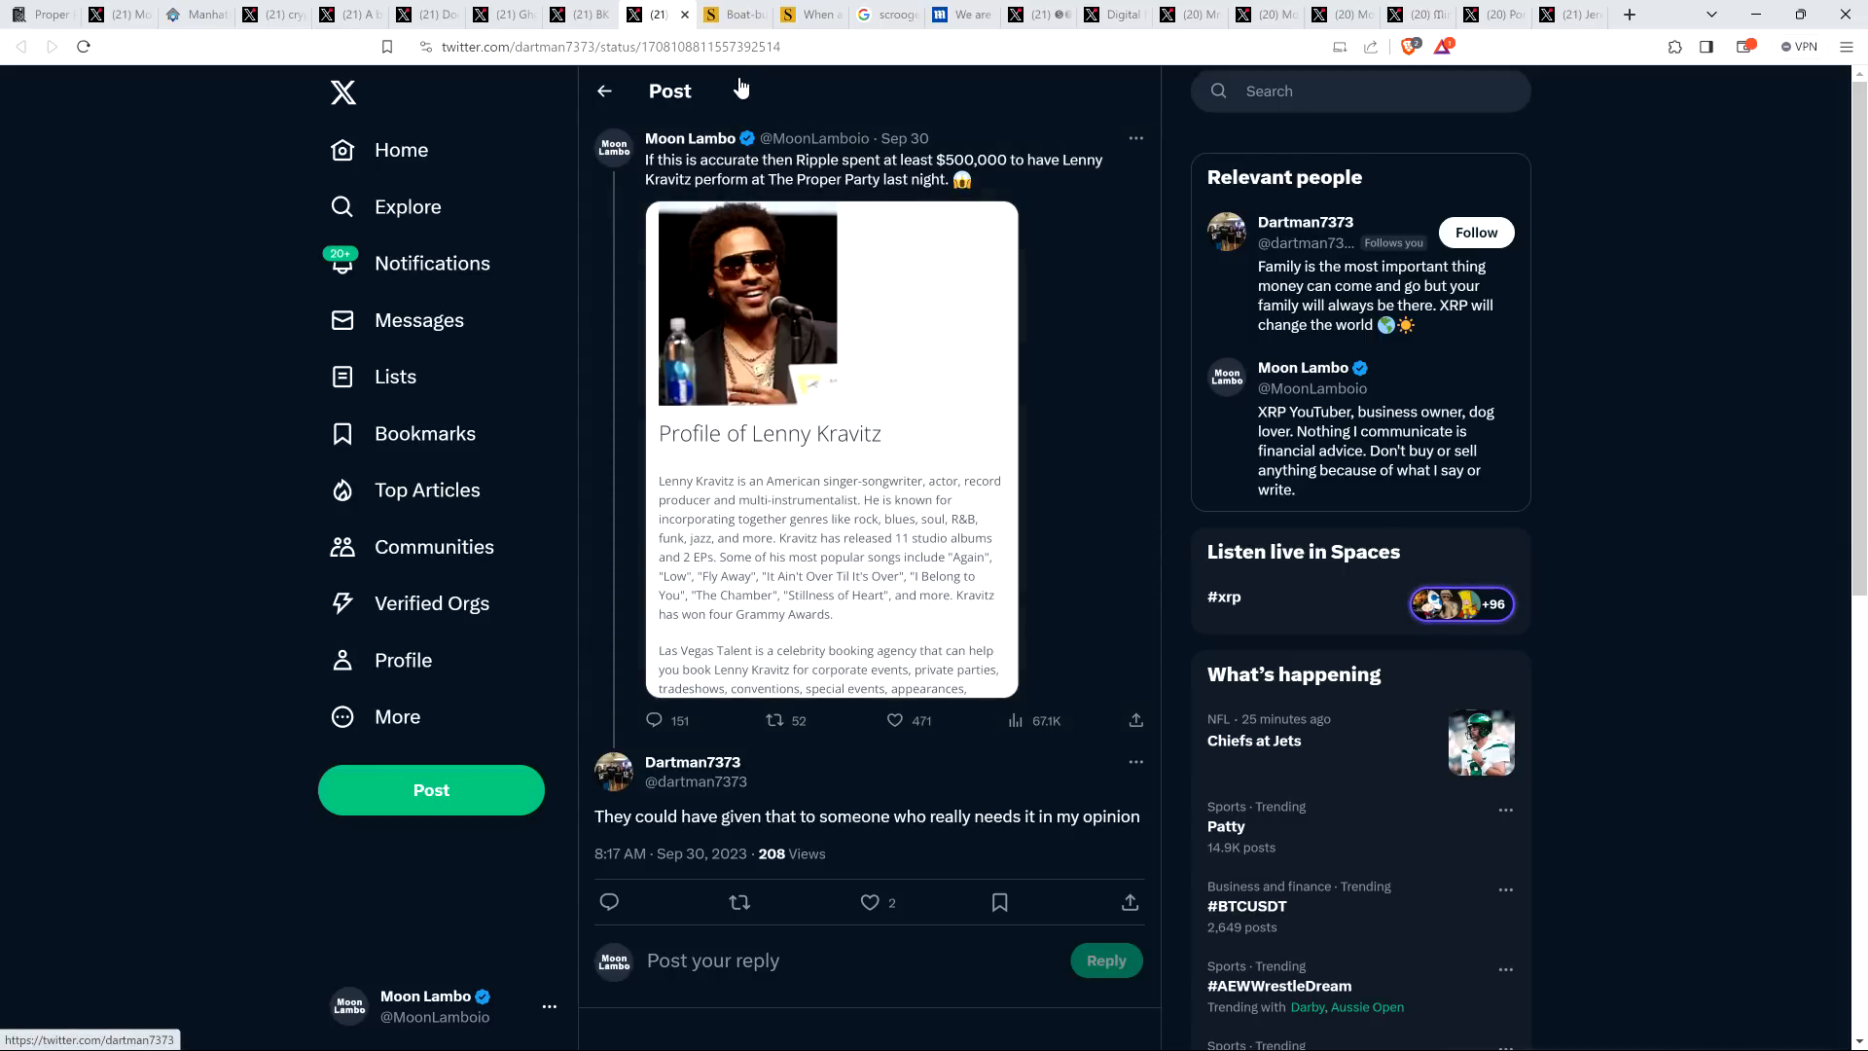
mouse_move(200, 259)
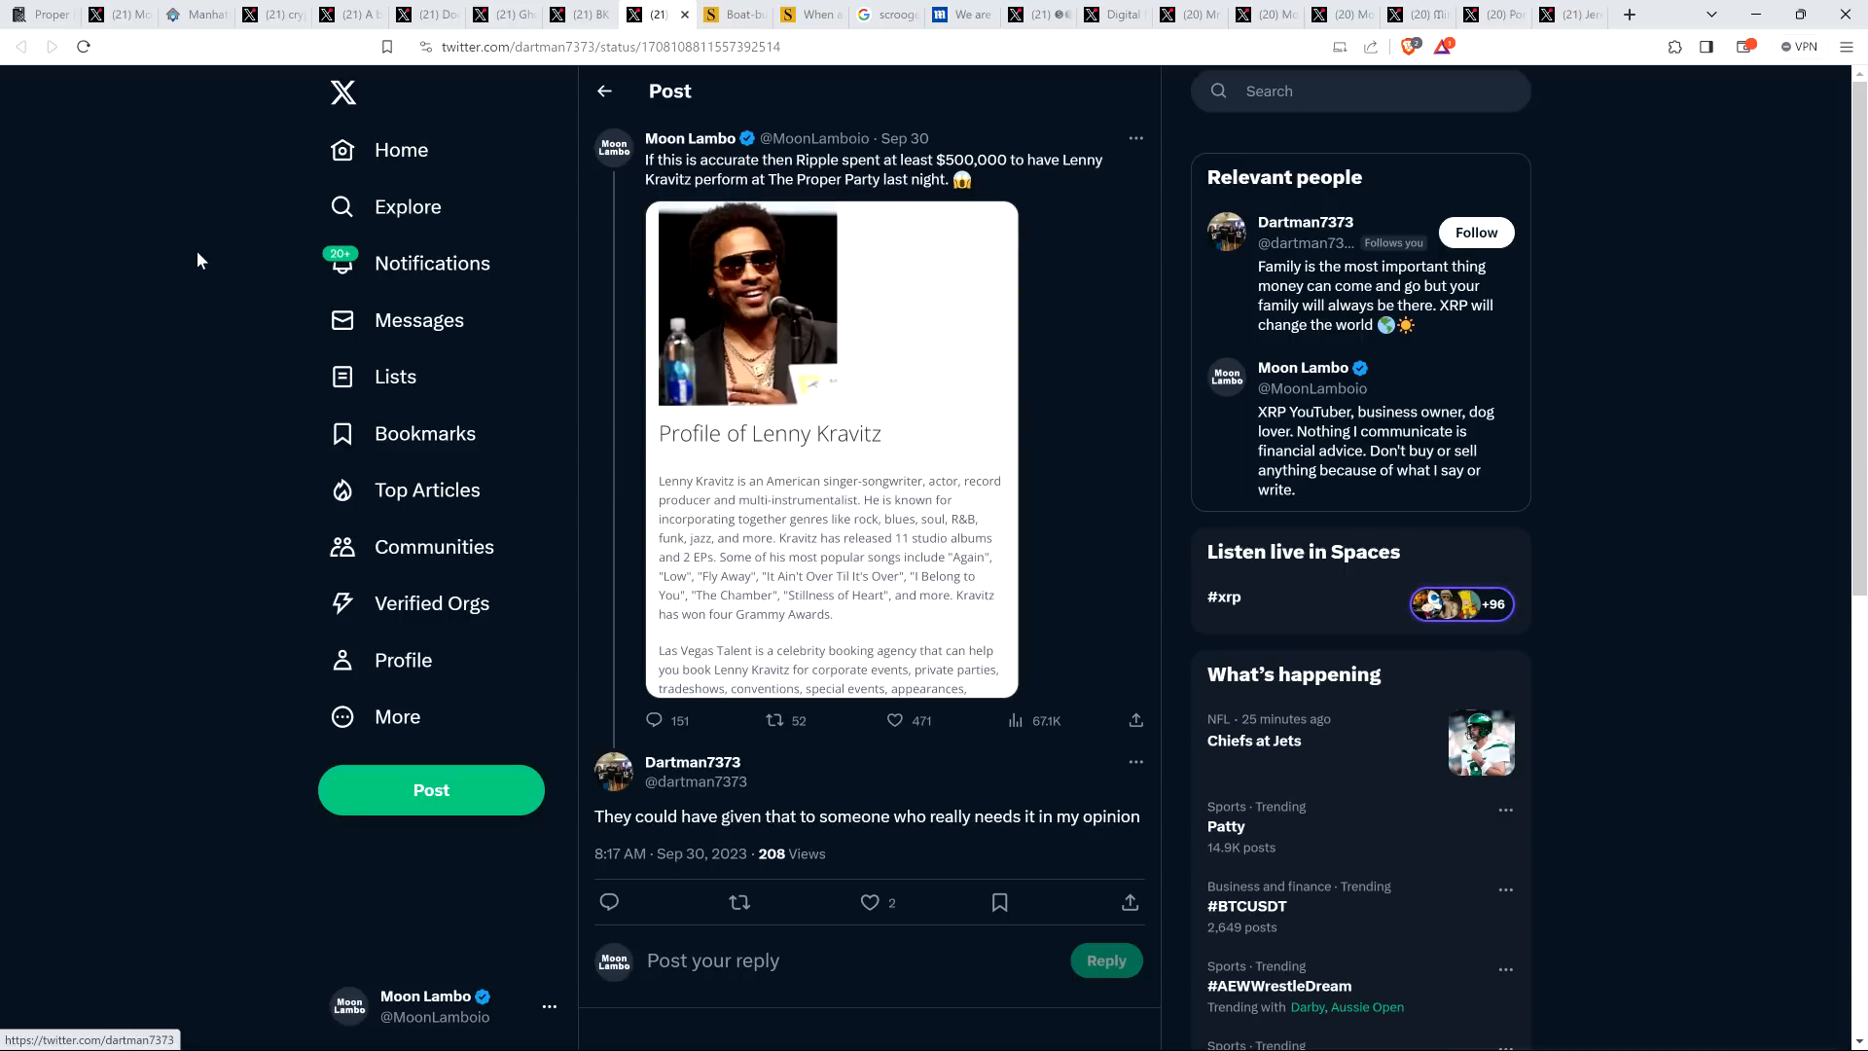
mouse_move(208, 237)
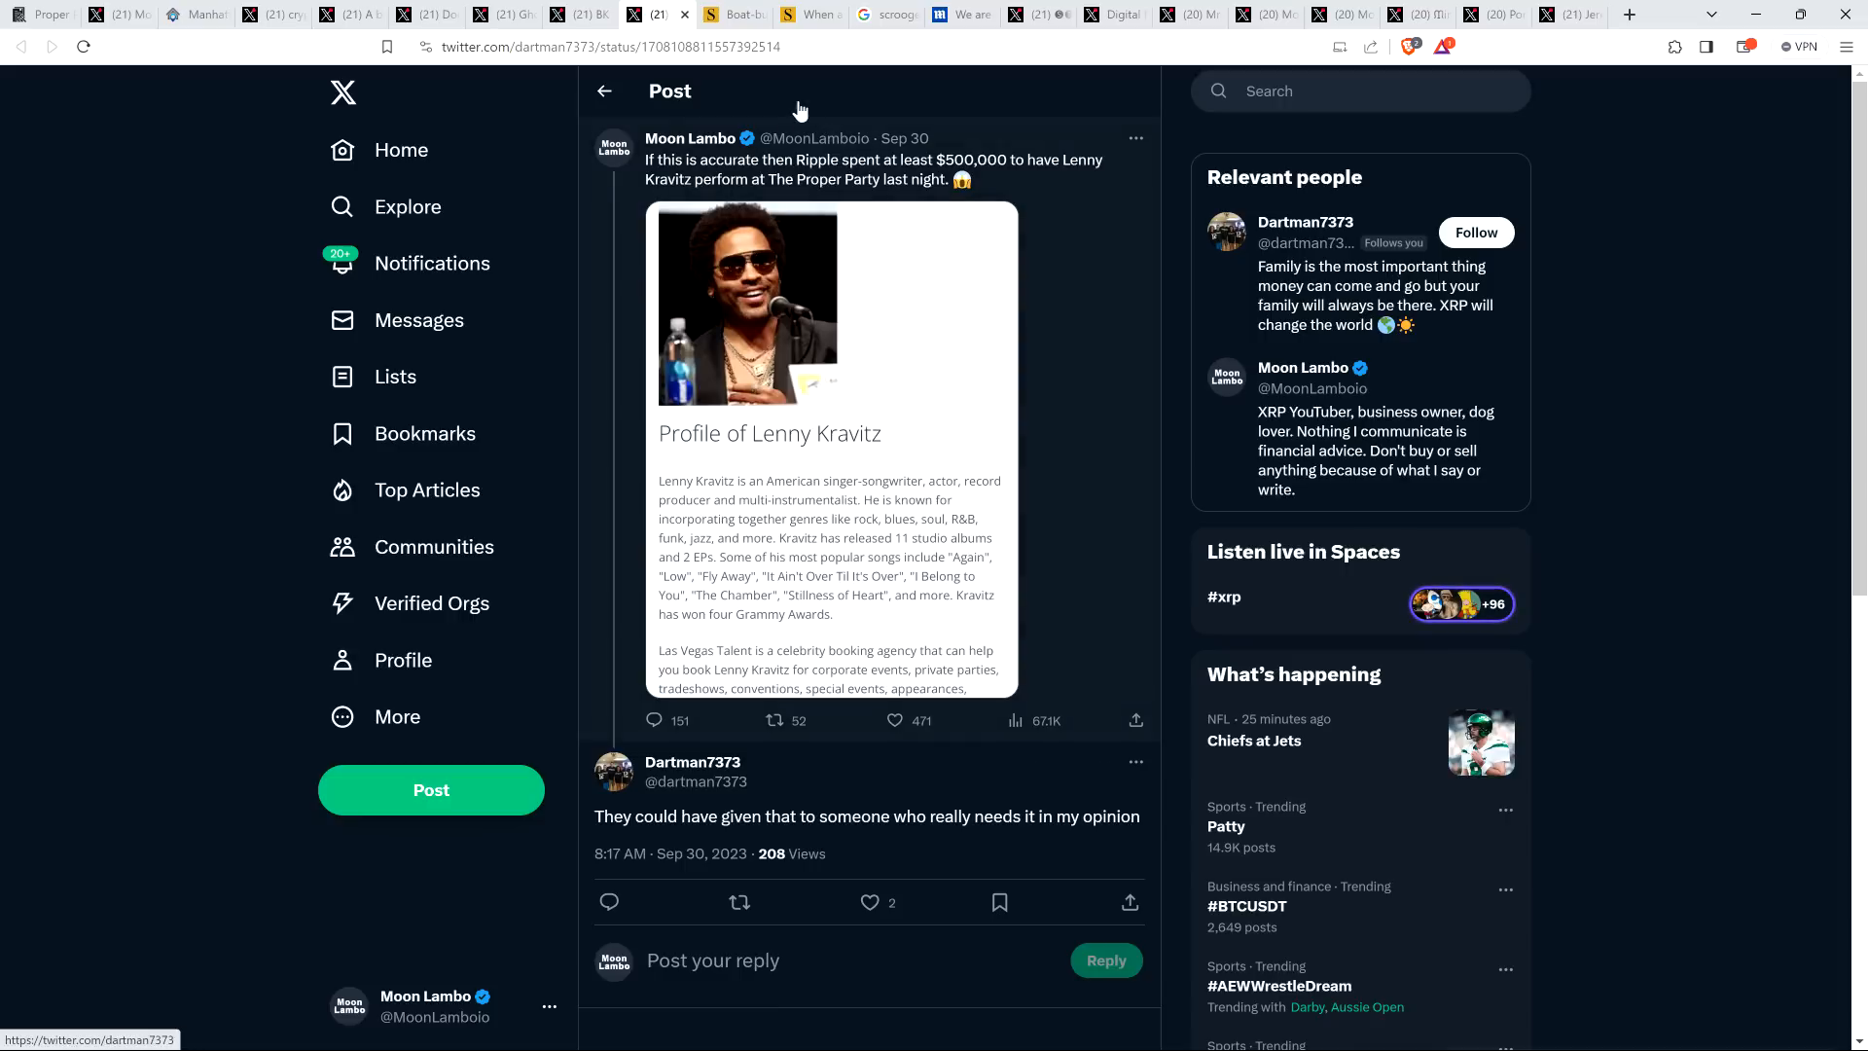
left_click(736, 14)
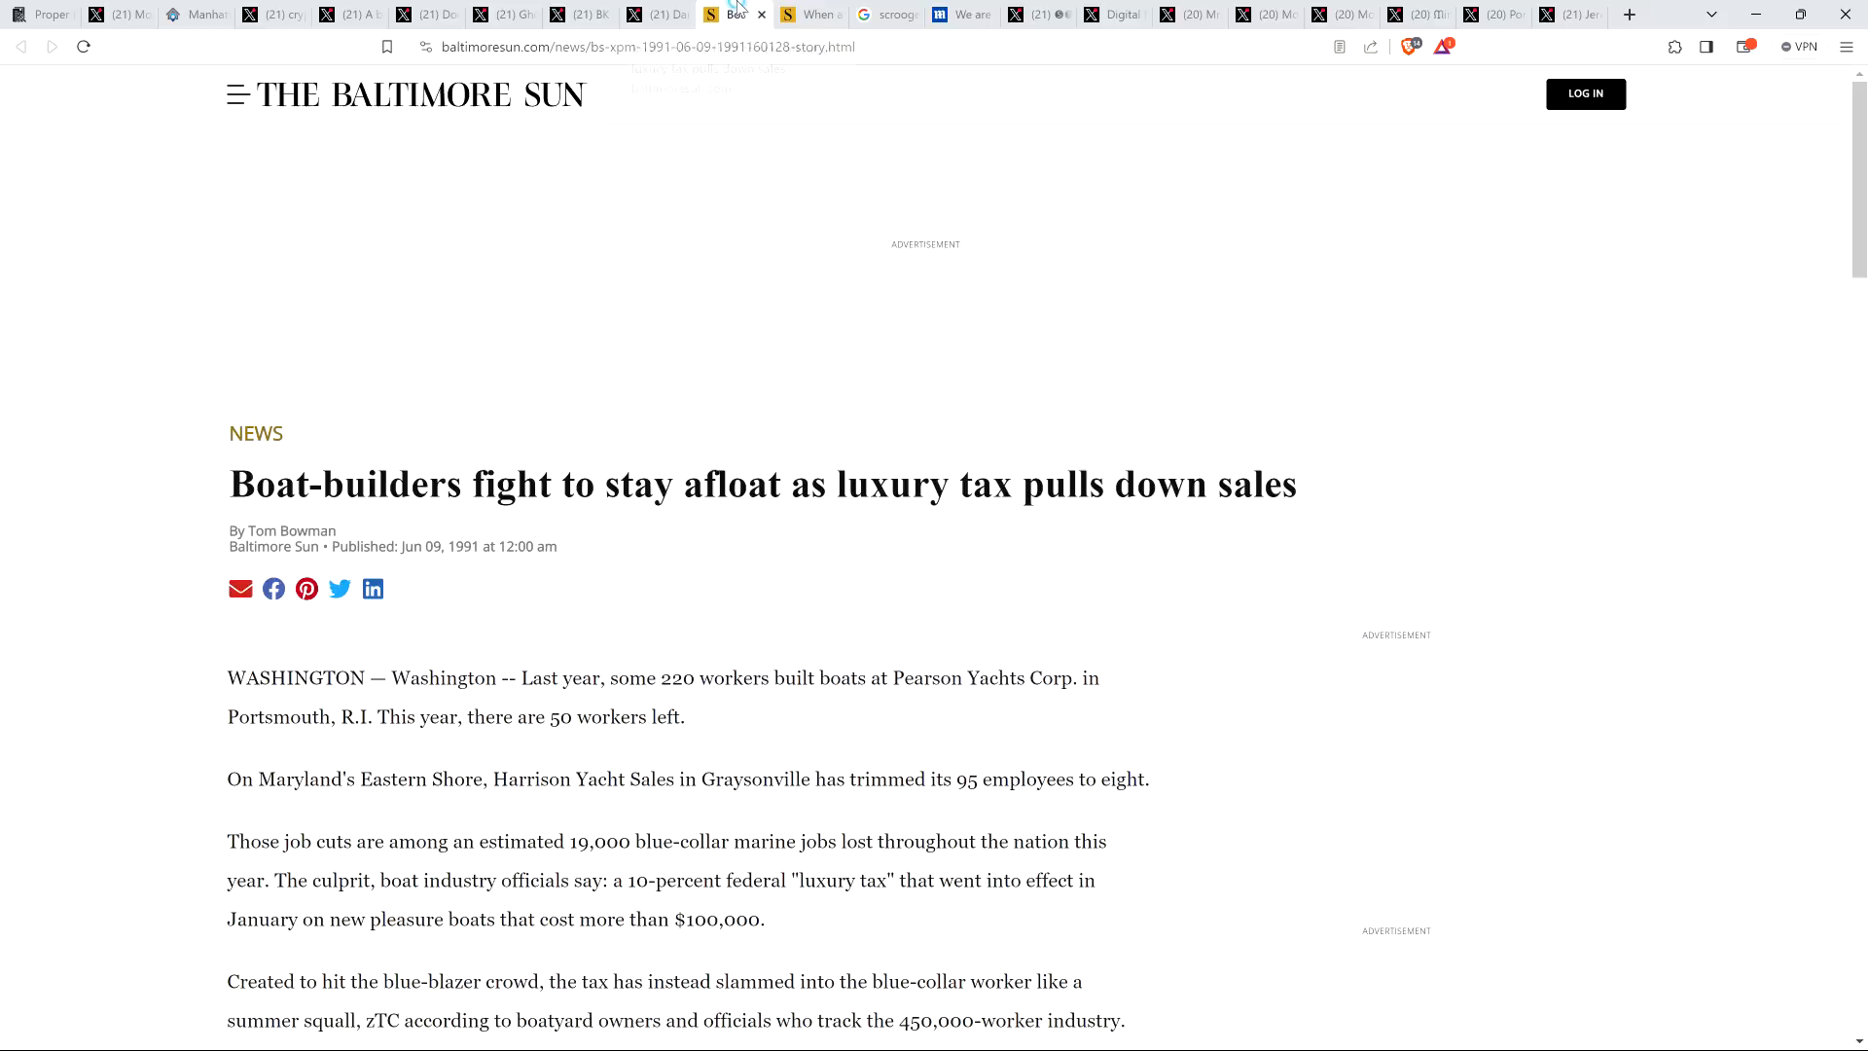
mouse_move(321, 255)
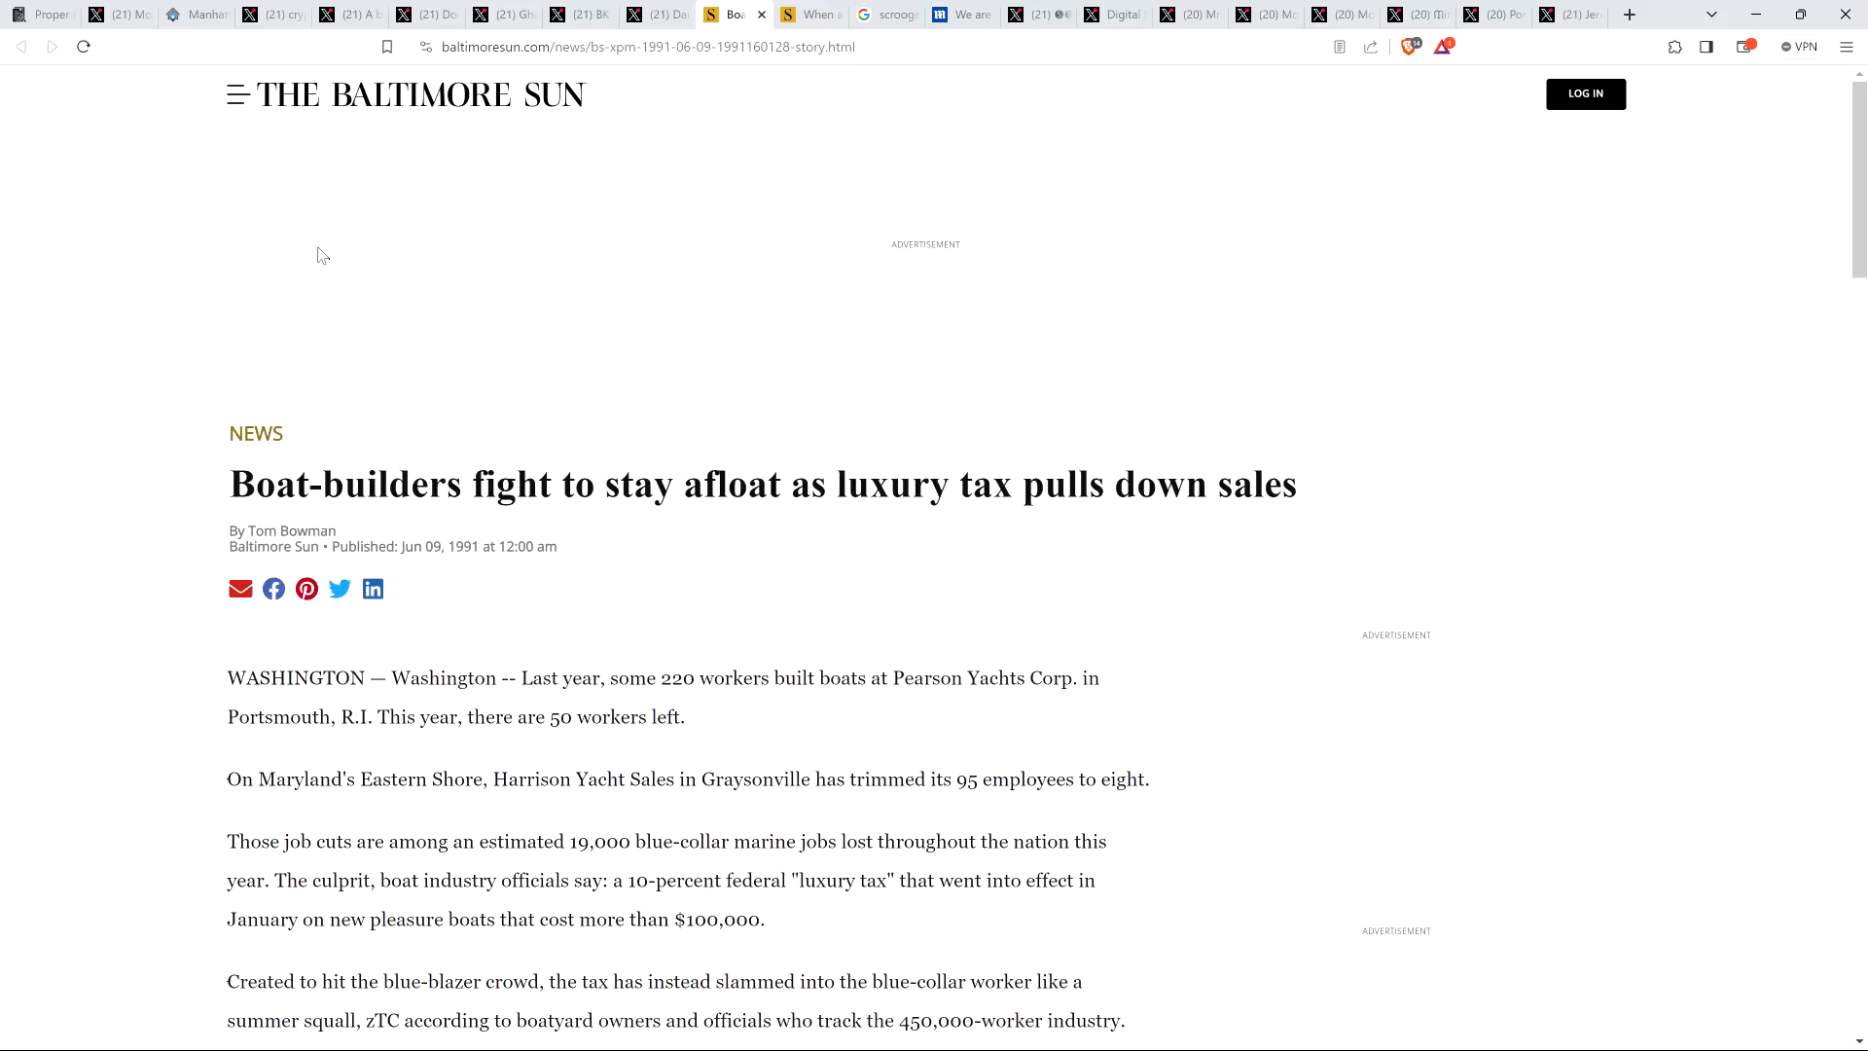
mouse_move(185, 329)
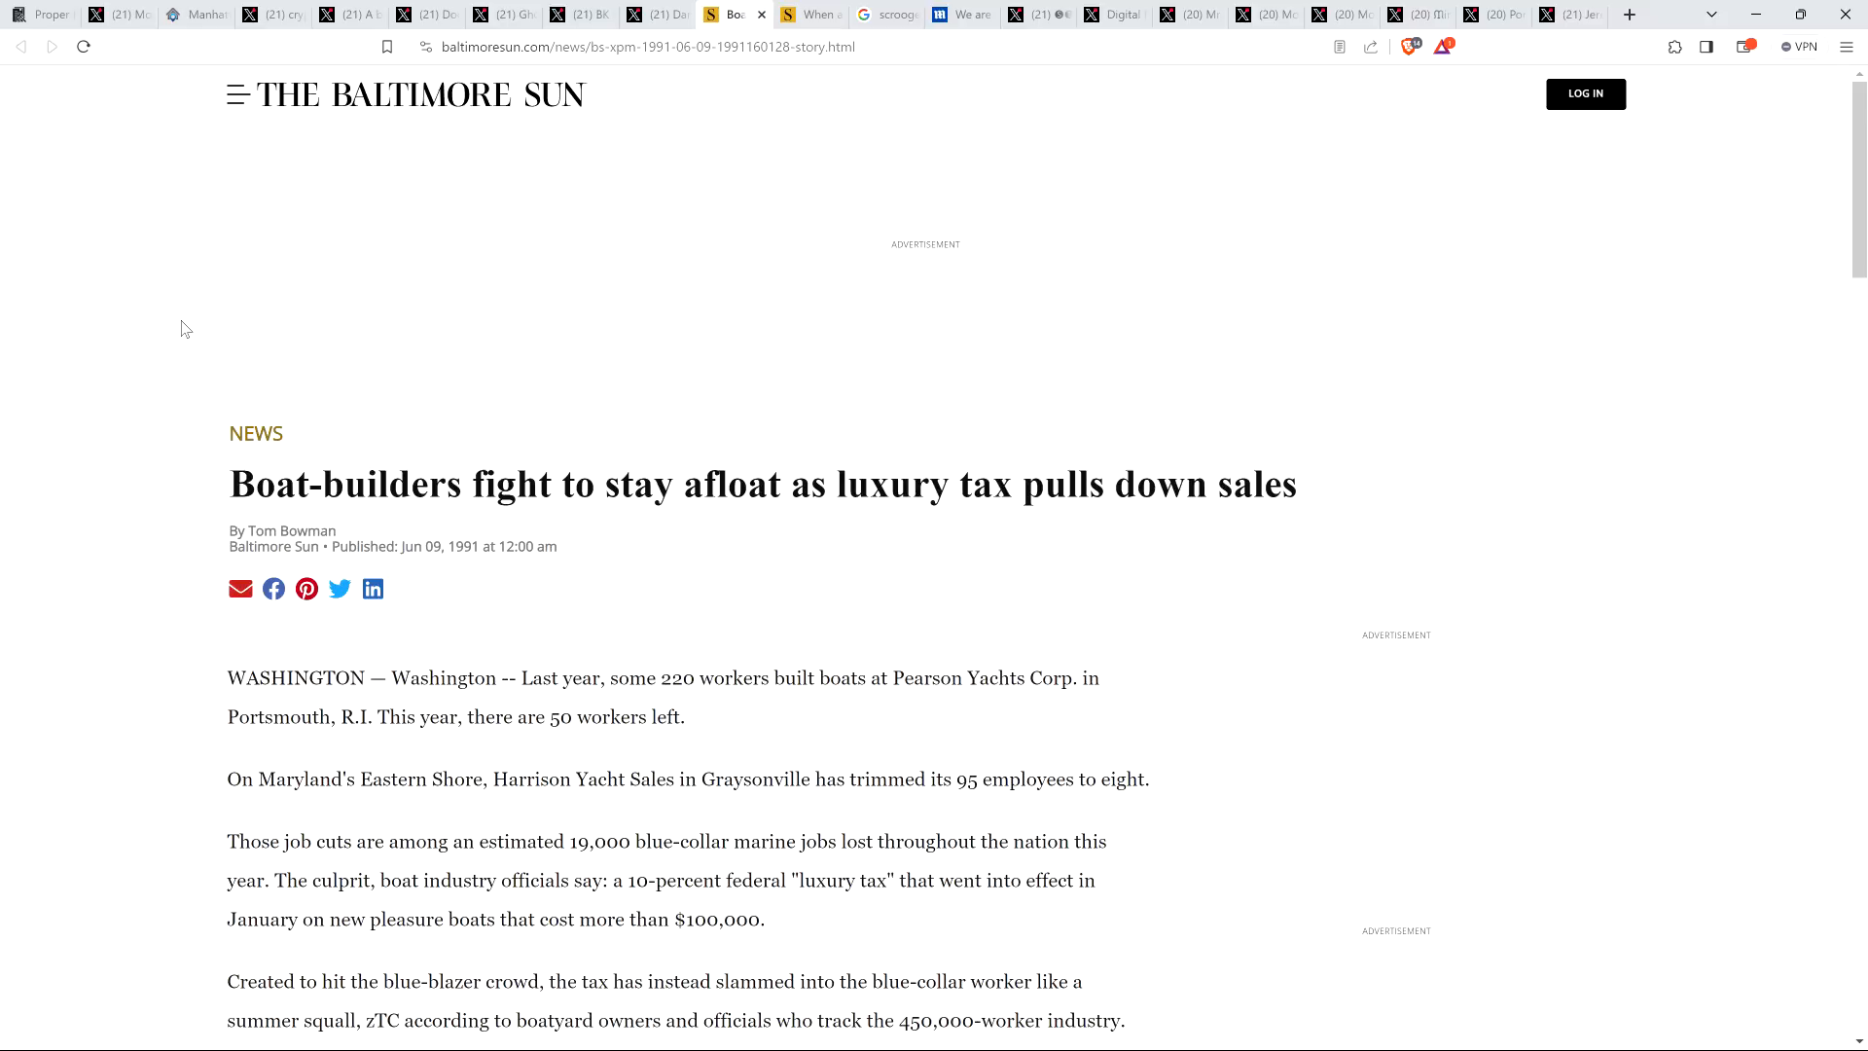
mouse_move(181, 331)
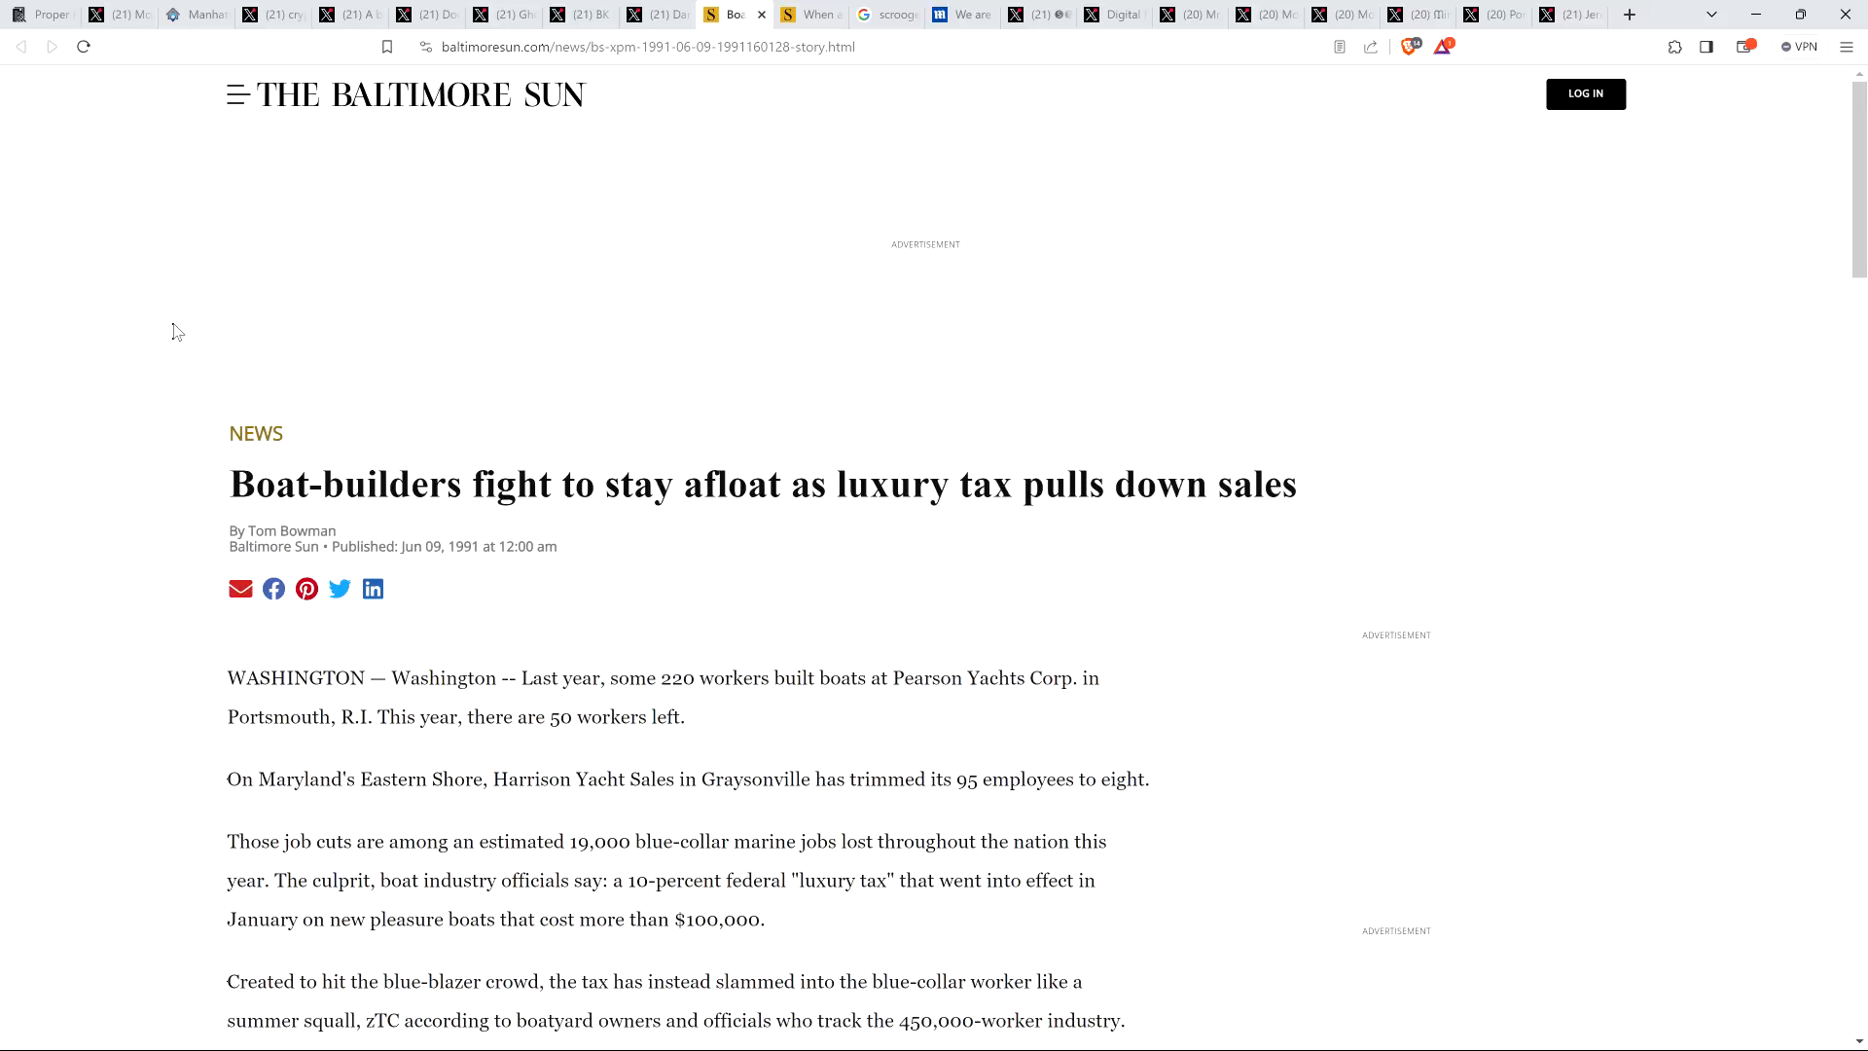
mouse_move(118, 312)
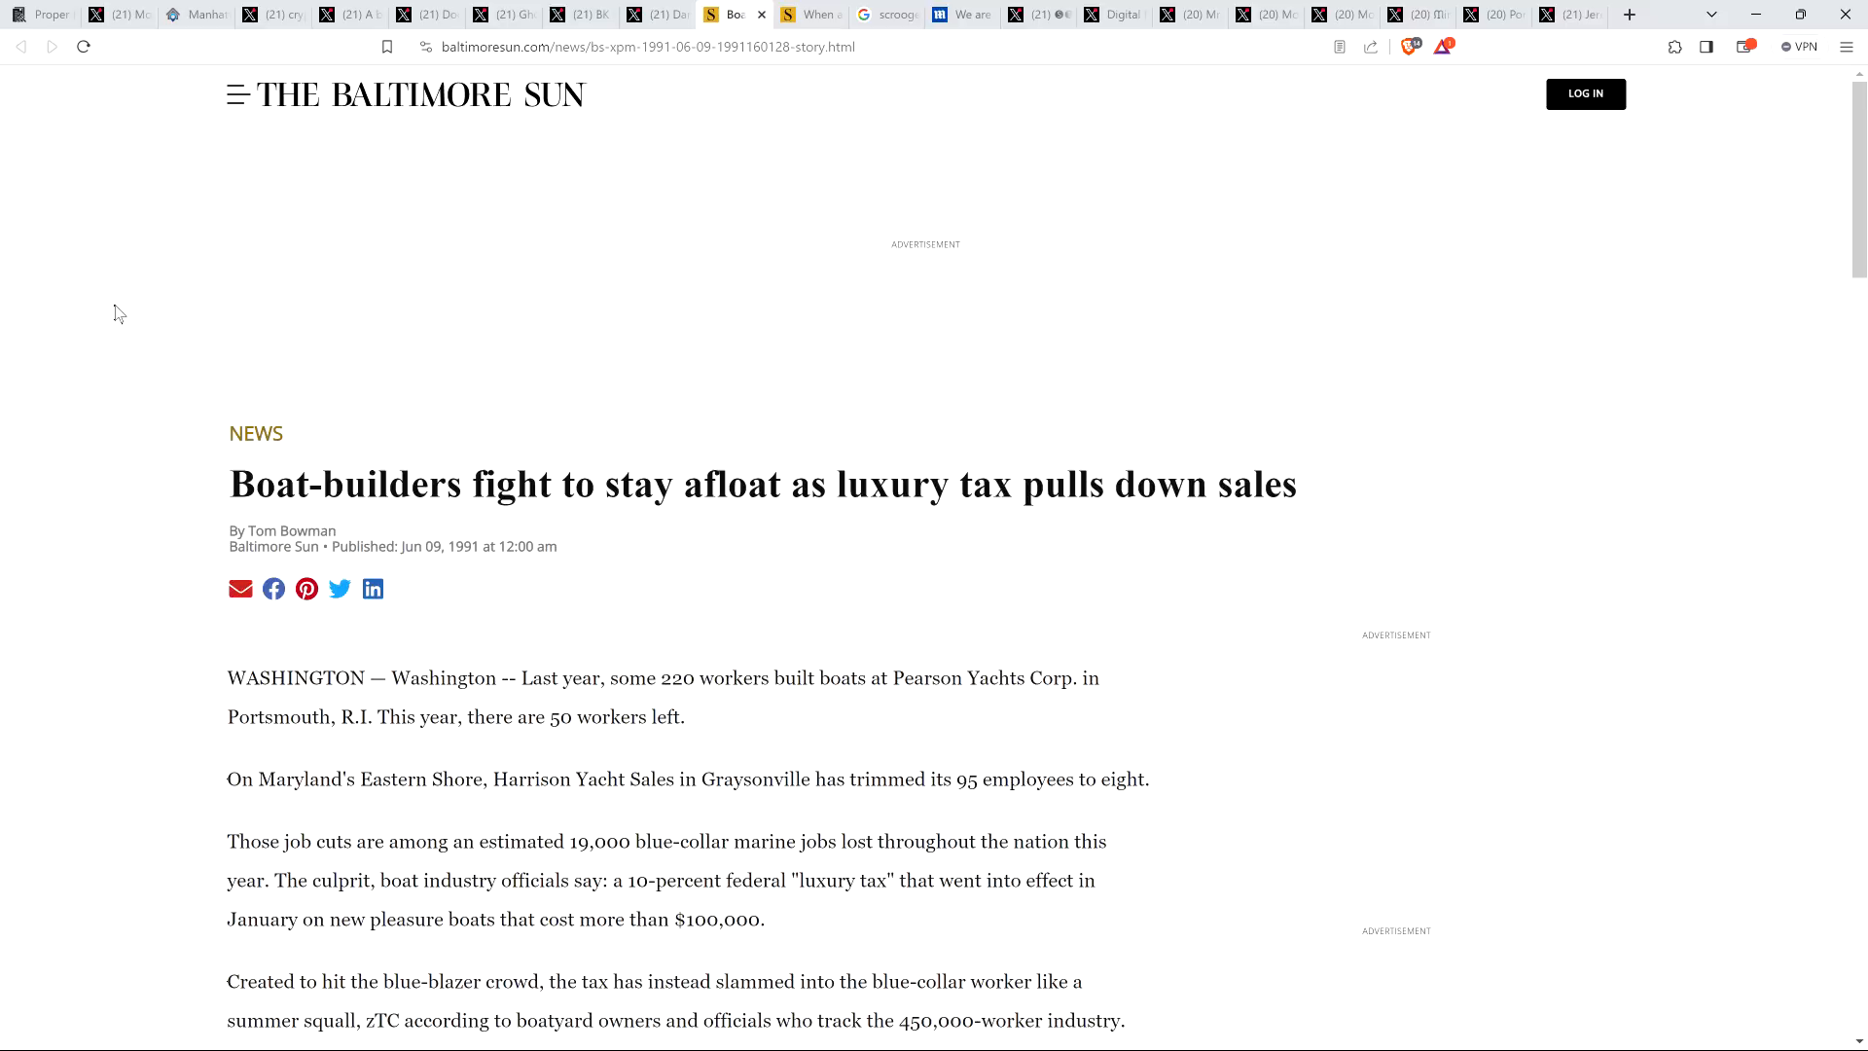
mouse_move(155, 338)
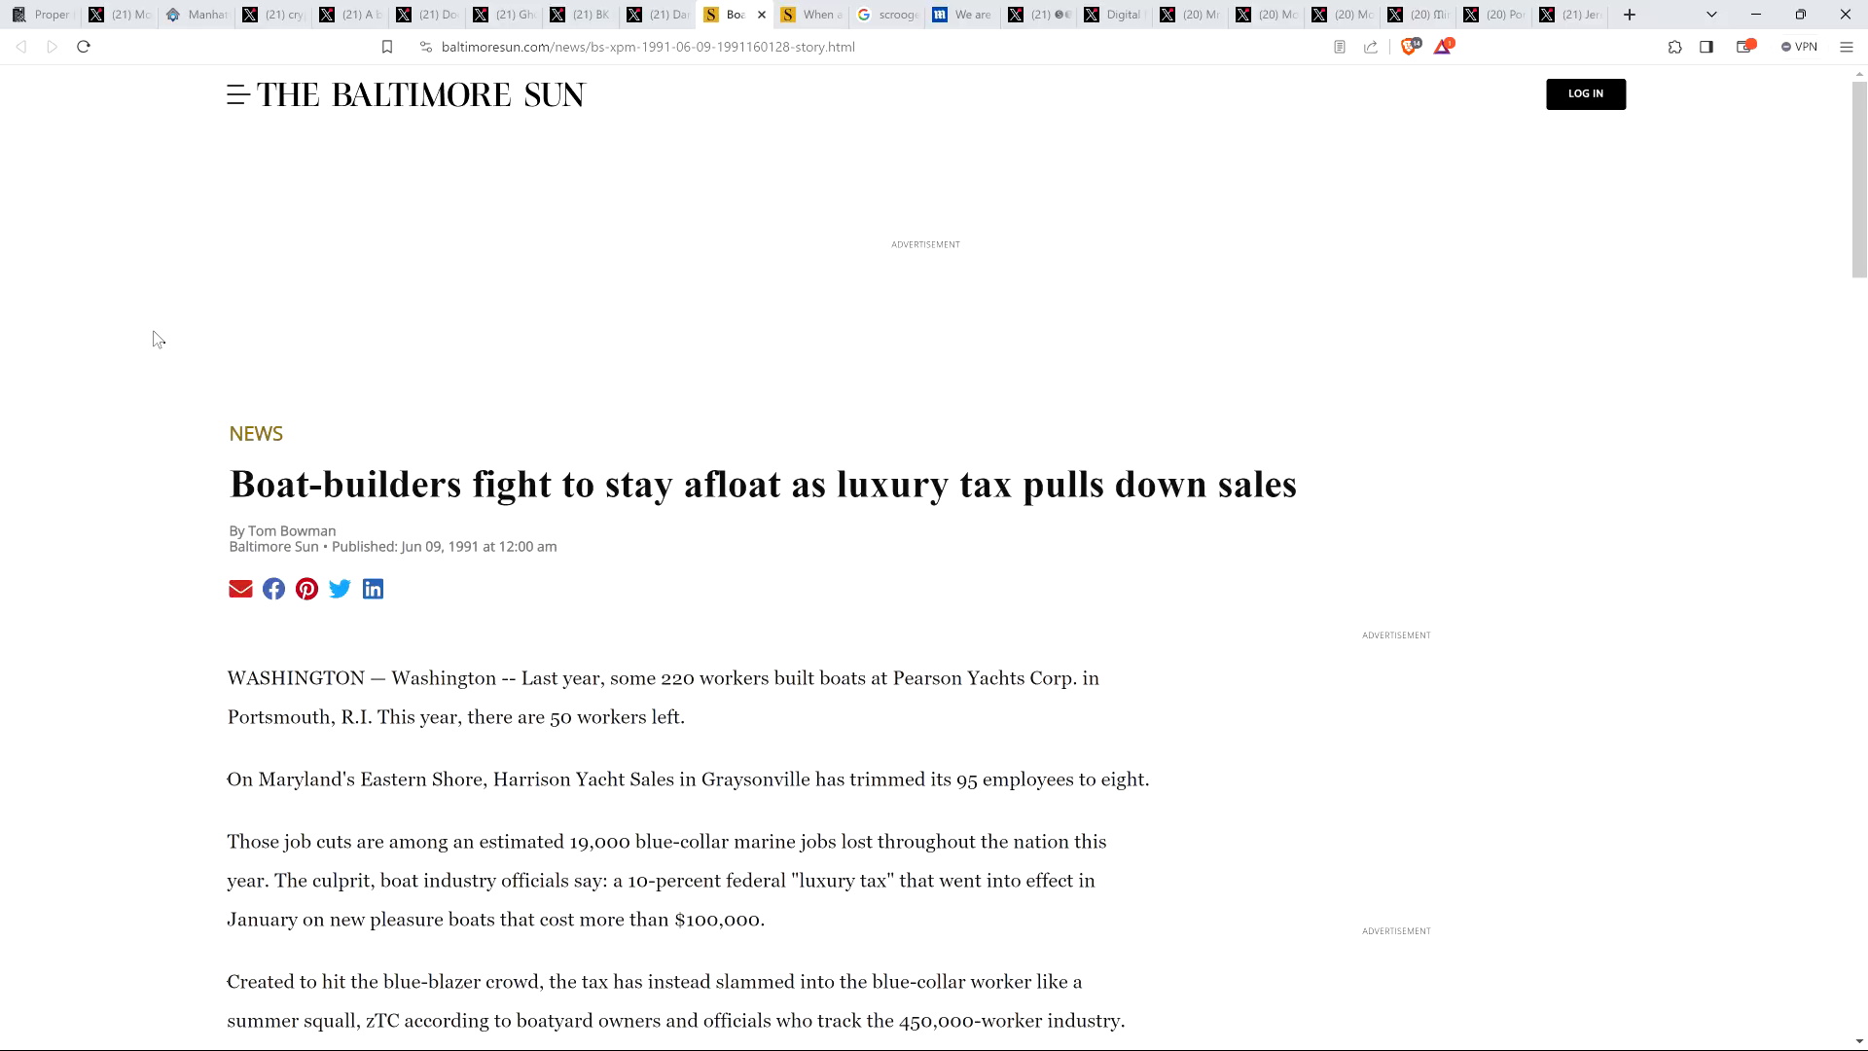
mouse_move(99, 428)
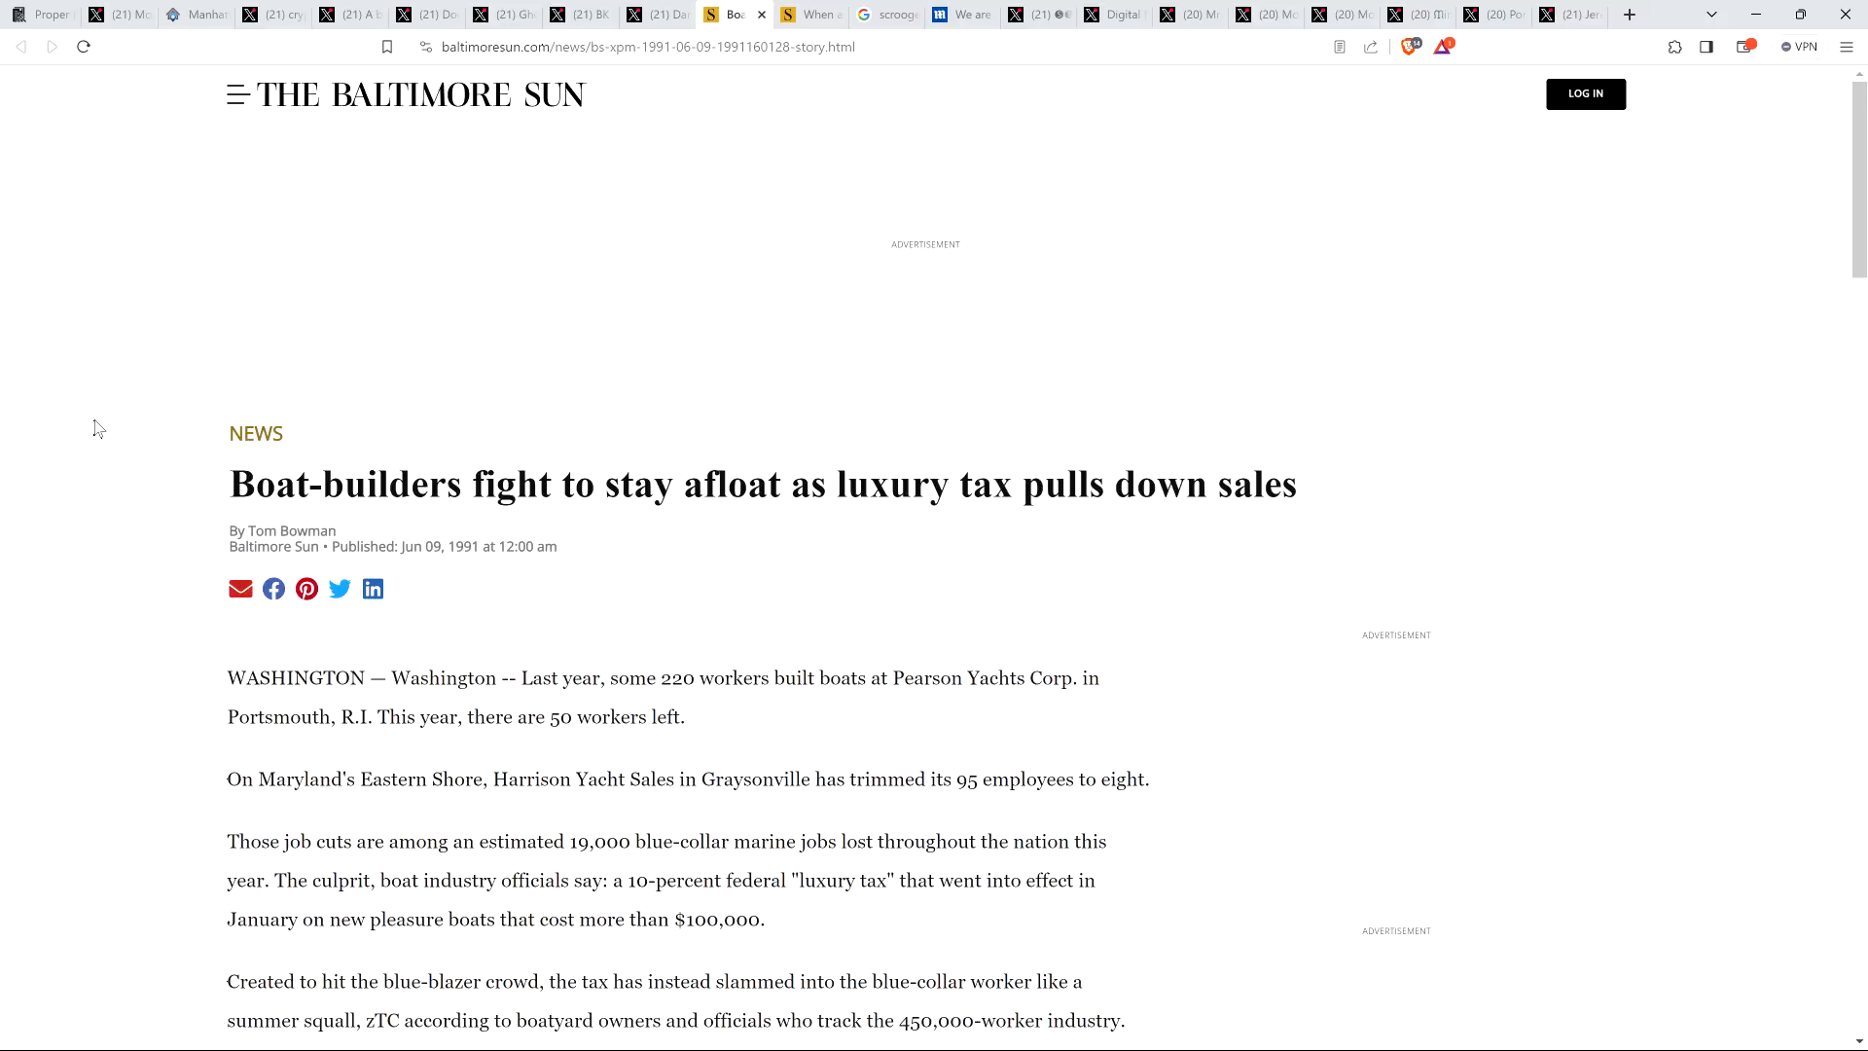
mouse_move(335, 288)
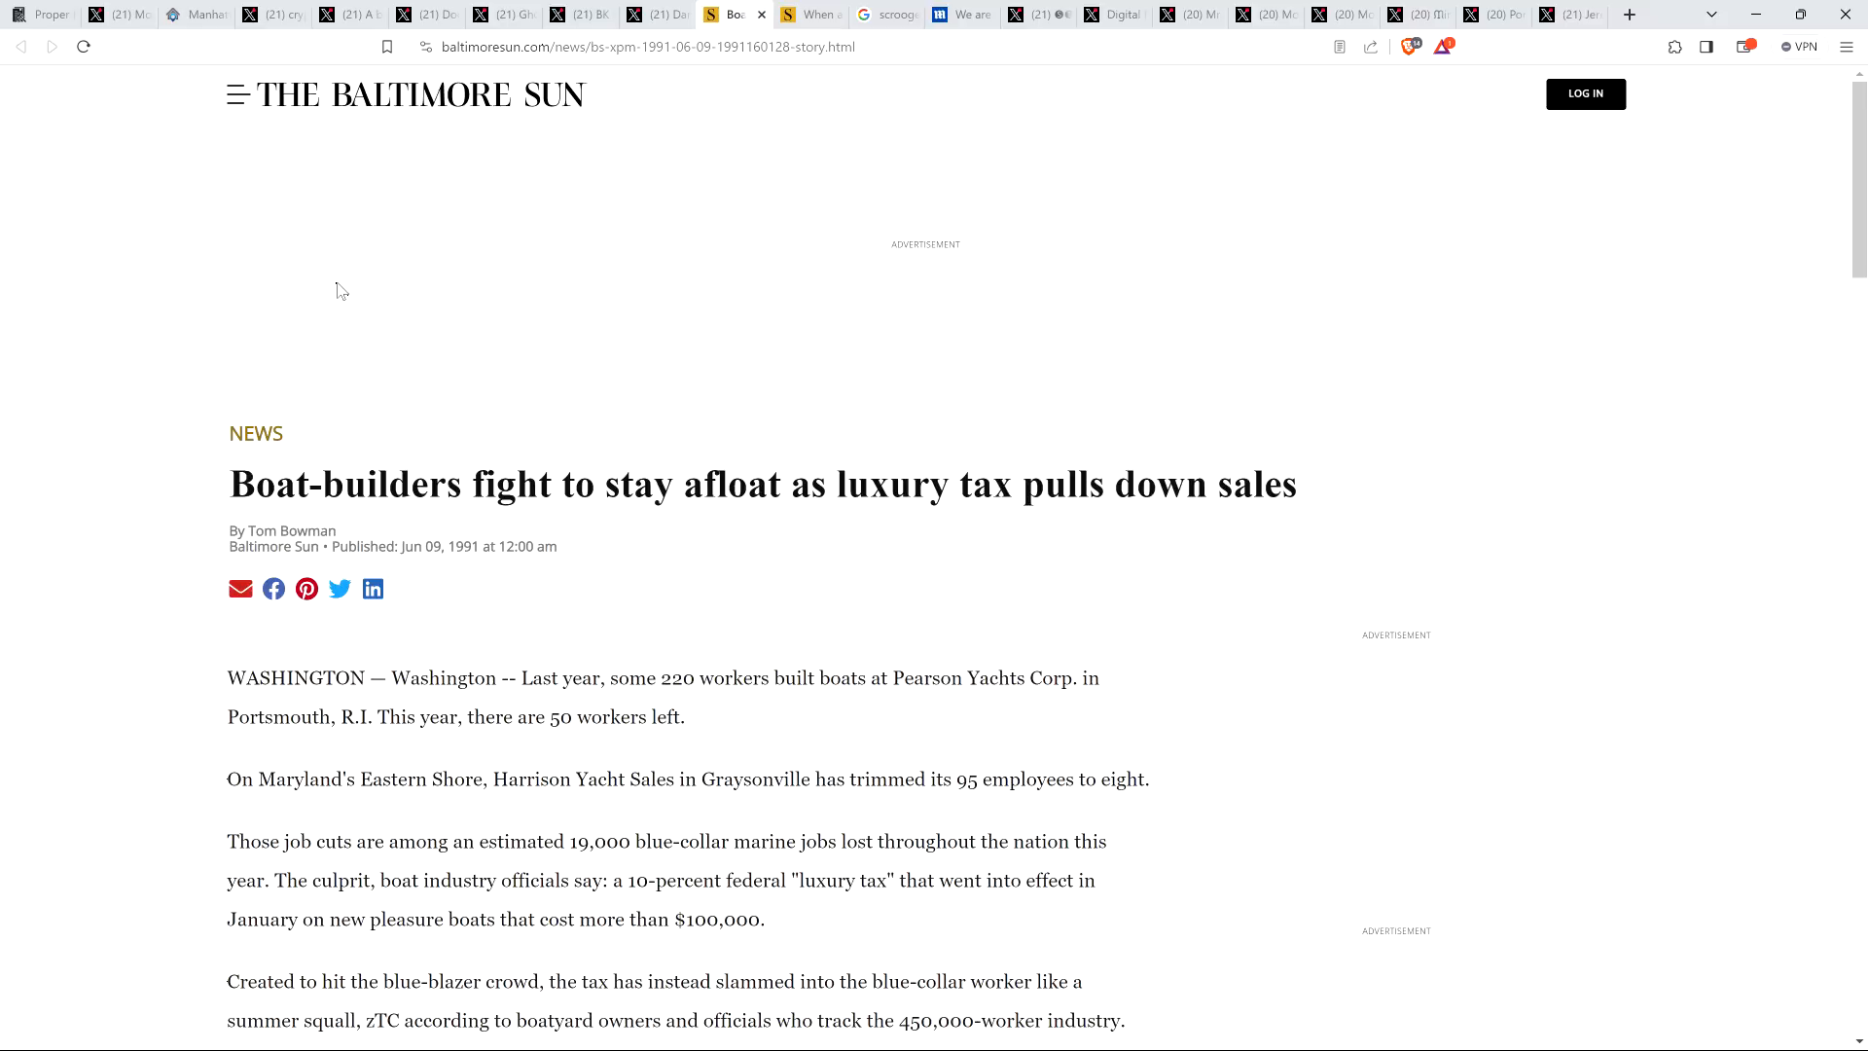
mouse_move(129, 290)
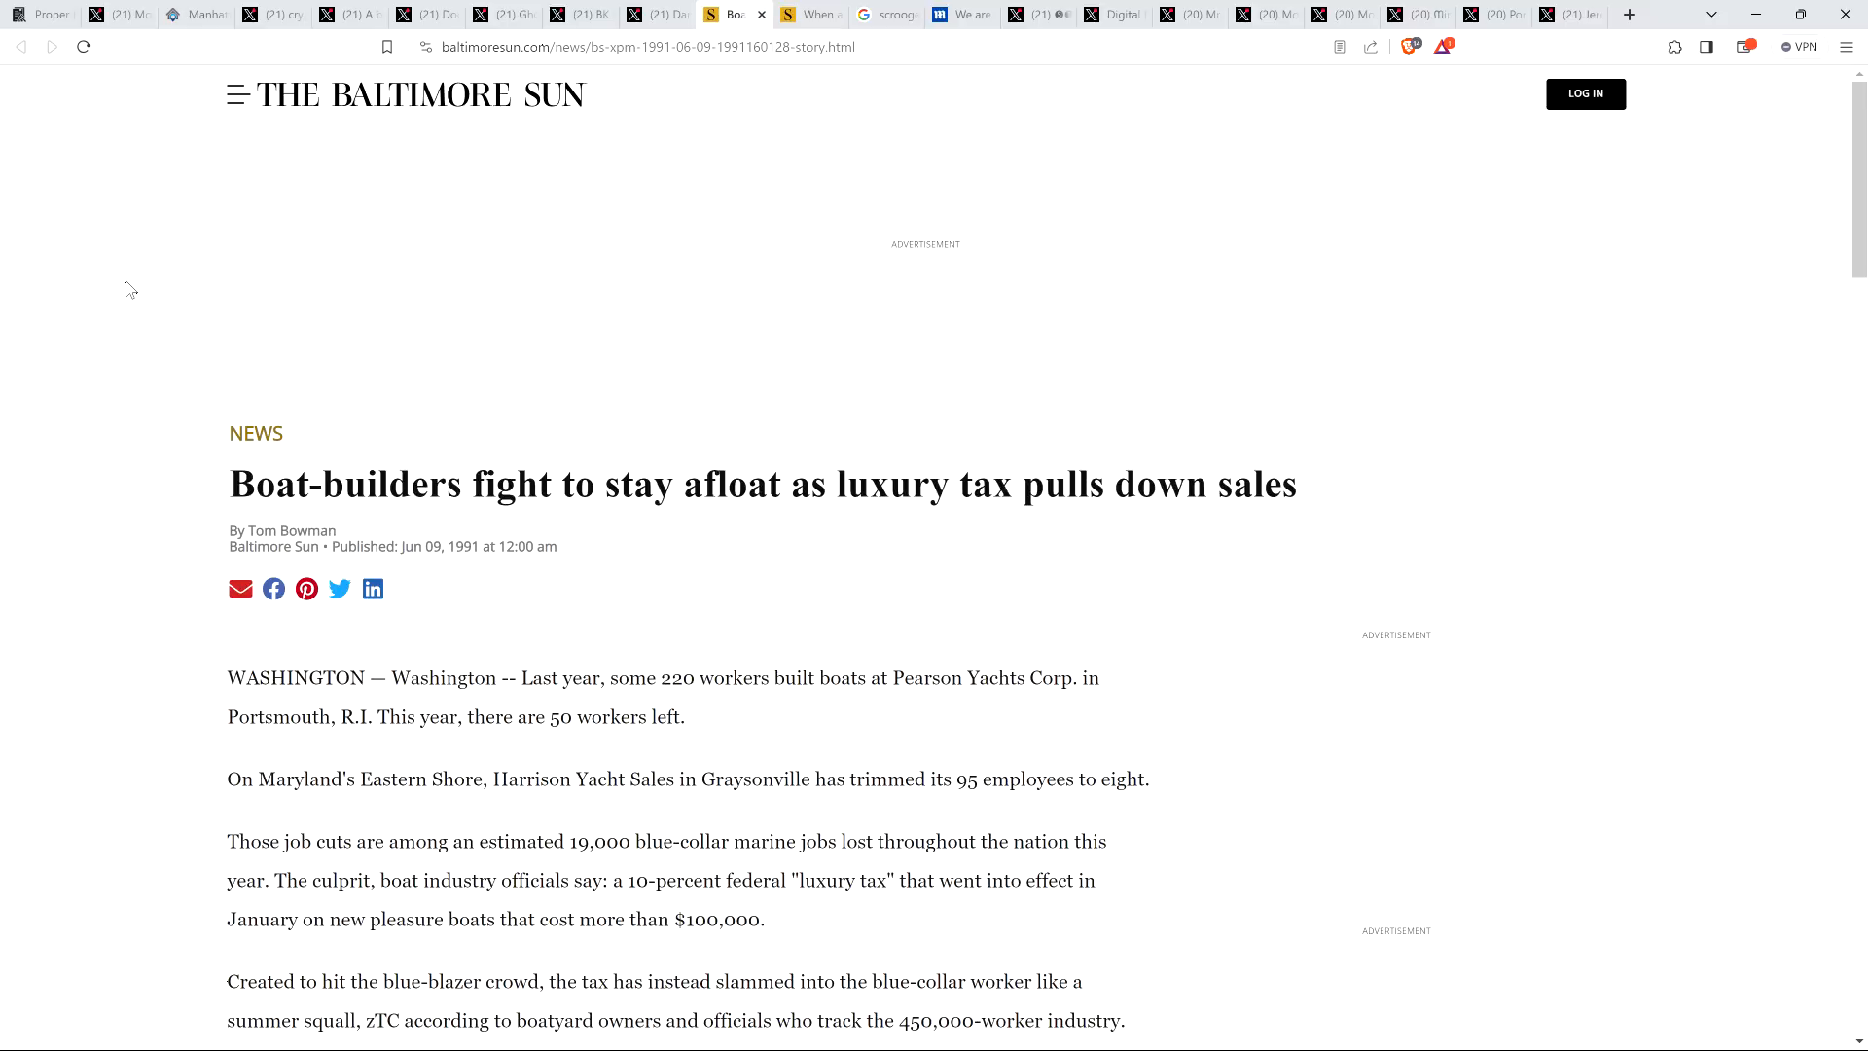
mouse_move(517, 288)
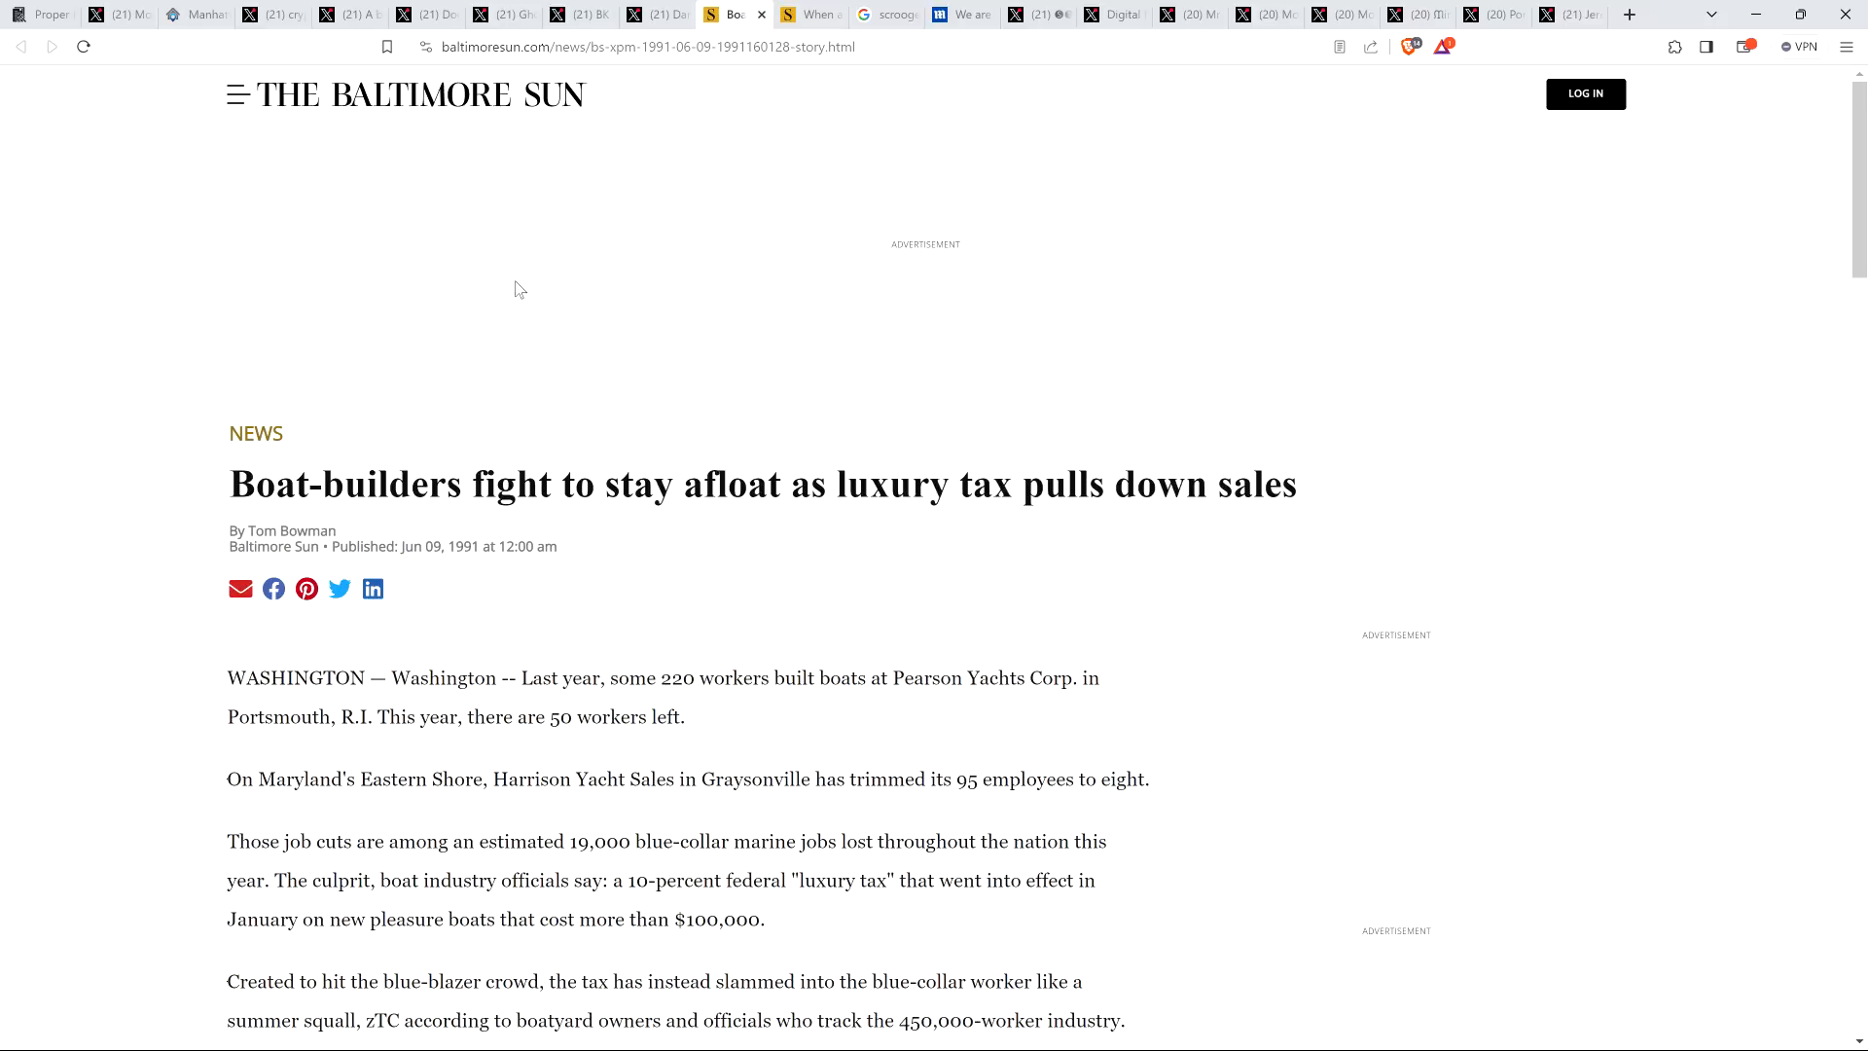
mouse_move(204, 269)
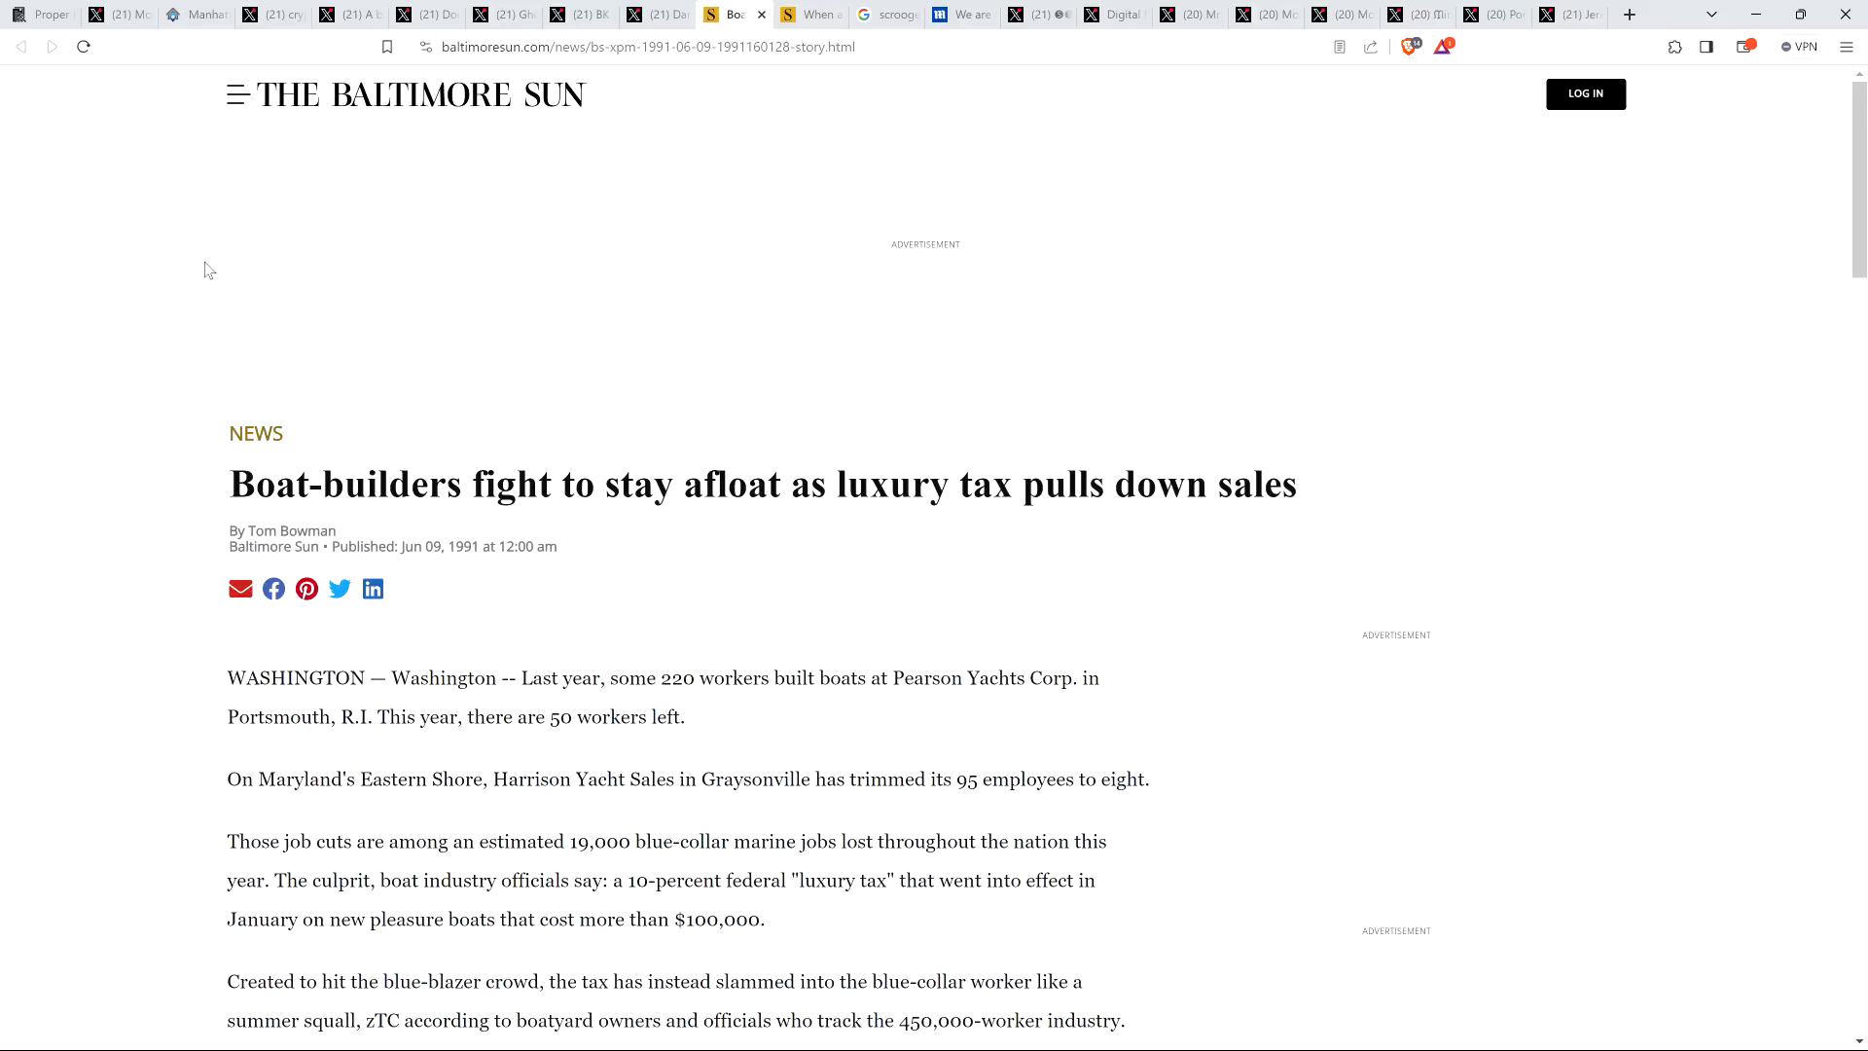
Switch to the Daily Mail article saying a $34,000 income puts Americans in the global 1%
left_click(961, 14)
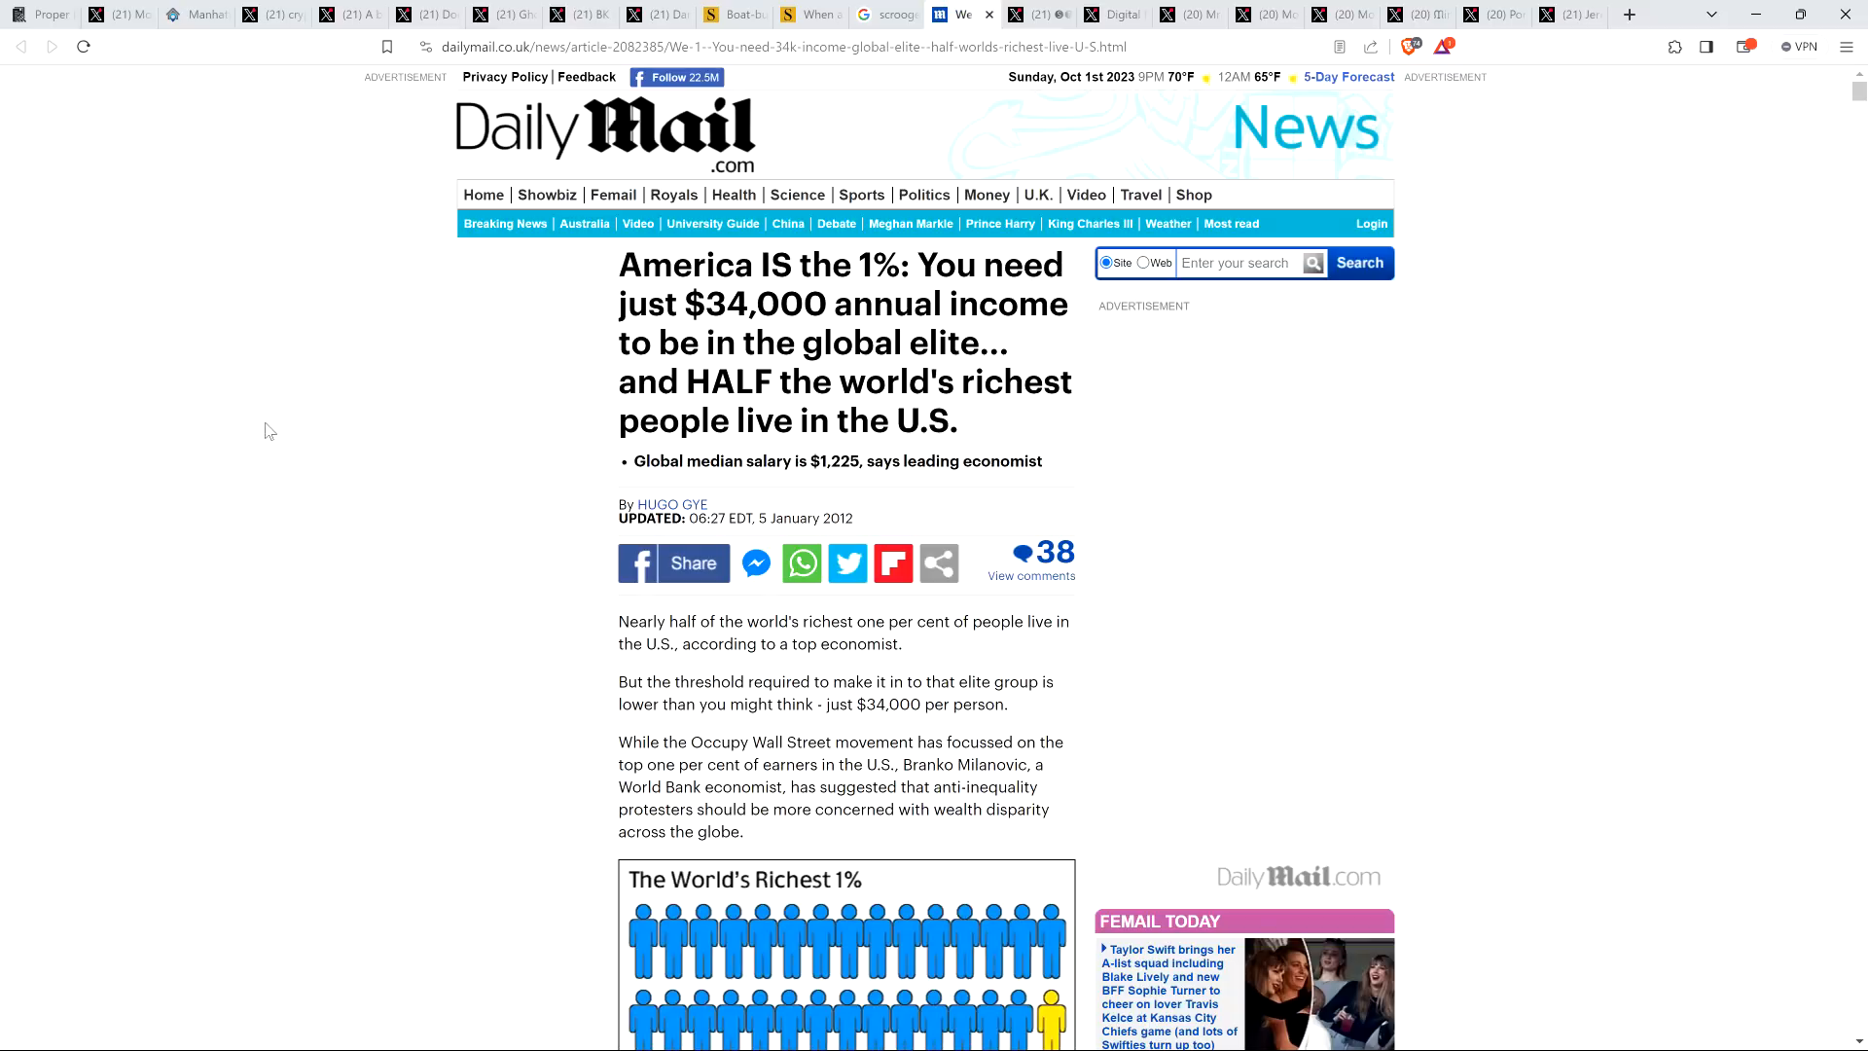
mouse_move(200, 393)
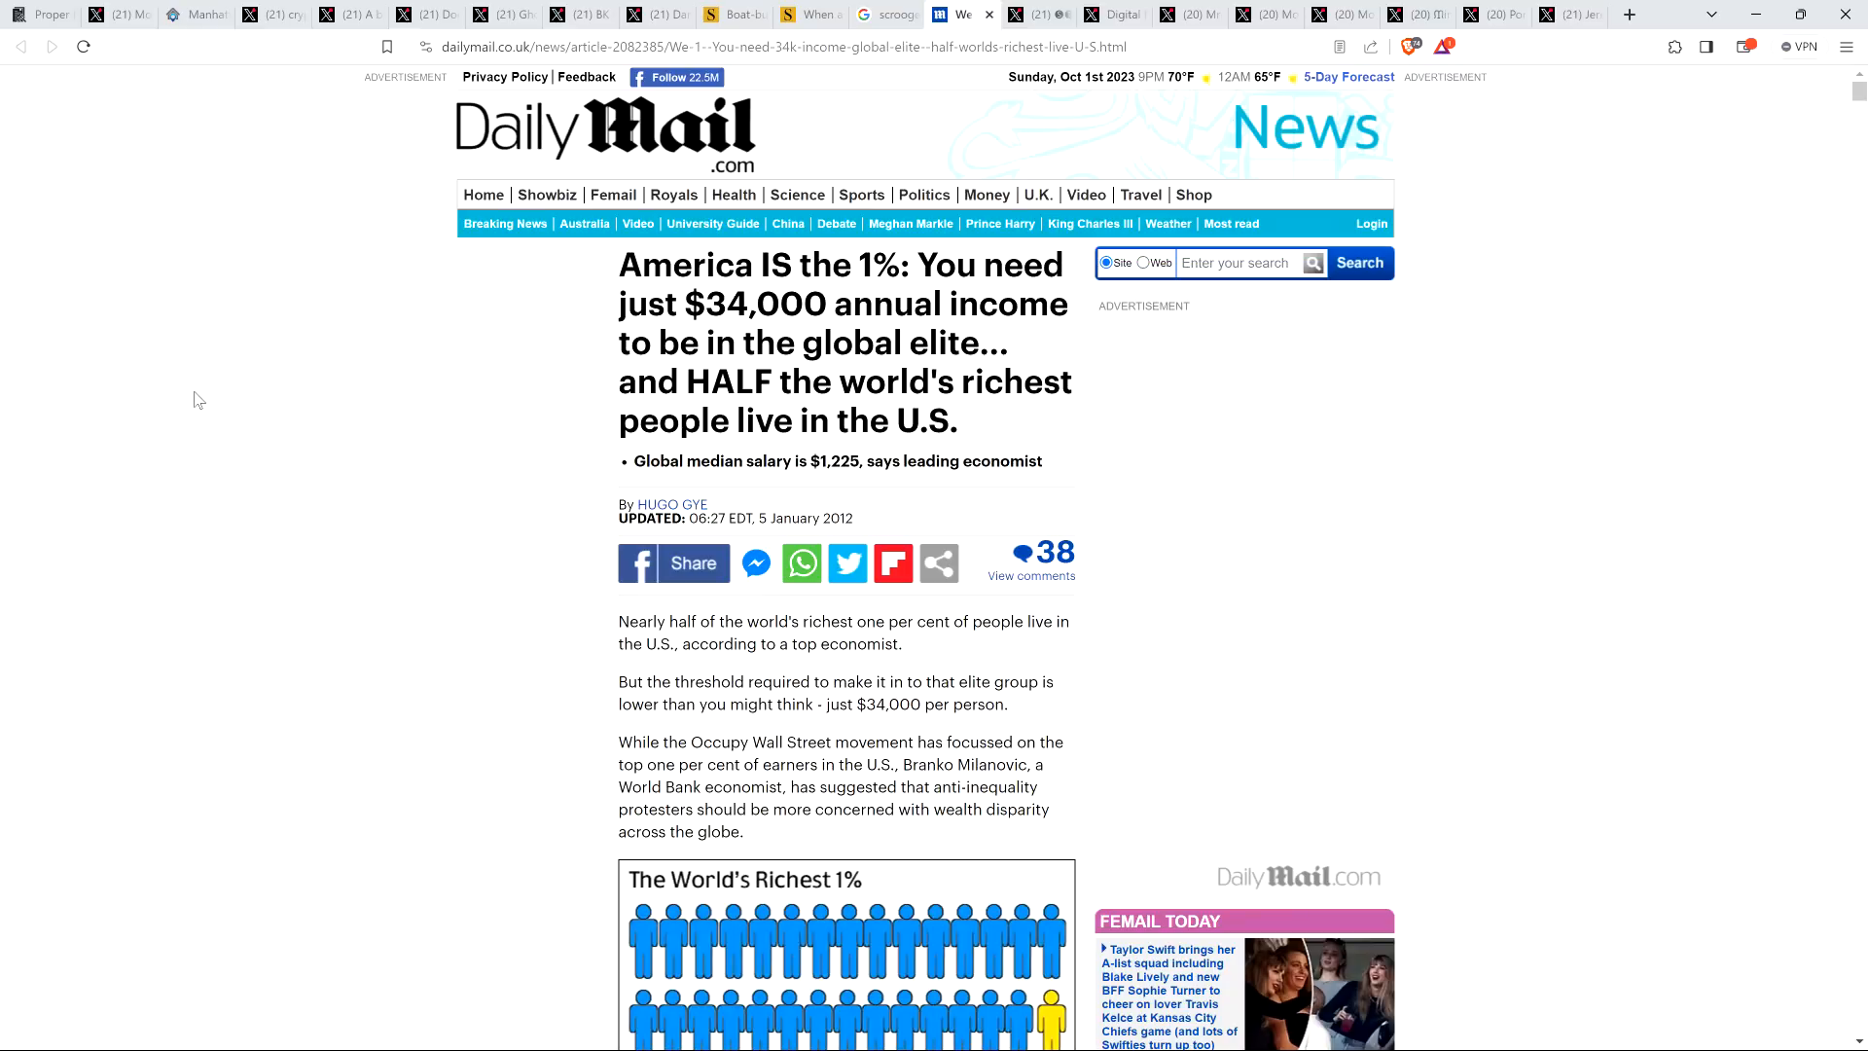
mouse_move(156, 413)
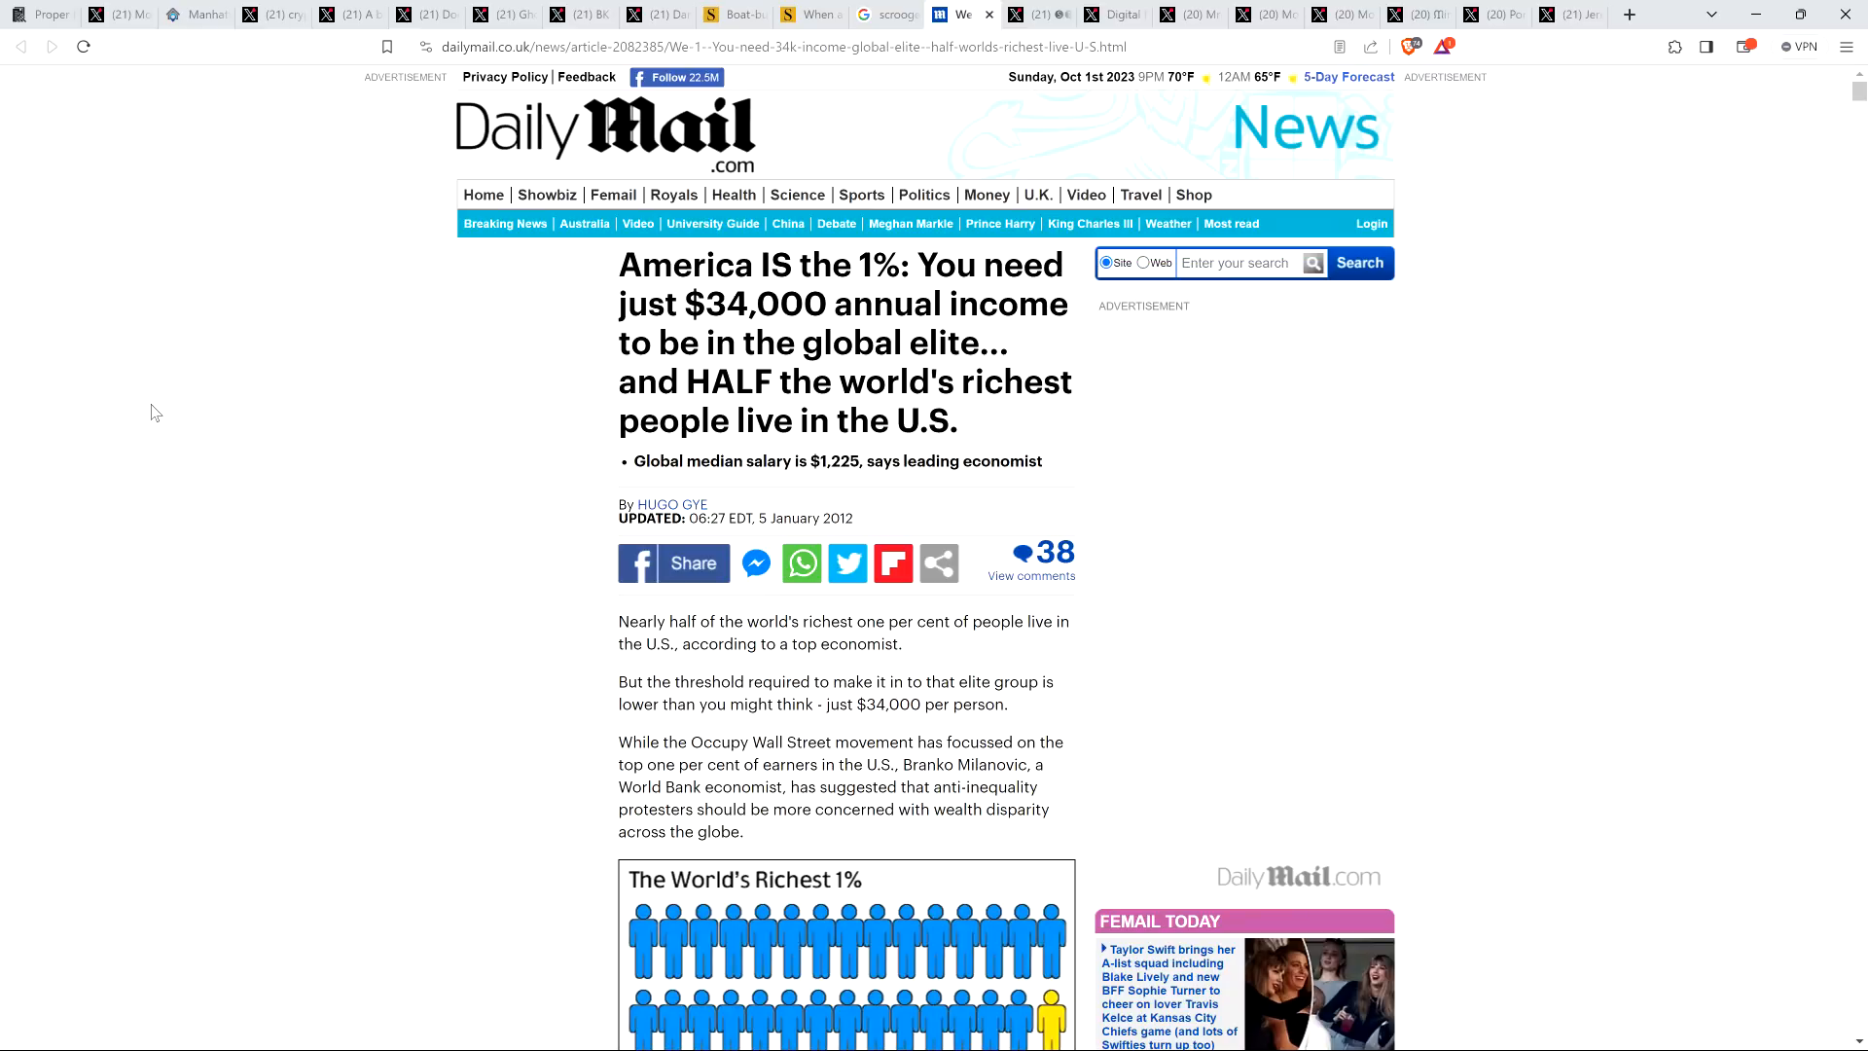
mouse_move(129, 362)
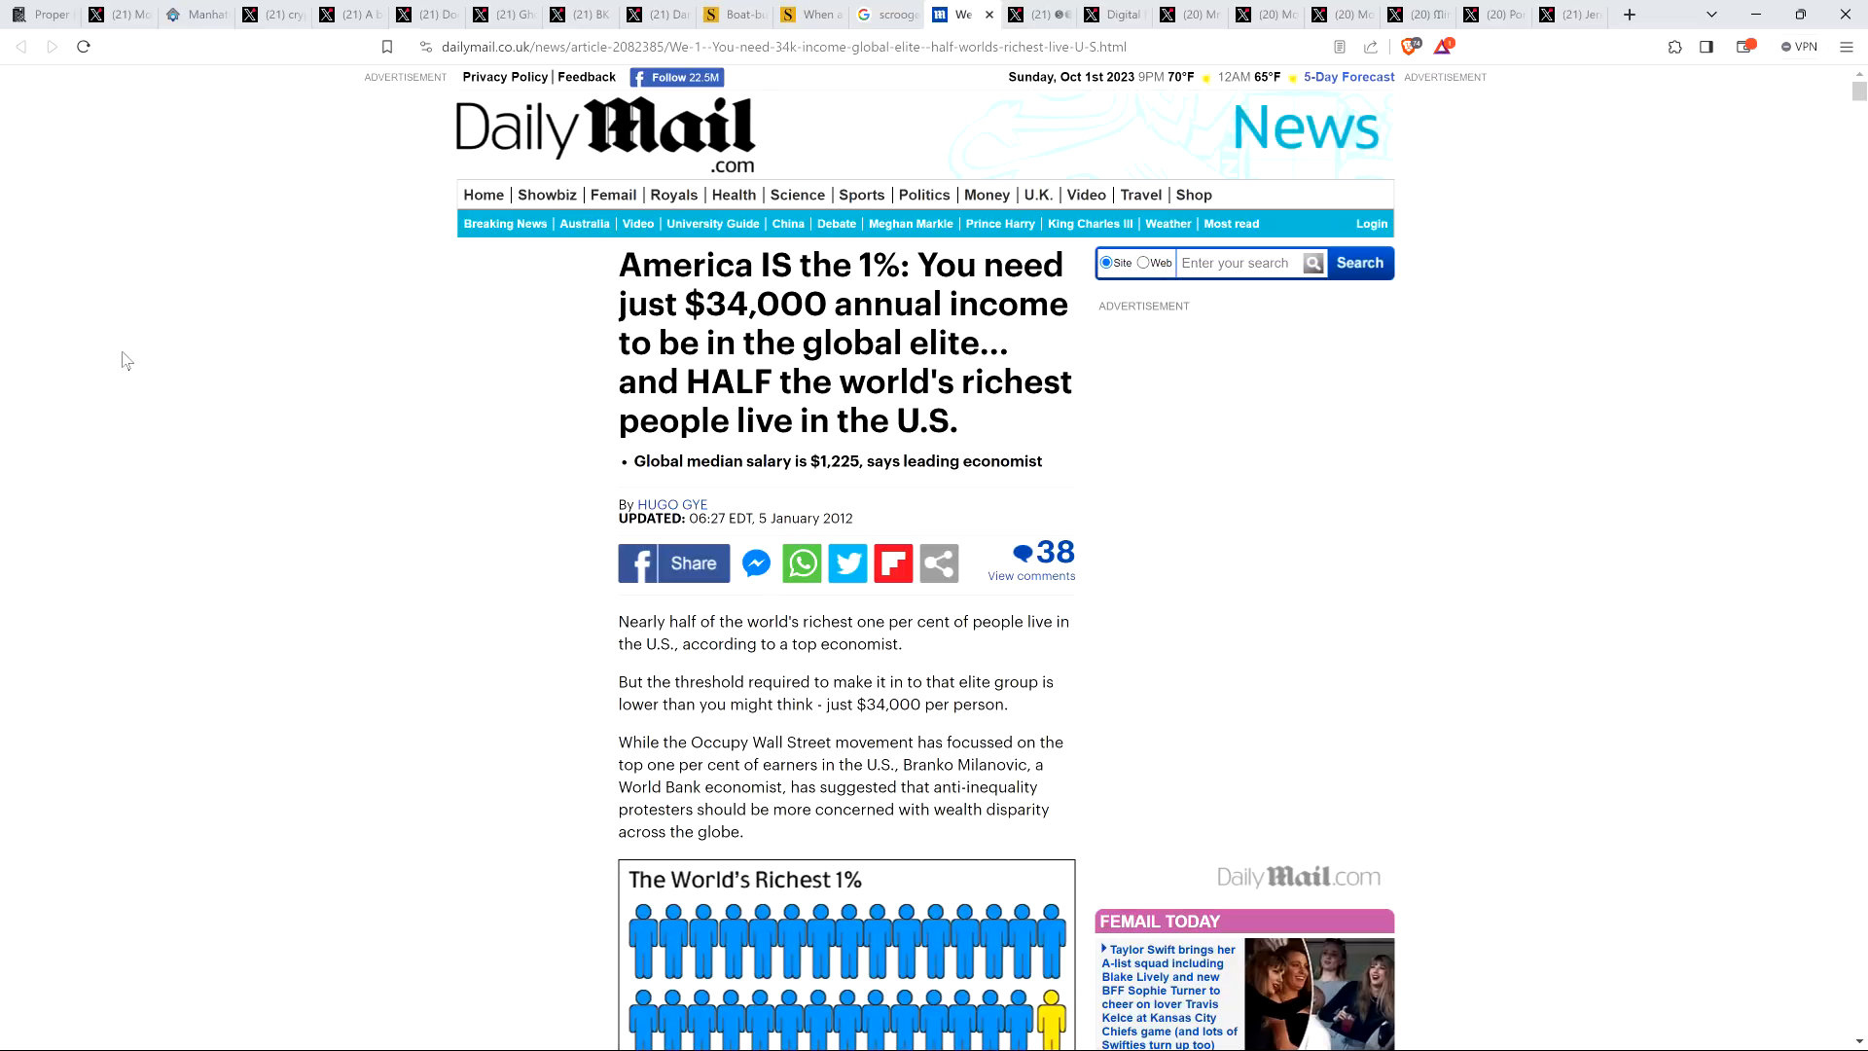
mouse_move(339, 282)
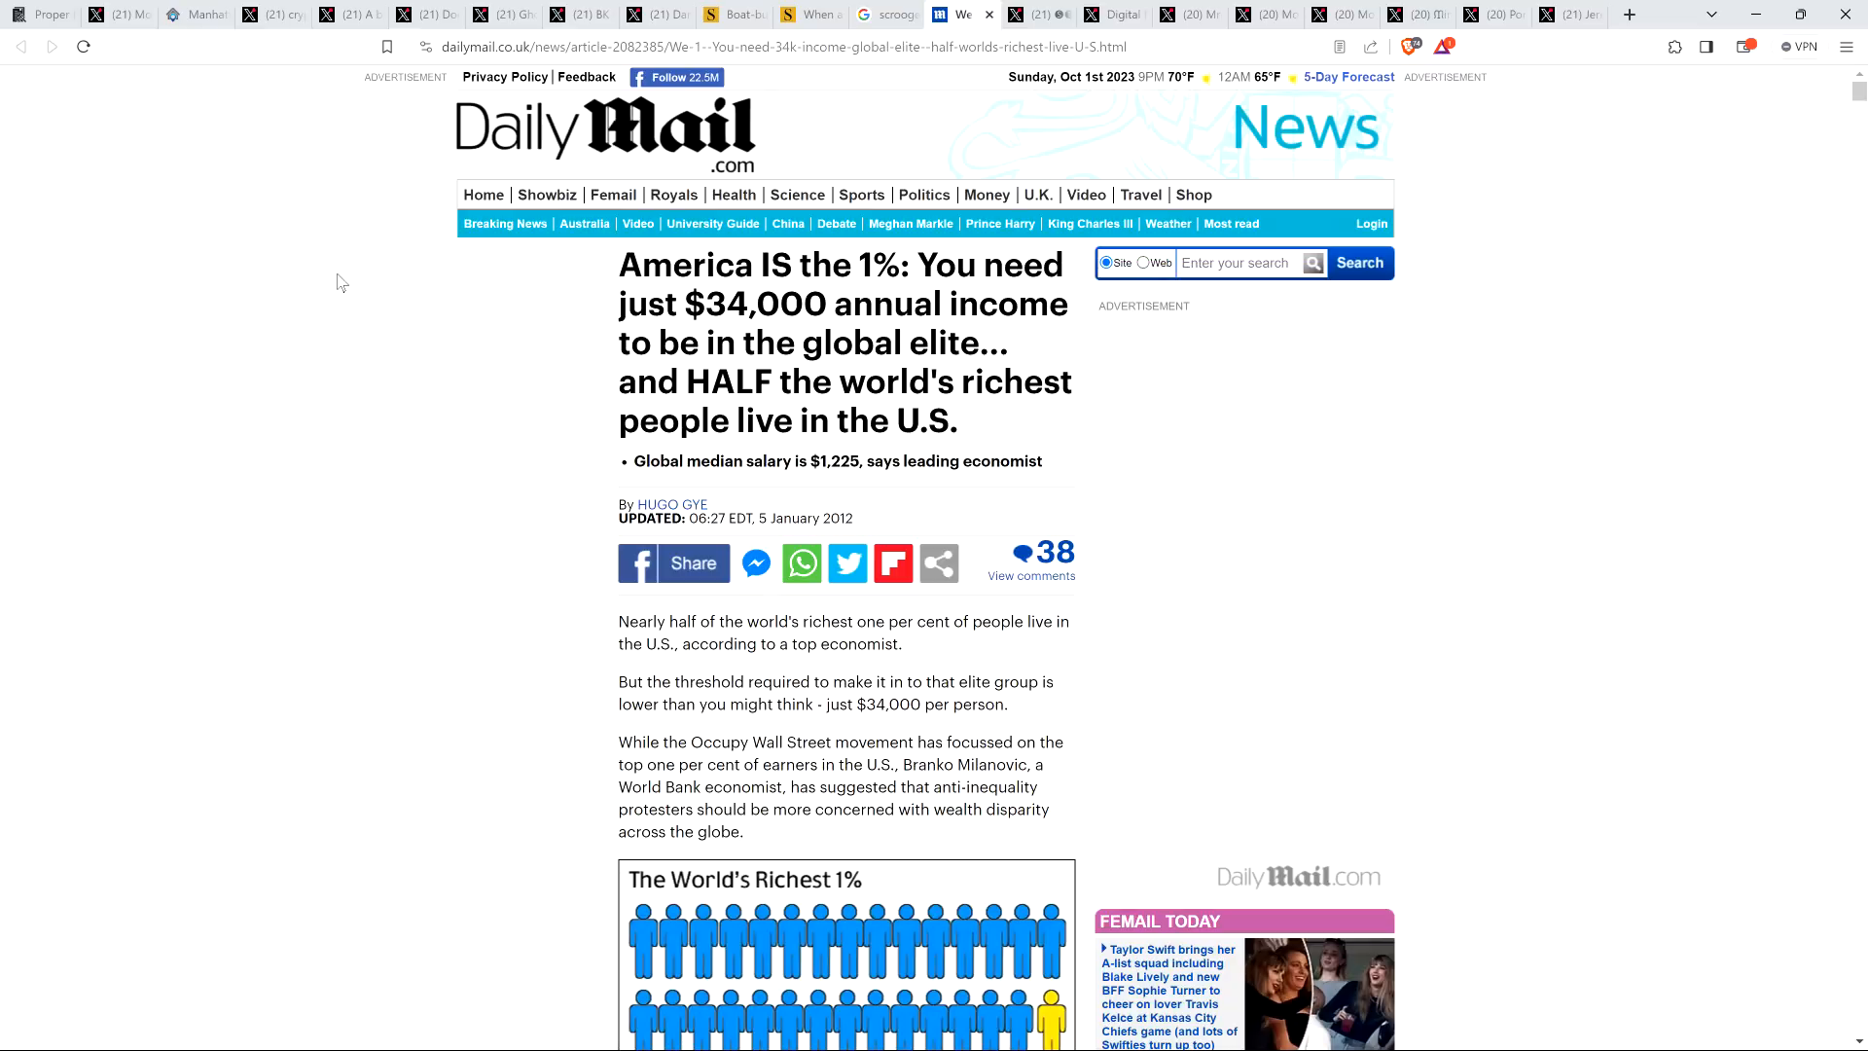
mouse_move(204, 247)
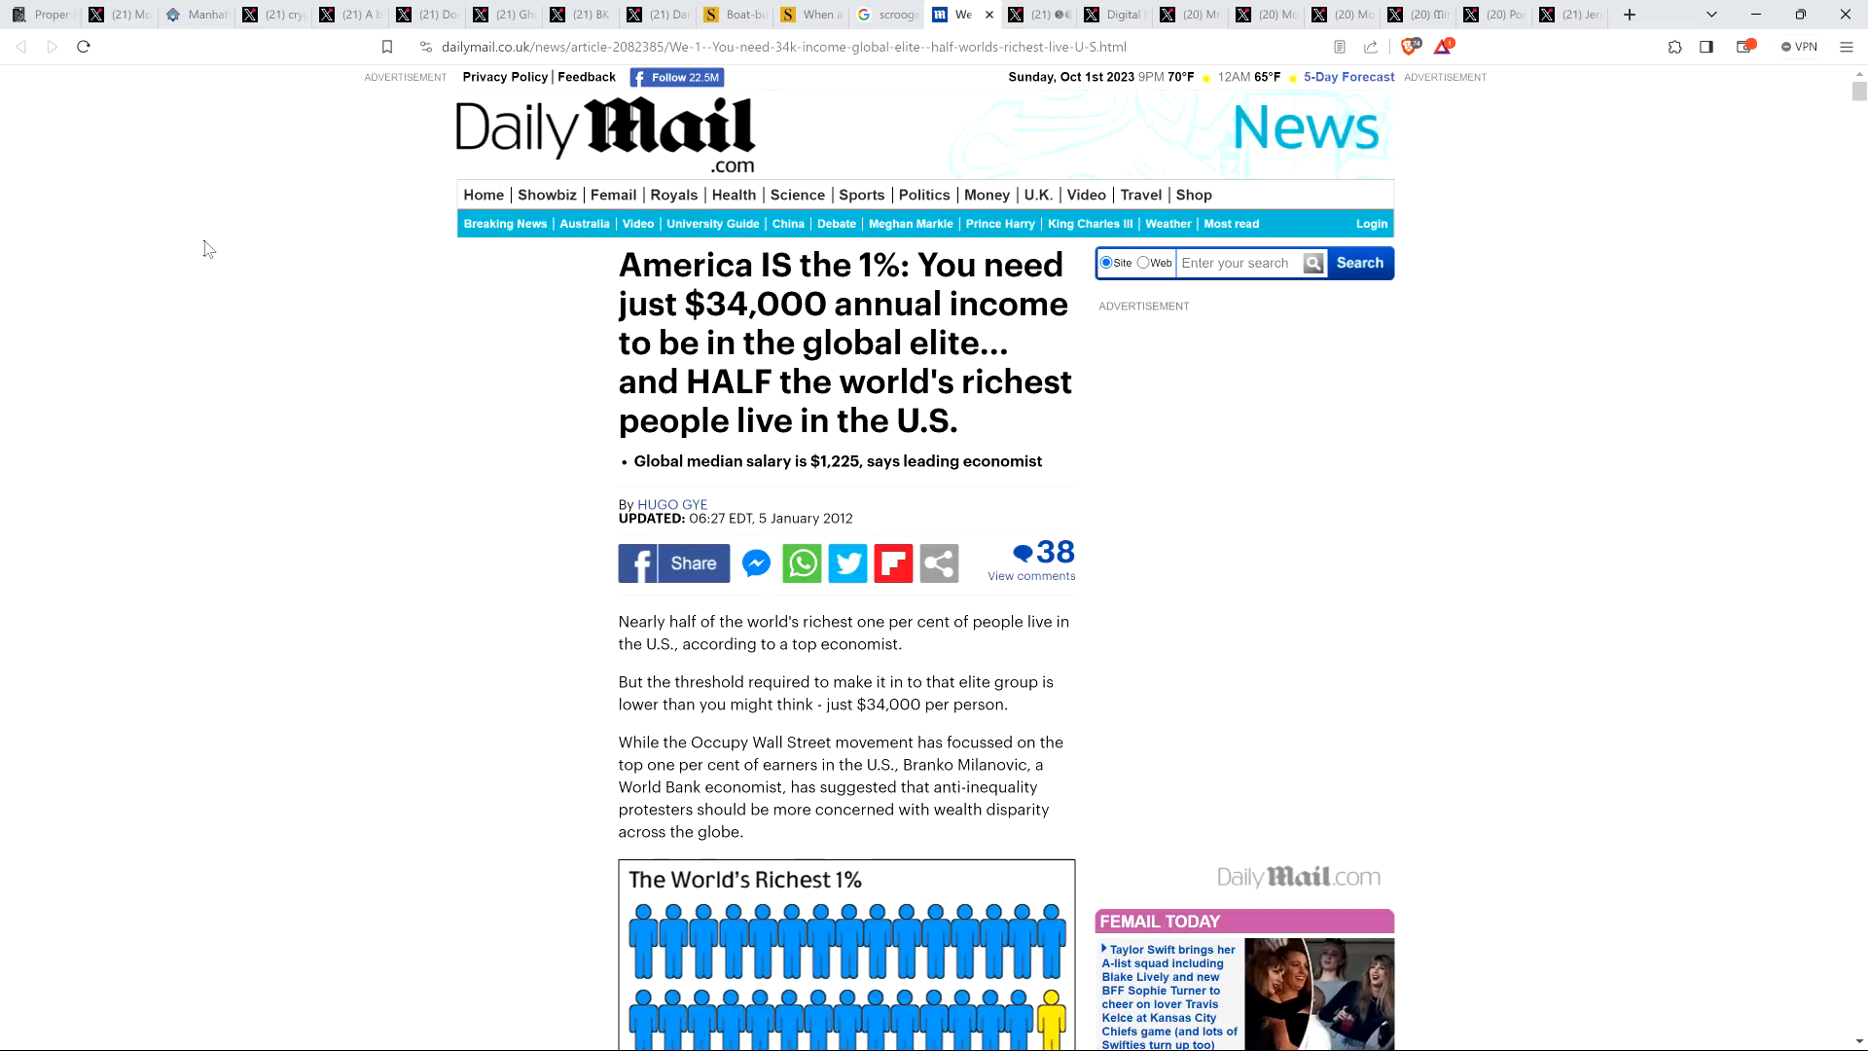
mouse_move(193, 251)
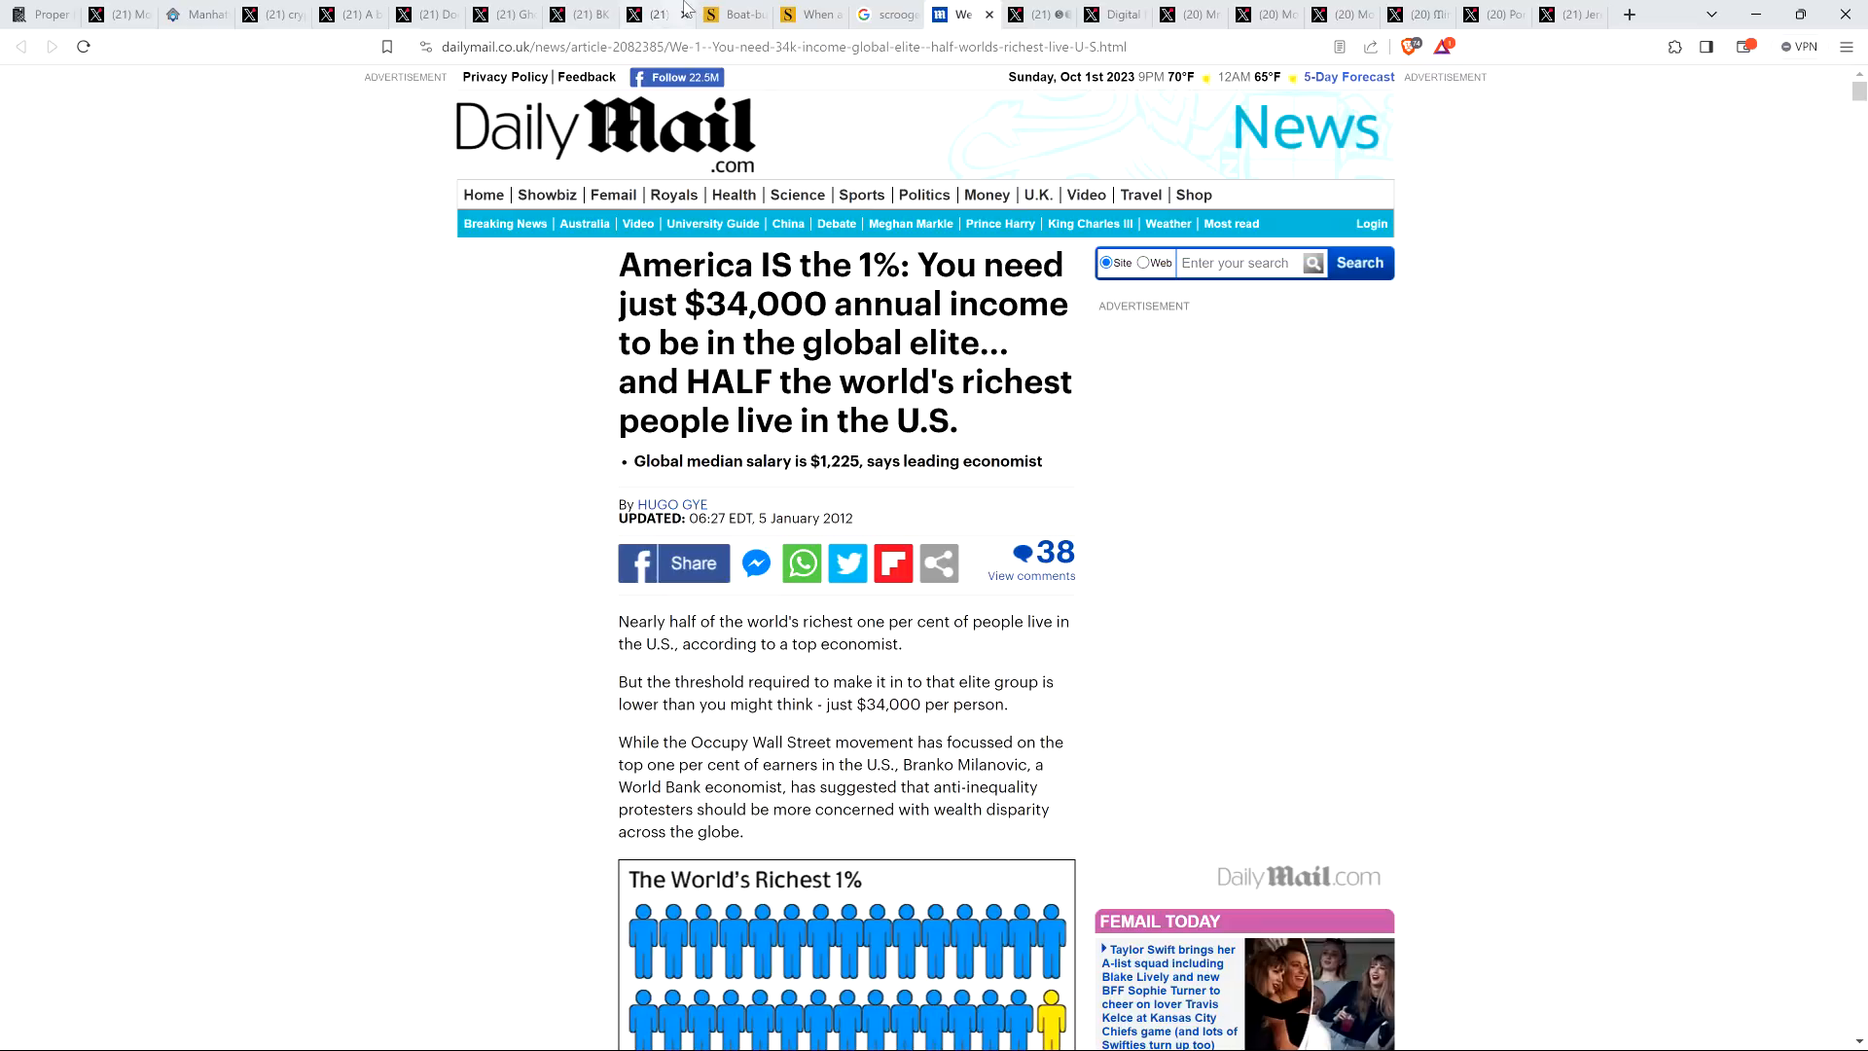
Switch back to the Baltimore Sun boat-builders luxury-tax article tab
left_click(728, 13)
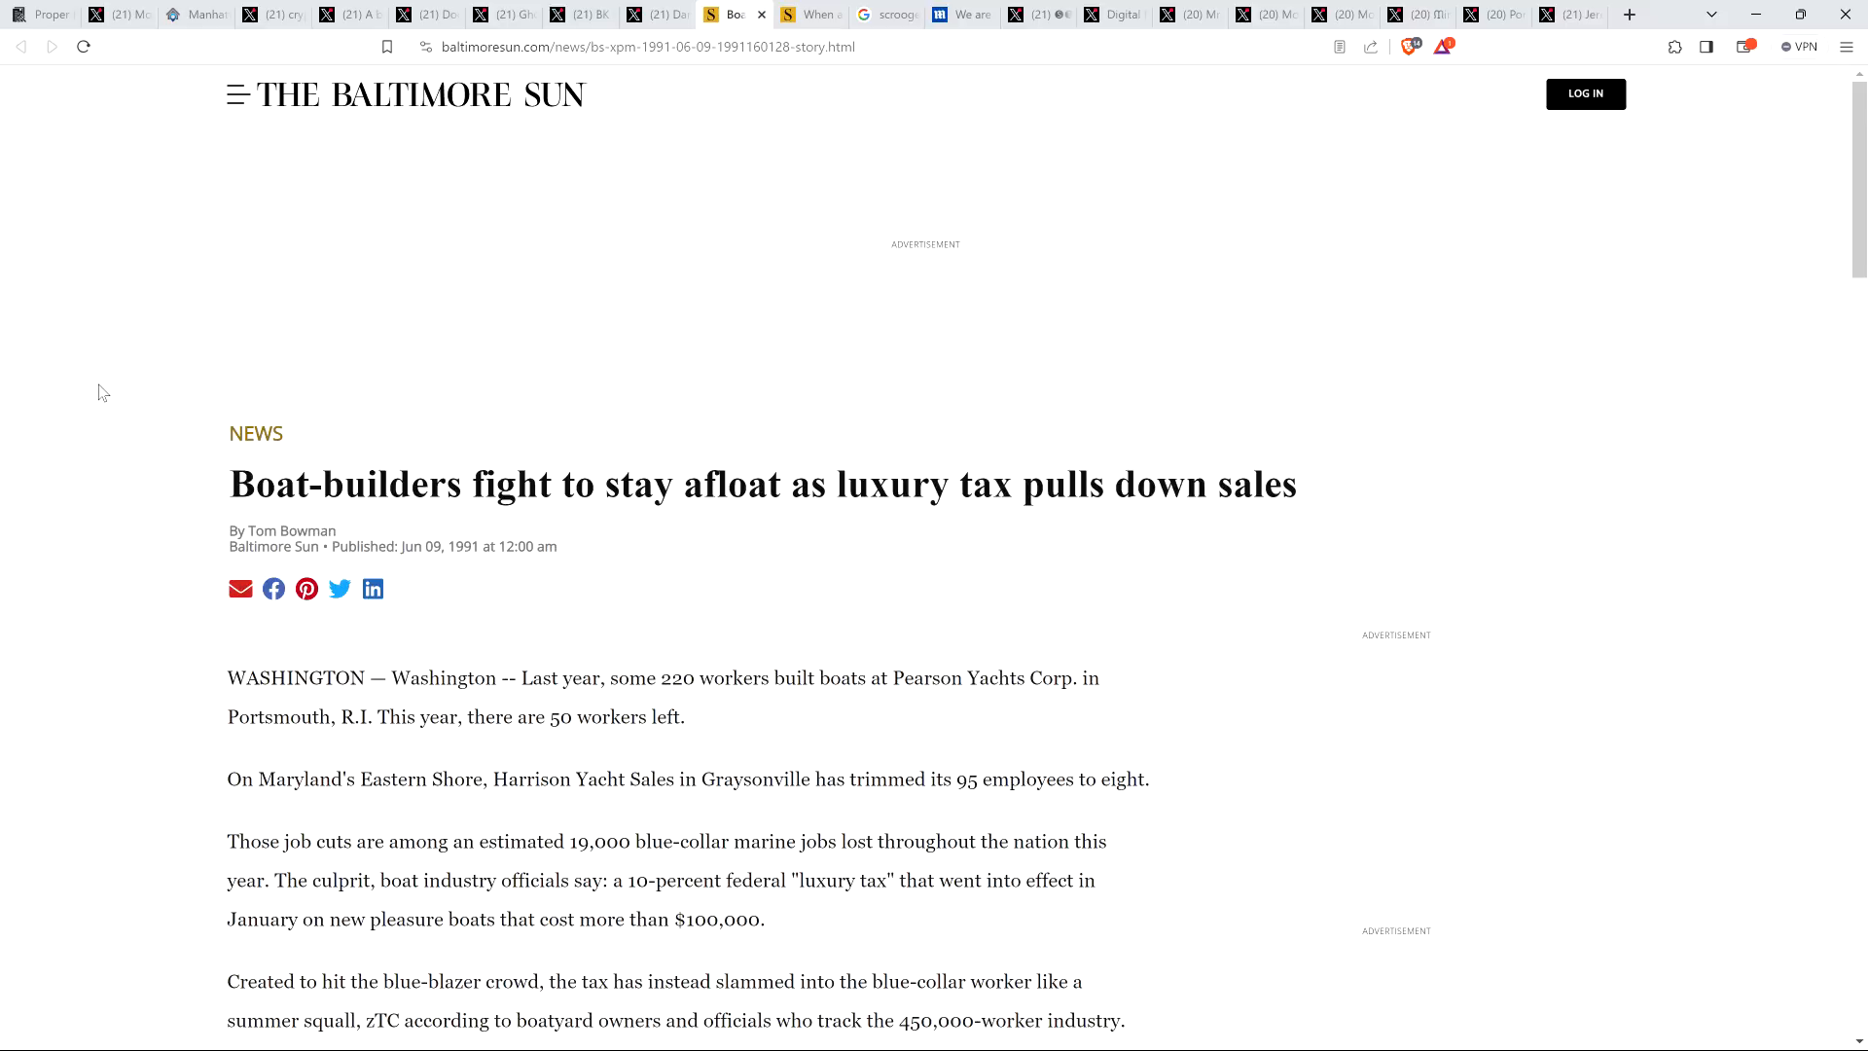
Scroll the Baltimore Sun luxury-tax article down to Mr. Harrison's comments on his workers and sales
scroll("down", 3)
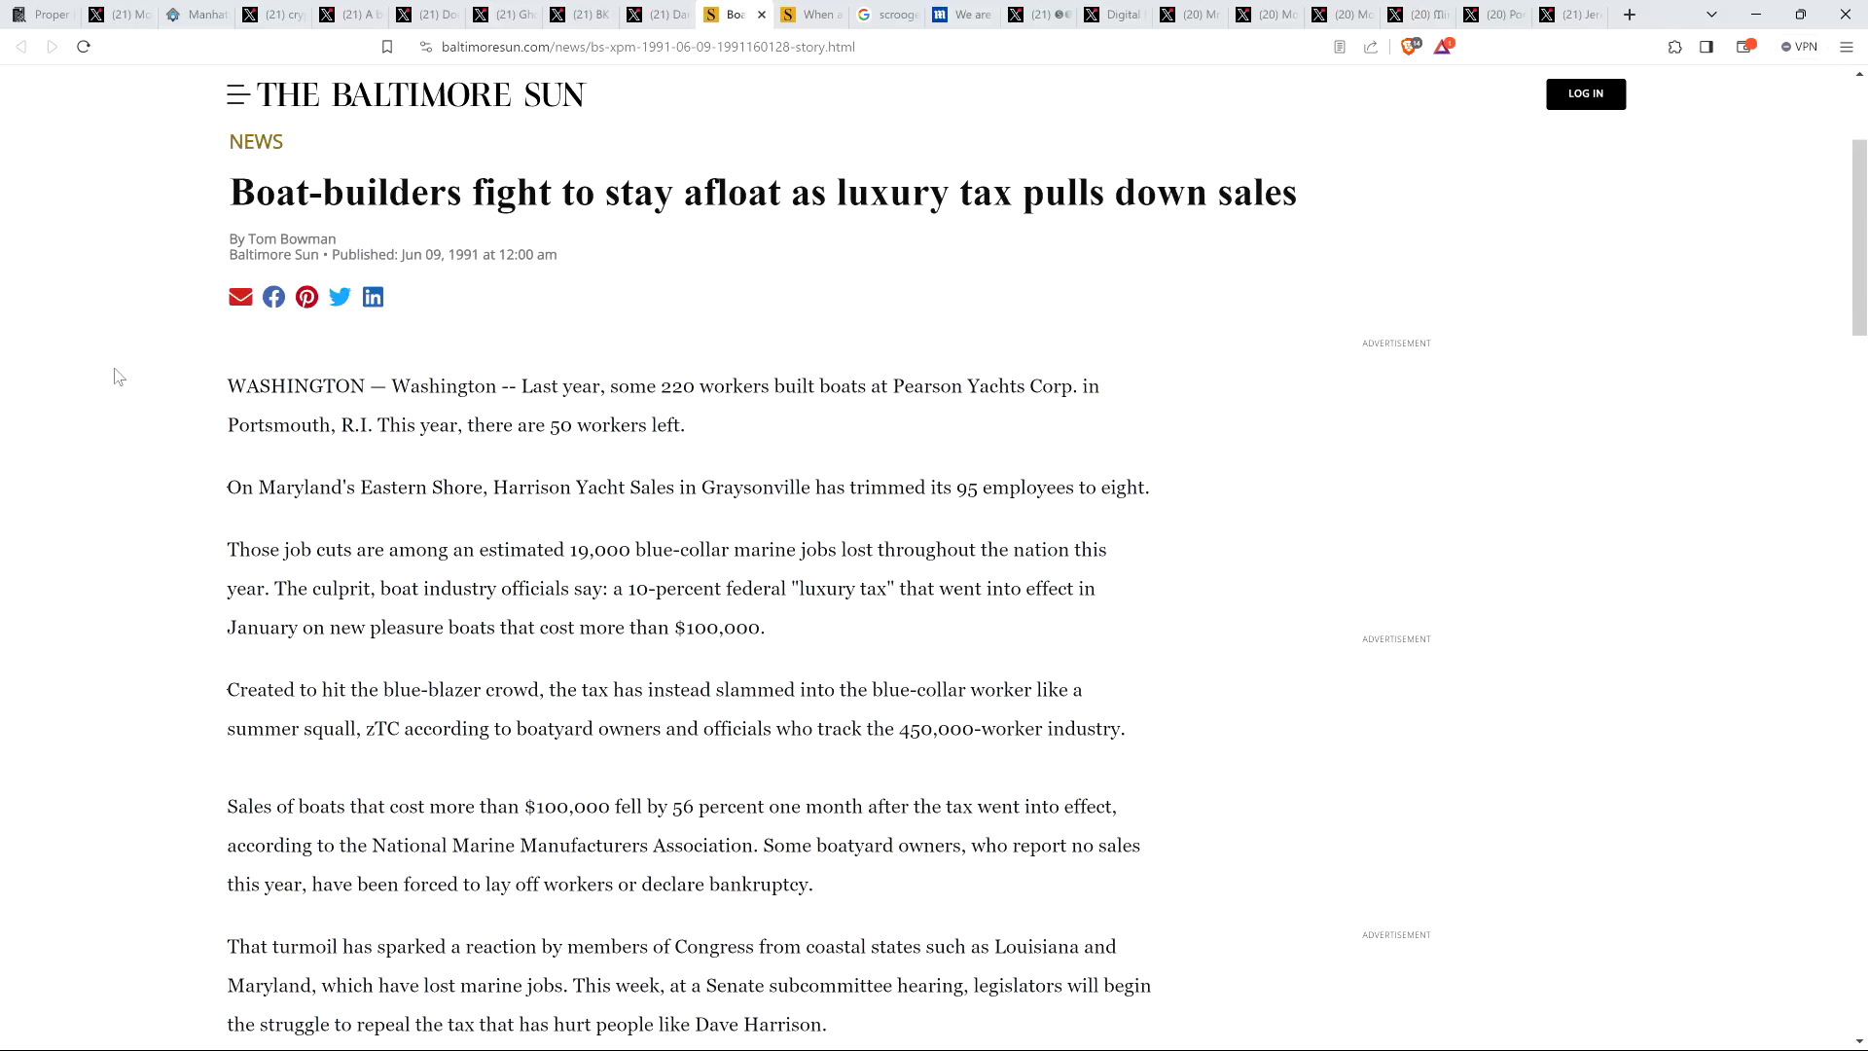
scroll("down", 3)
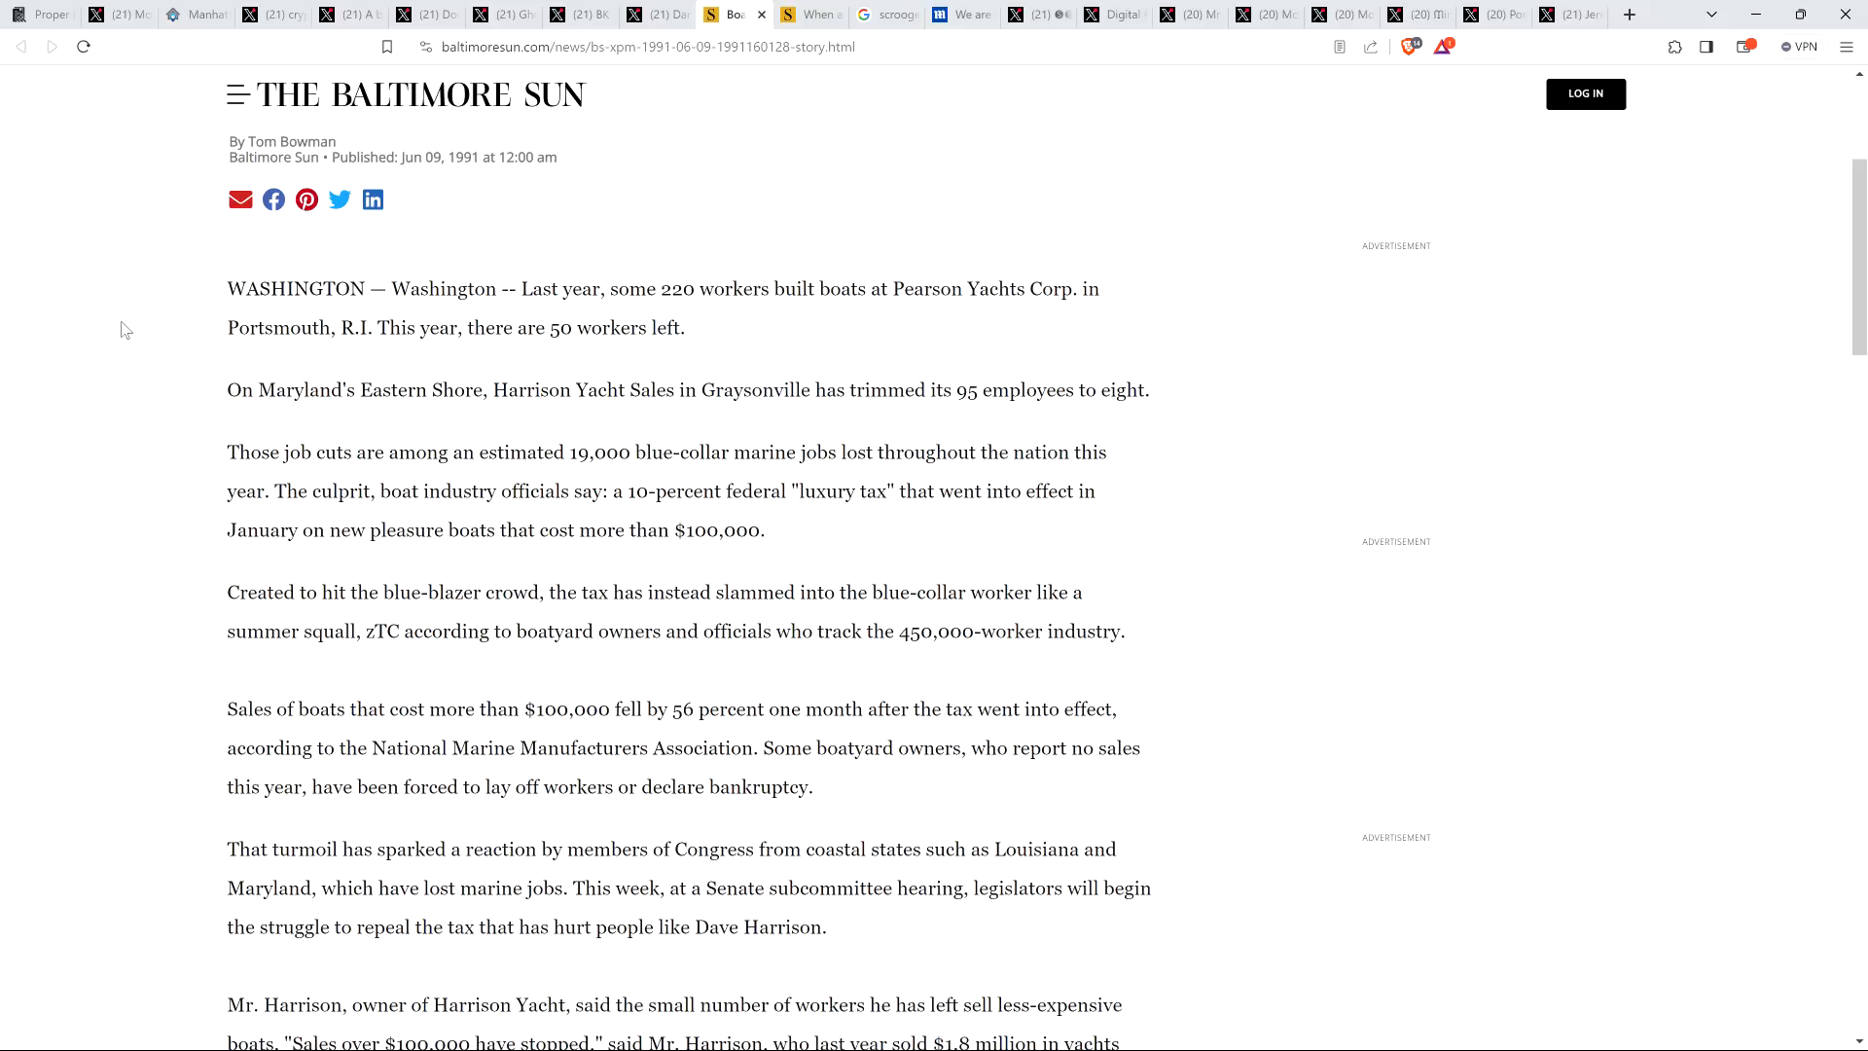
scroll("down", 3)
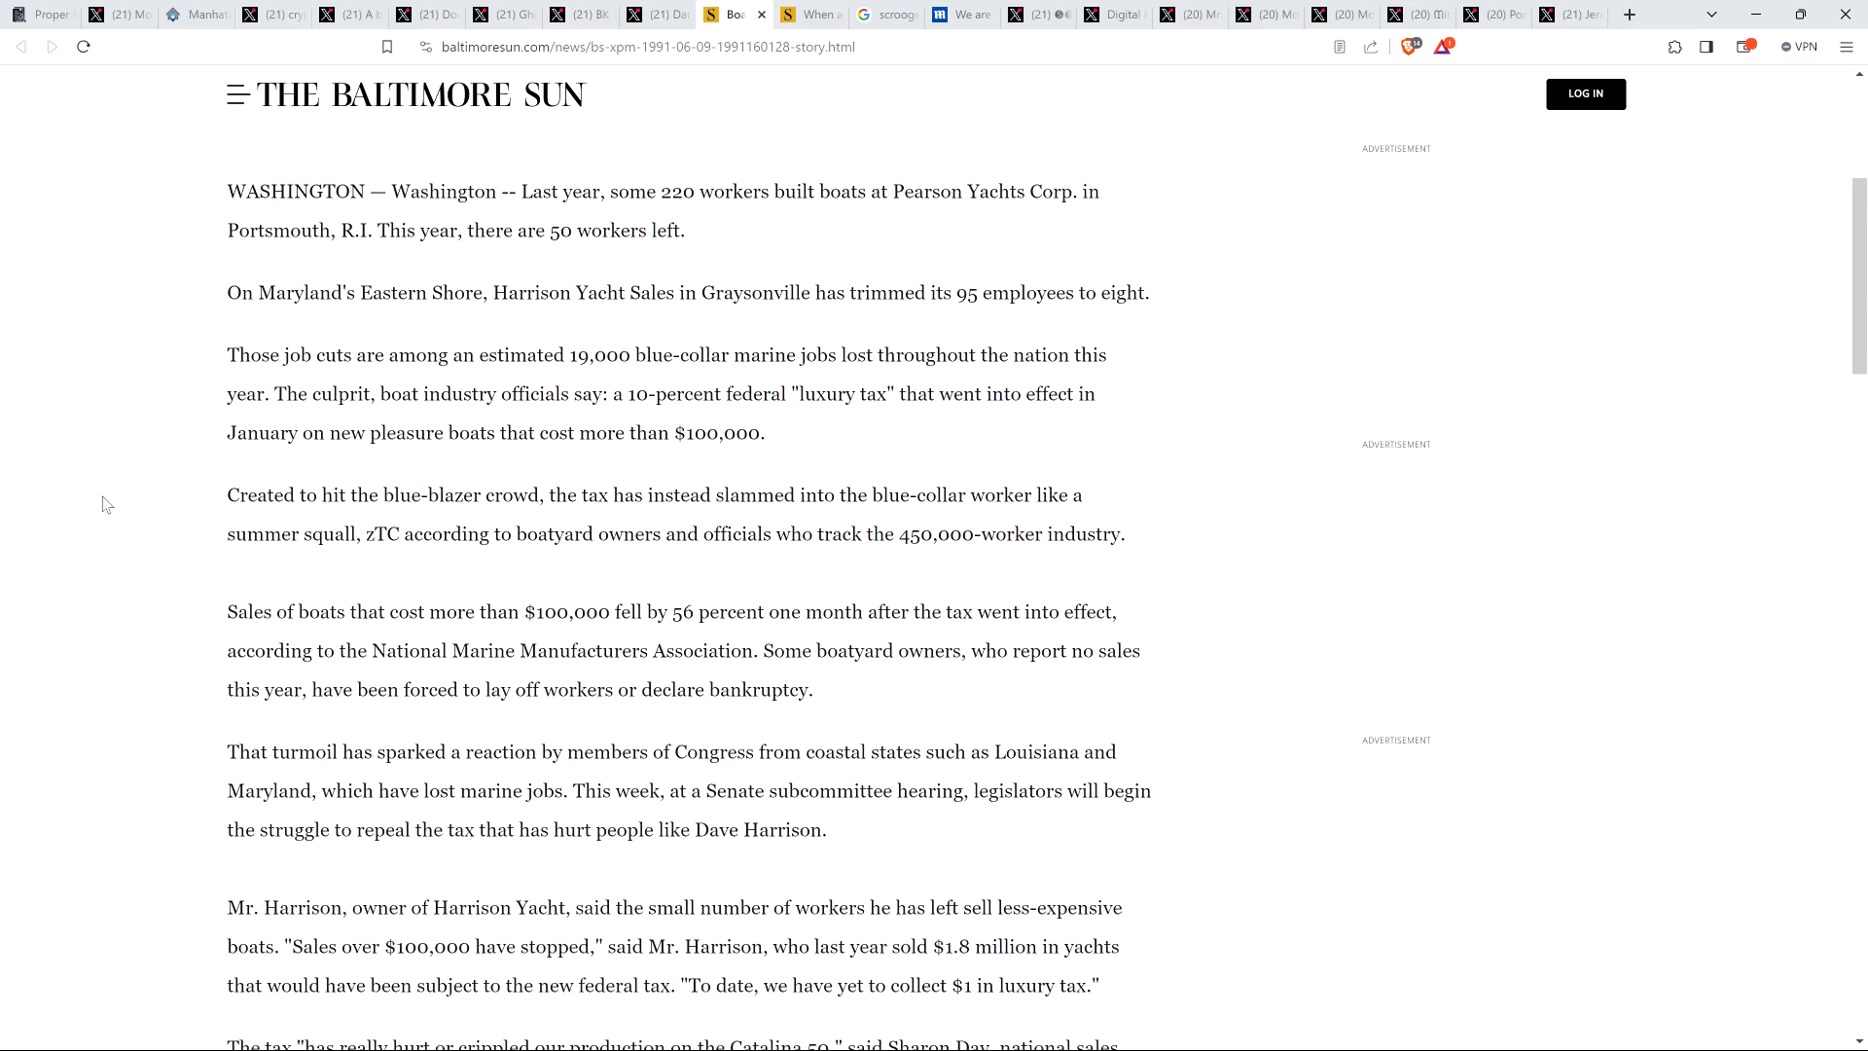
mouse_move(93, 508)
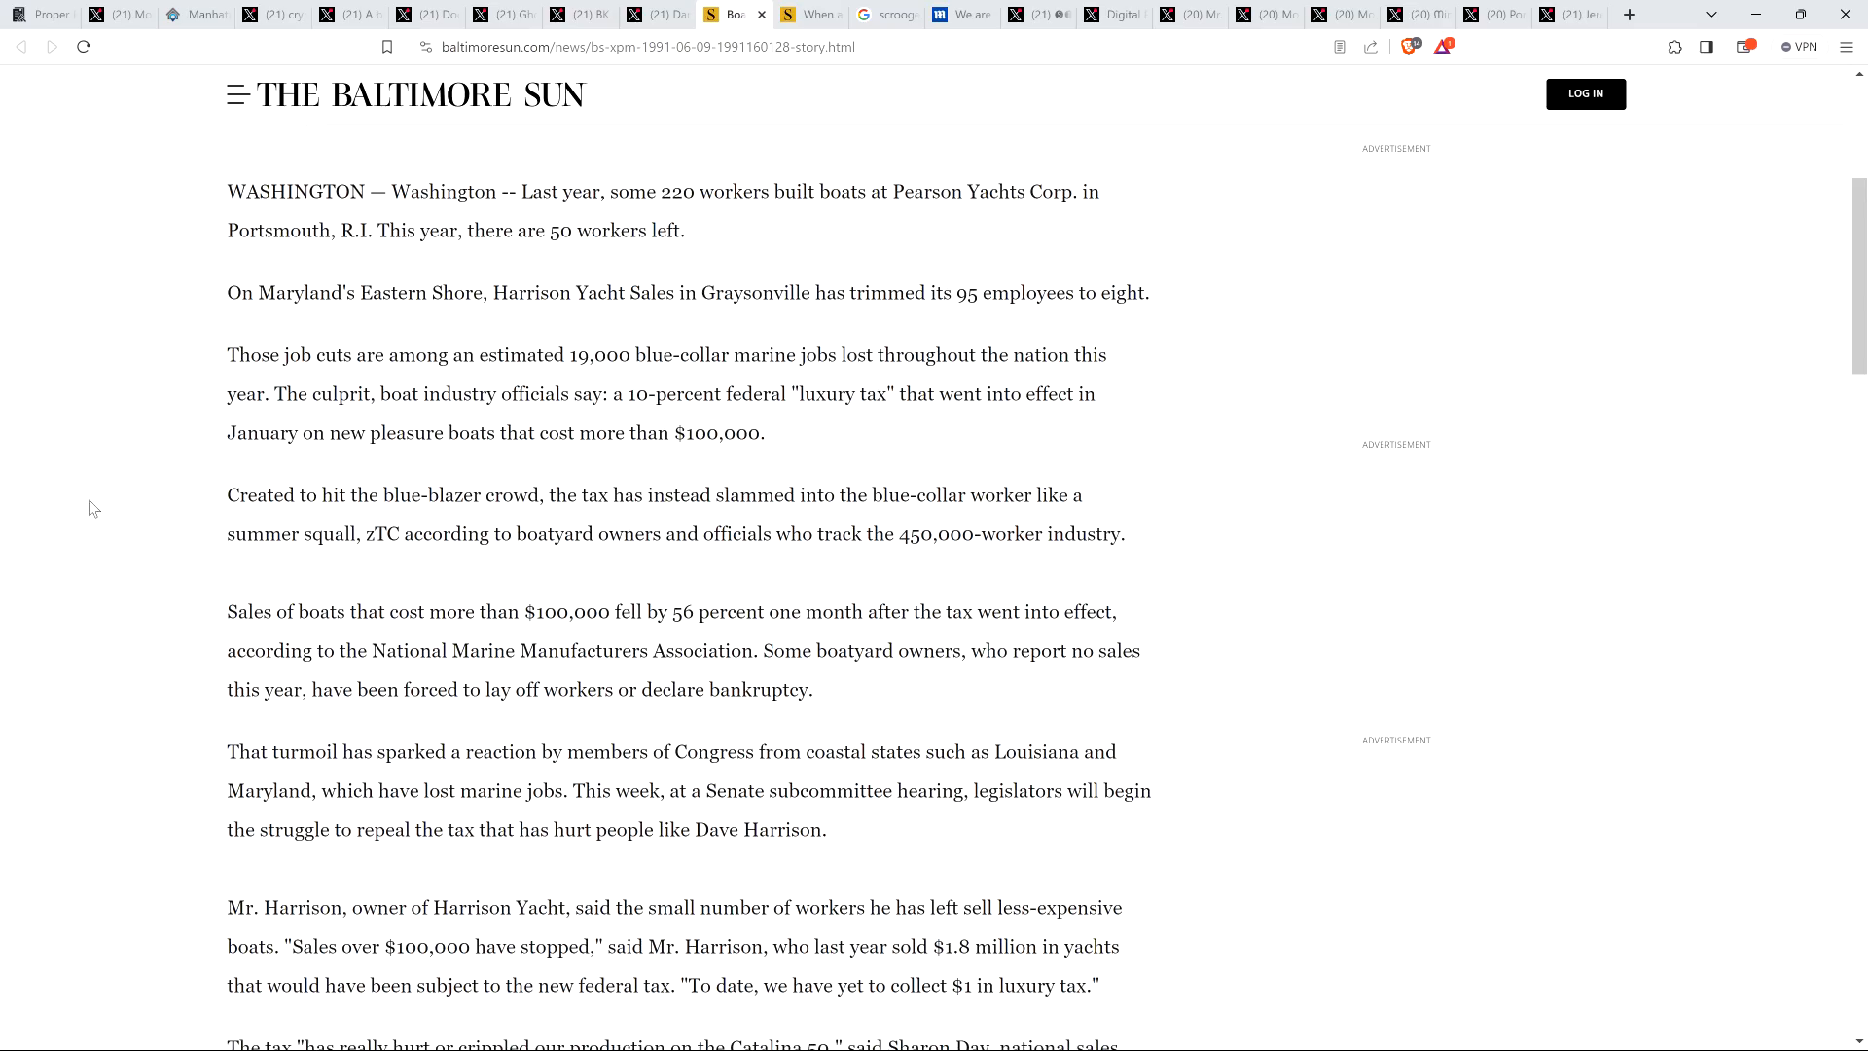
Switch to the 1999 Baltimore Sun column 'When a luxury tax took wind out of yacht sales'
scroll("down", 3)
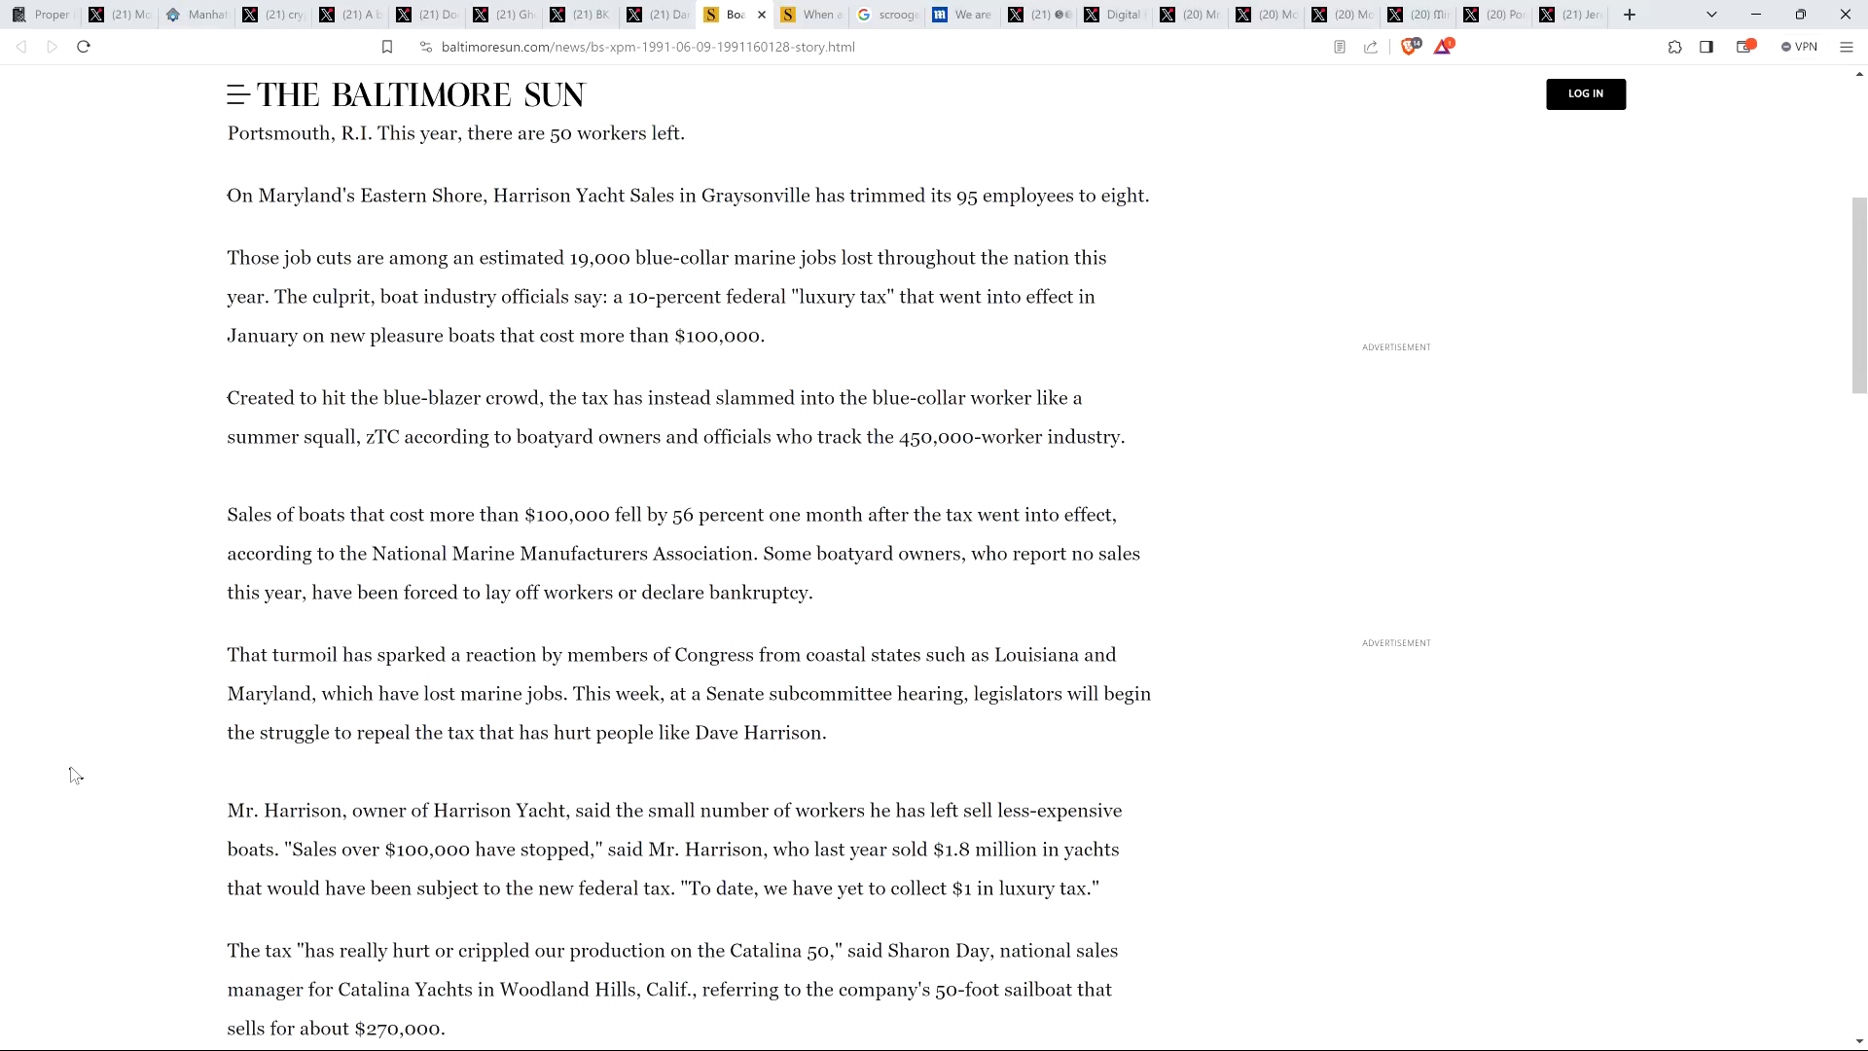
mouse_move(103, 807)
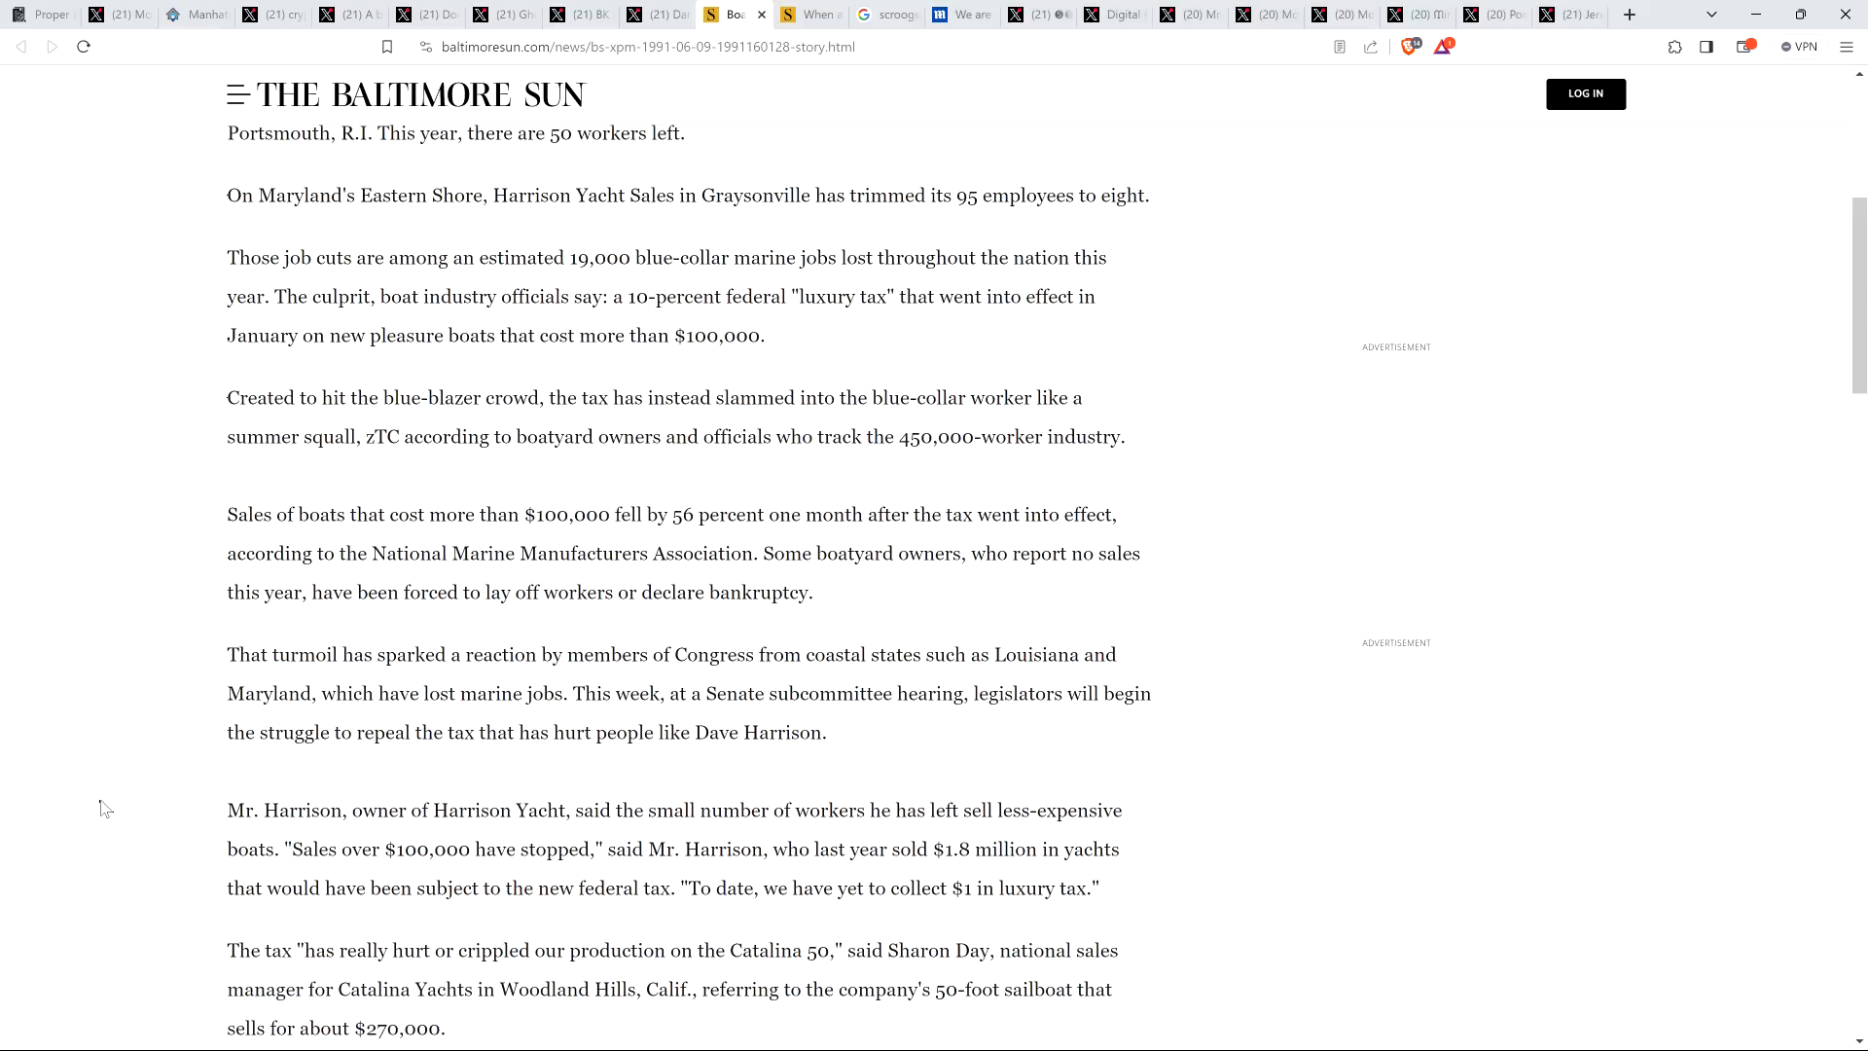
mouse_move(332, 677)
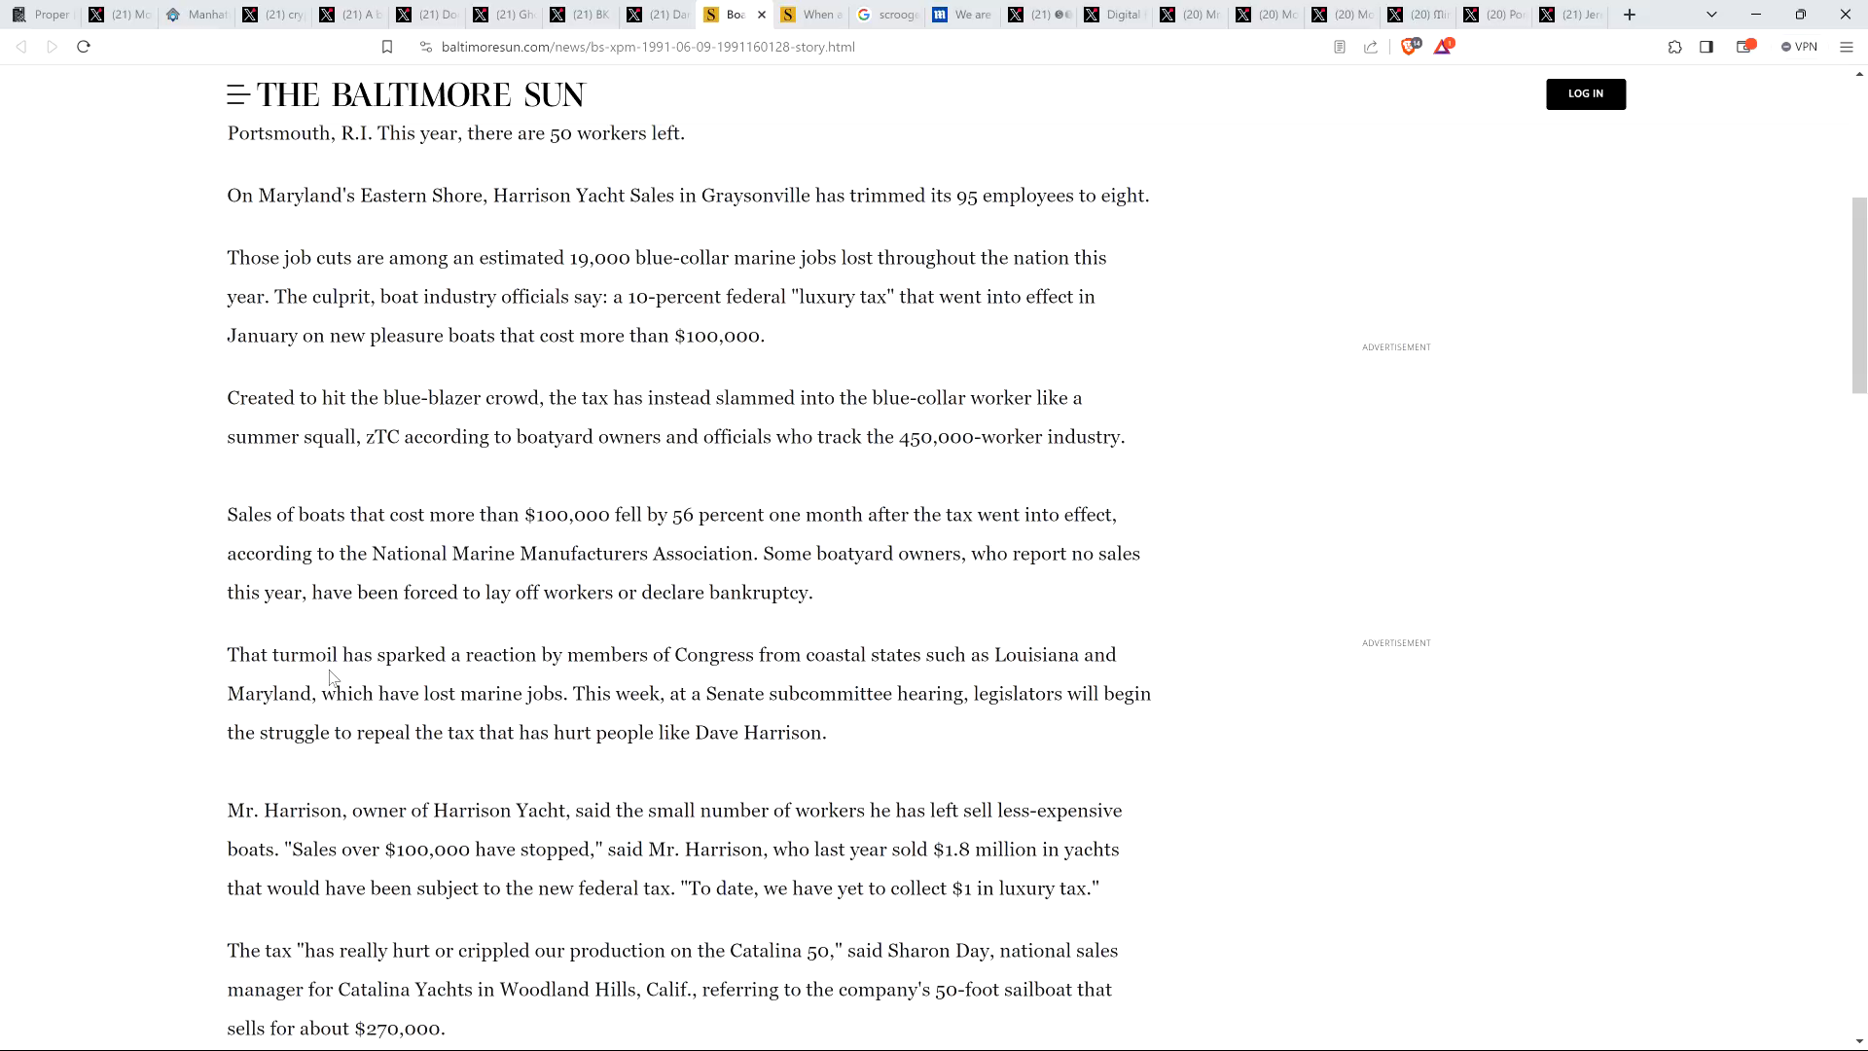
mouse_move(128, 817)
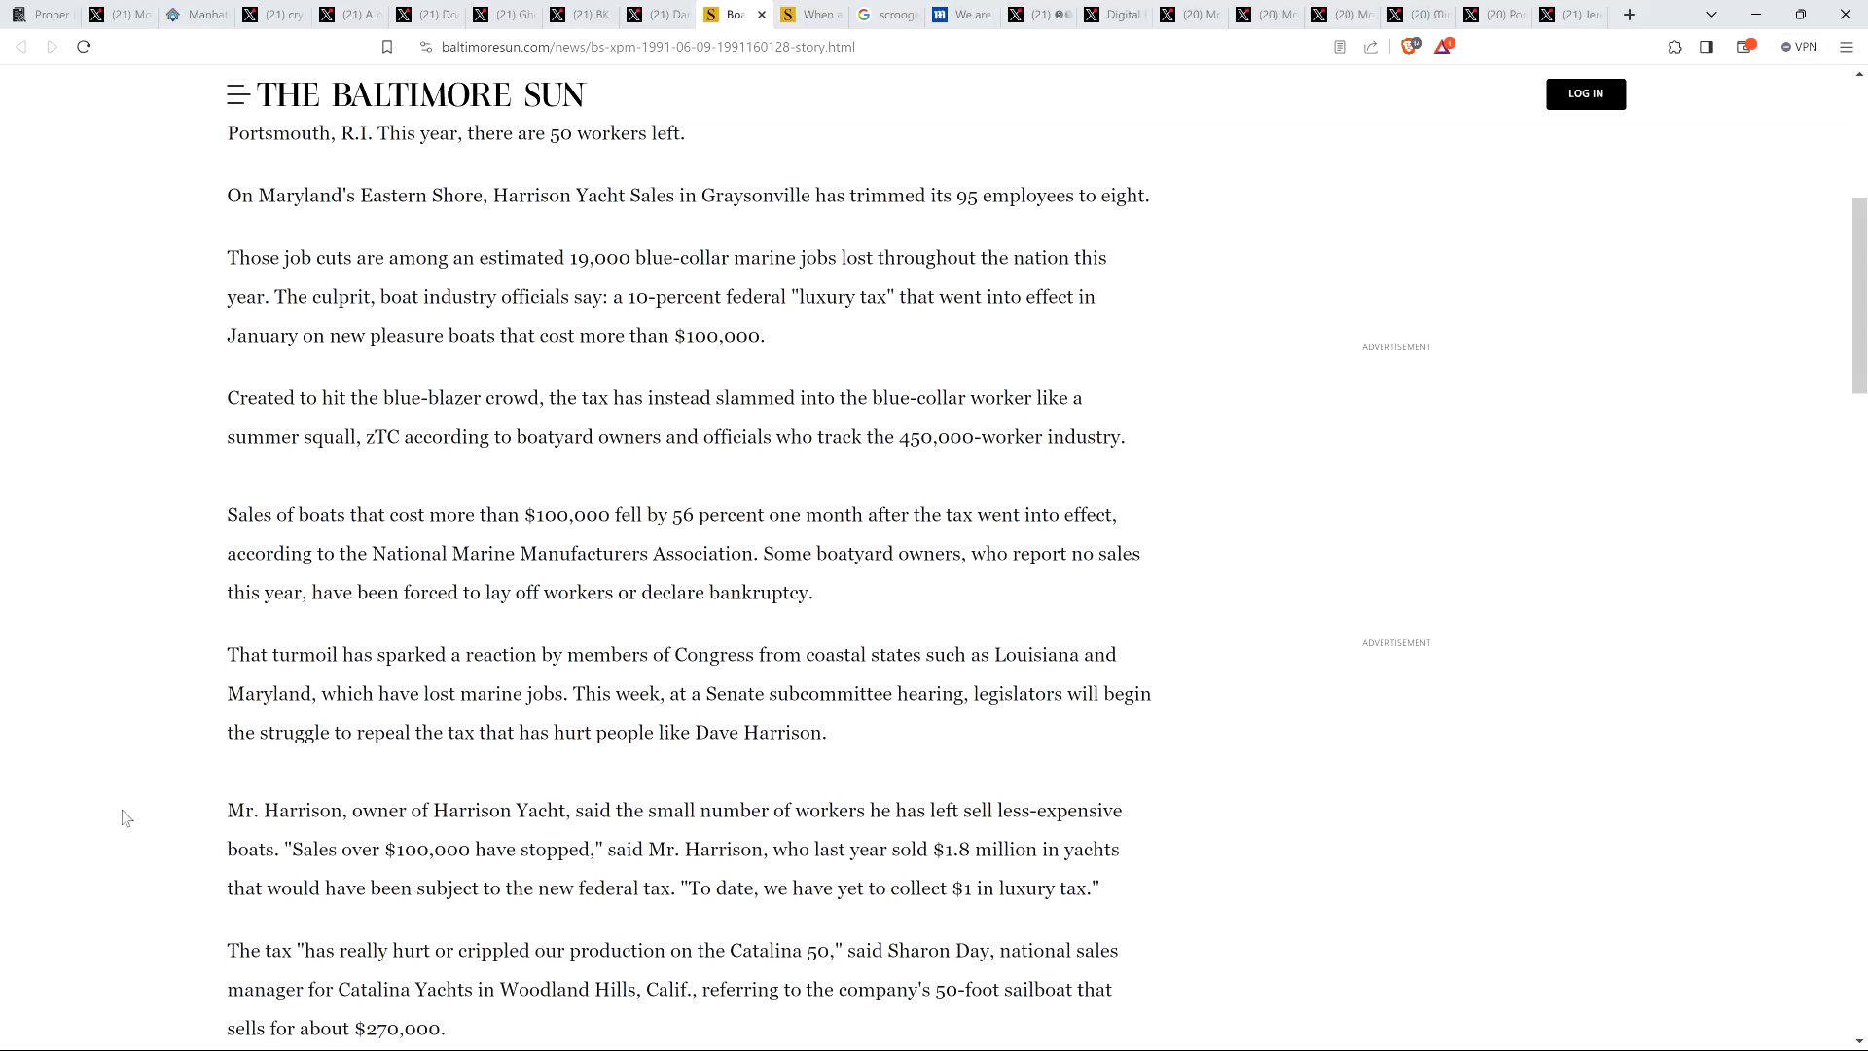
mouse_move(119, 776)
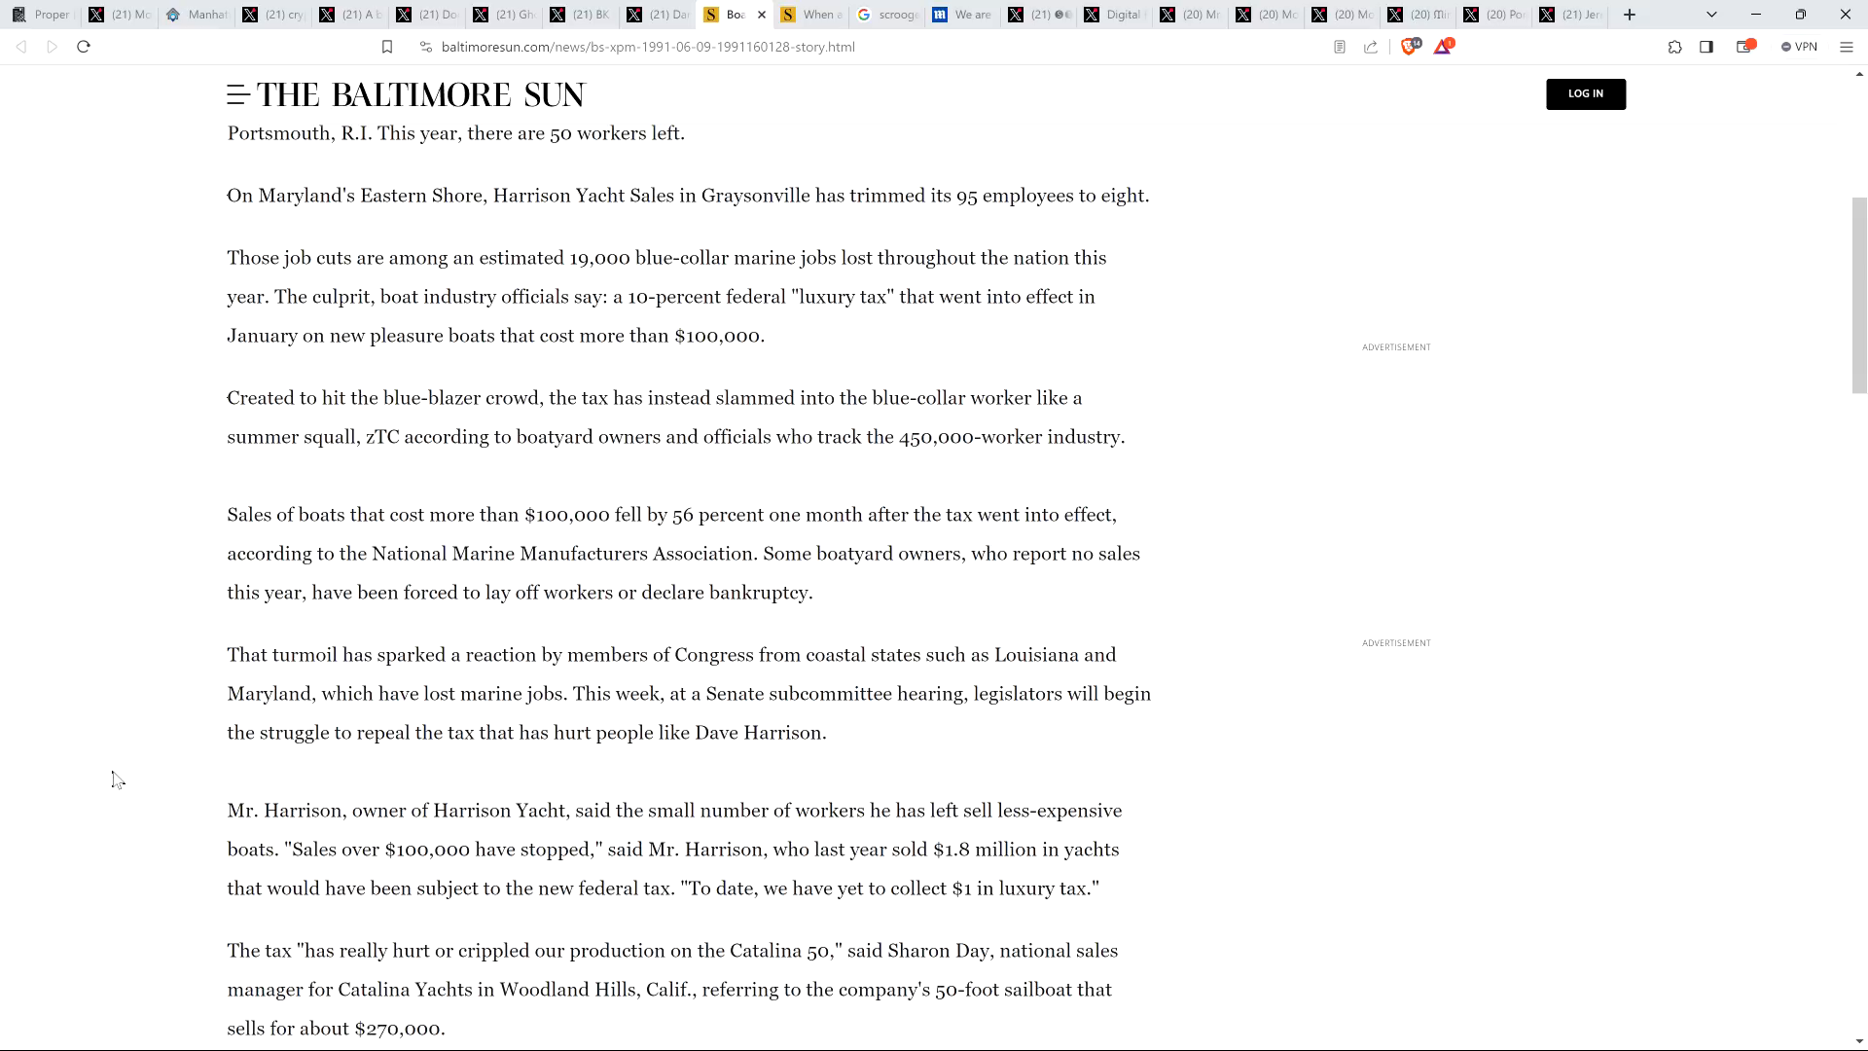
mouse_move(794, 226)
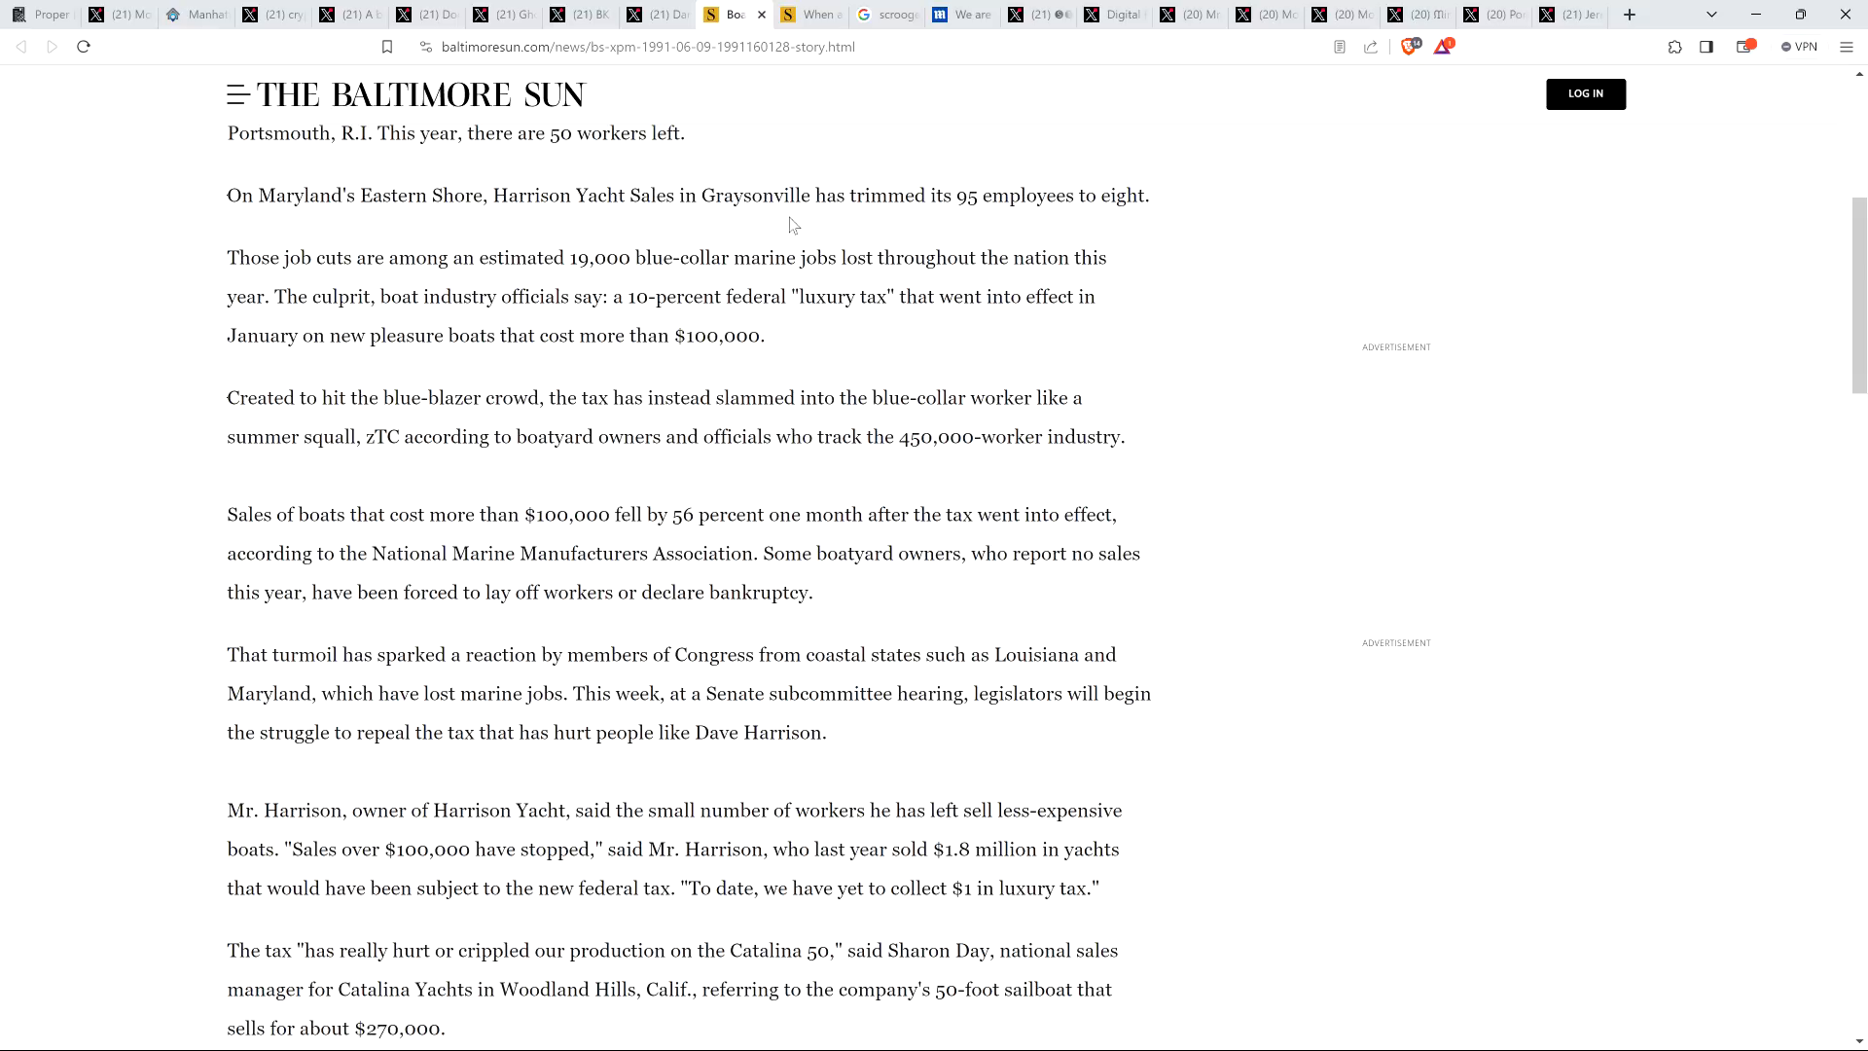
left_click(809, 14)
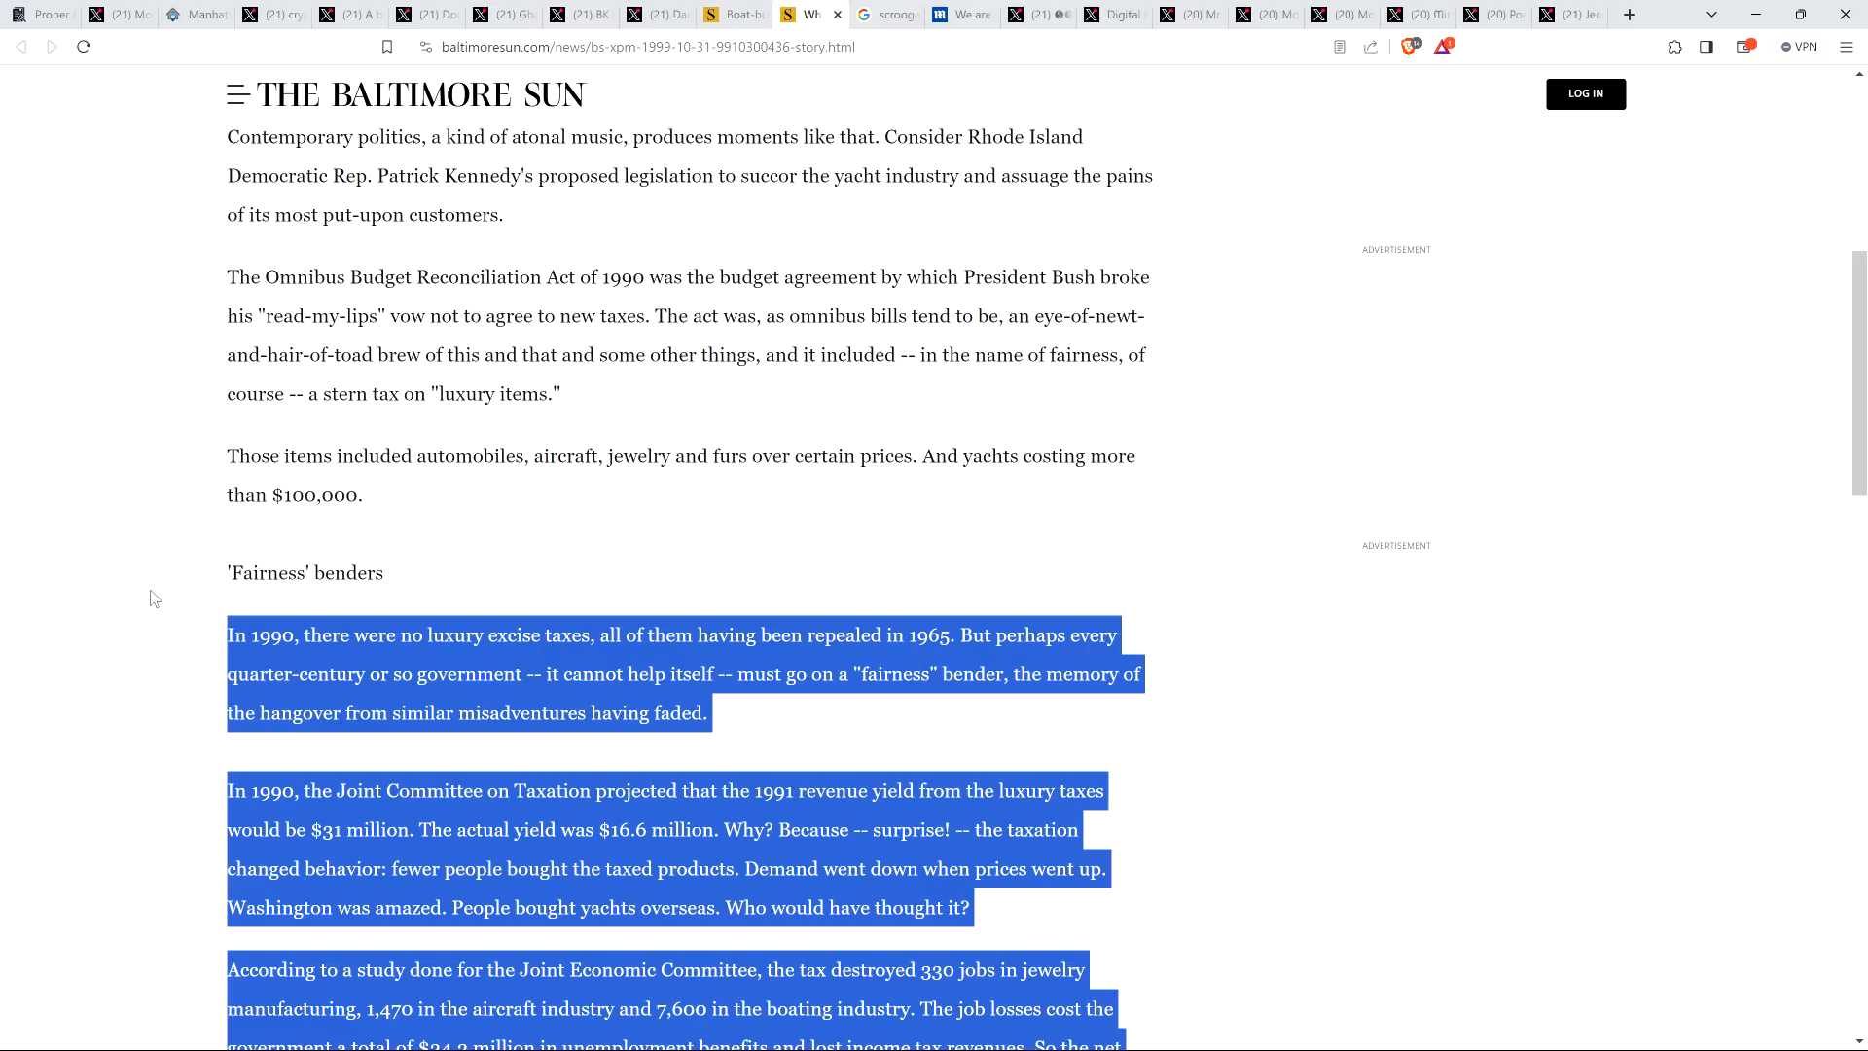
scroll("up", 3)
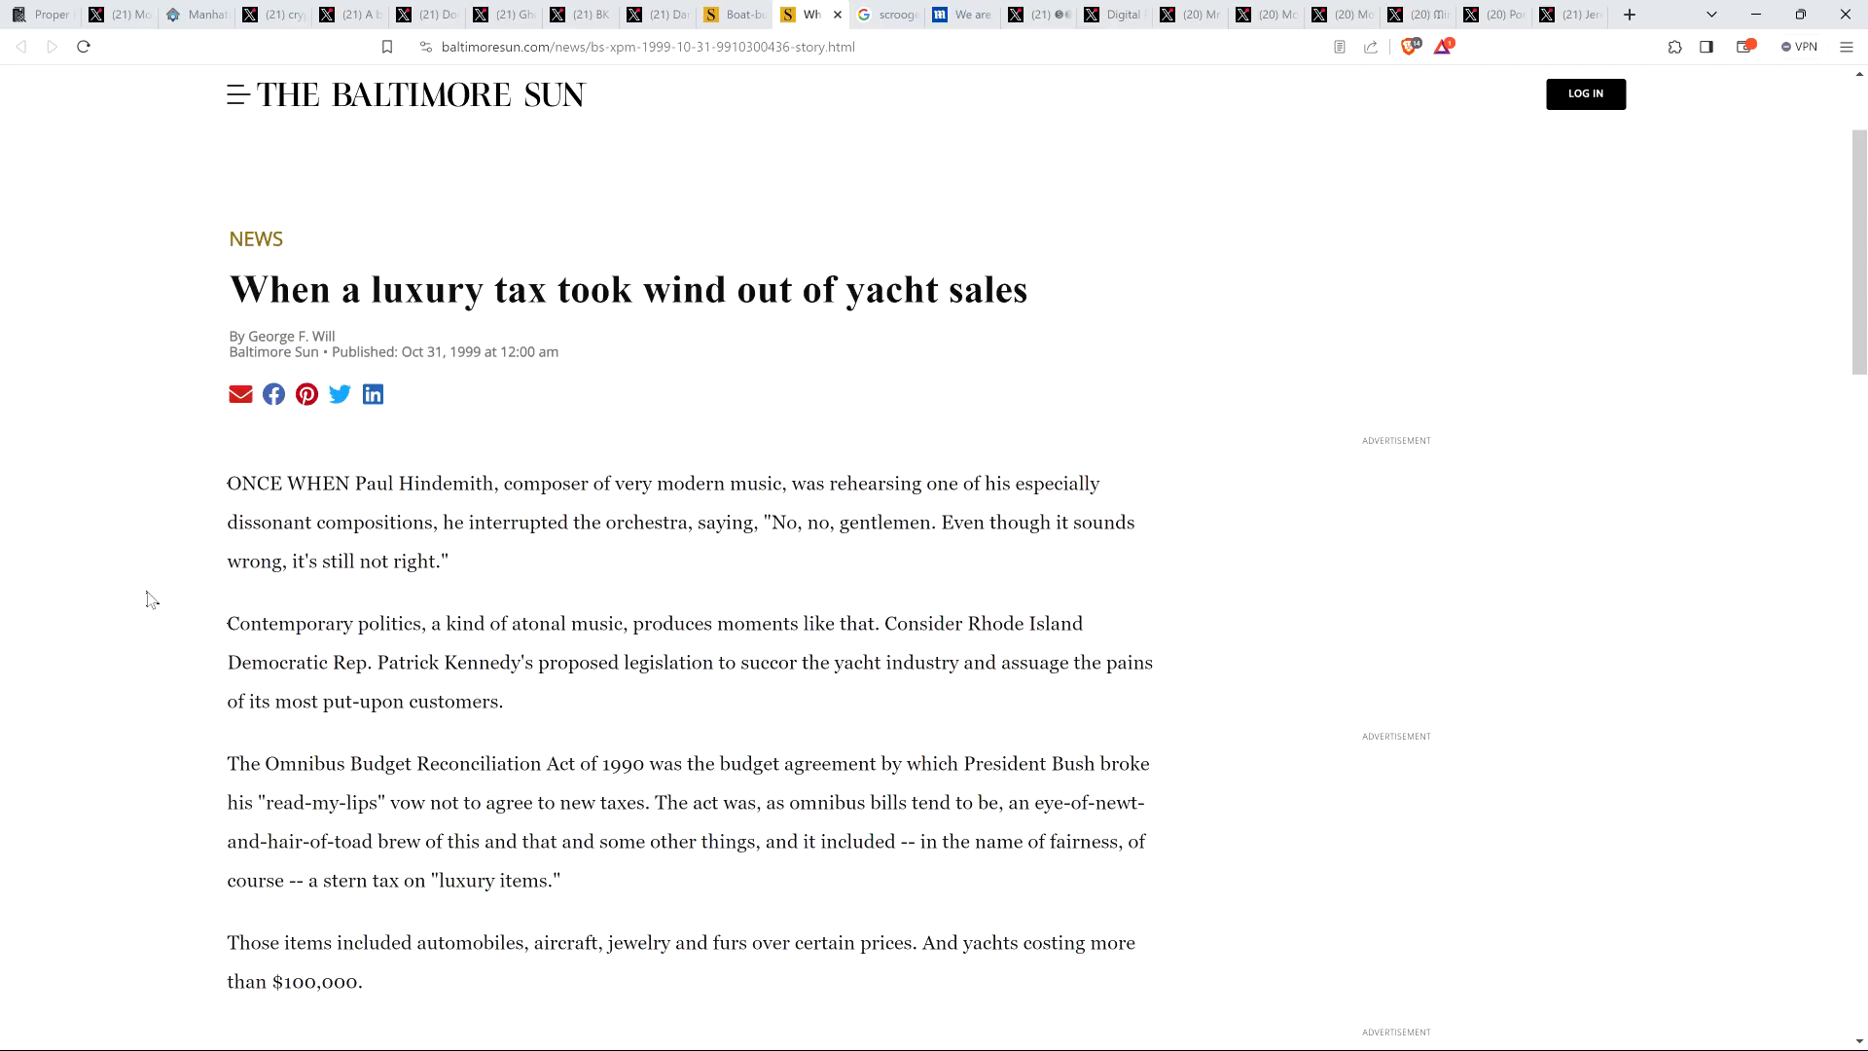
mouse_move(82, 761)
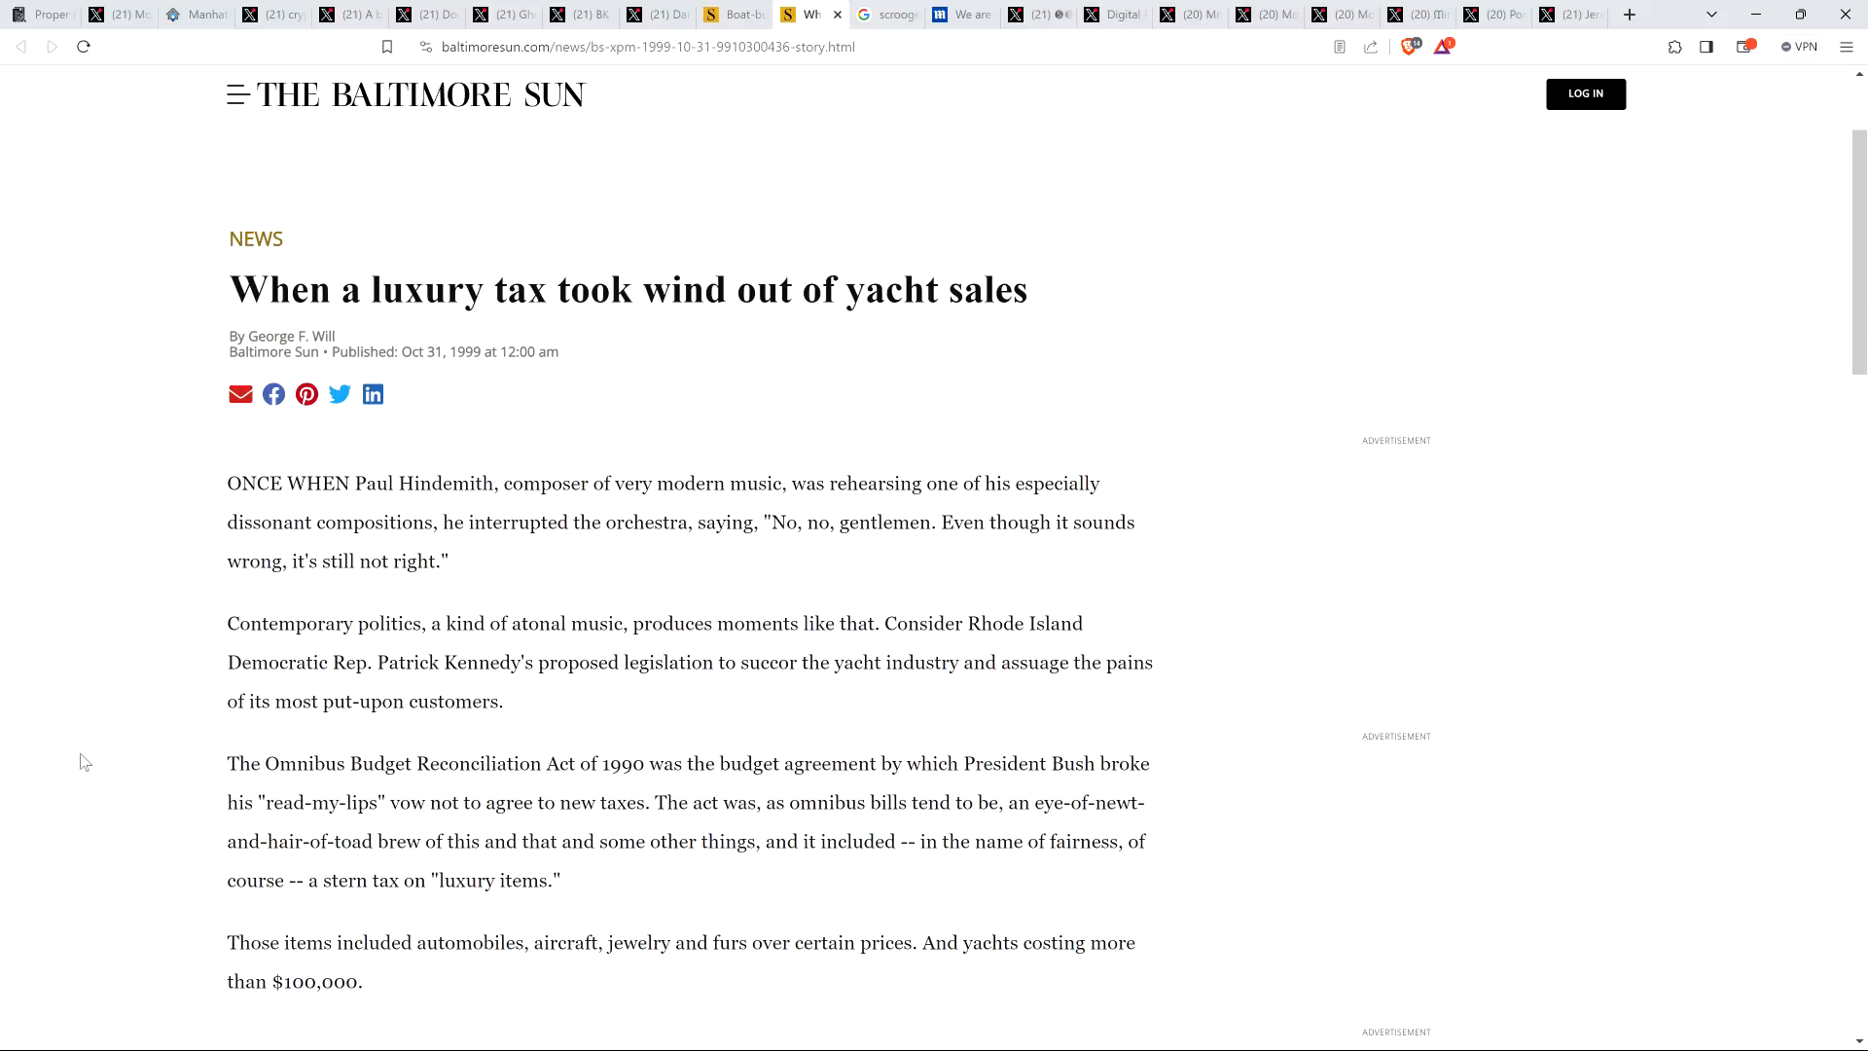
mouse_move(67, 794)
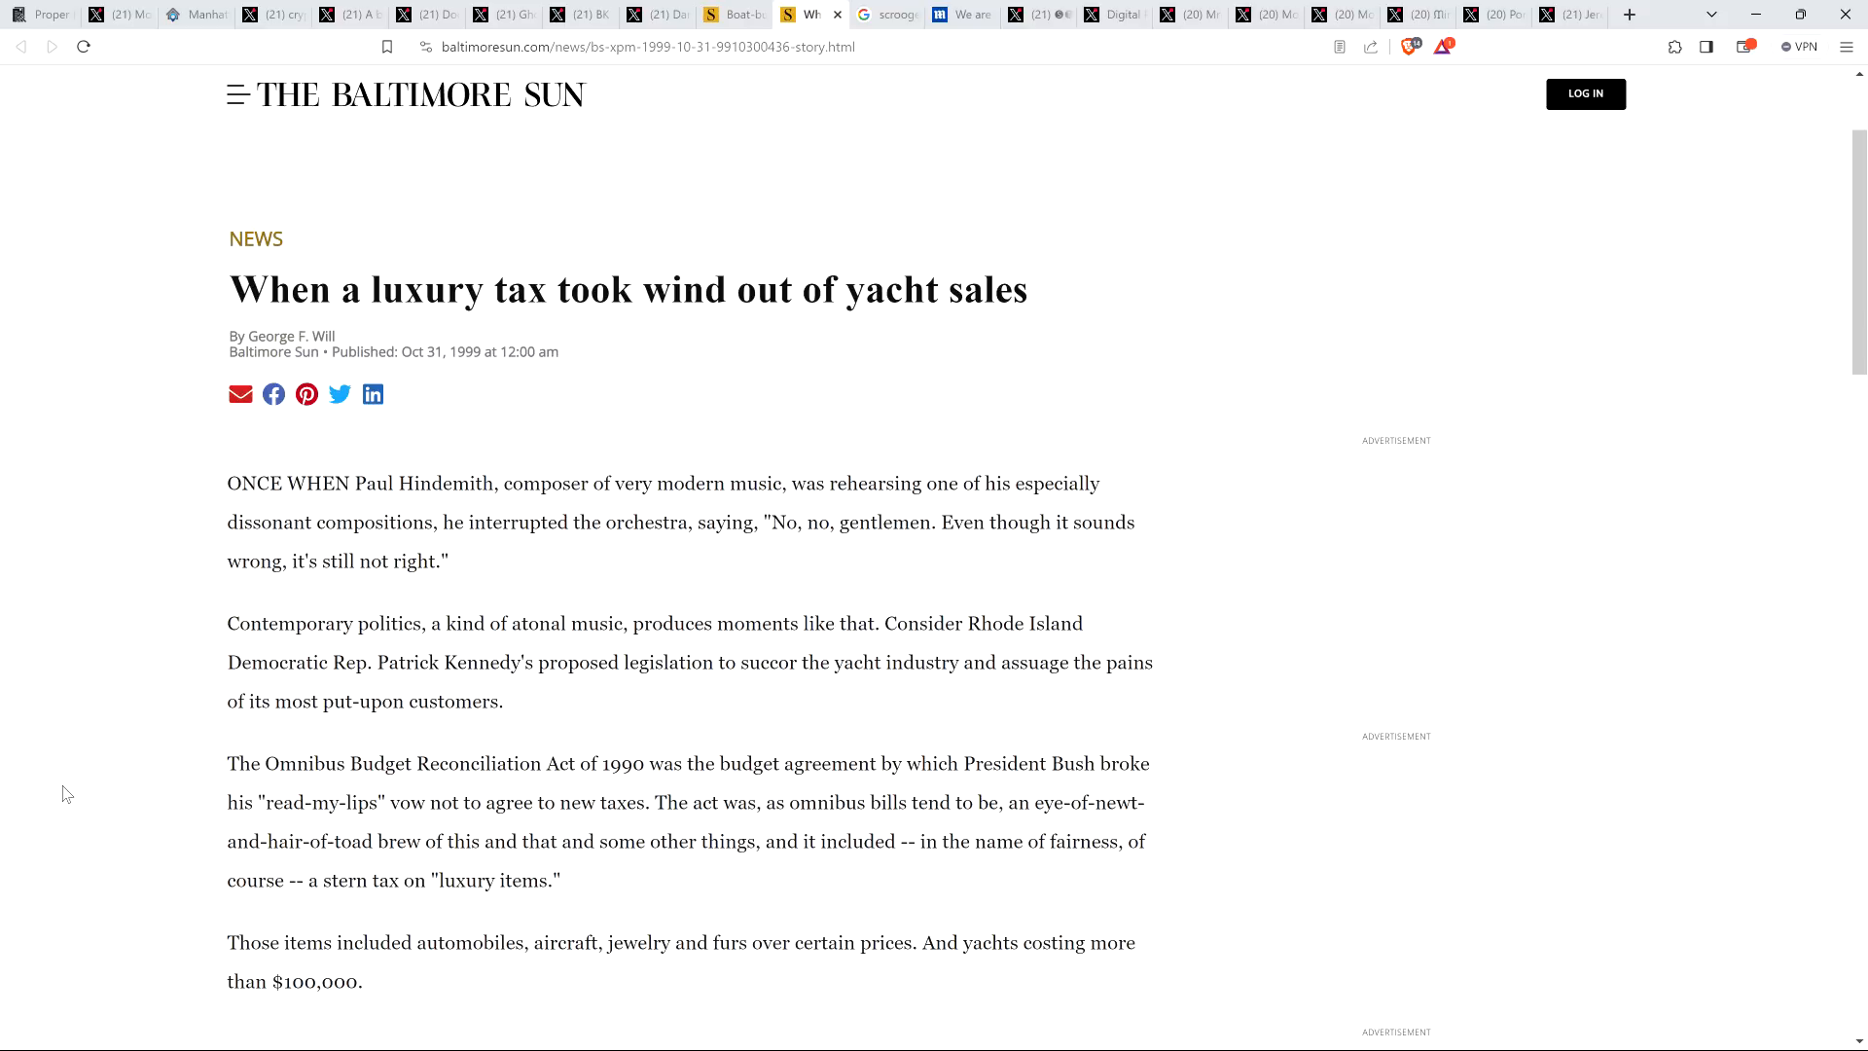
mouse_move(53, 811)
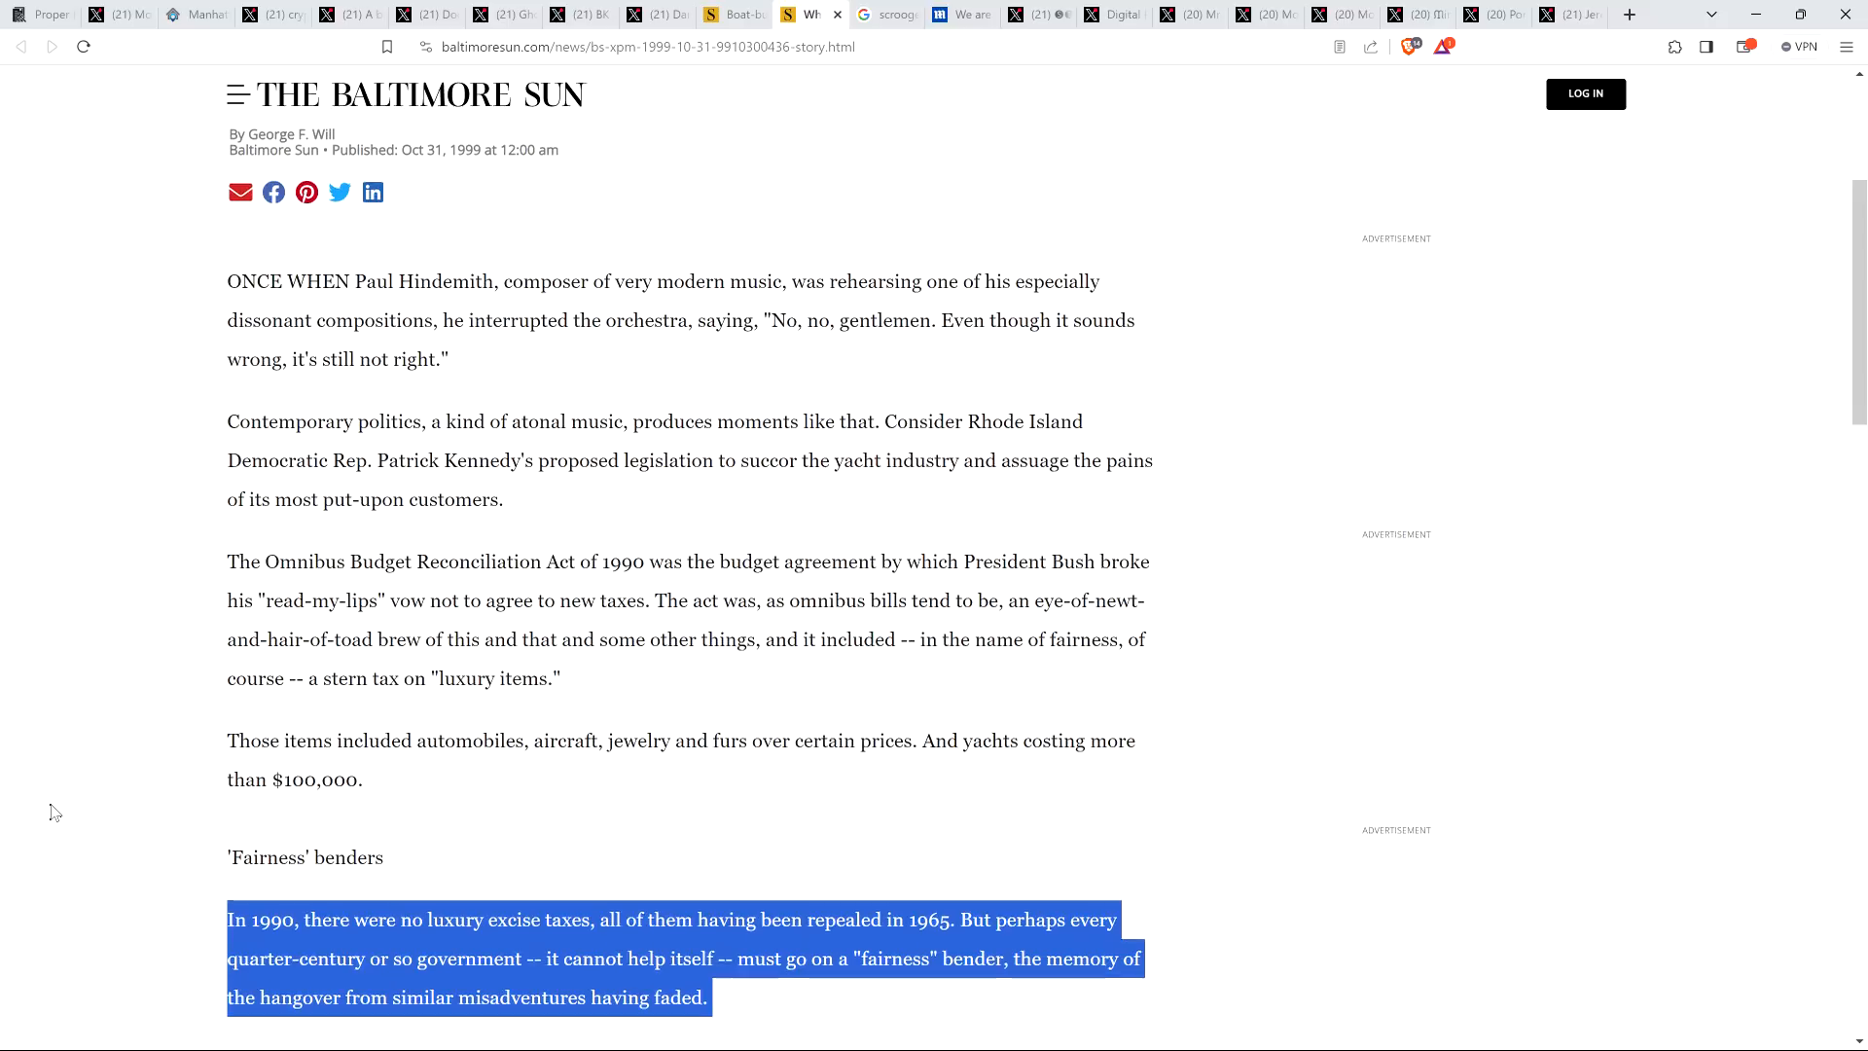
scroll("down", 3)
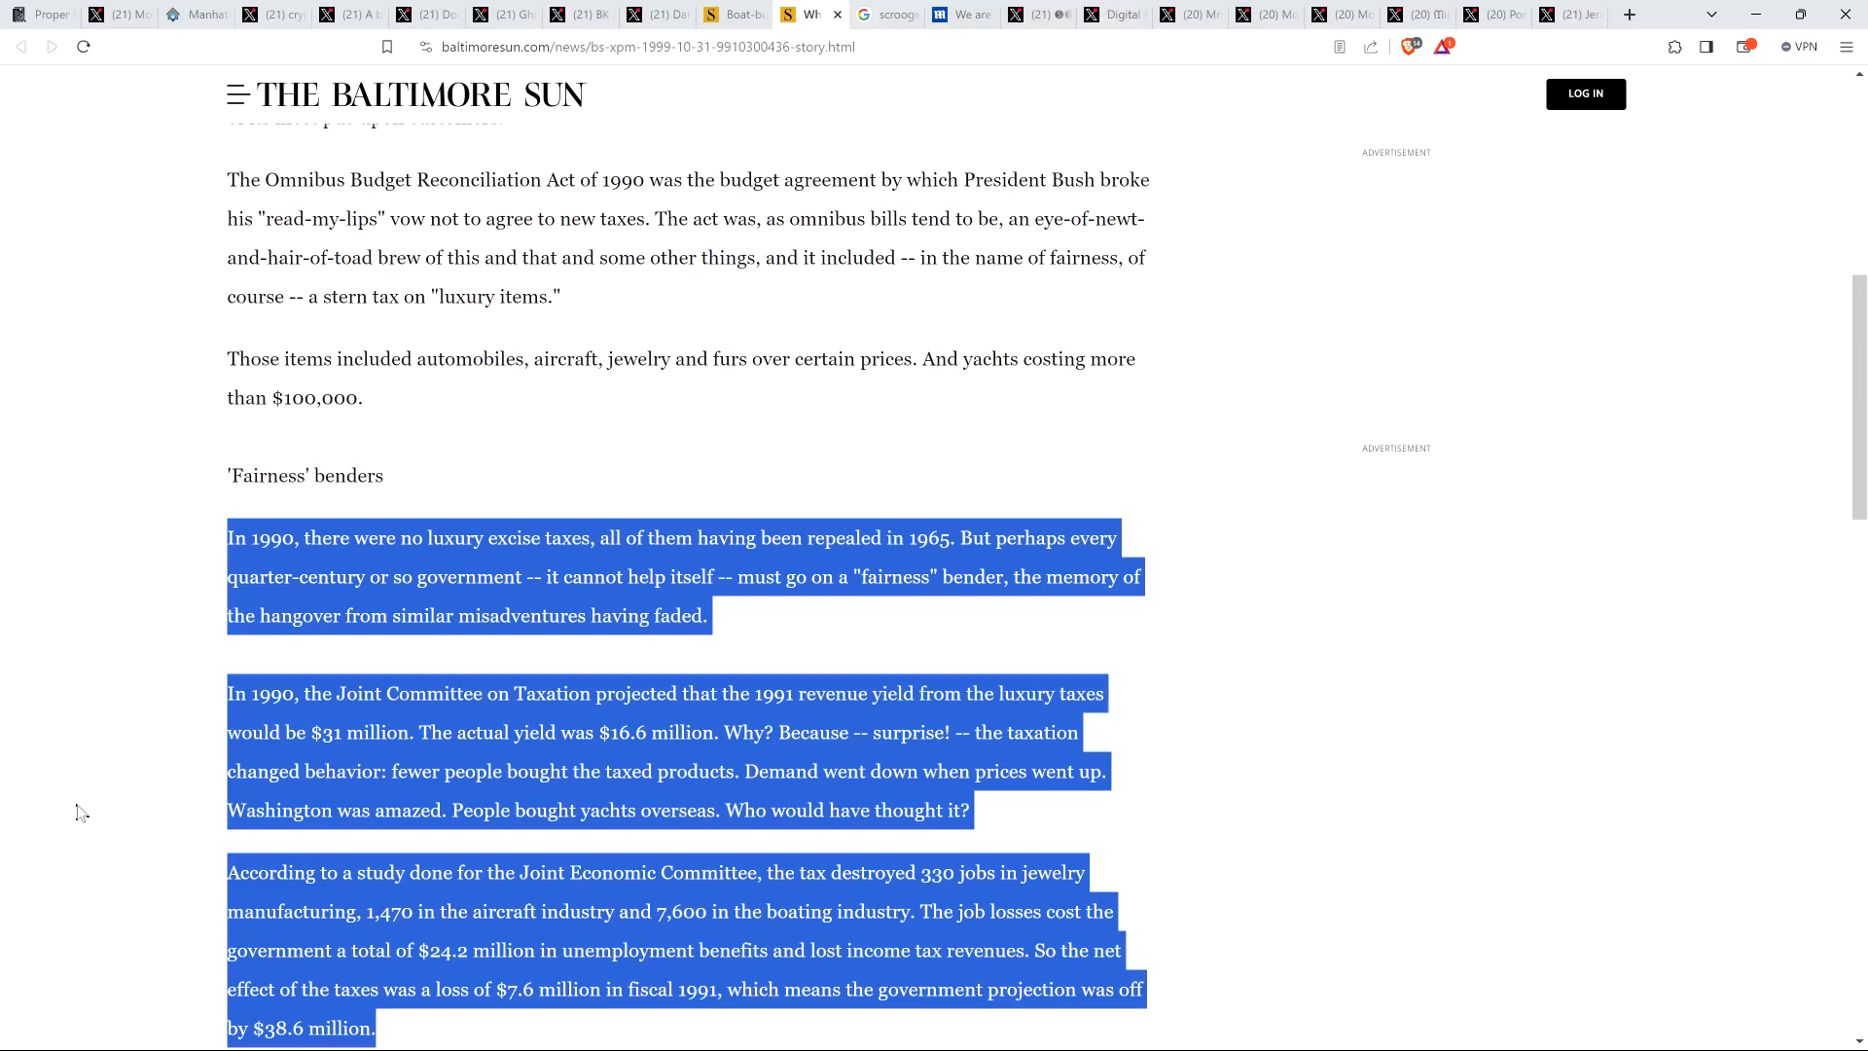
Read the 'Fairness benders' paragraphs on the 1990 luxury tax's revenue shortfall and lost jobs
scroll("up", 3)
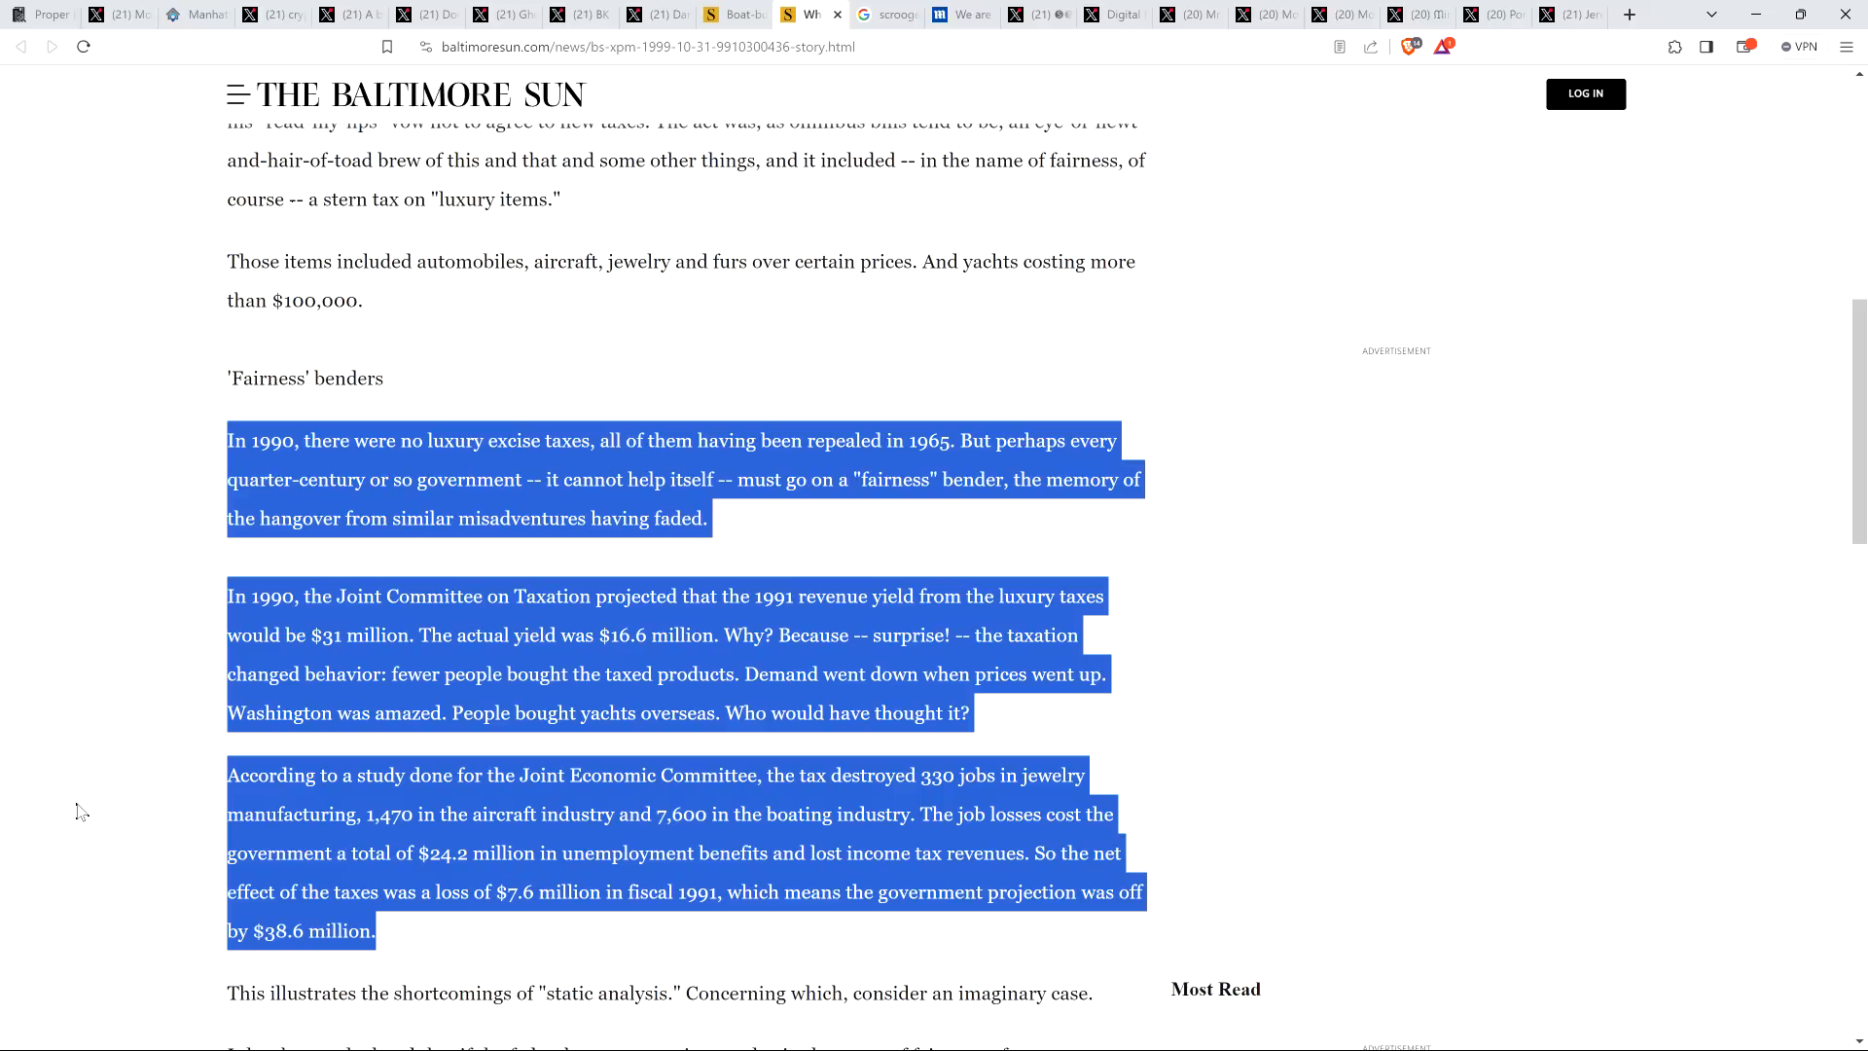
mouse_move(124, 803)
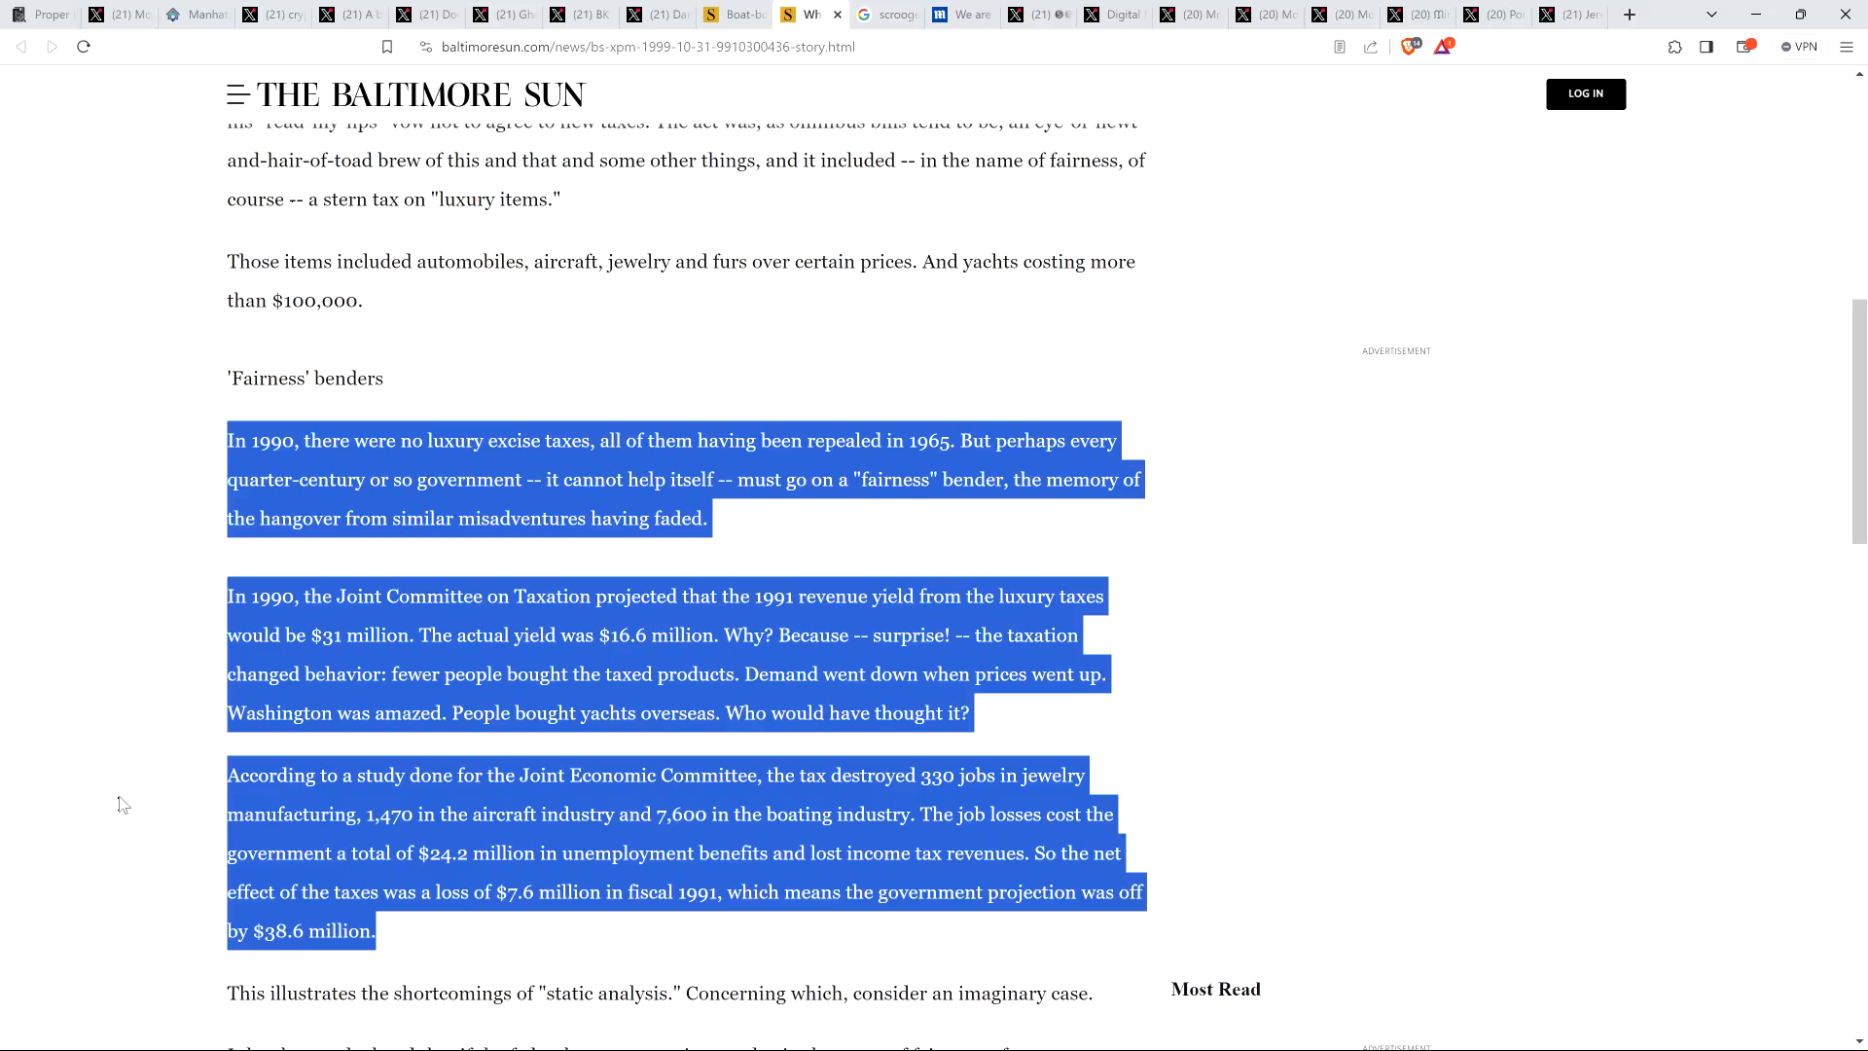
scroll("down", 3)
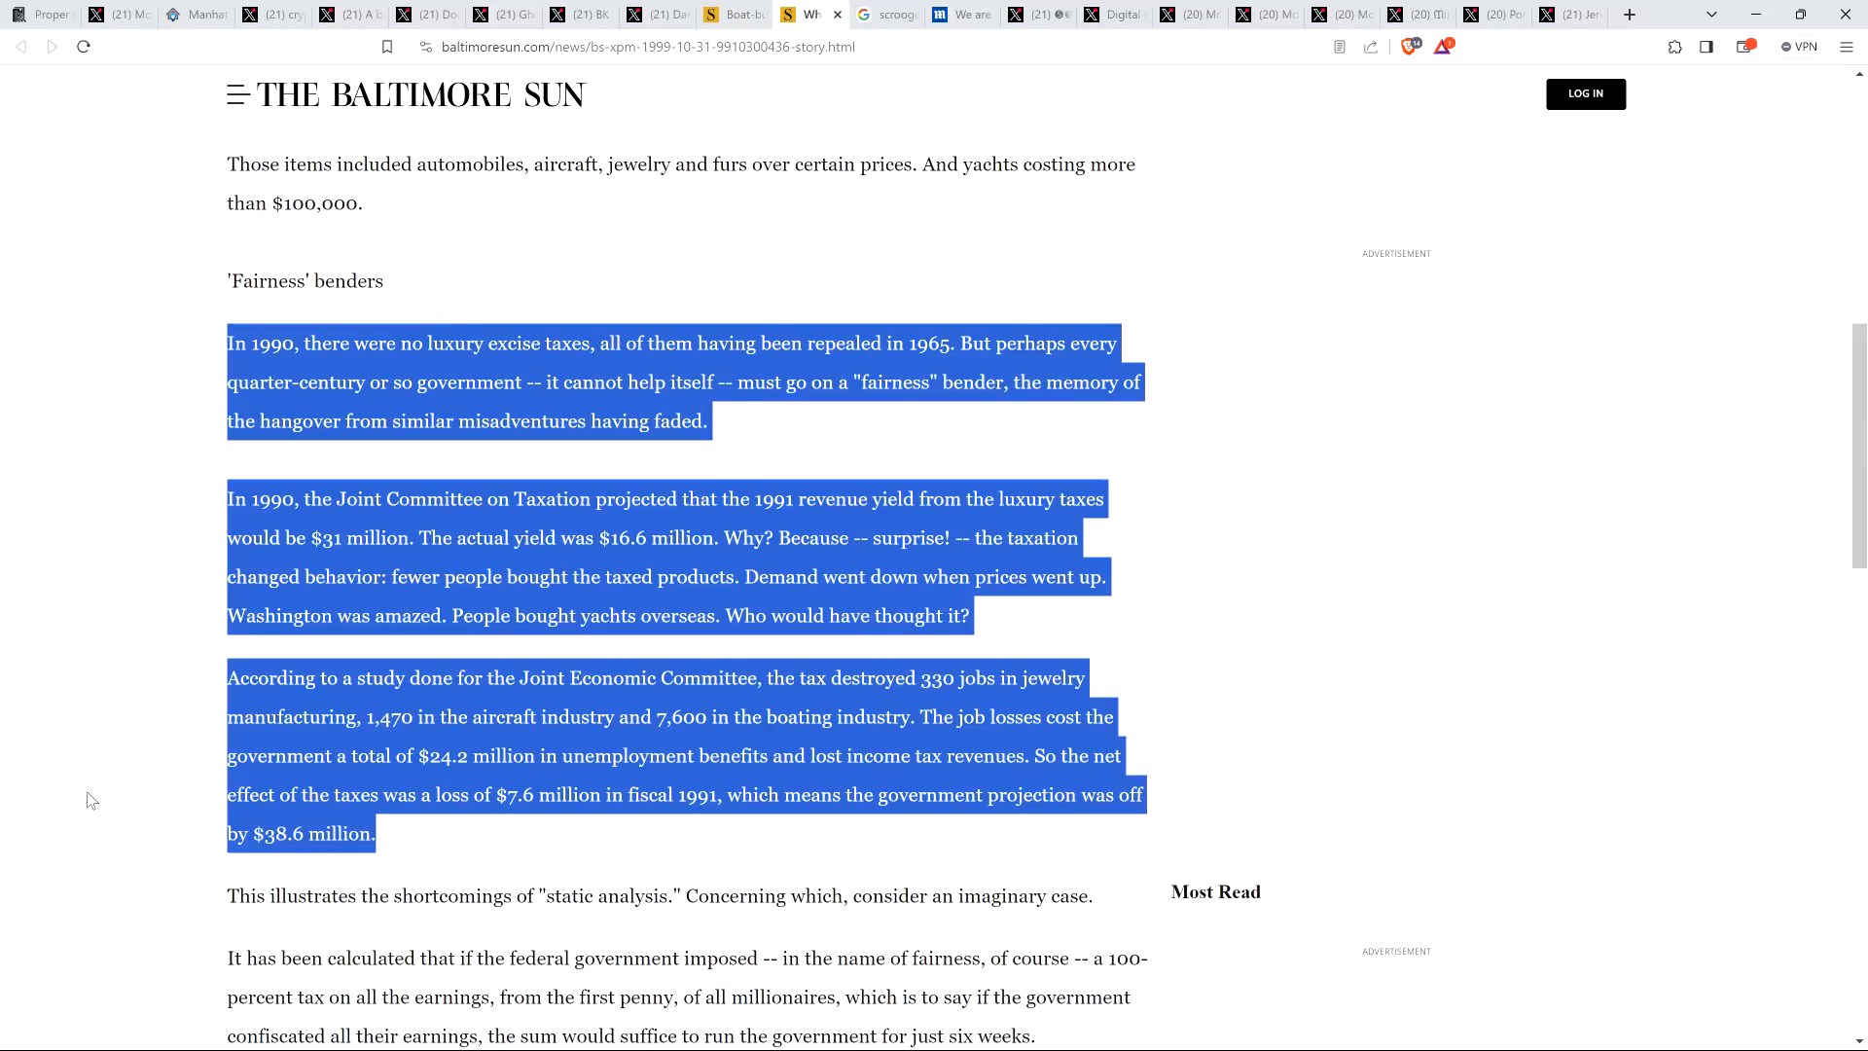